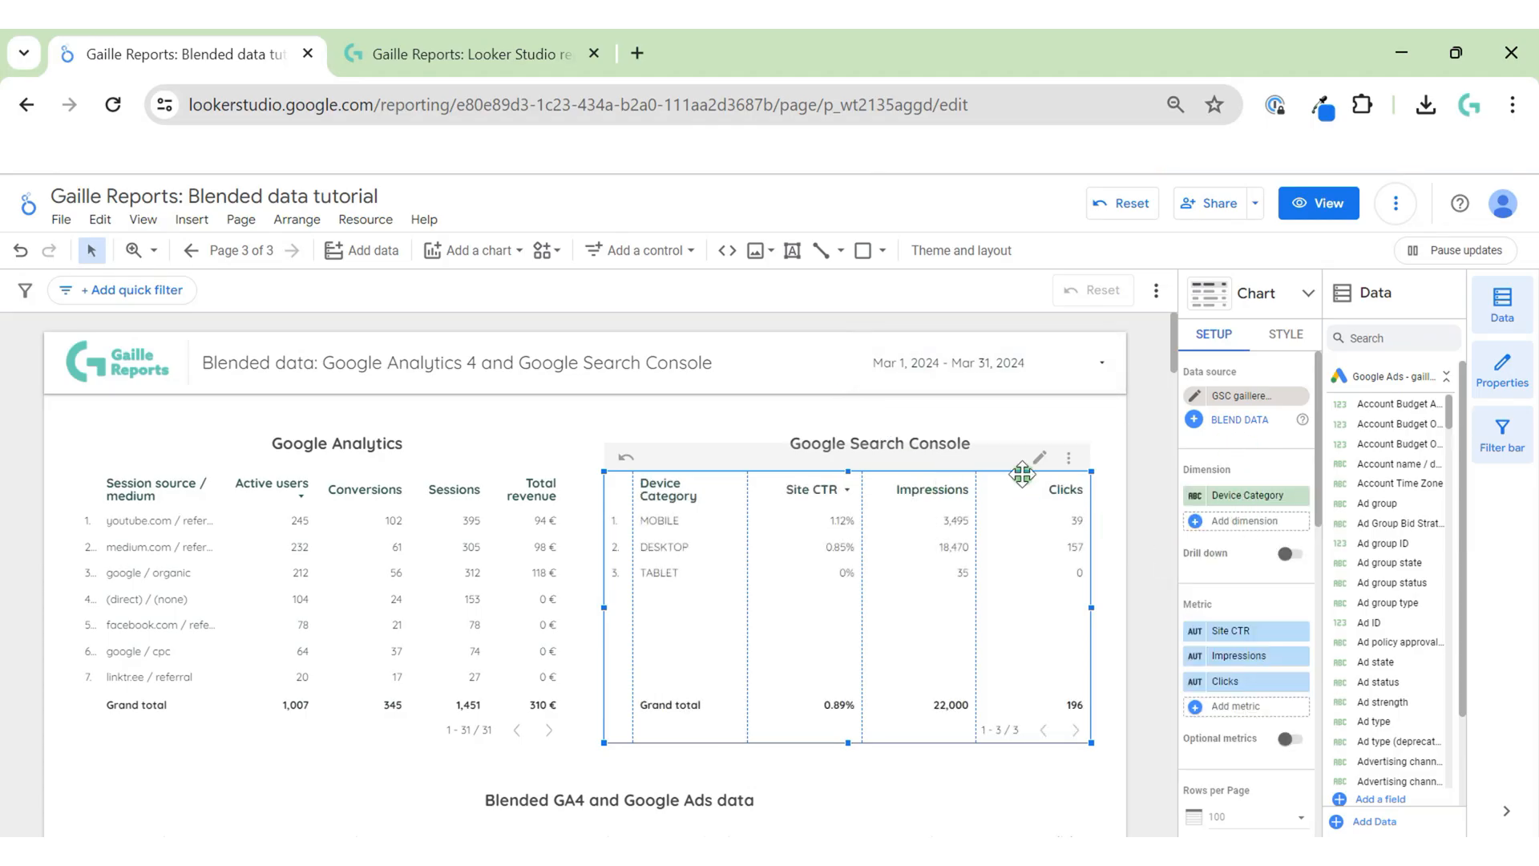
pyautogui.moveTo(1112, 449)
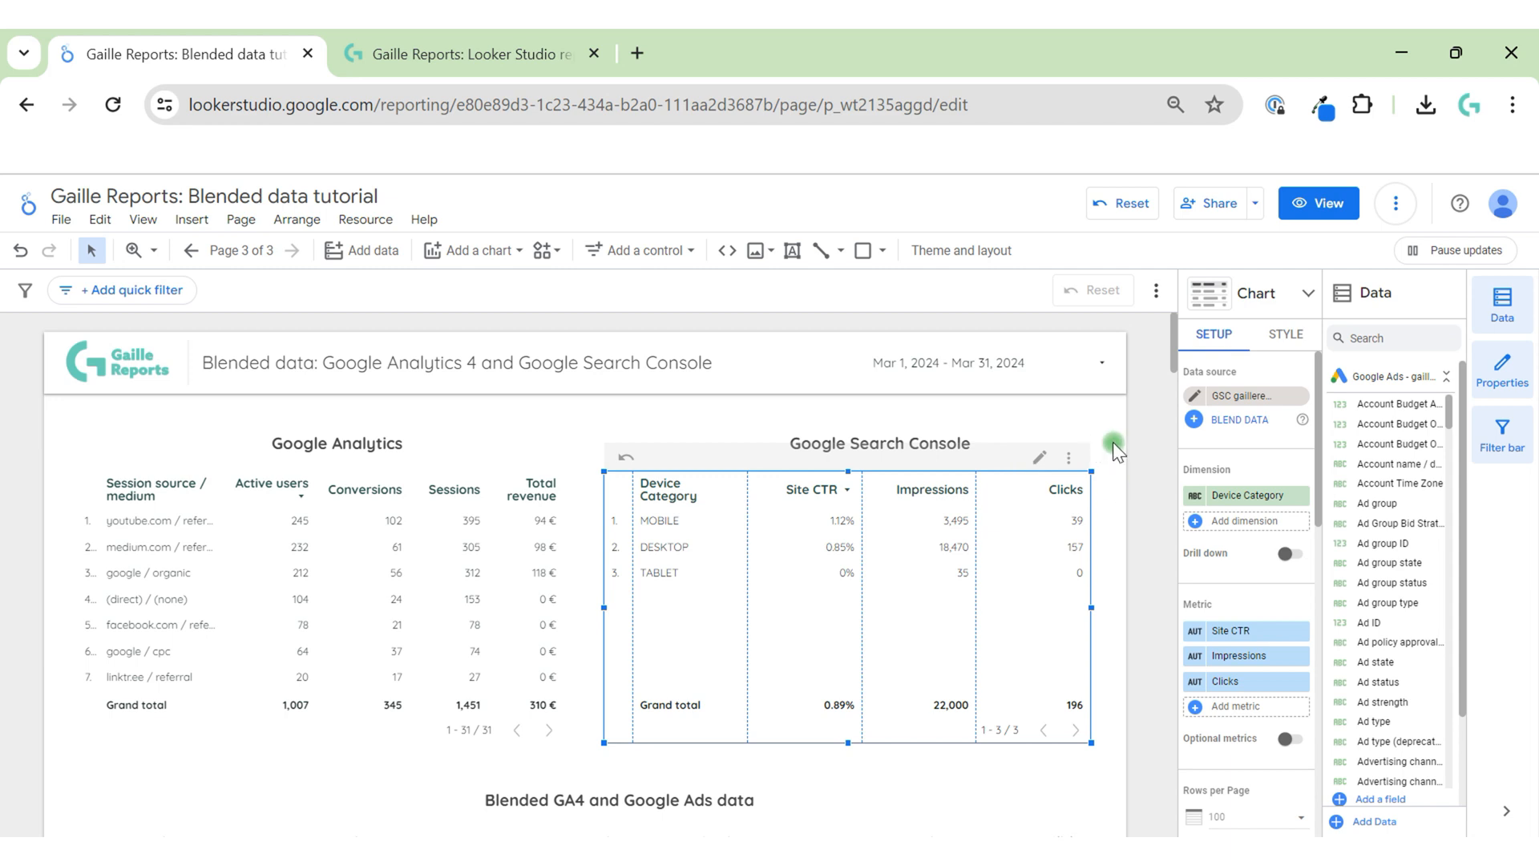
pyautogui.moveTo(1131, 447)
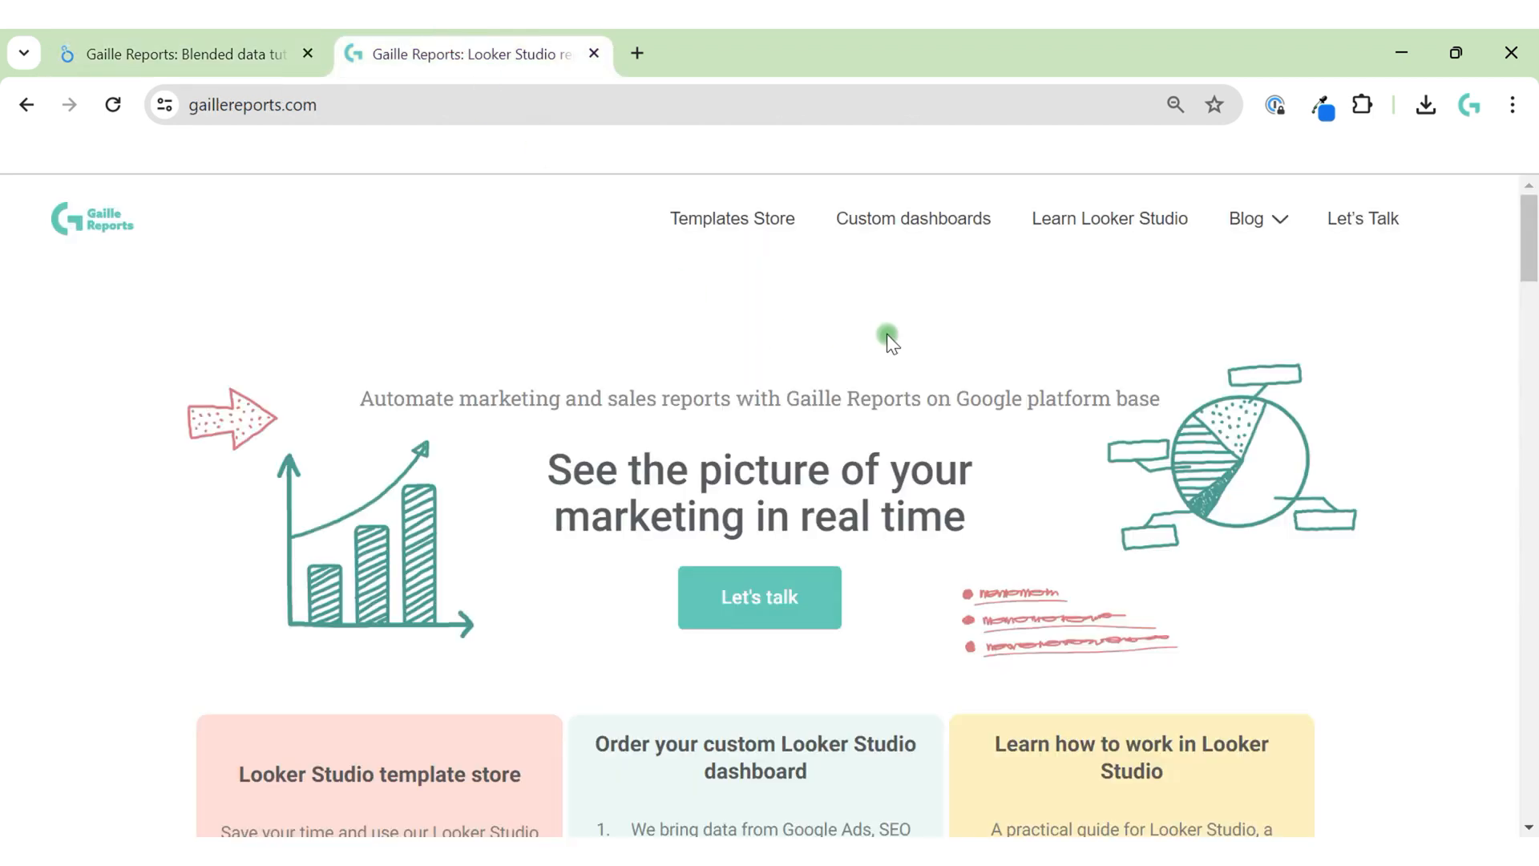
# Return to the Looker Studio report, select the Google Analytics table, and toggle View and Edit.
pyautogui.scroll(-3)
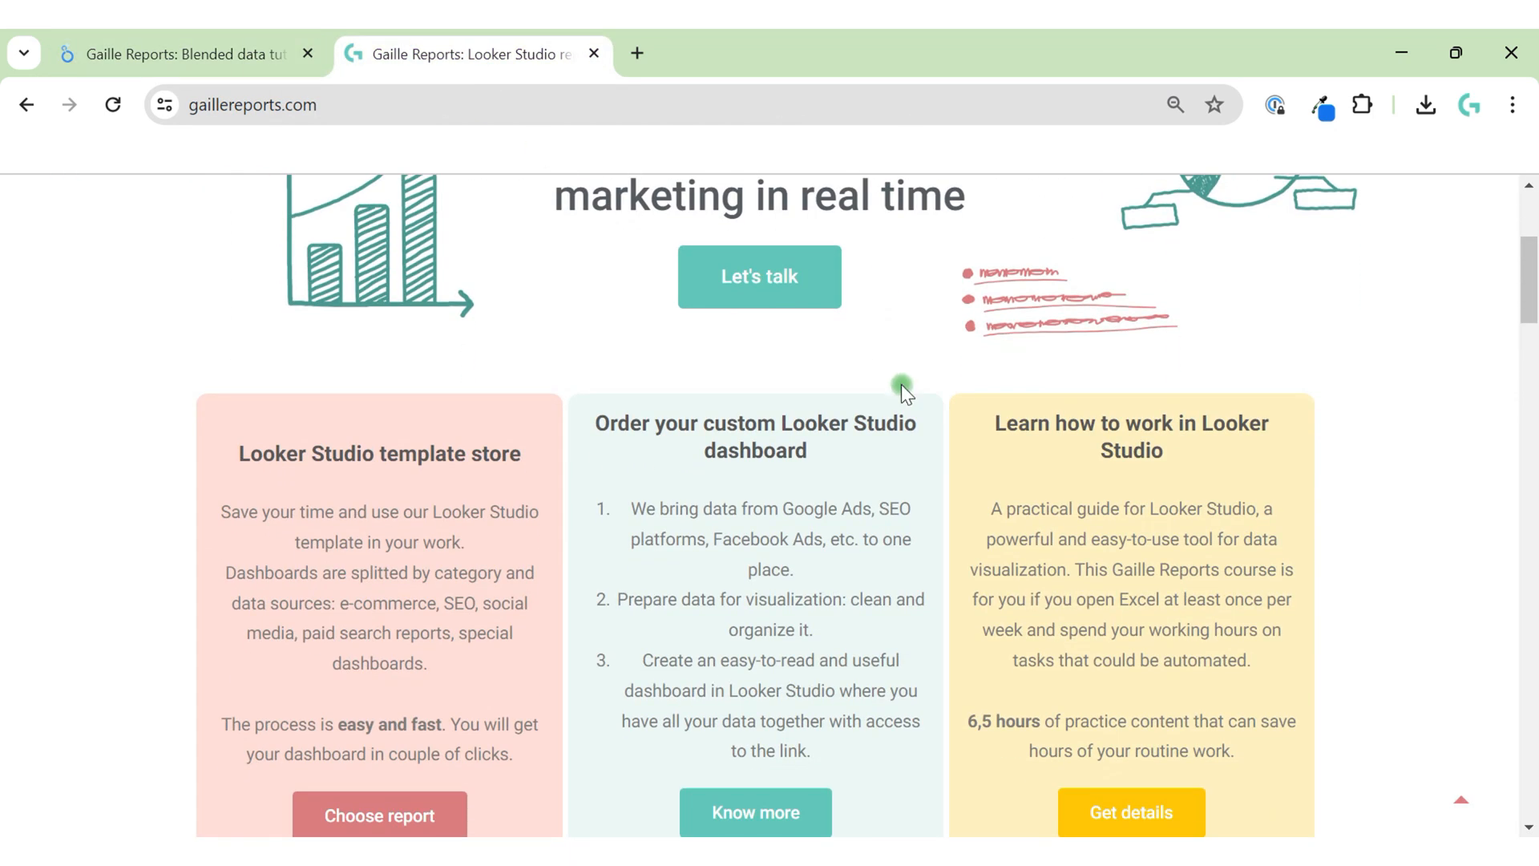
pyautogui.scroll(-3)
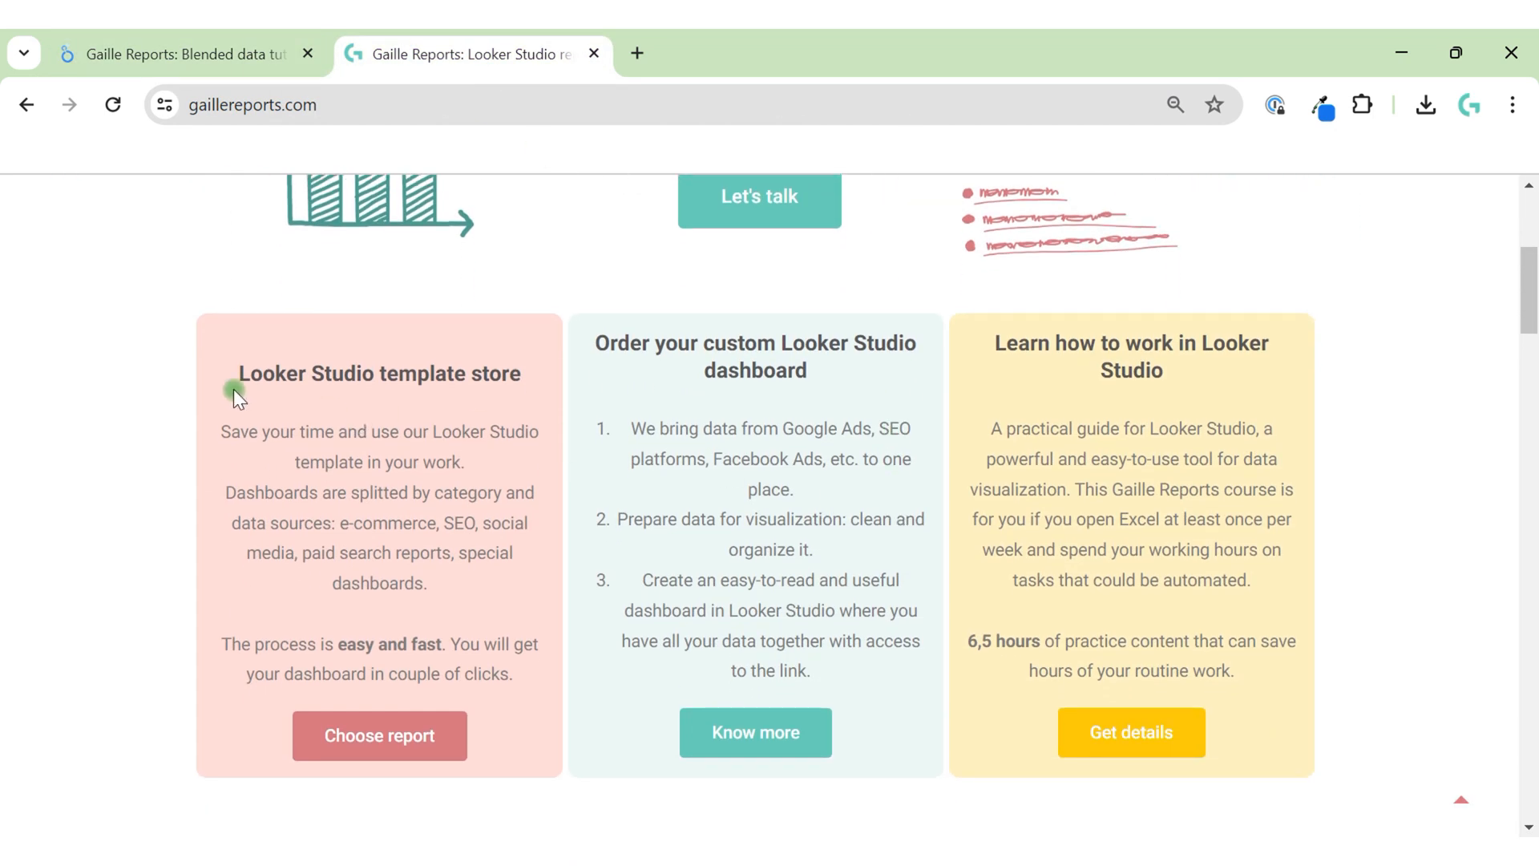
pyautogui.moveTo(533, 385)
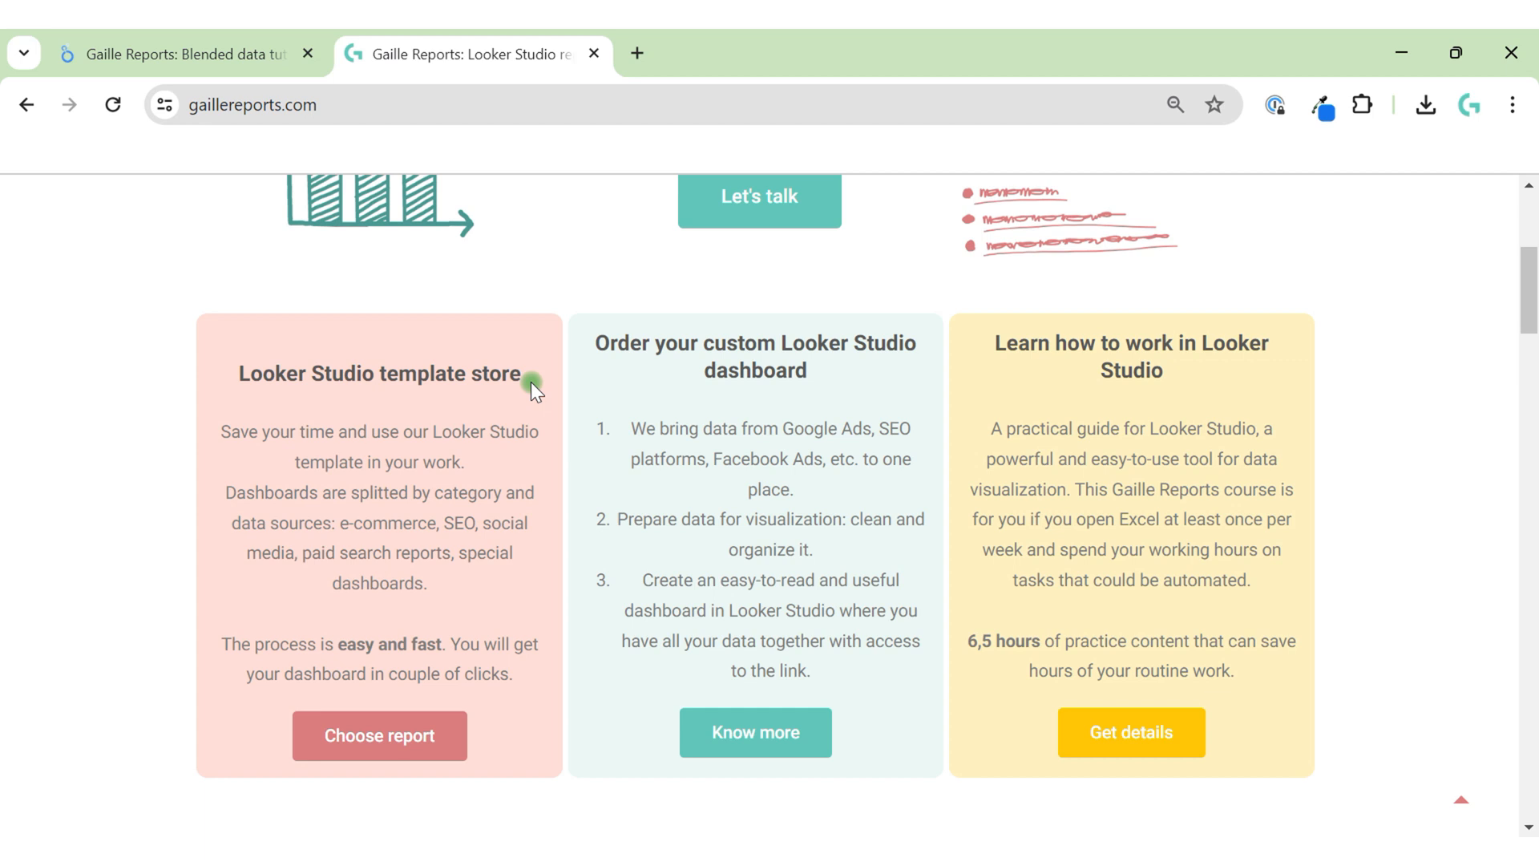
pyautogui.moveTo(482, 408)
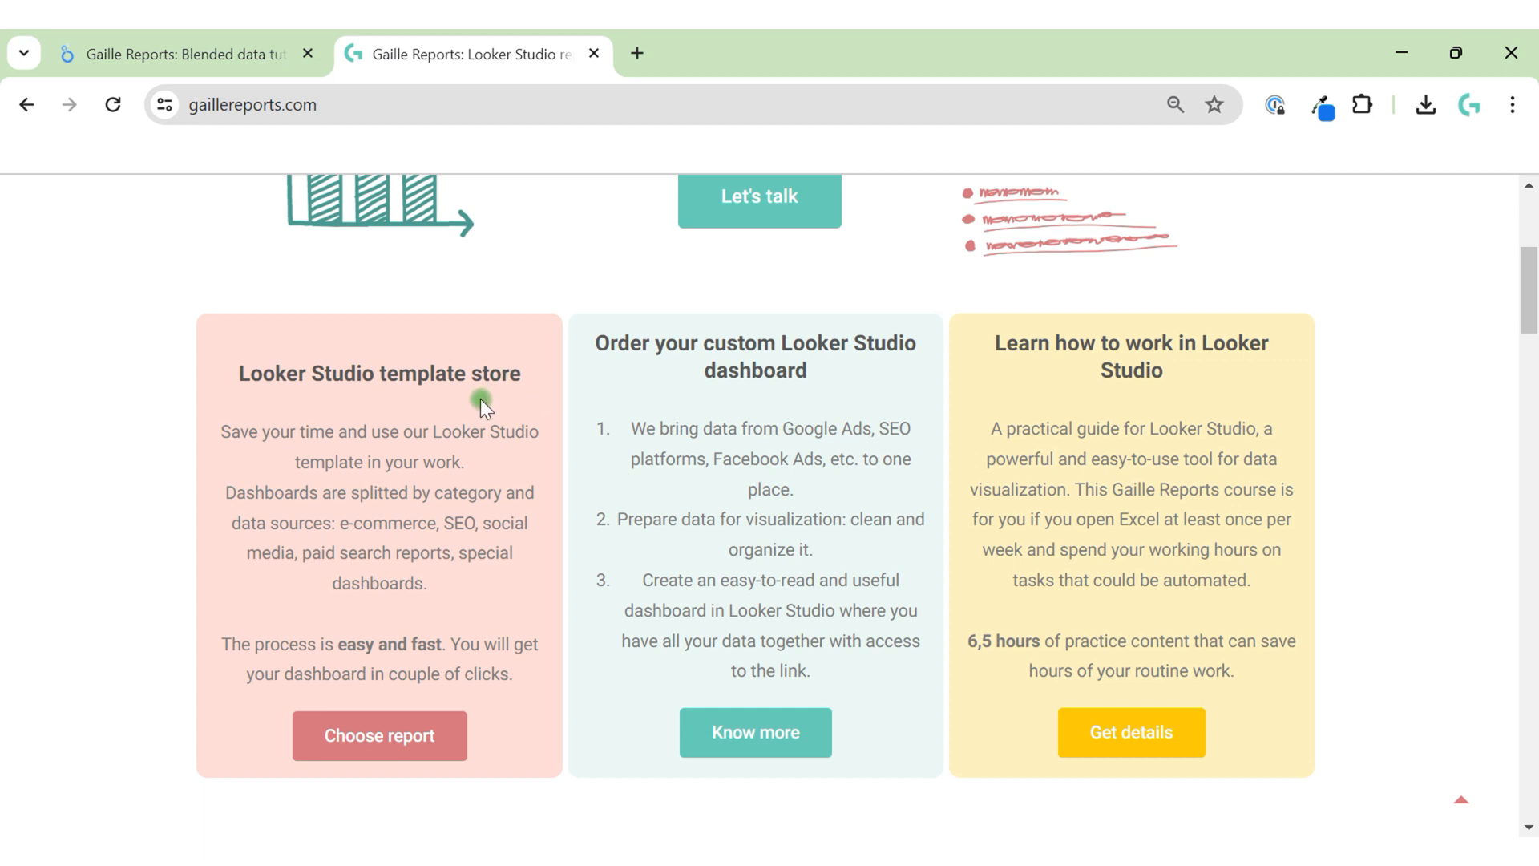
pyautogui.moveTo(617, 333)
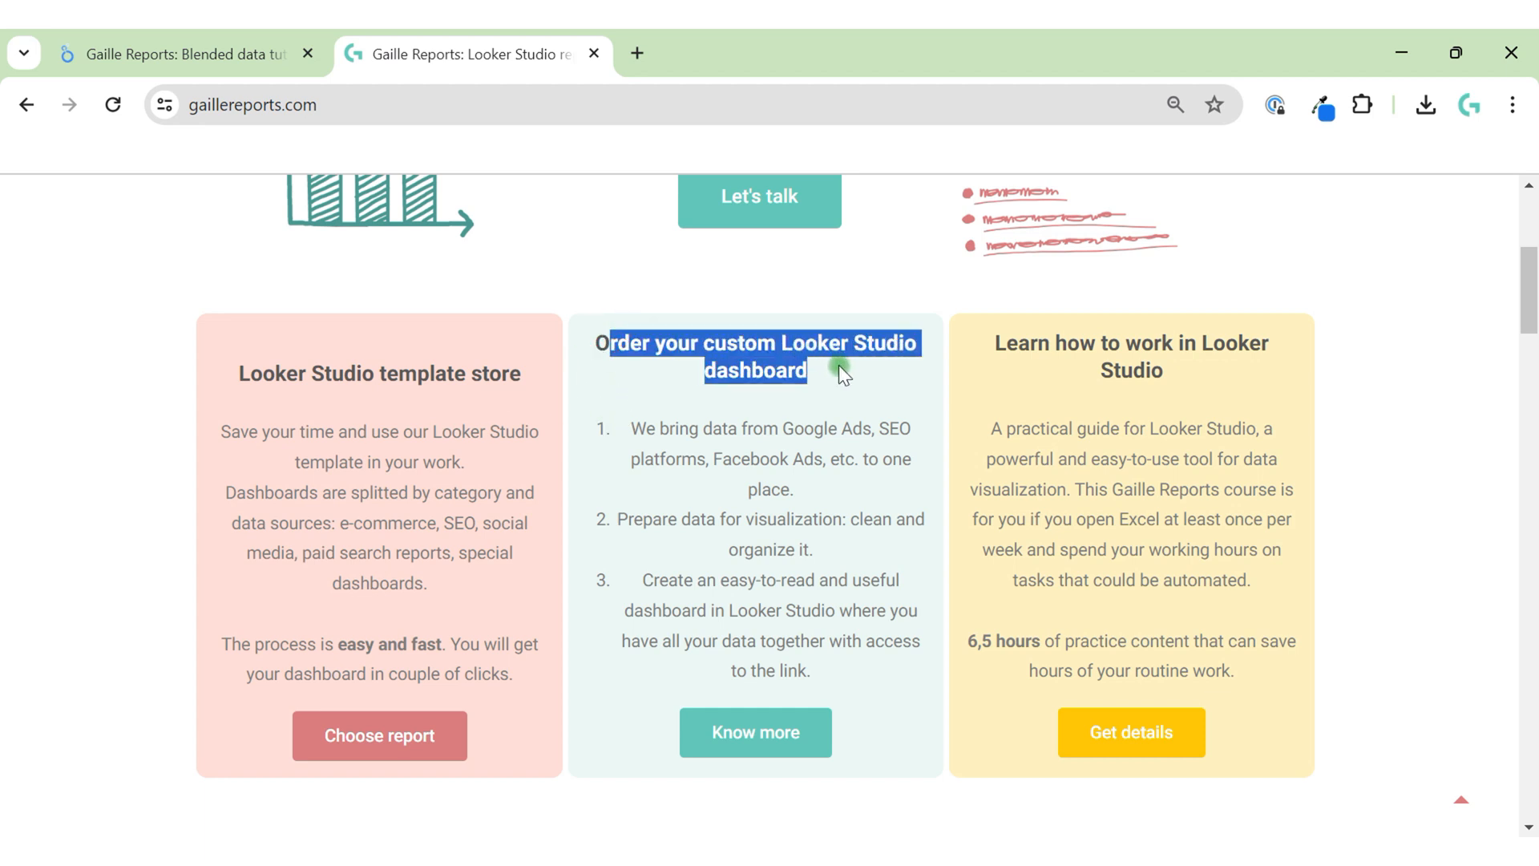
pyautogui.moveTo(841, 434)
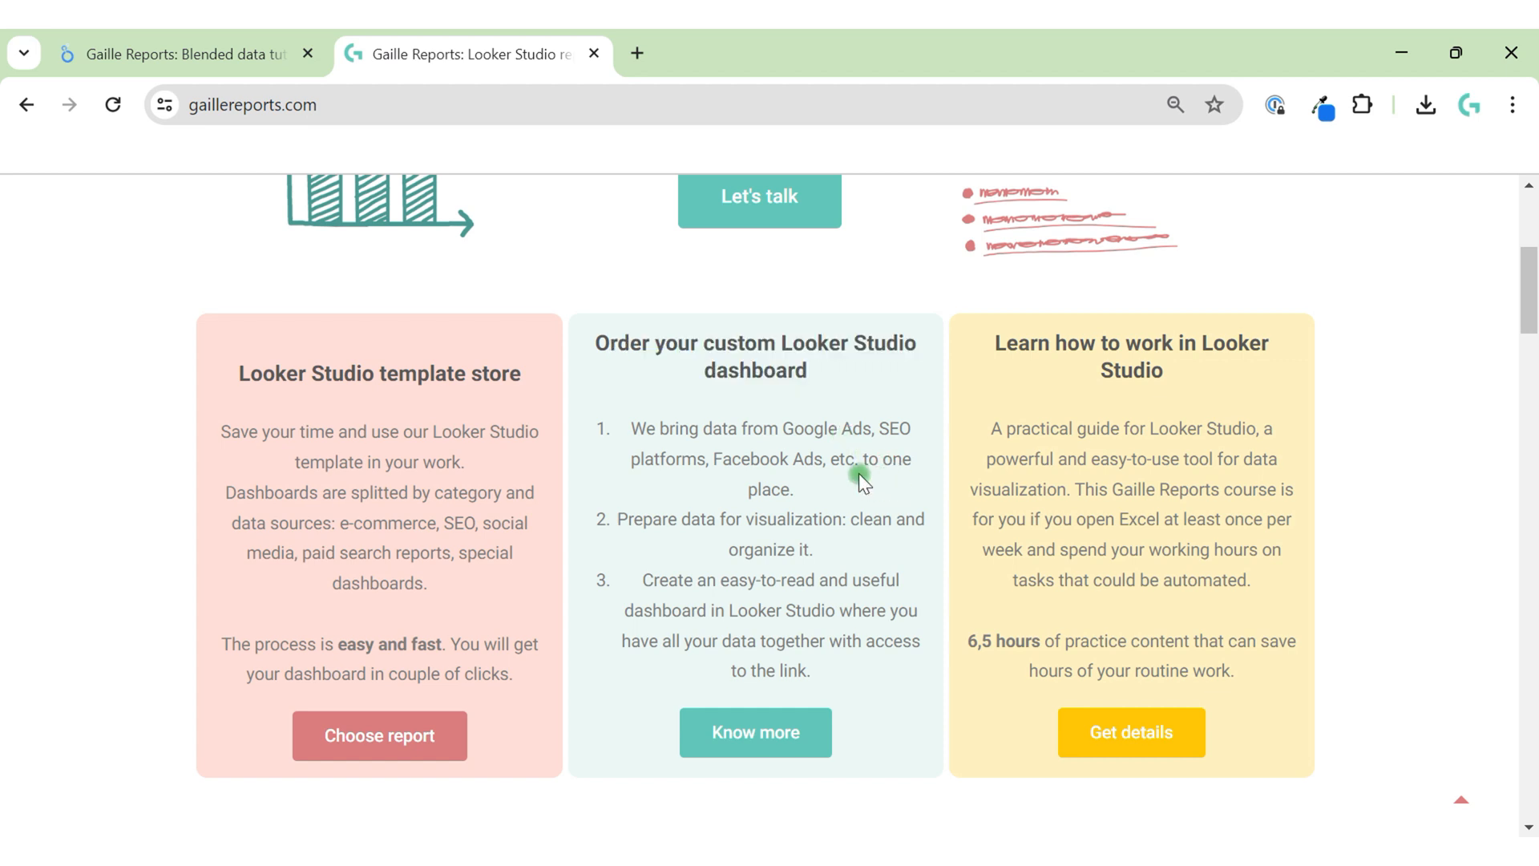
pyautogui.moveTo(849, 495)
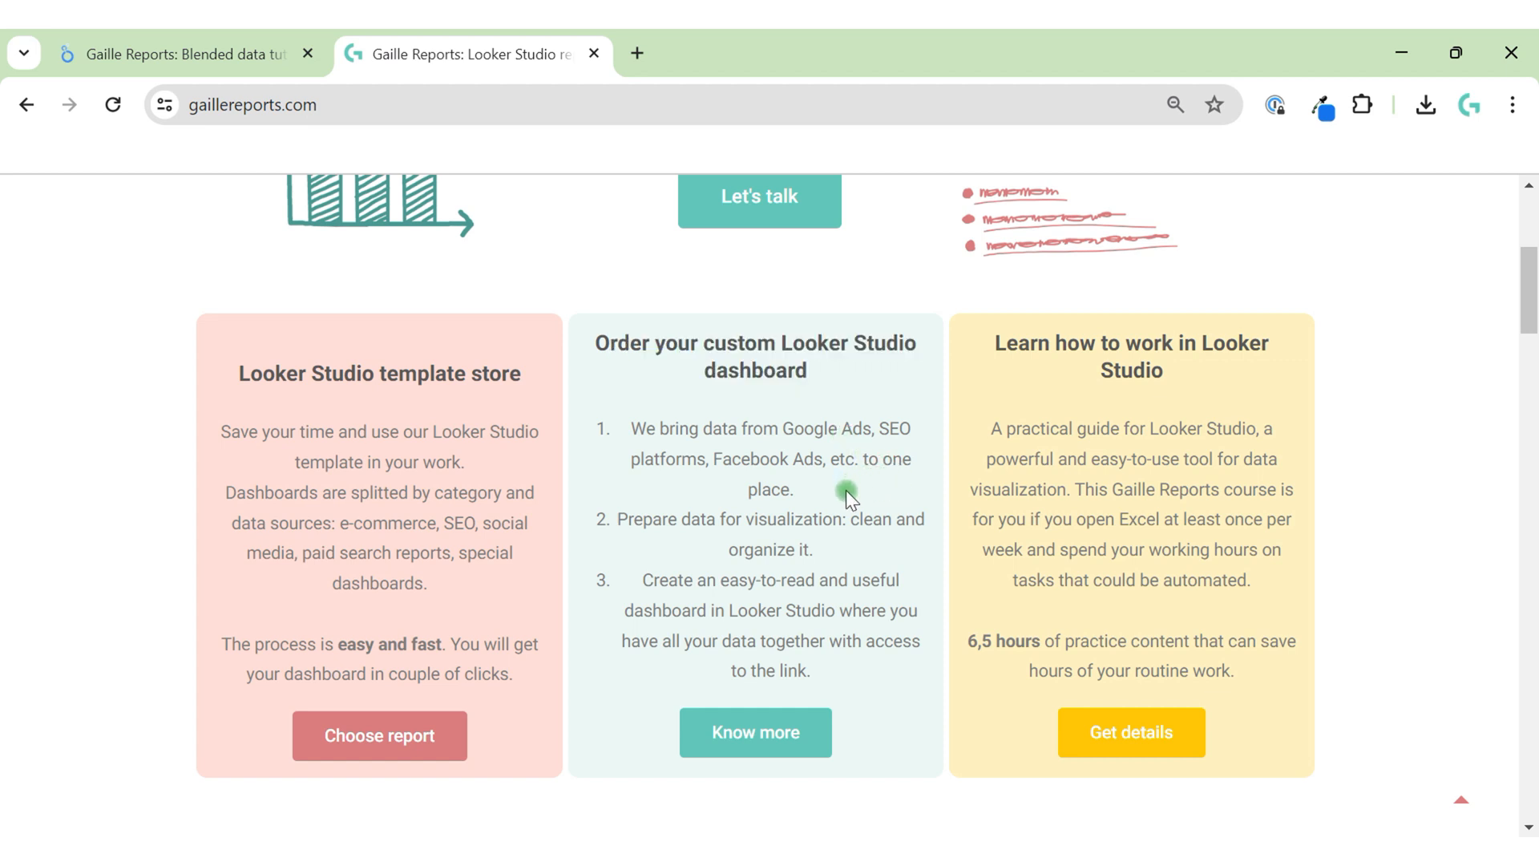
pyautogui.scroll(-3)
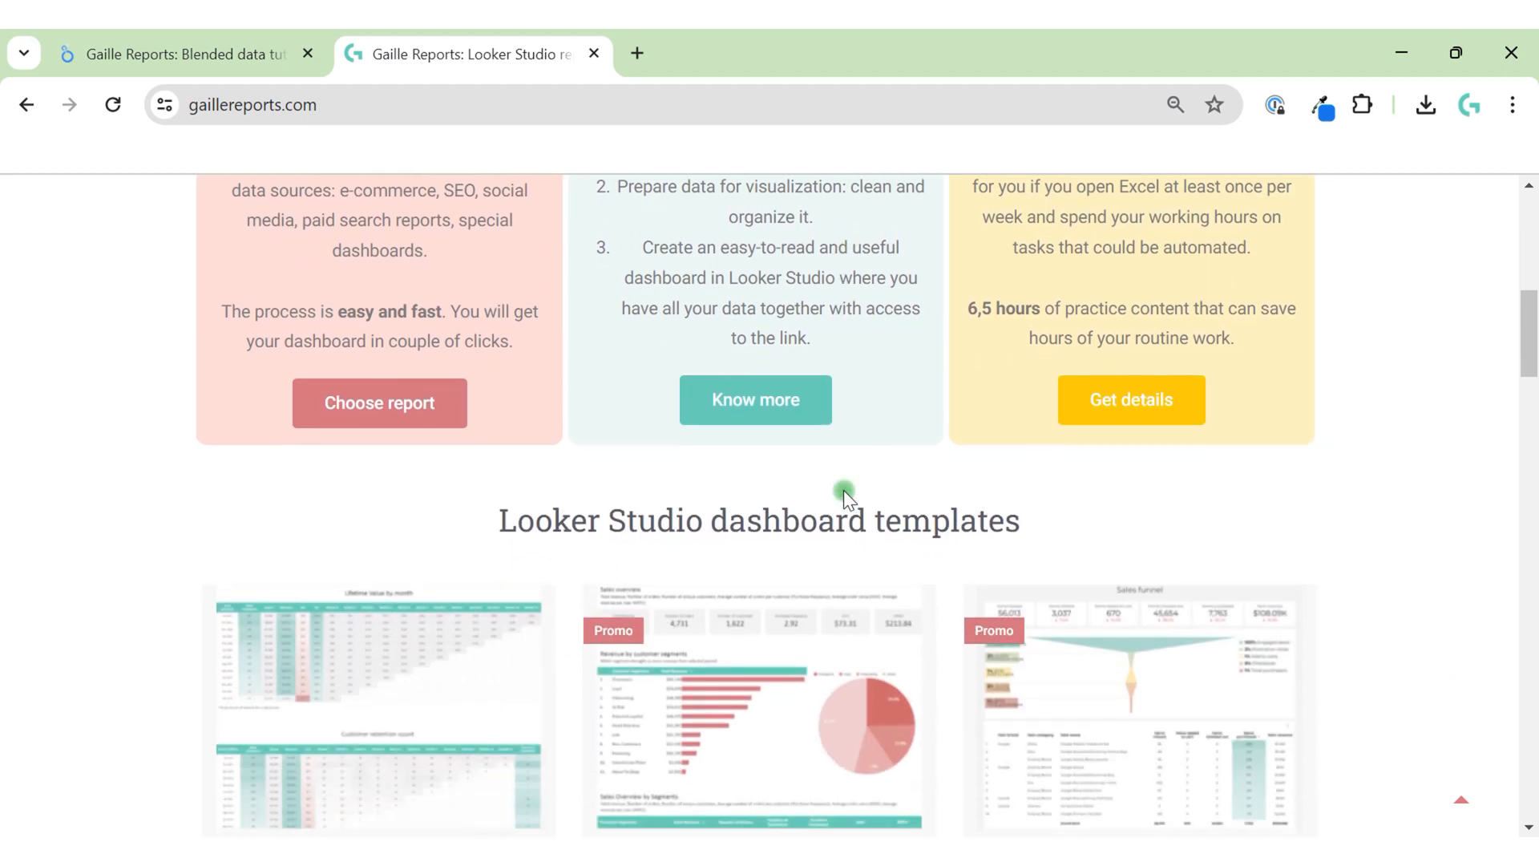
pyautogui.scroll(3)
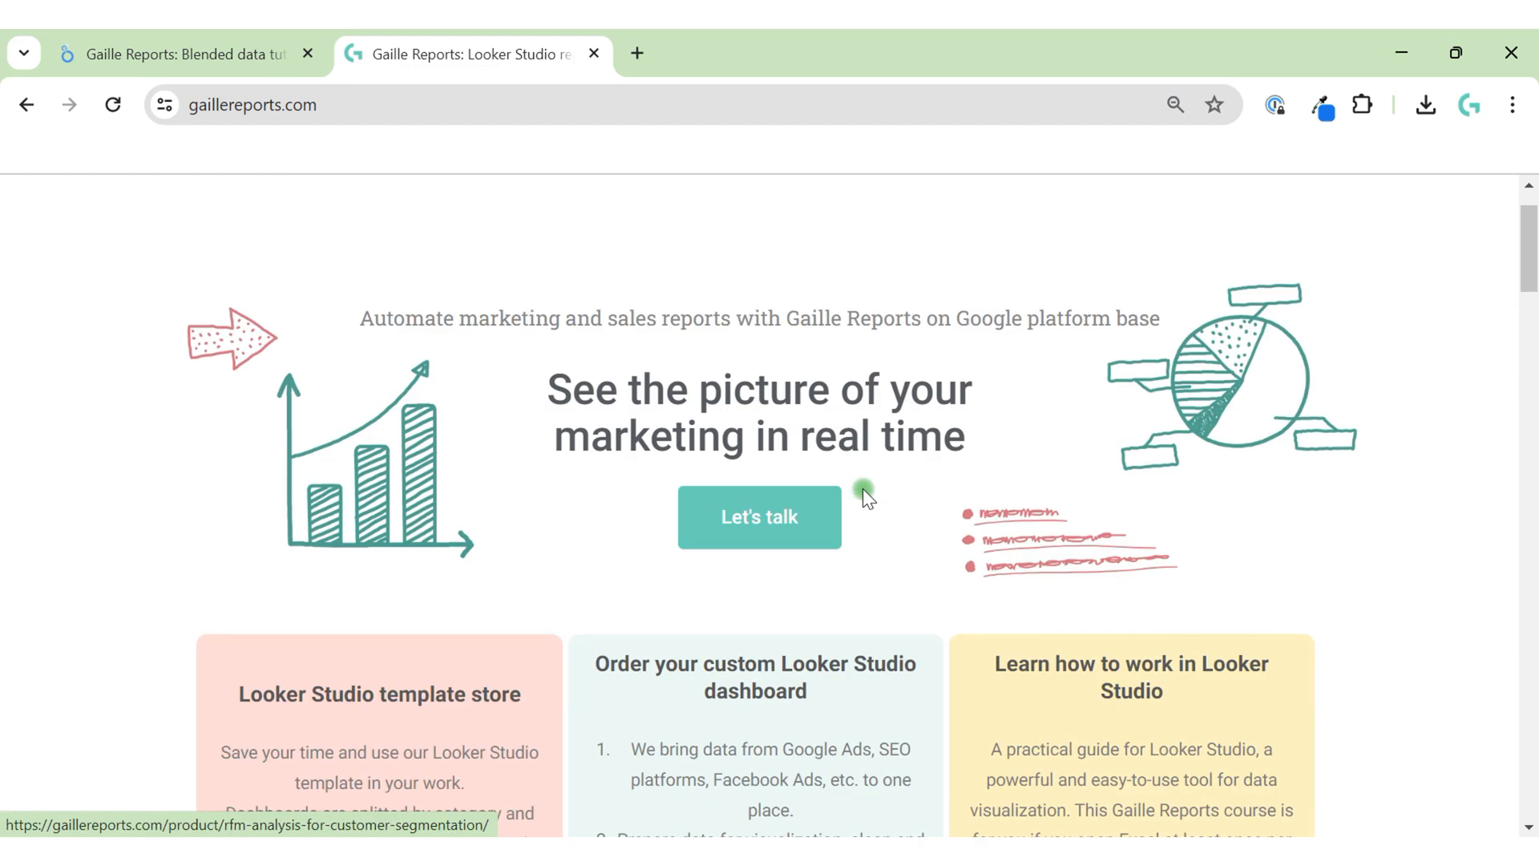
pyautogui.click(182, 54)
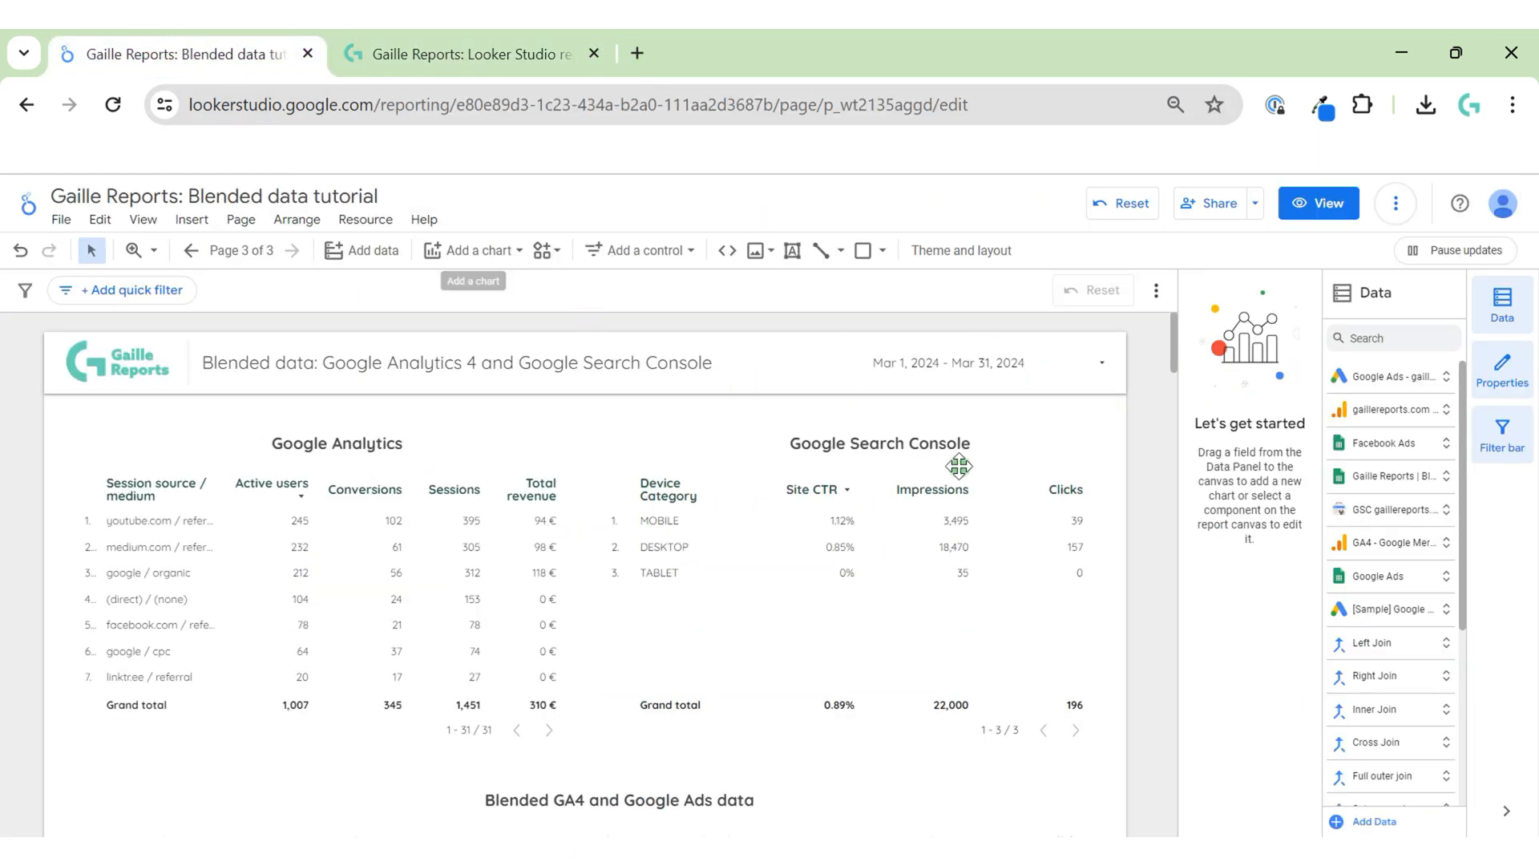
pyautogui.click(228, 538)
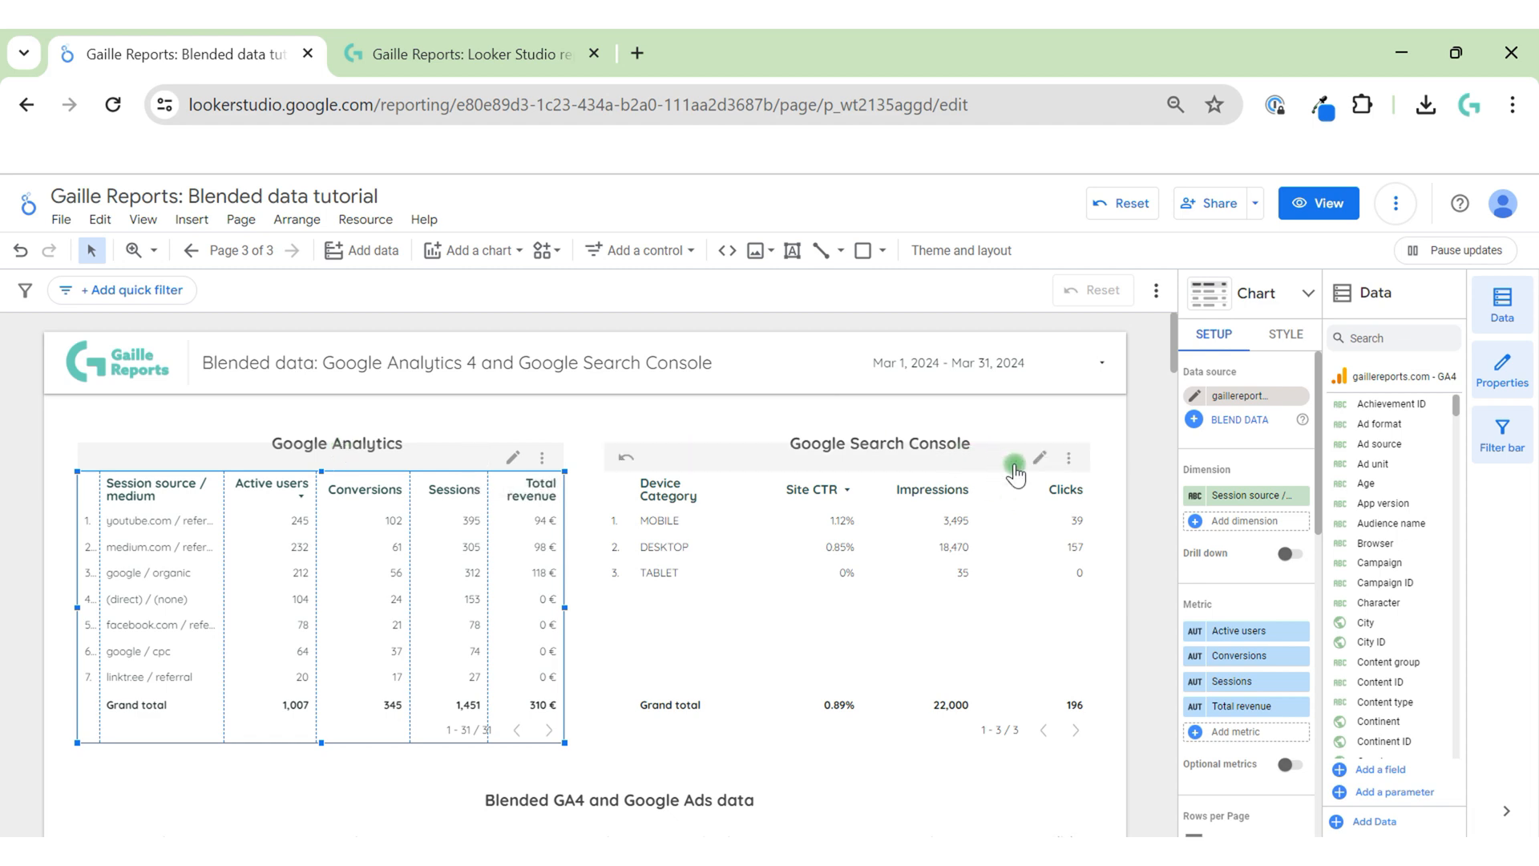
pyautogui.moveTo(647, 530)
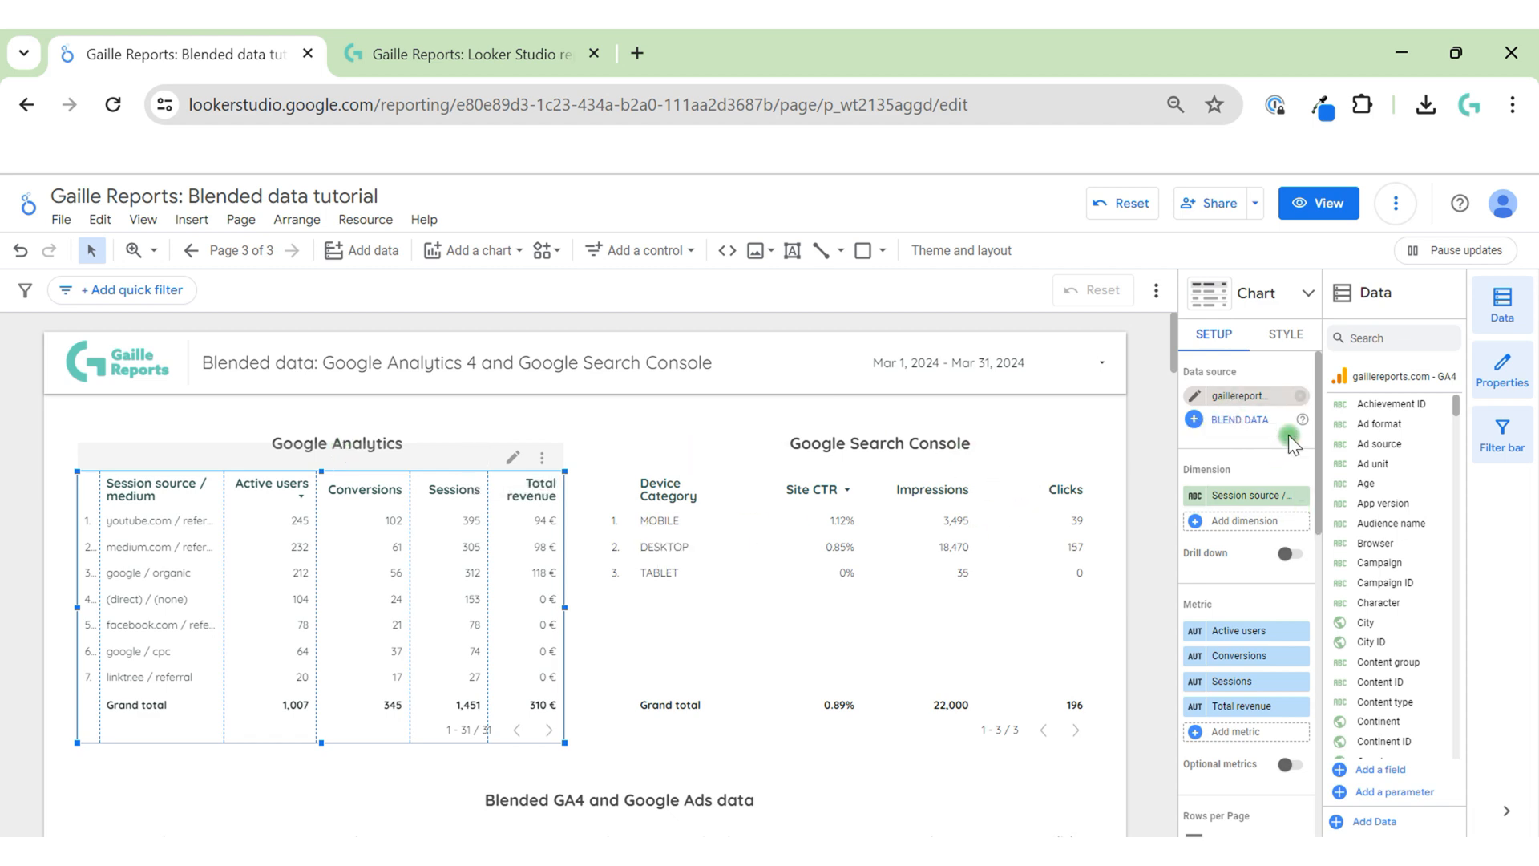
pyautogui.moveTo(174, 586)
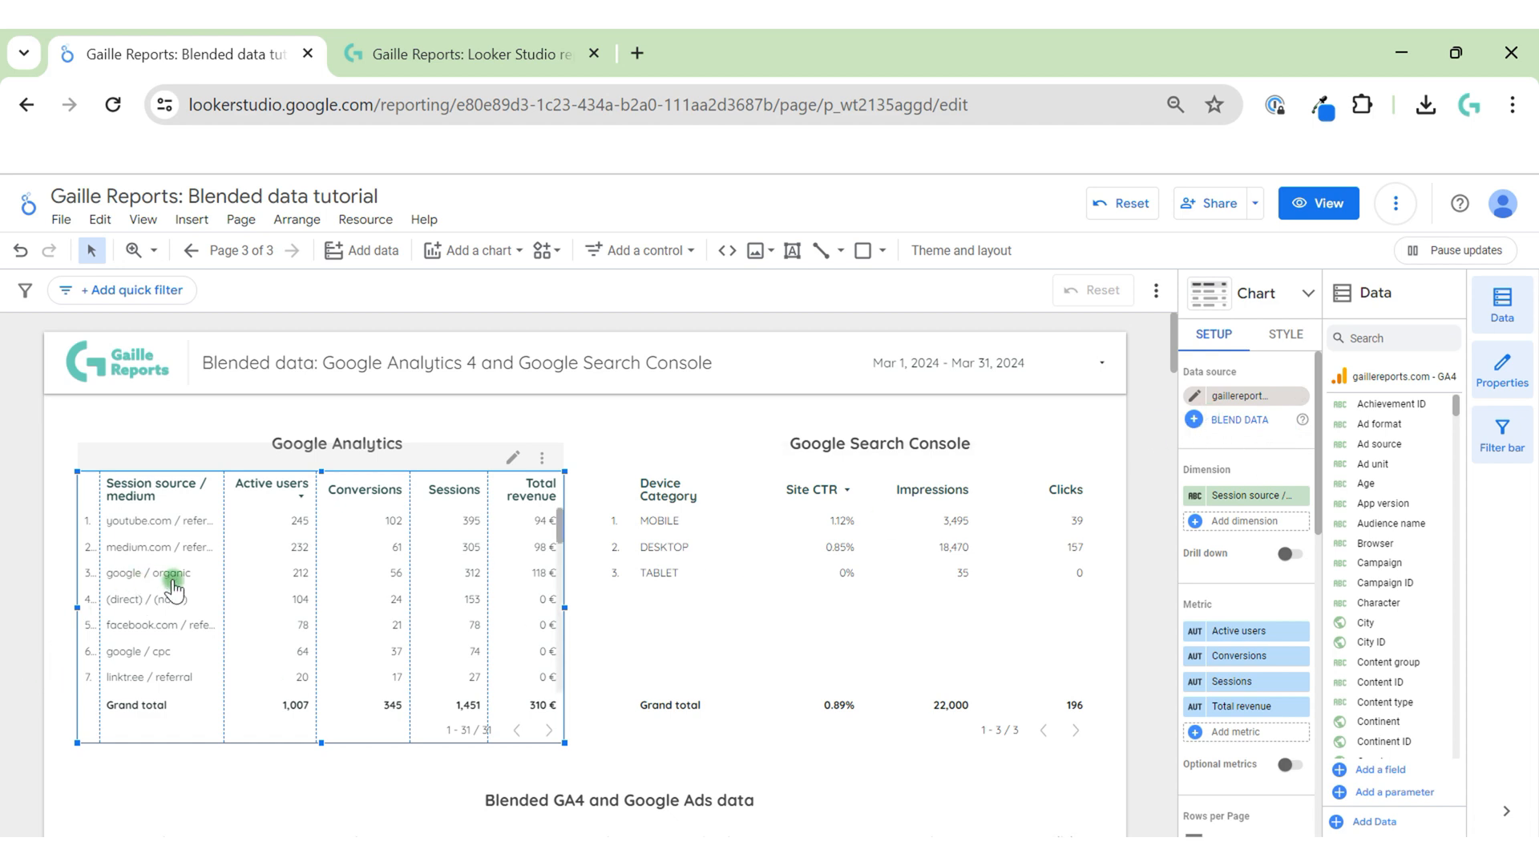
pyautogui.moveTo(182, 584)
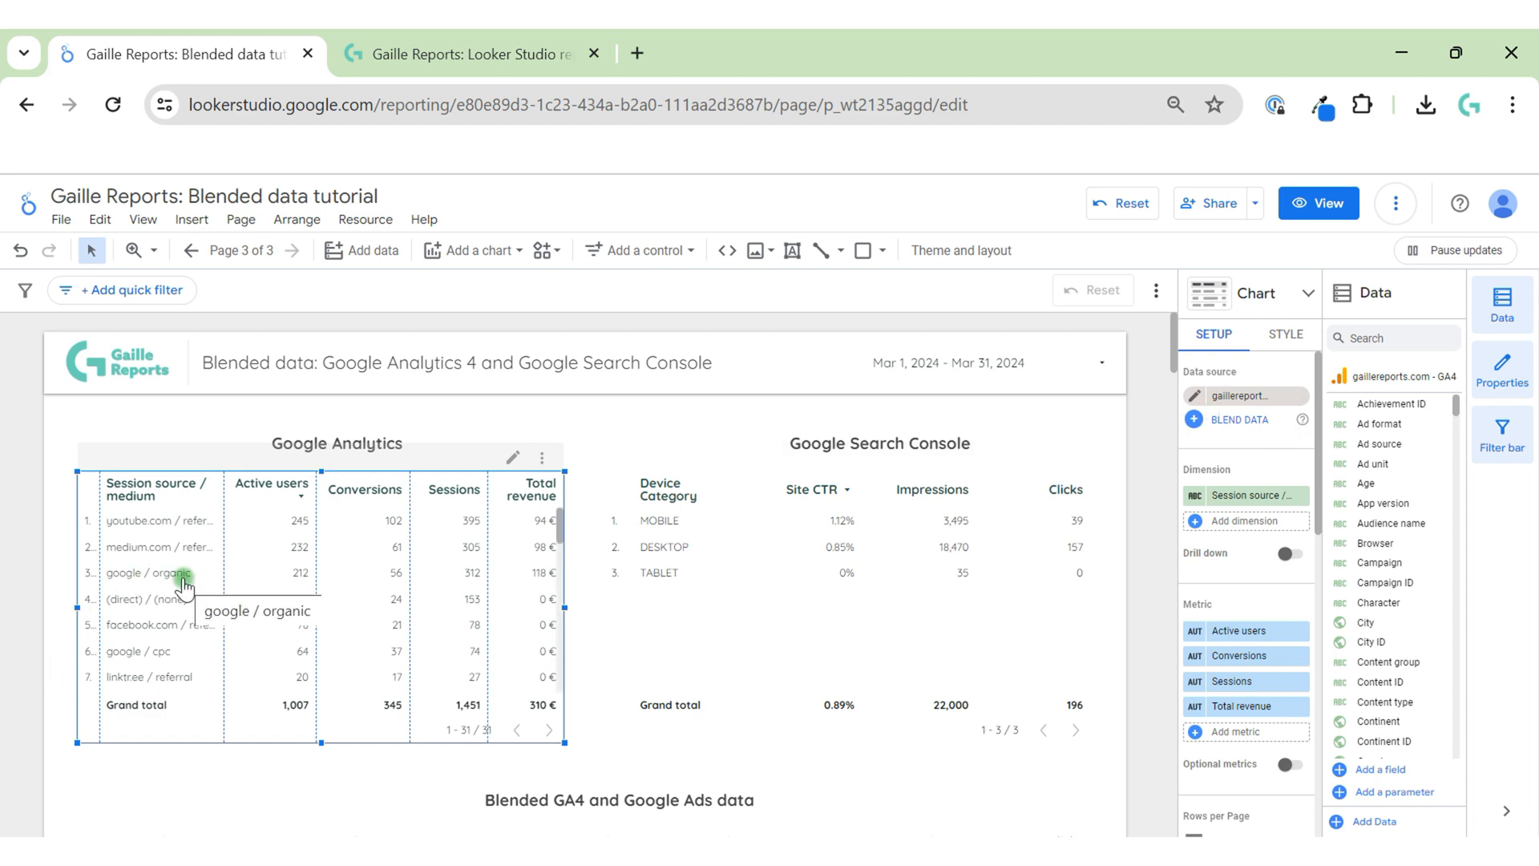
pyautogui.moveTo(1255, 248)
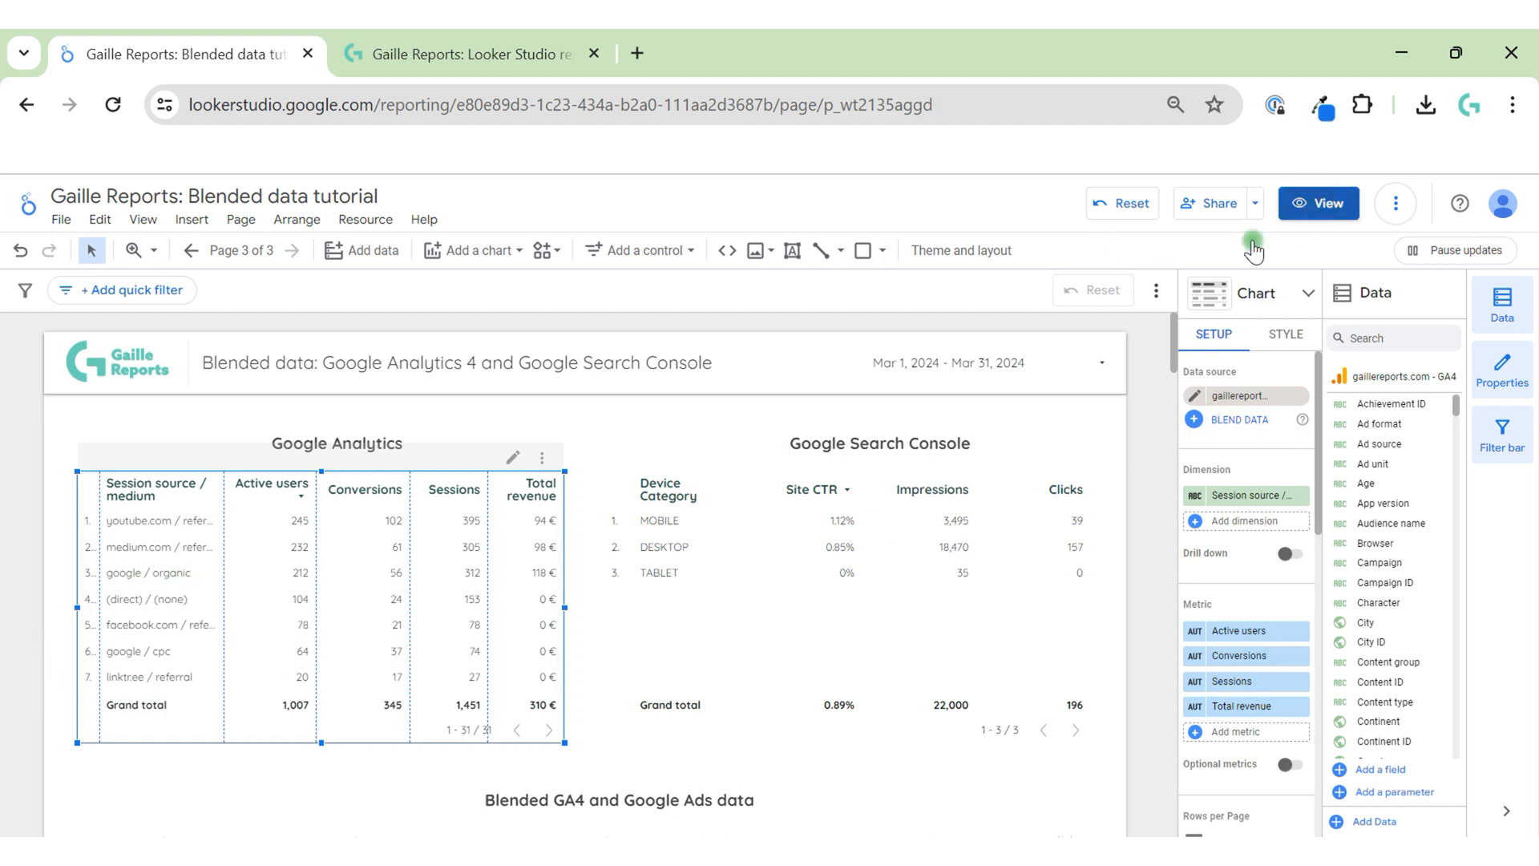
pyautogui.click(1318, 203)
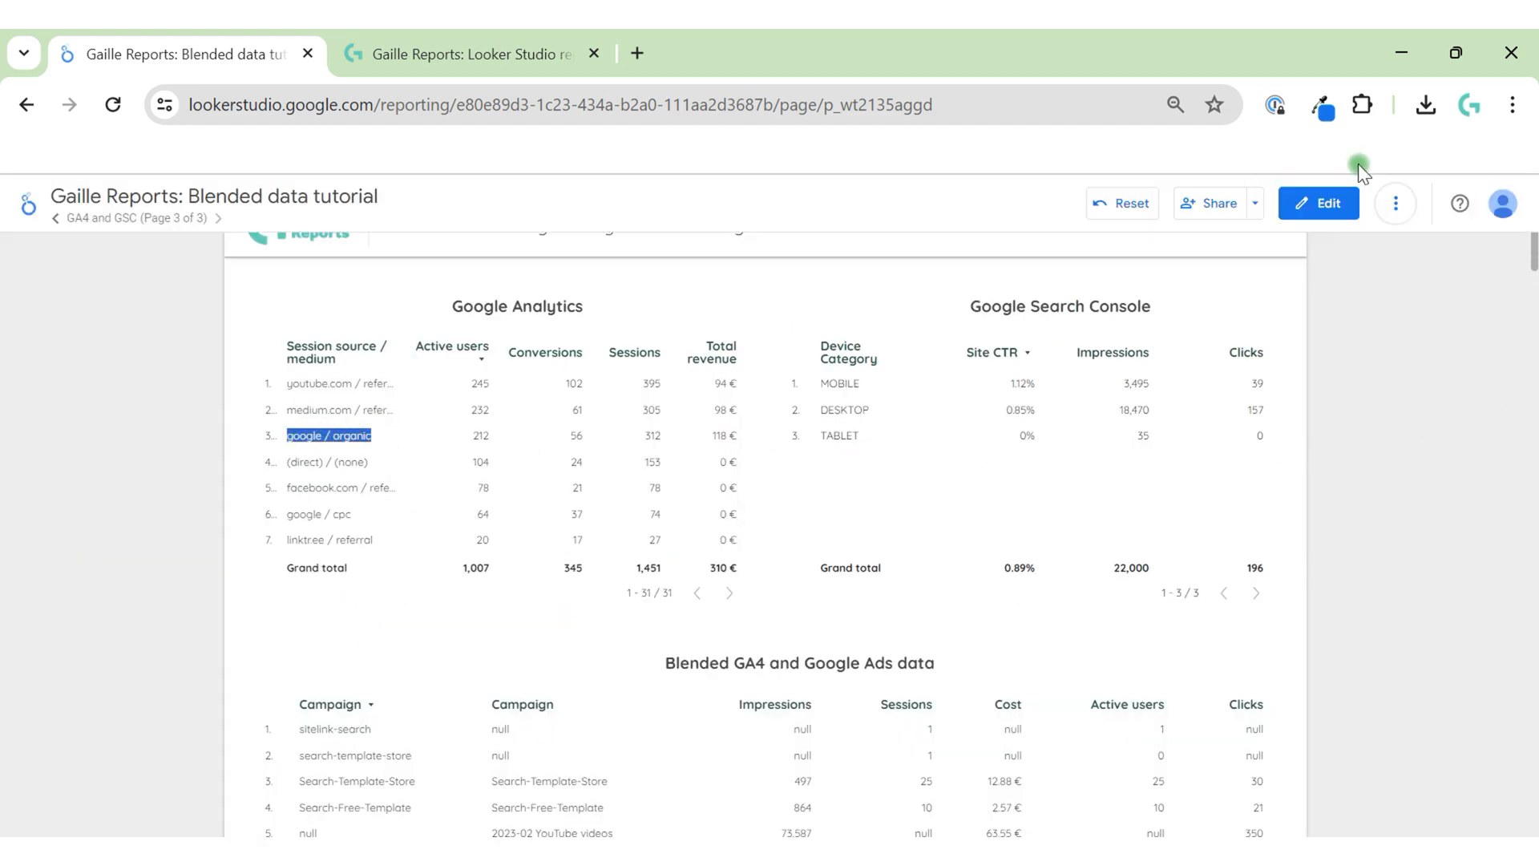
pyautogui.click(1317, 203)
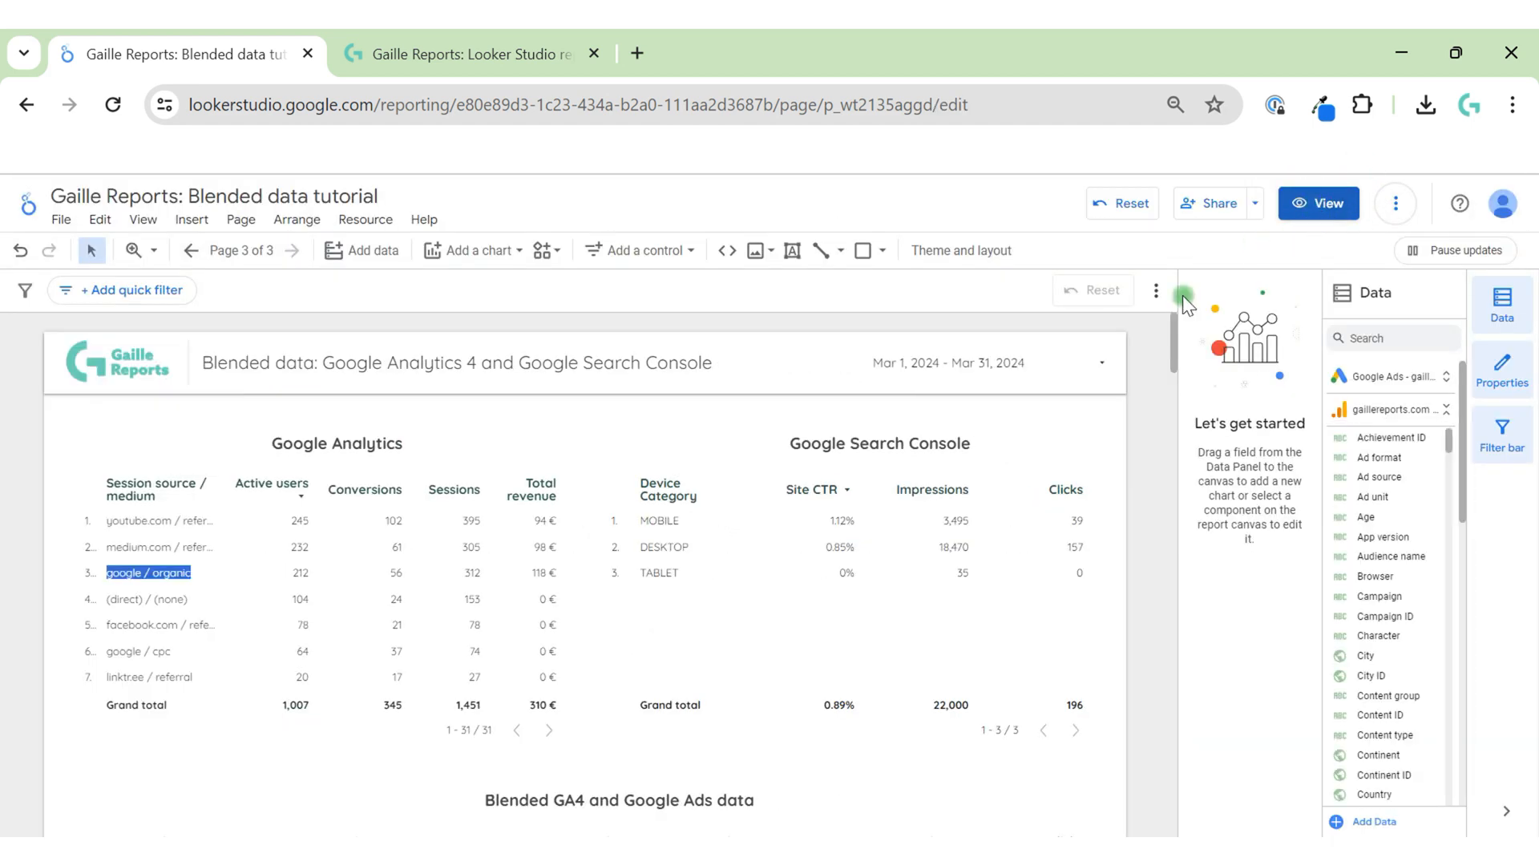
pyautogui.moveTo(201, 624)
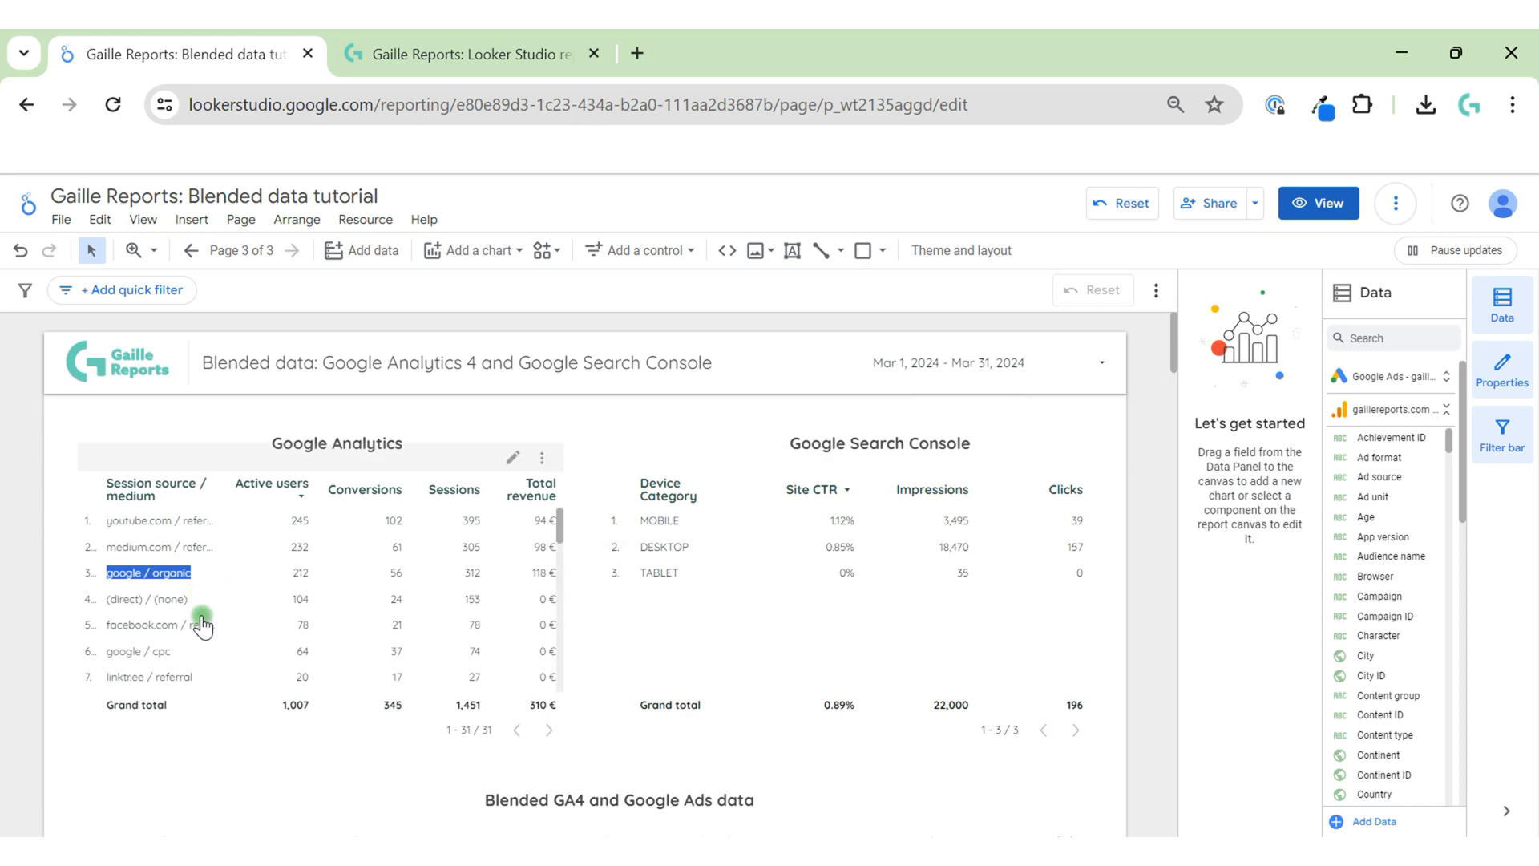
pyautogui.moveTo(170, 589)
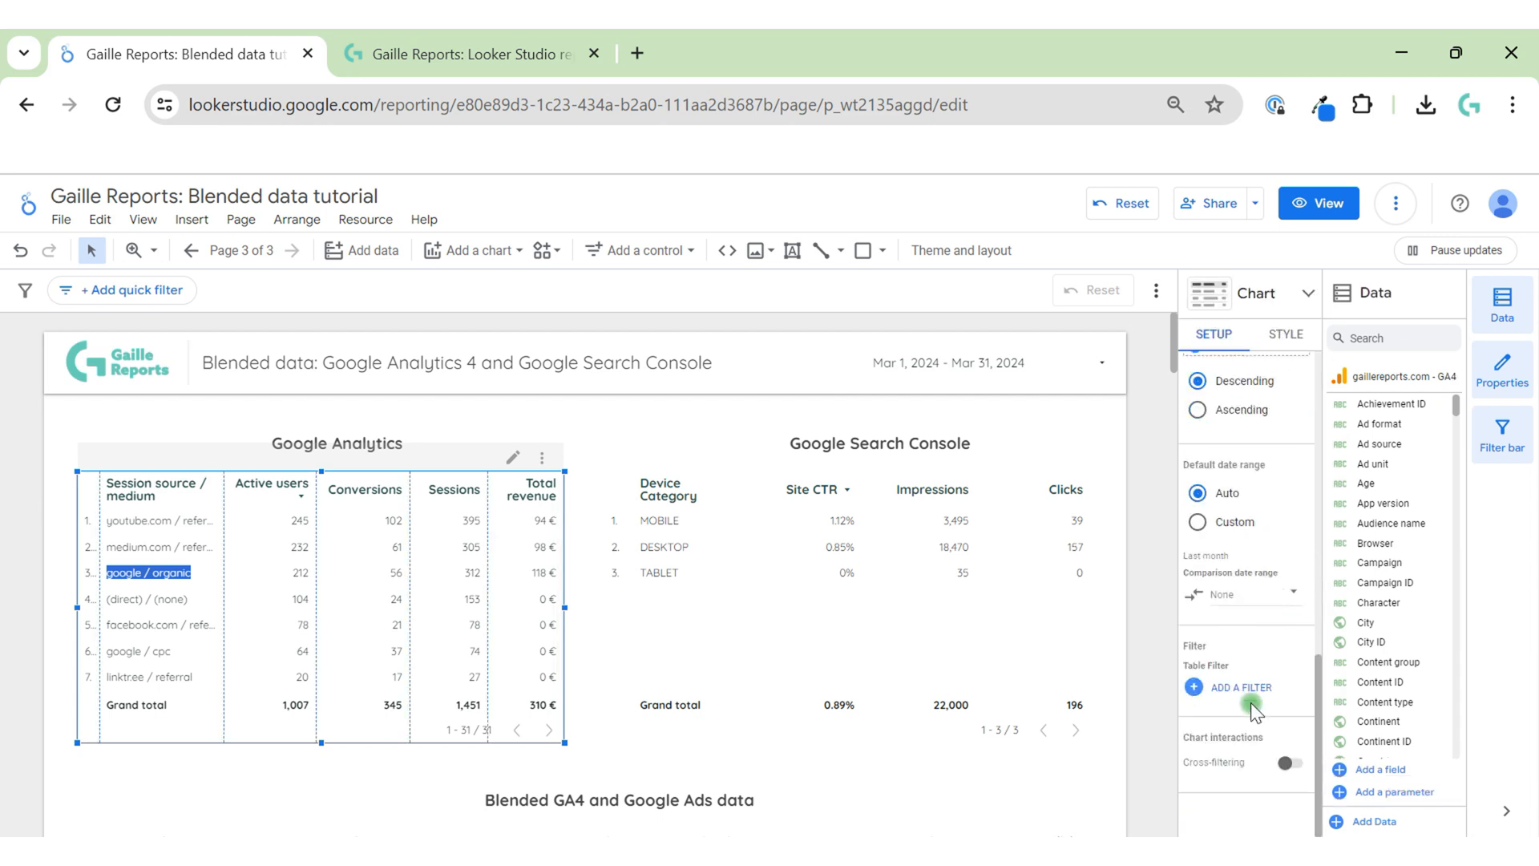
# Start a new GA4 table filter on the Session source / medium field.
pyautogui.click(1238, 687)
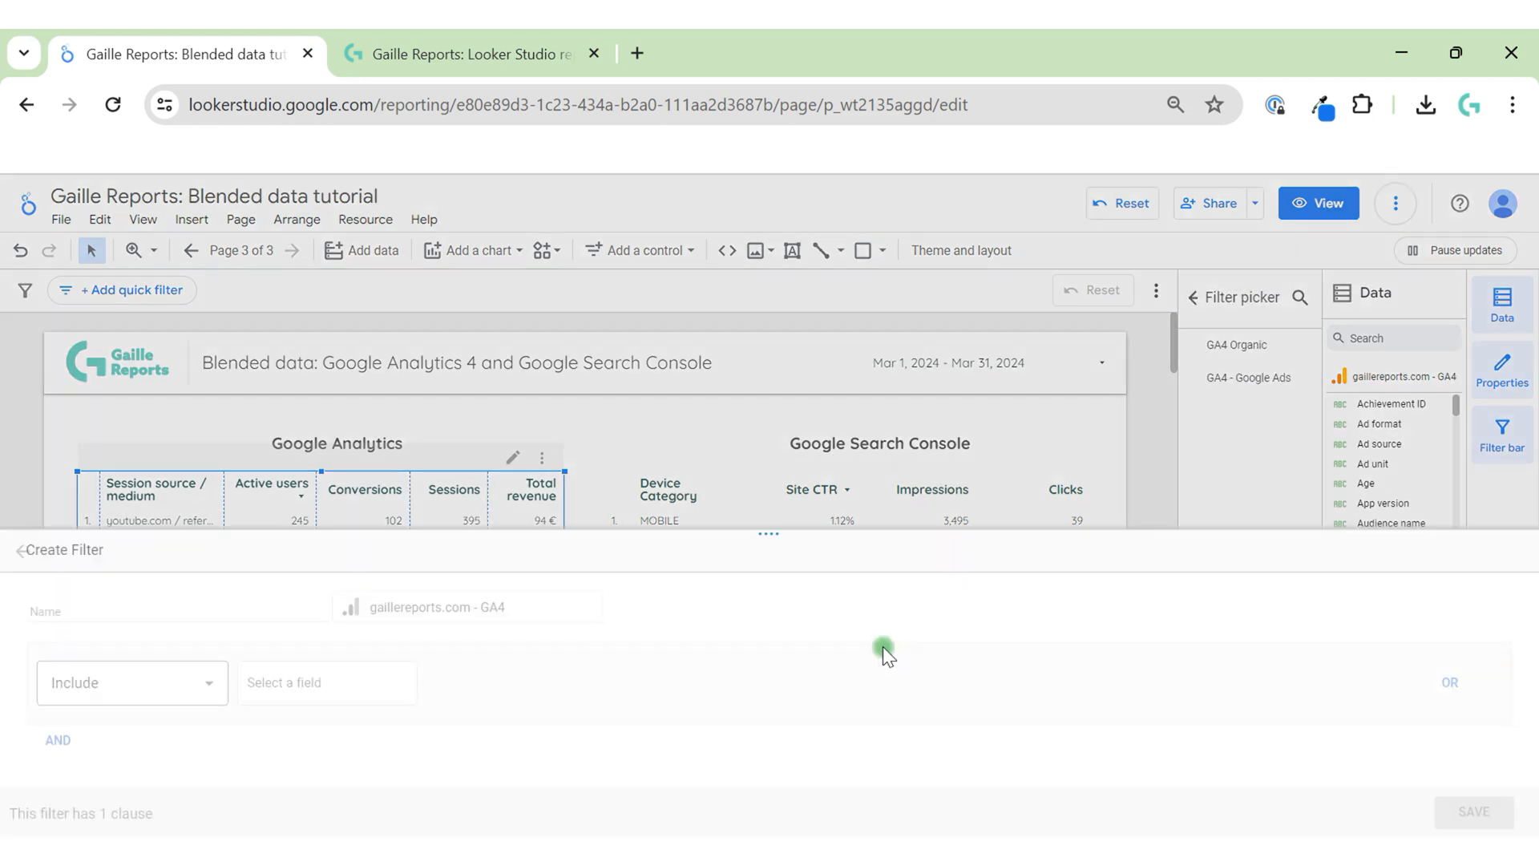
pyautogui.write('GA4')
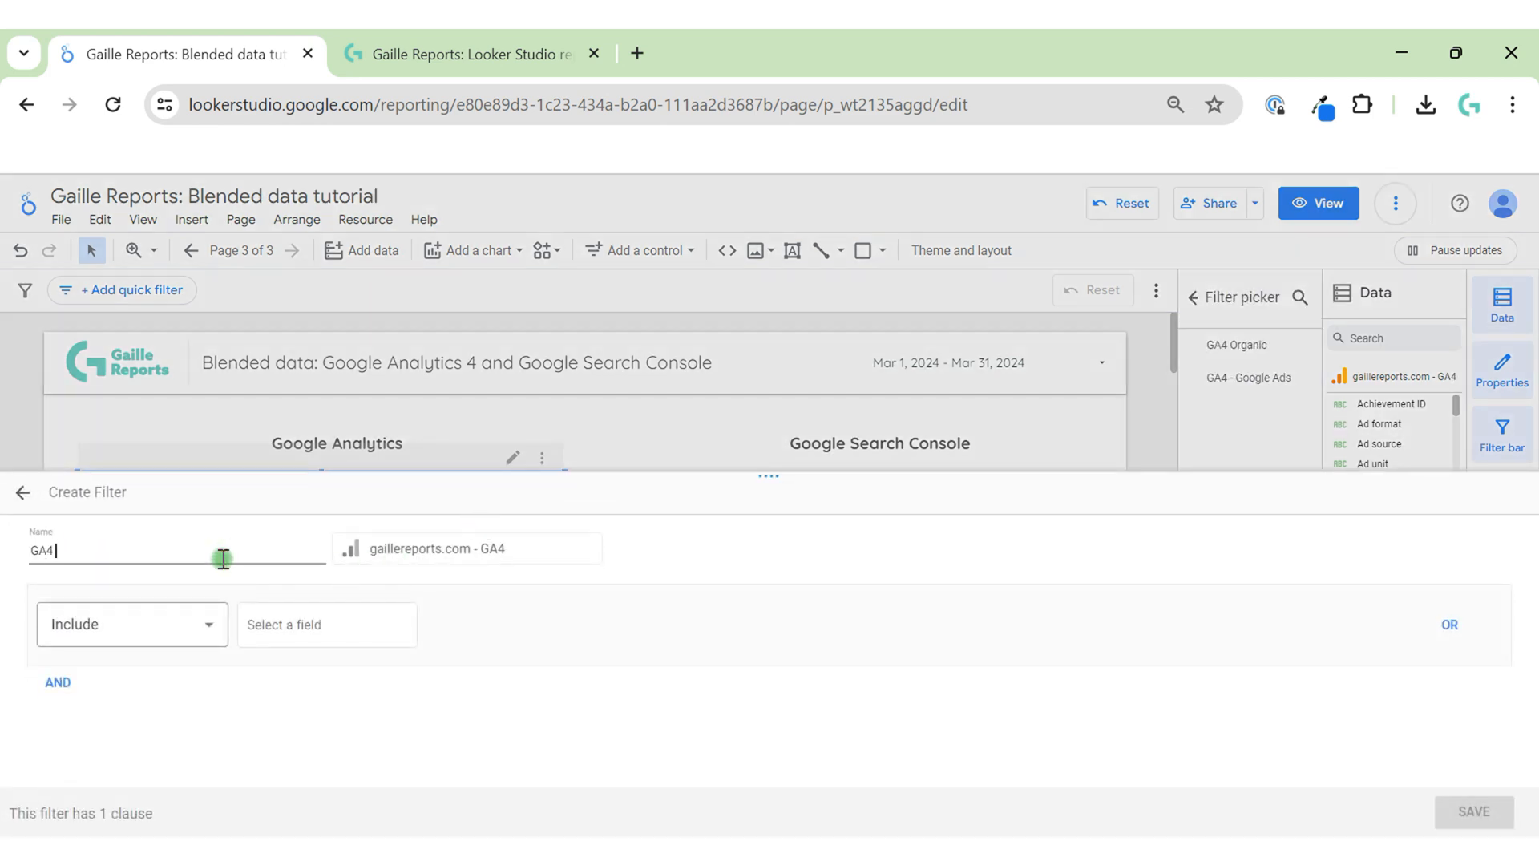
pyautogui.click(326, 625)
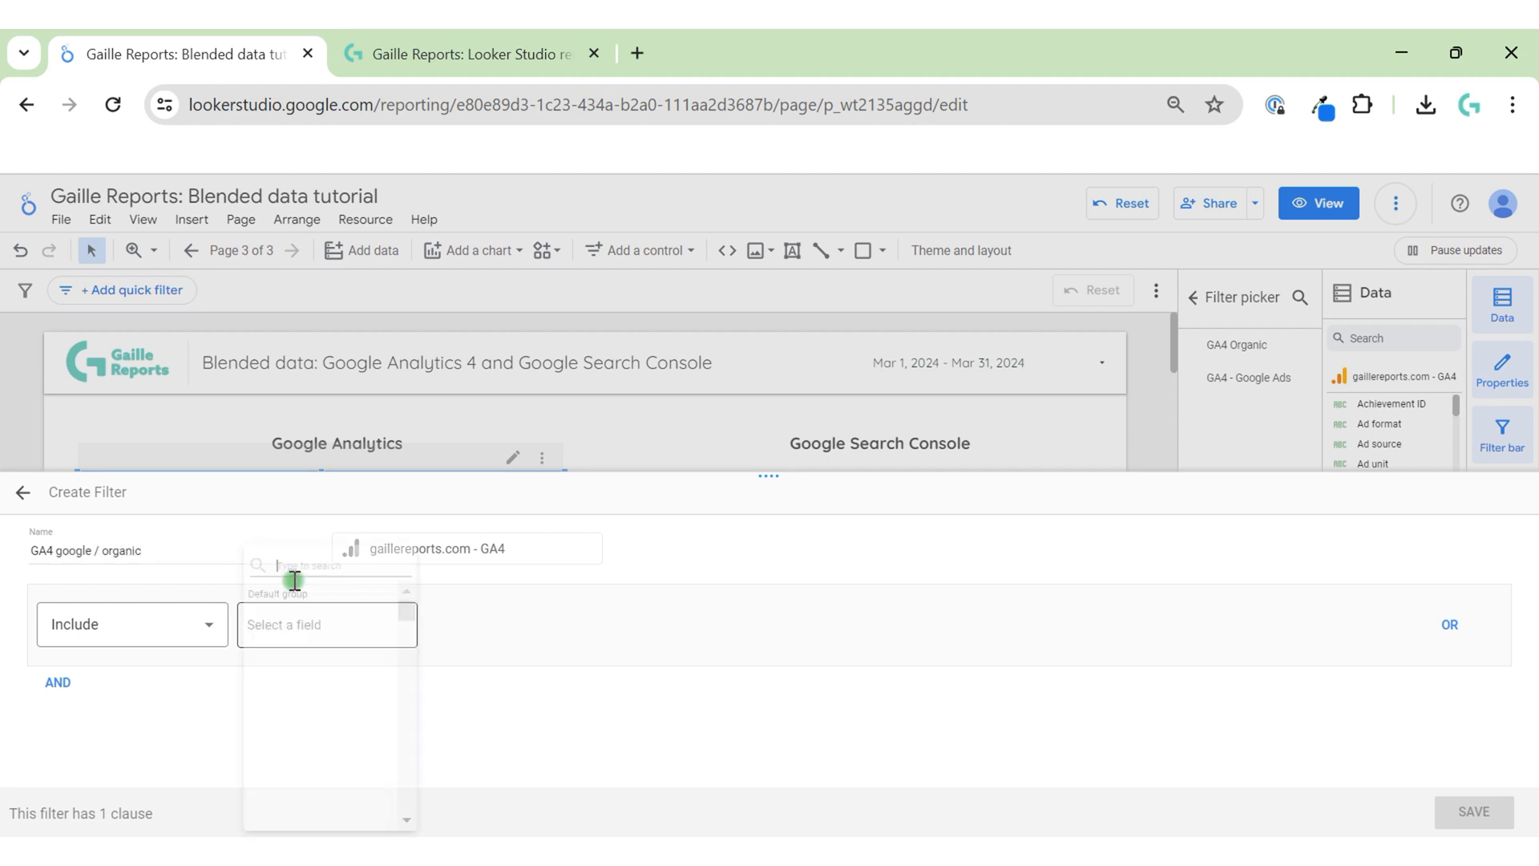
pyautogui.write('session s')
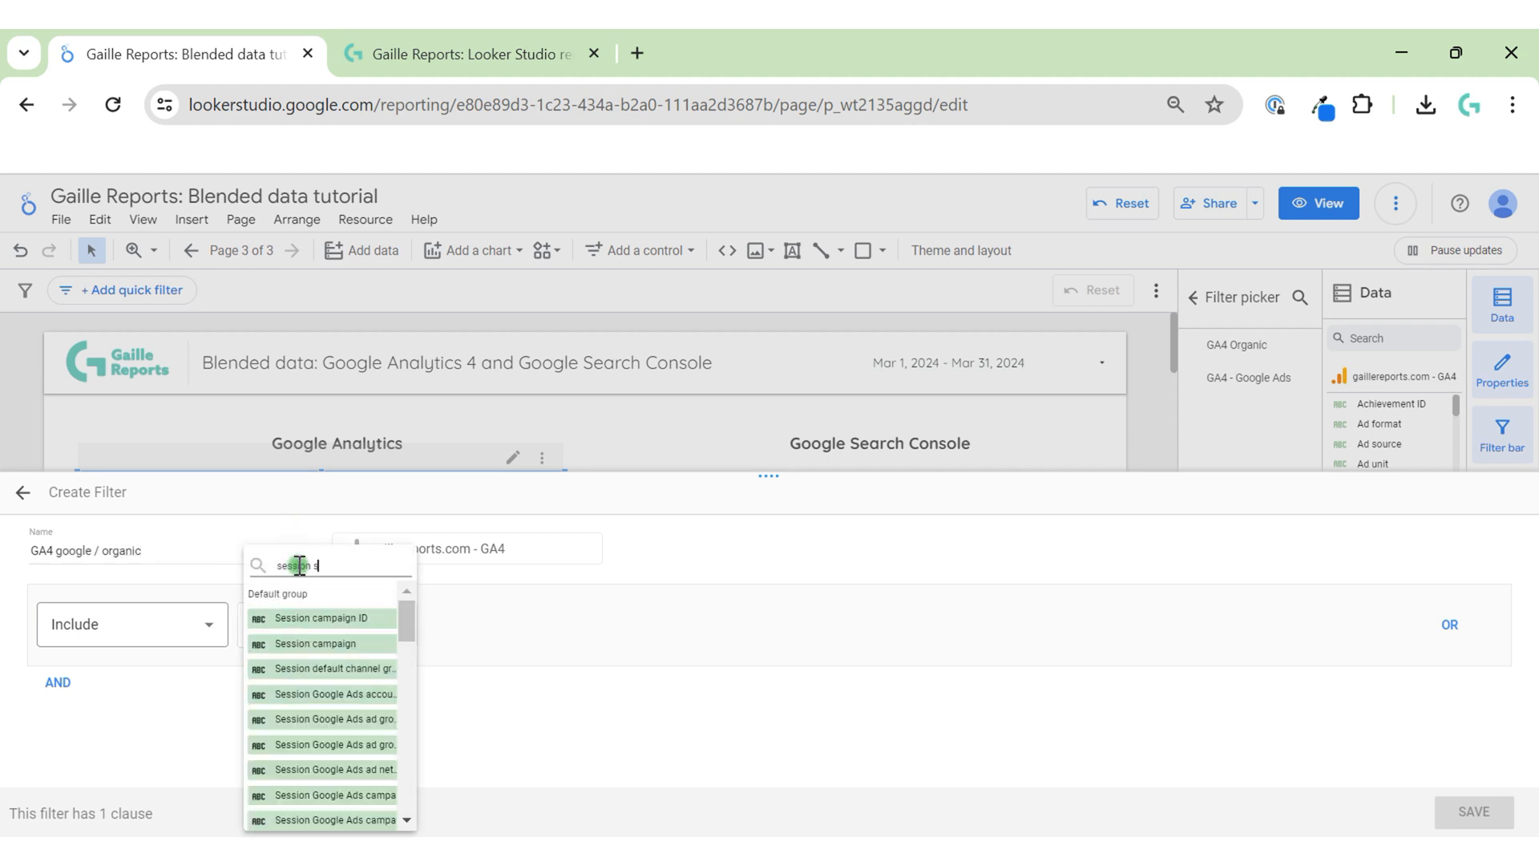
pyautogui.write('ou')
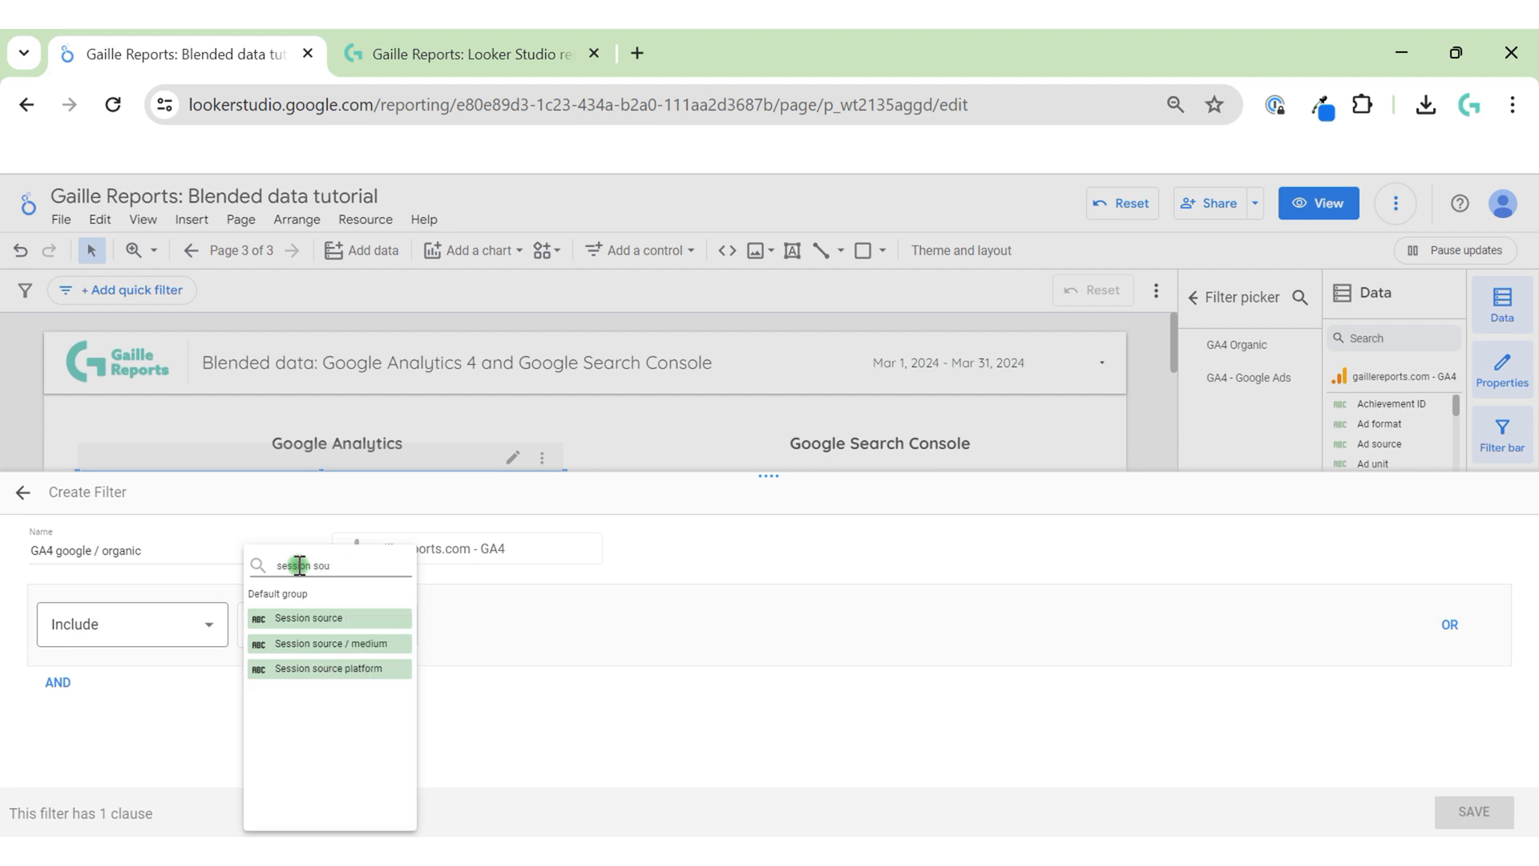
pyautogui.click(328, 643)
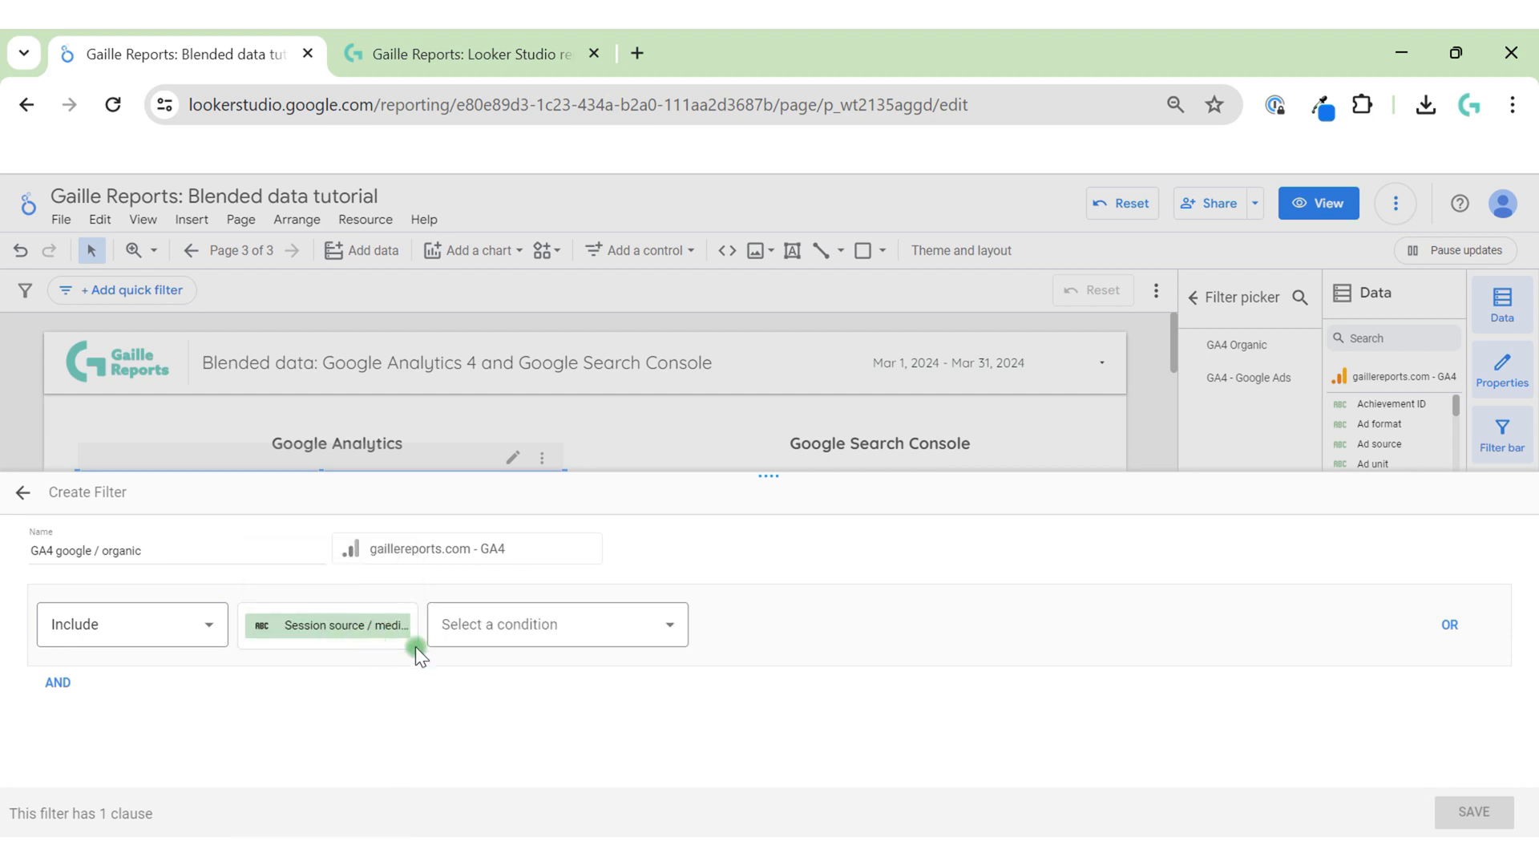
# Match 'google / organic', save the filter, and discard the blend editor changes.
pyautogui.click(556, 625)
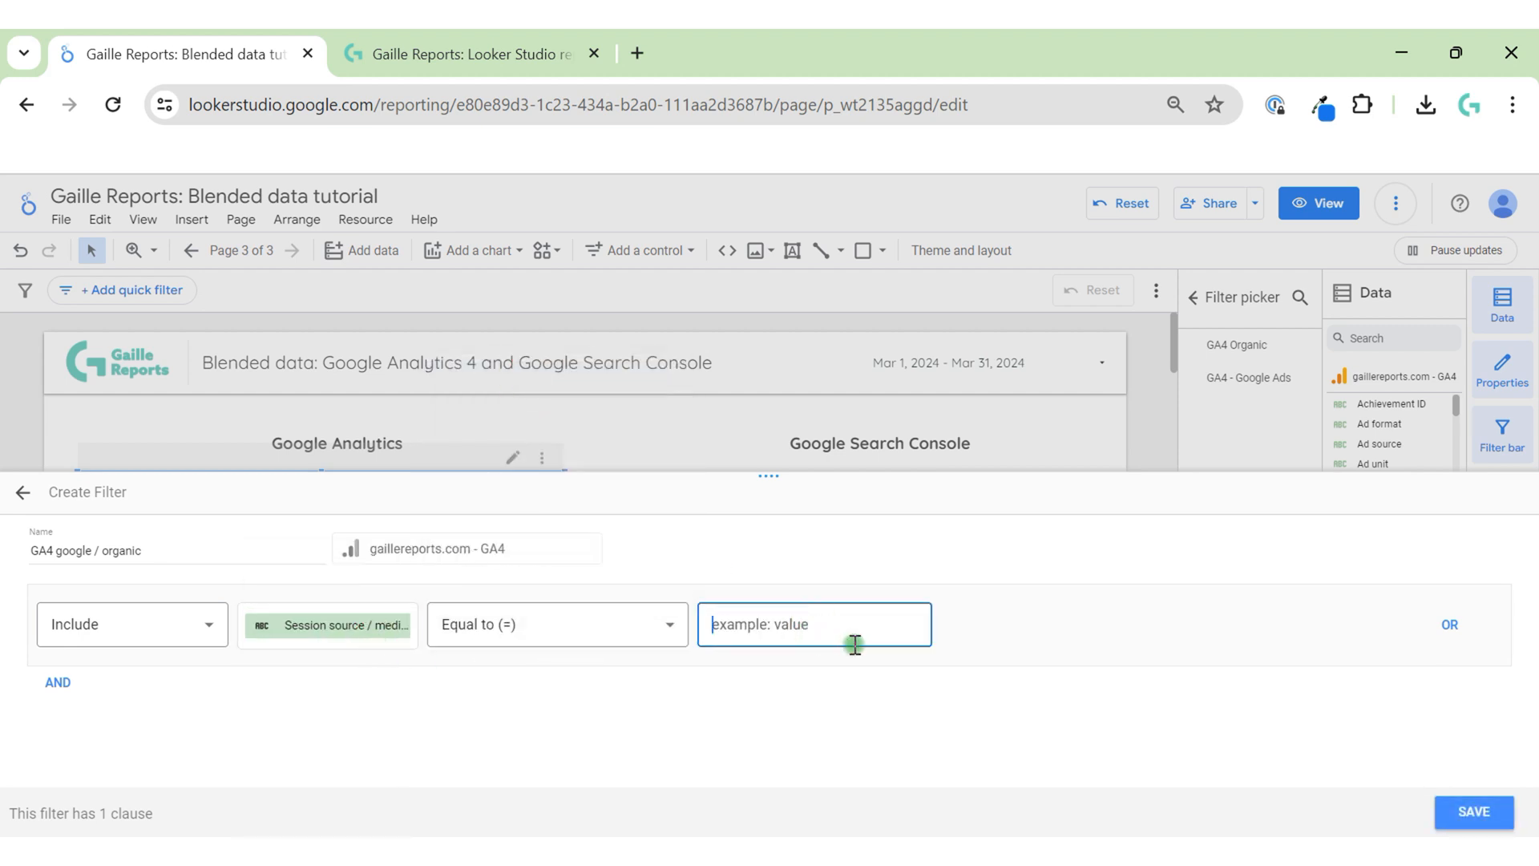
pyautogui.write('google / organic')
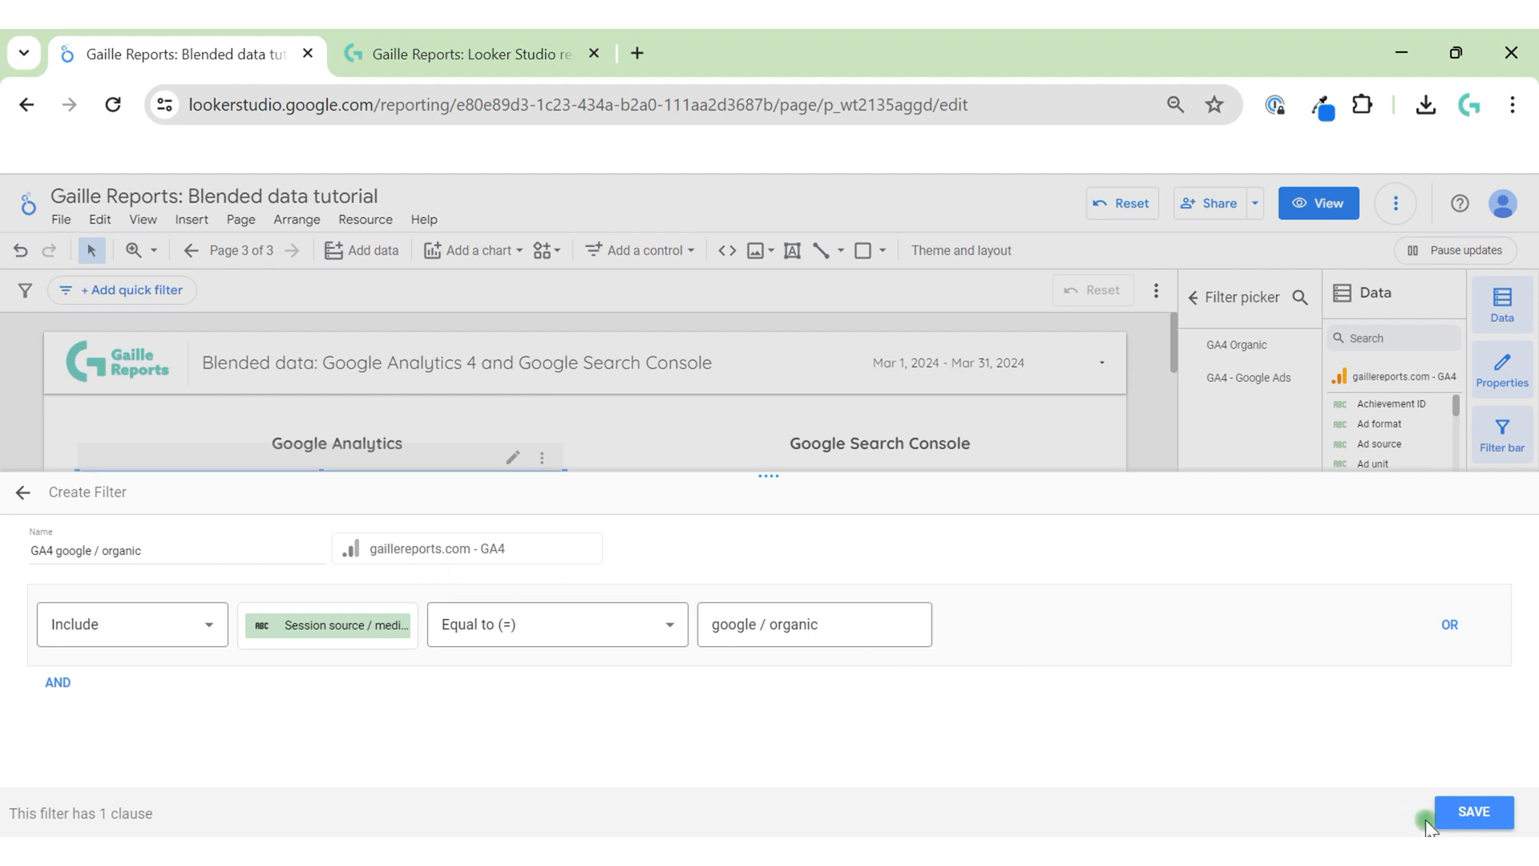
pyautogui.click(1474, 812)
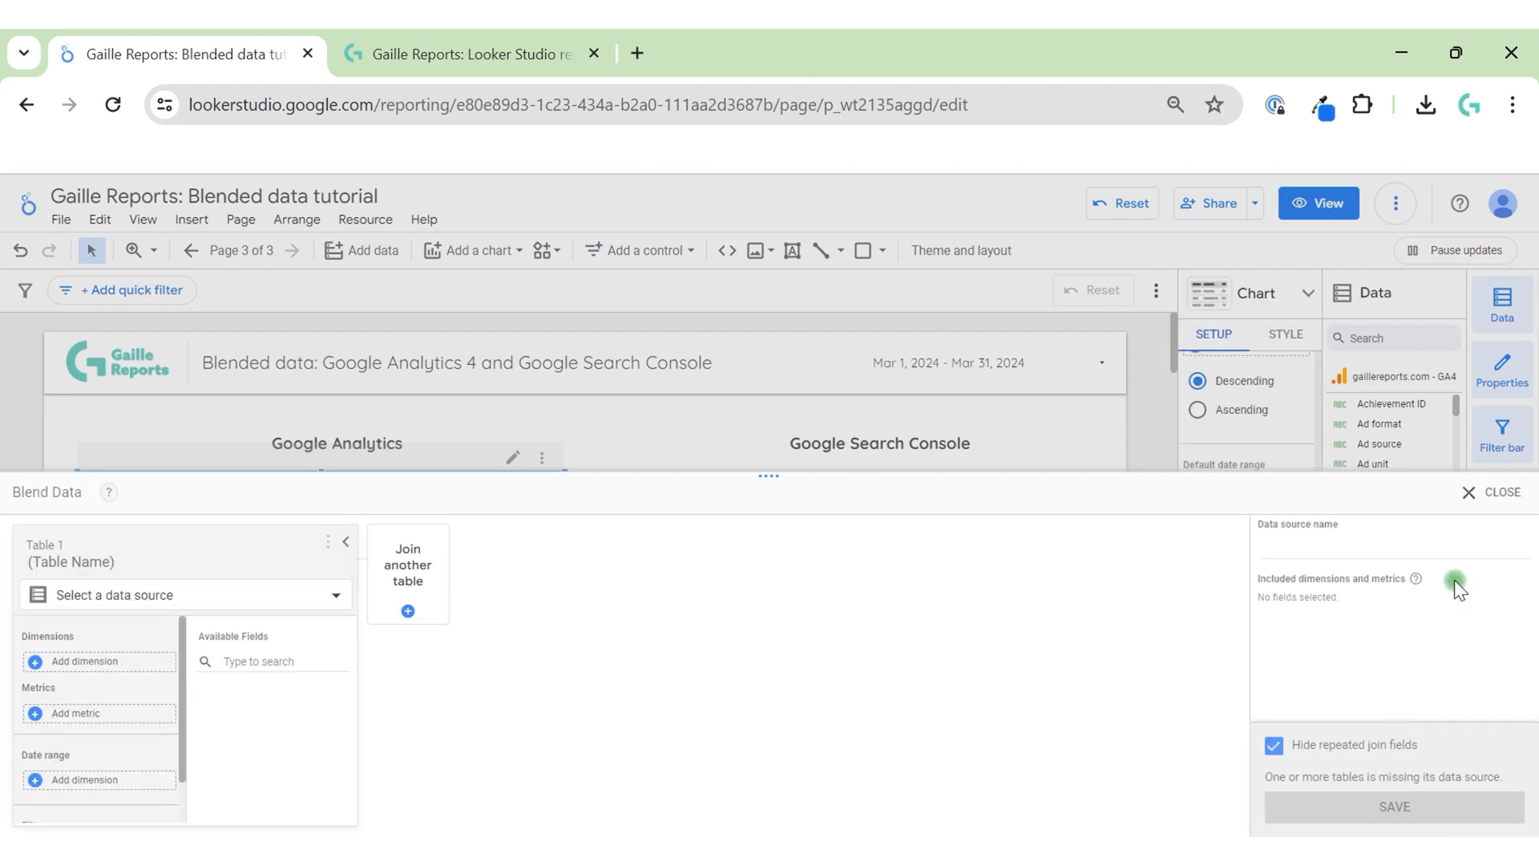
pyautogui.click(1498, 491)
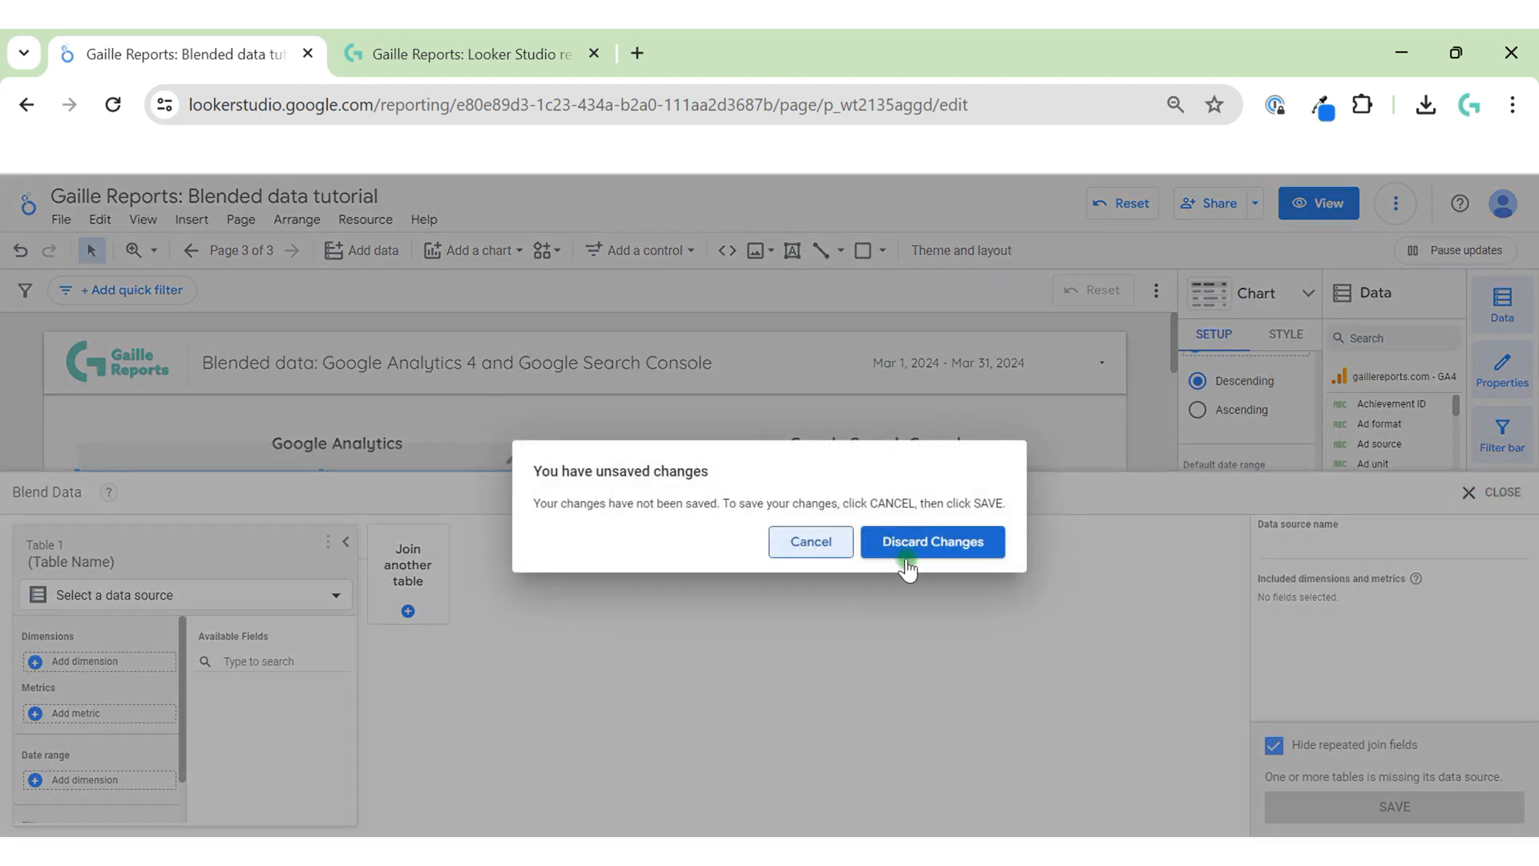
pyautogui.click(931, 541)
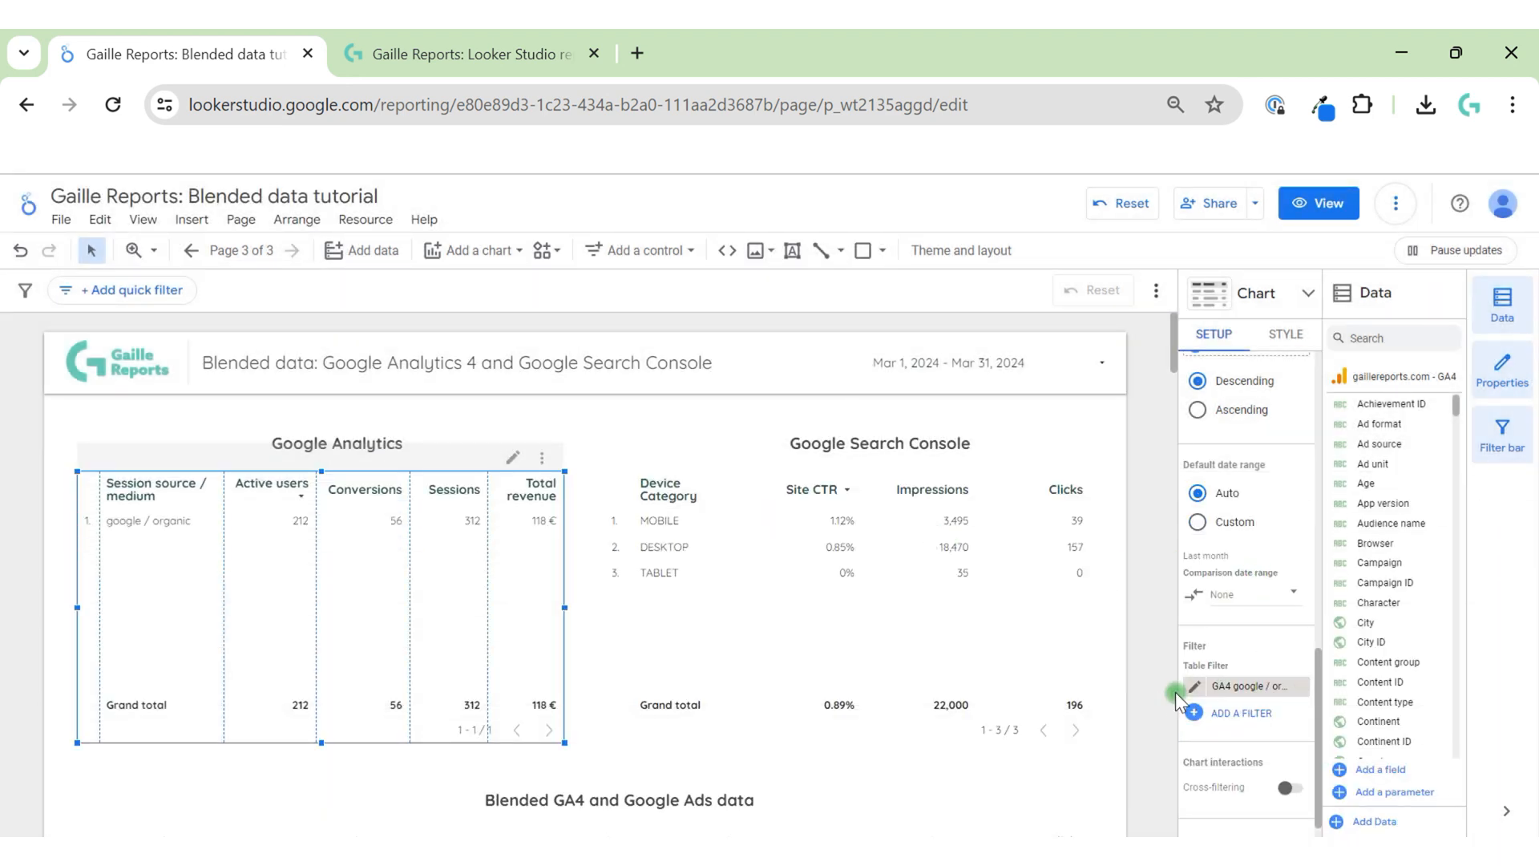
pyautogui.moveTo(1193, 697)
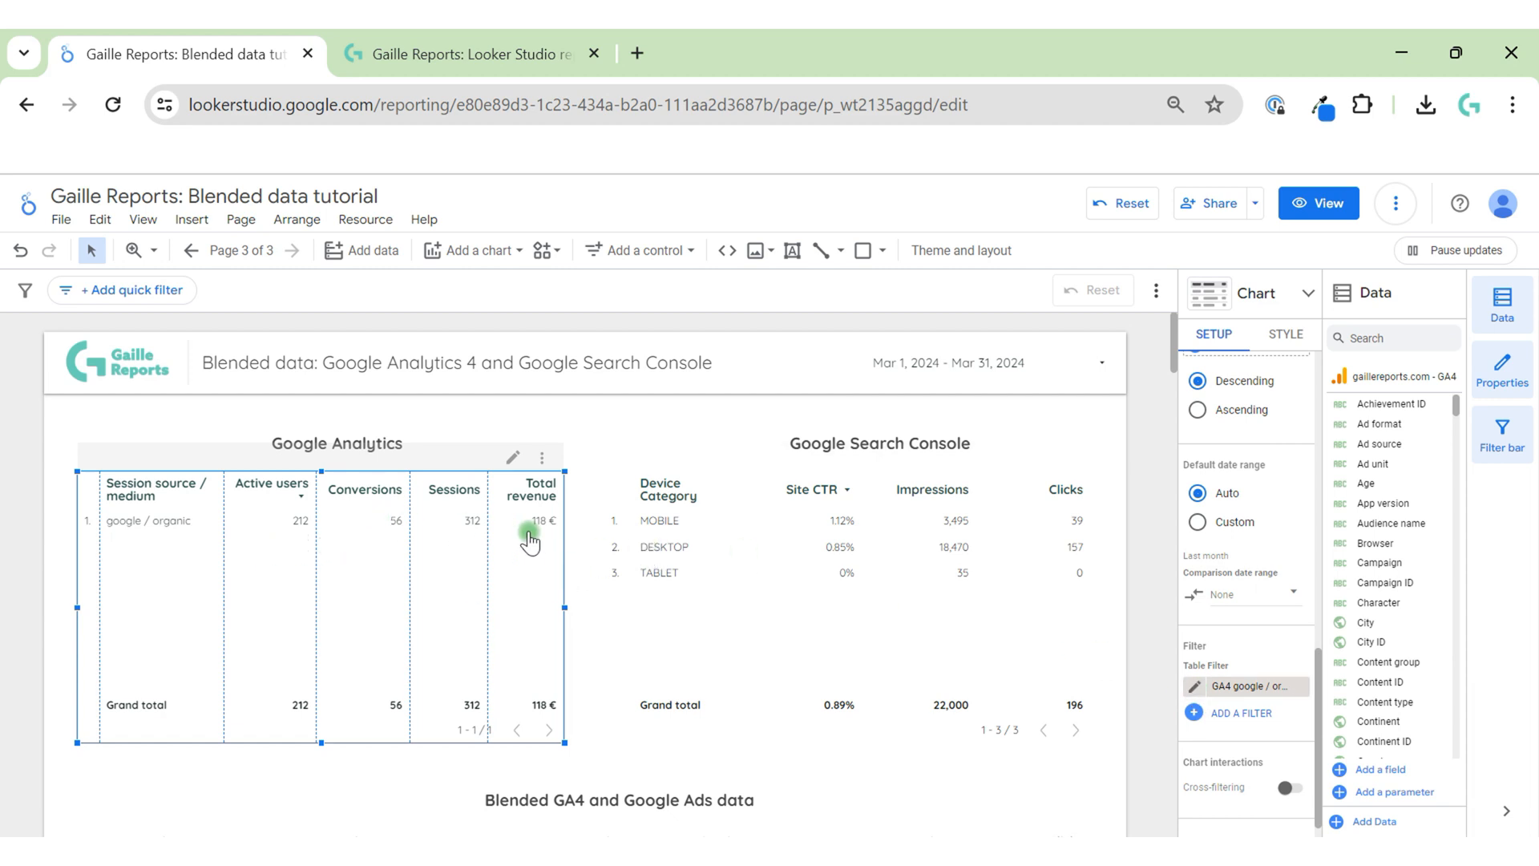
pyautogui.click(923, 637)
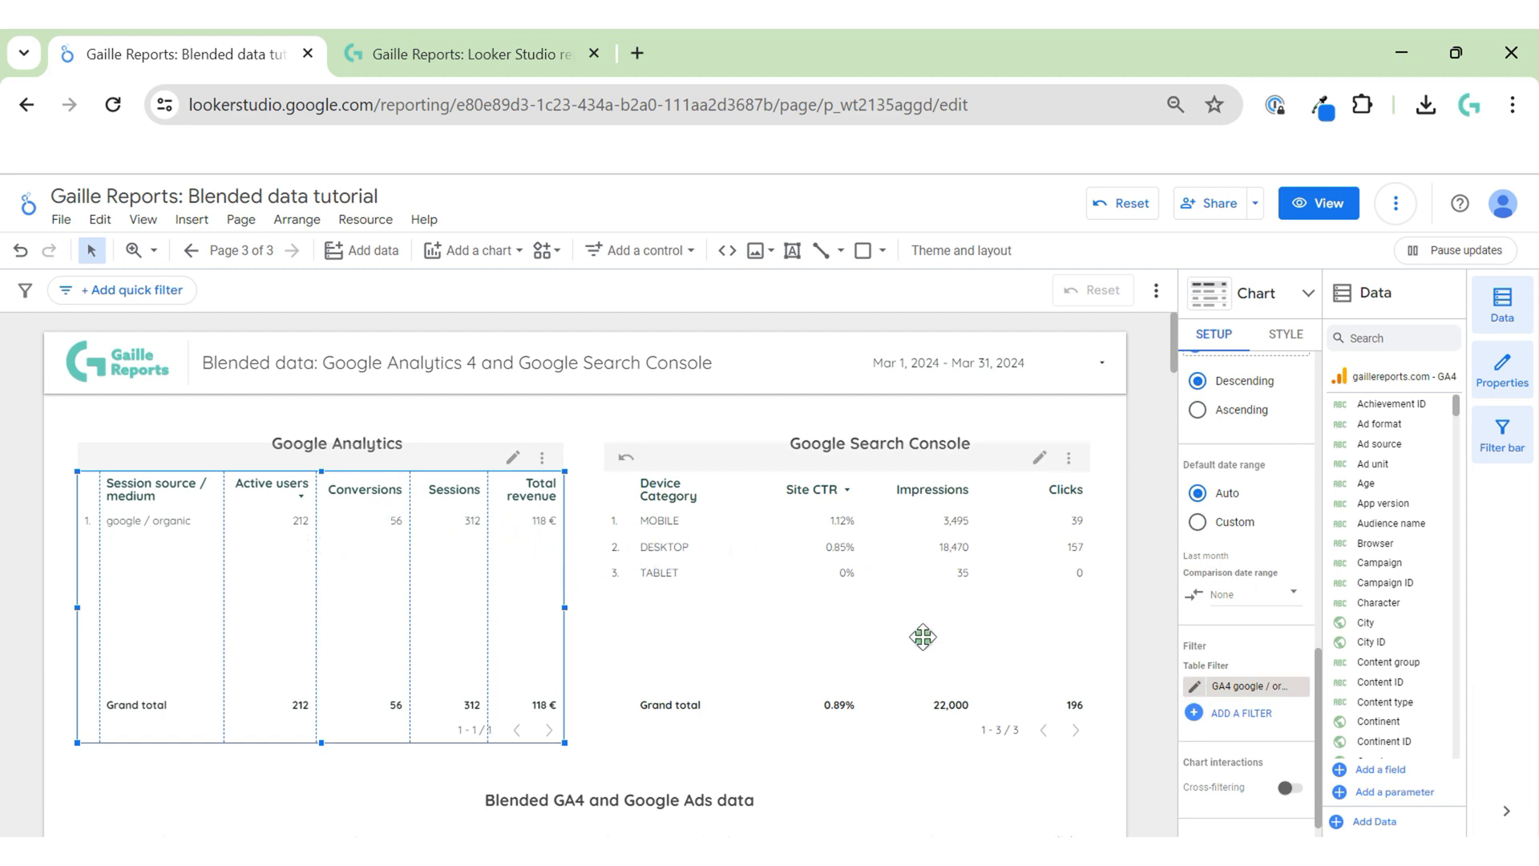
pyautogui.click(865, 589)
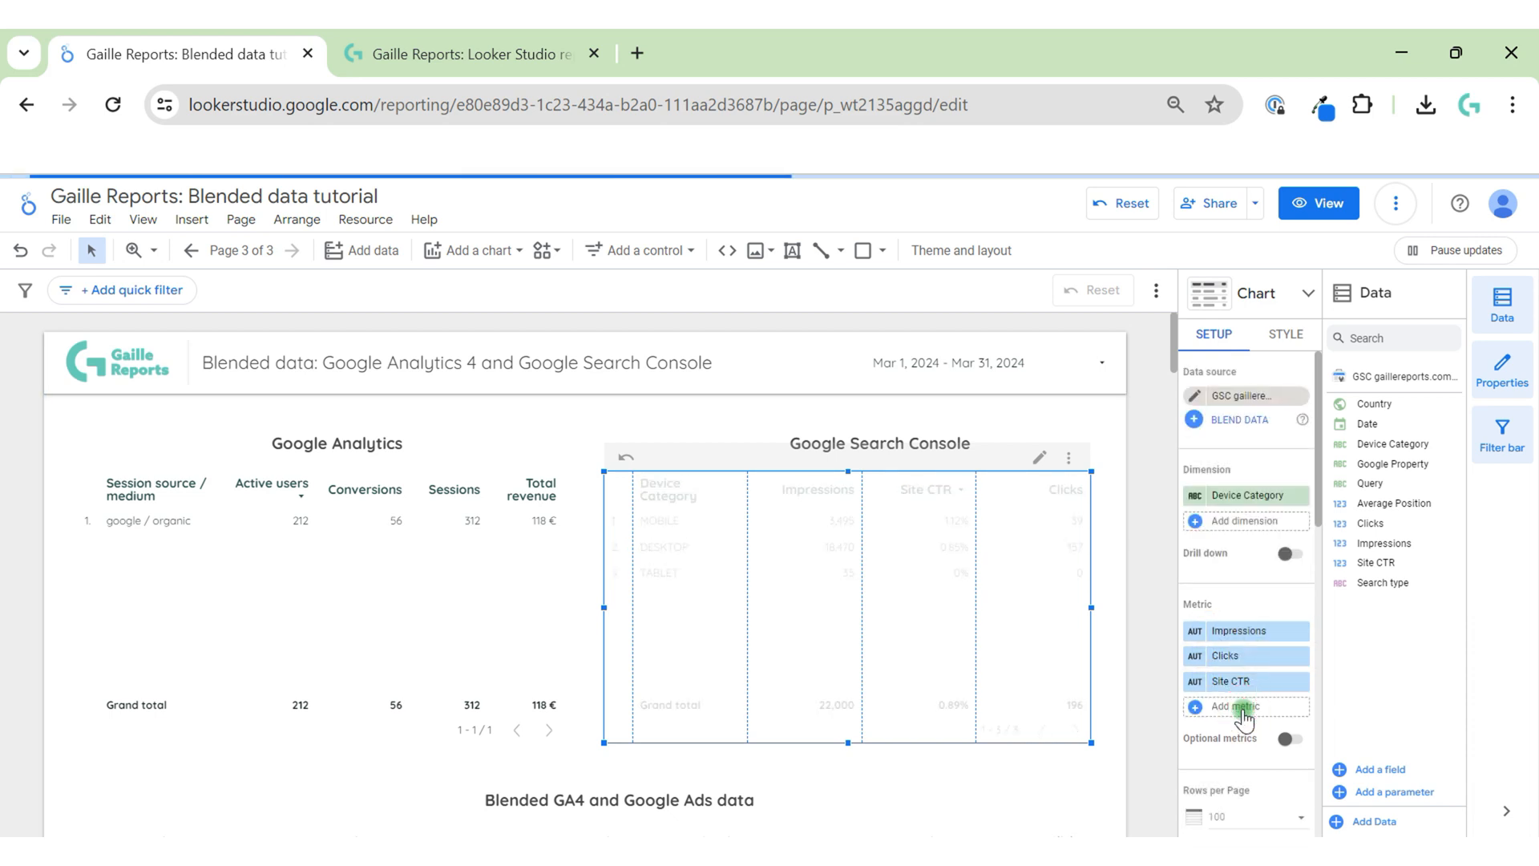
# Add Average Position to the Search Console table and remove Device Category.
pyautogui.click(1233, 705)
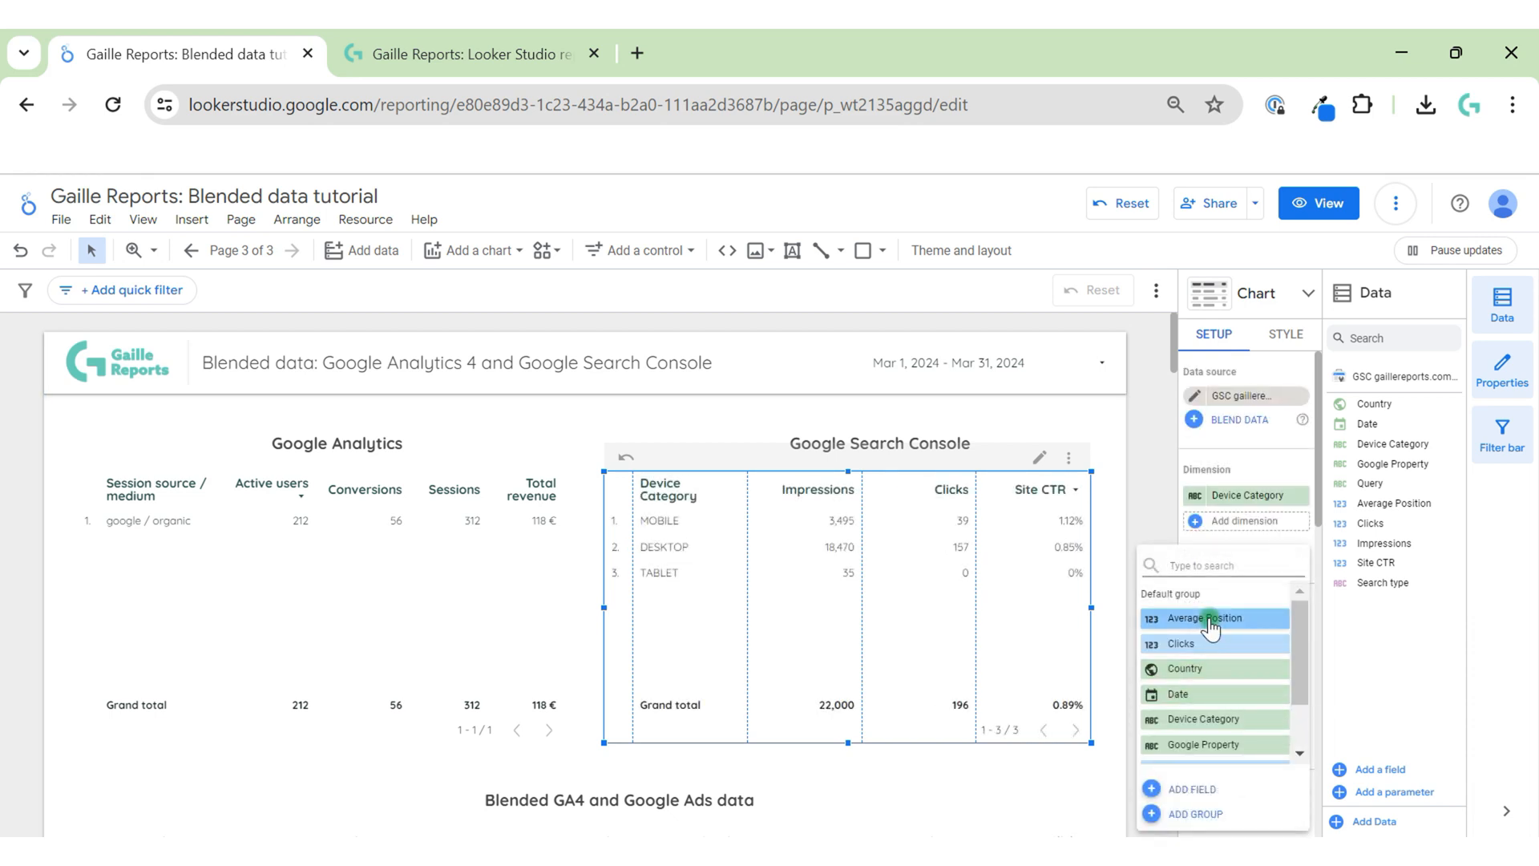
pyautogui.click(1210, 617)
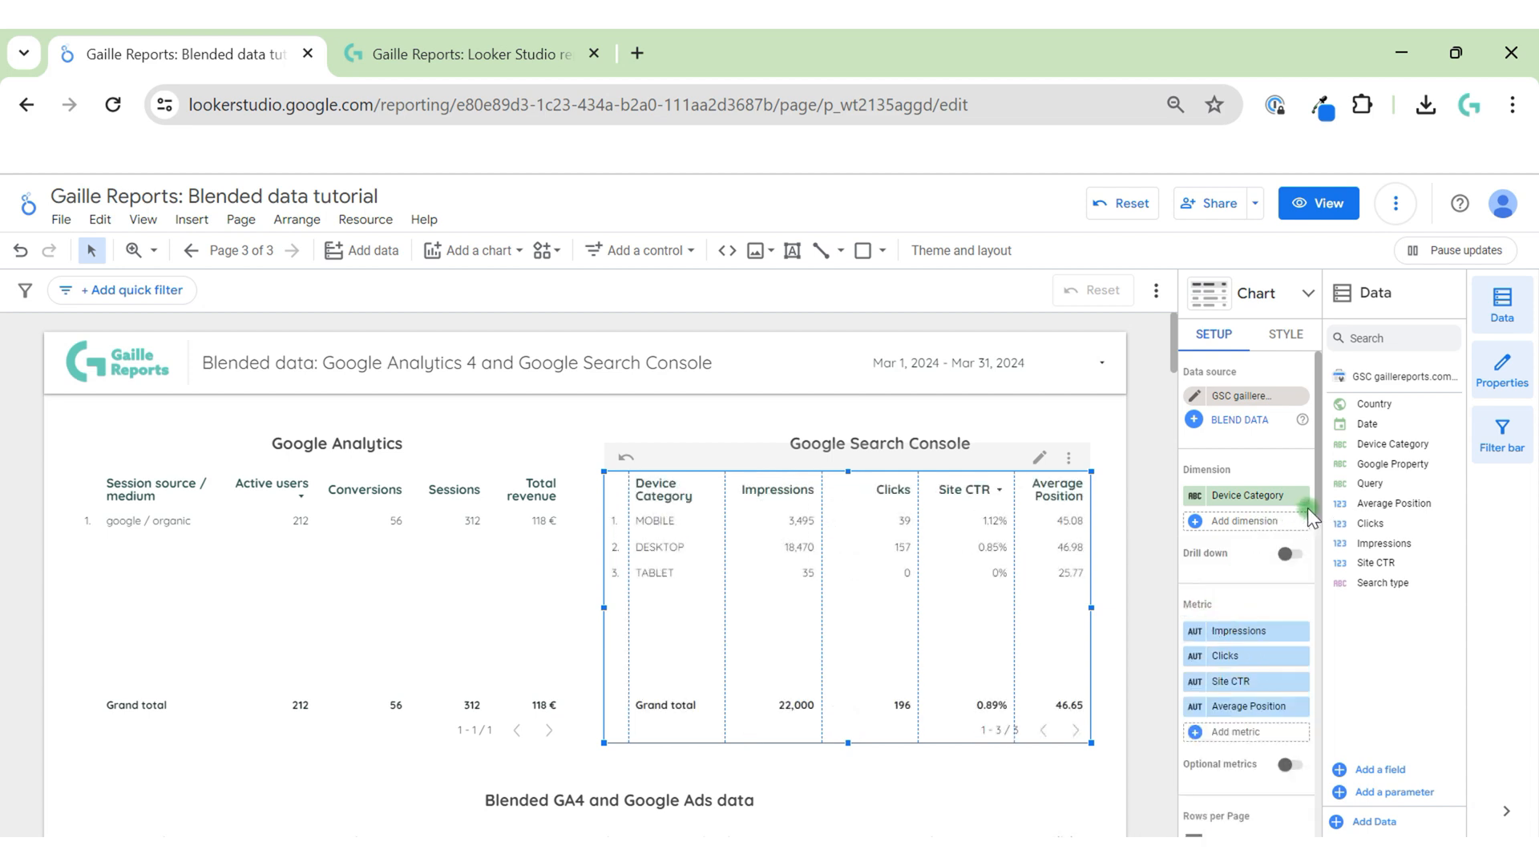
pyautogui.click(1307, 494)
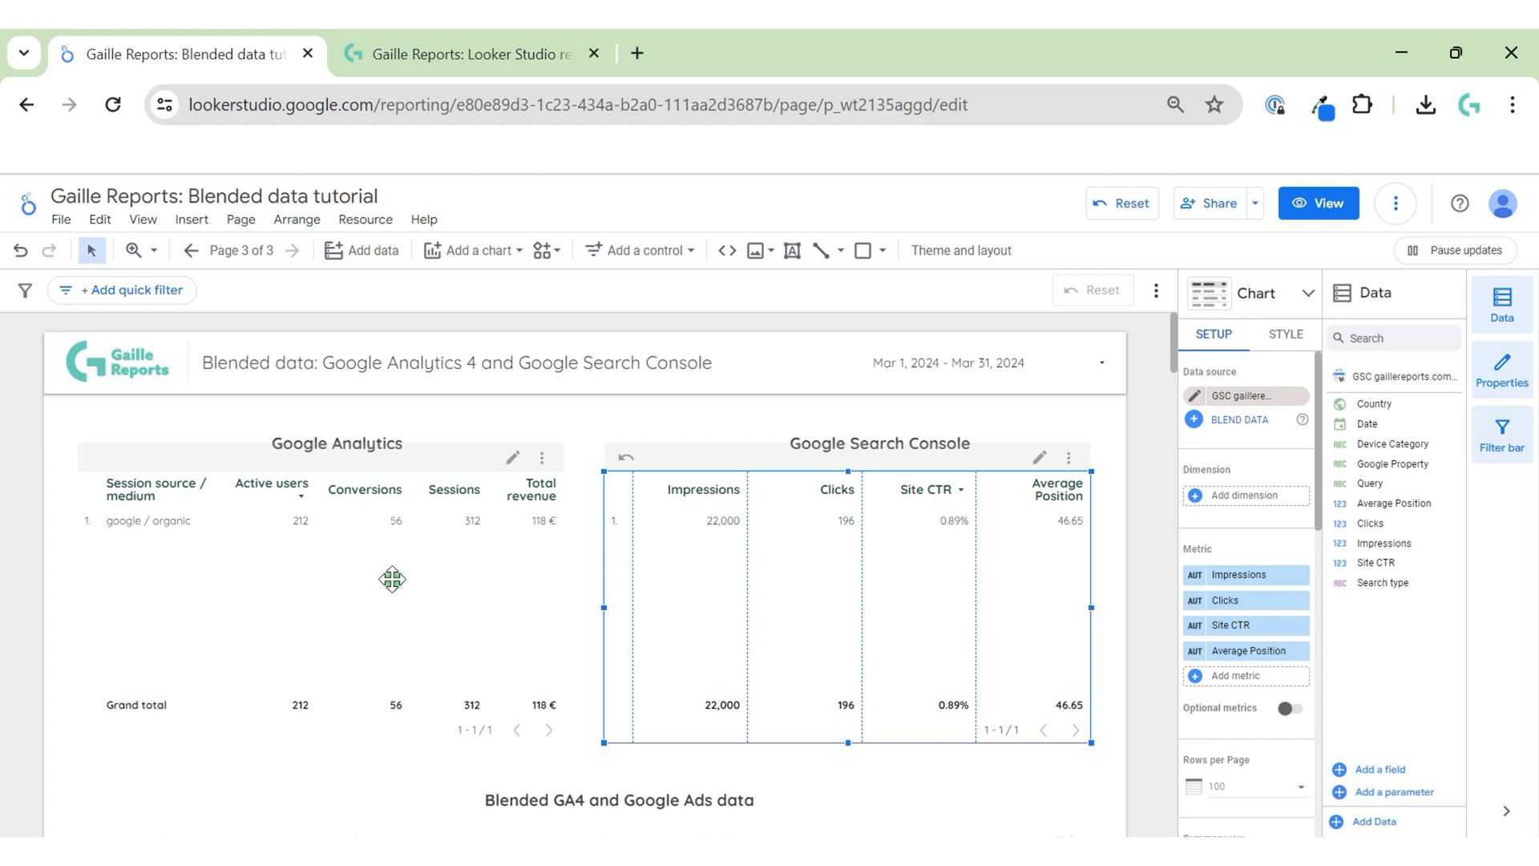
pyautogui.moveTo(290, 667)
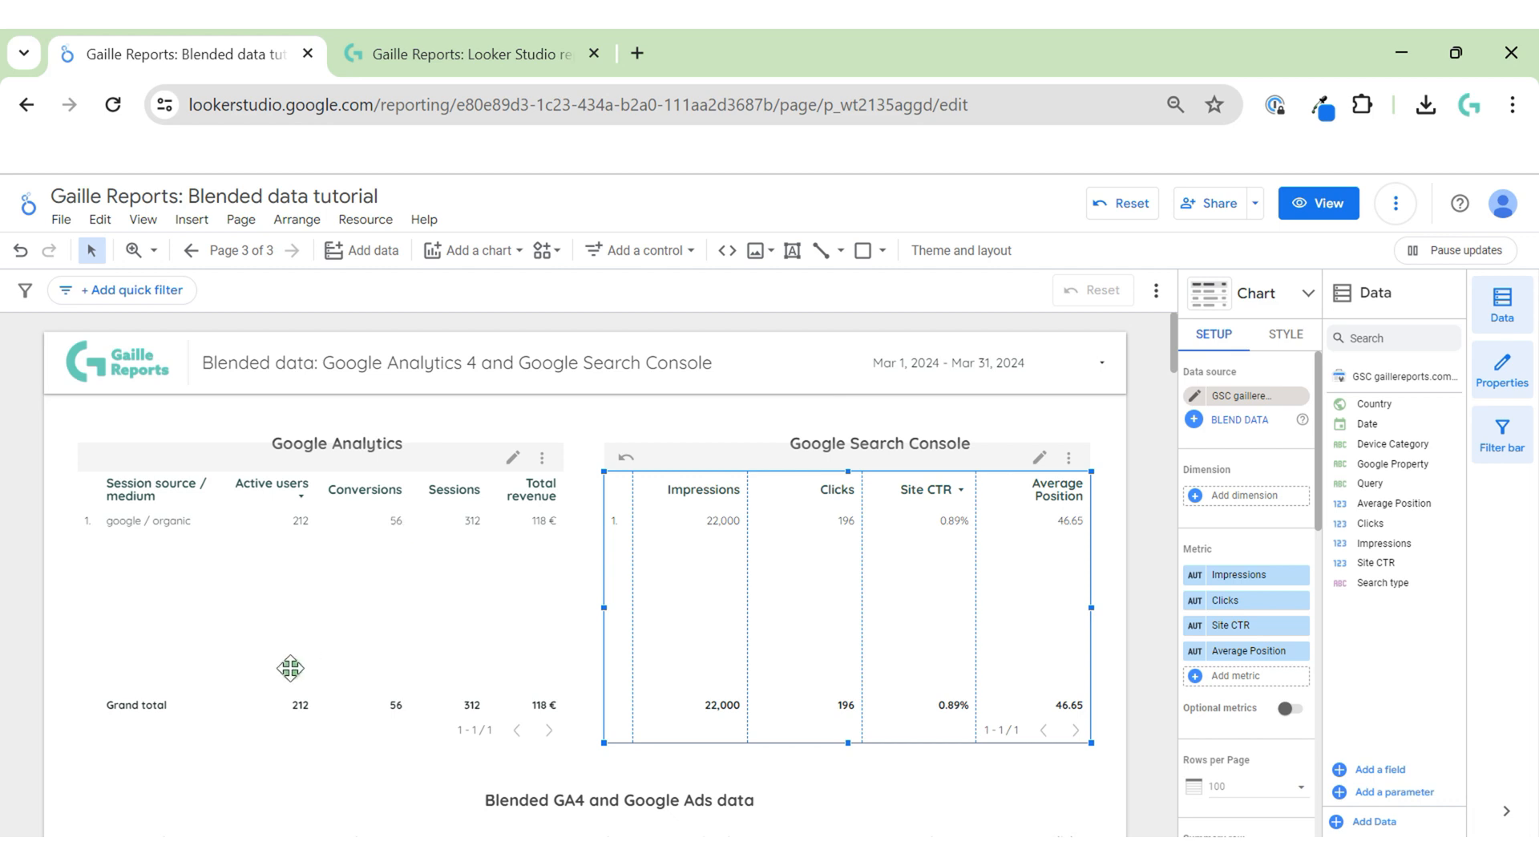
# Add the Search term dimension to the Google Analytics table.
pyautogui.click(324, 638)
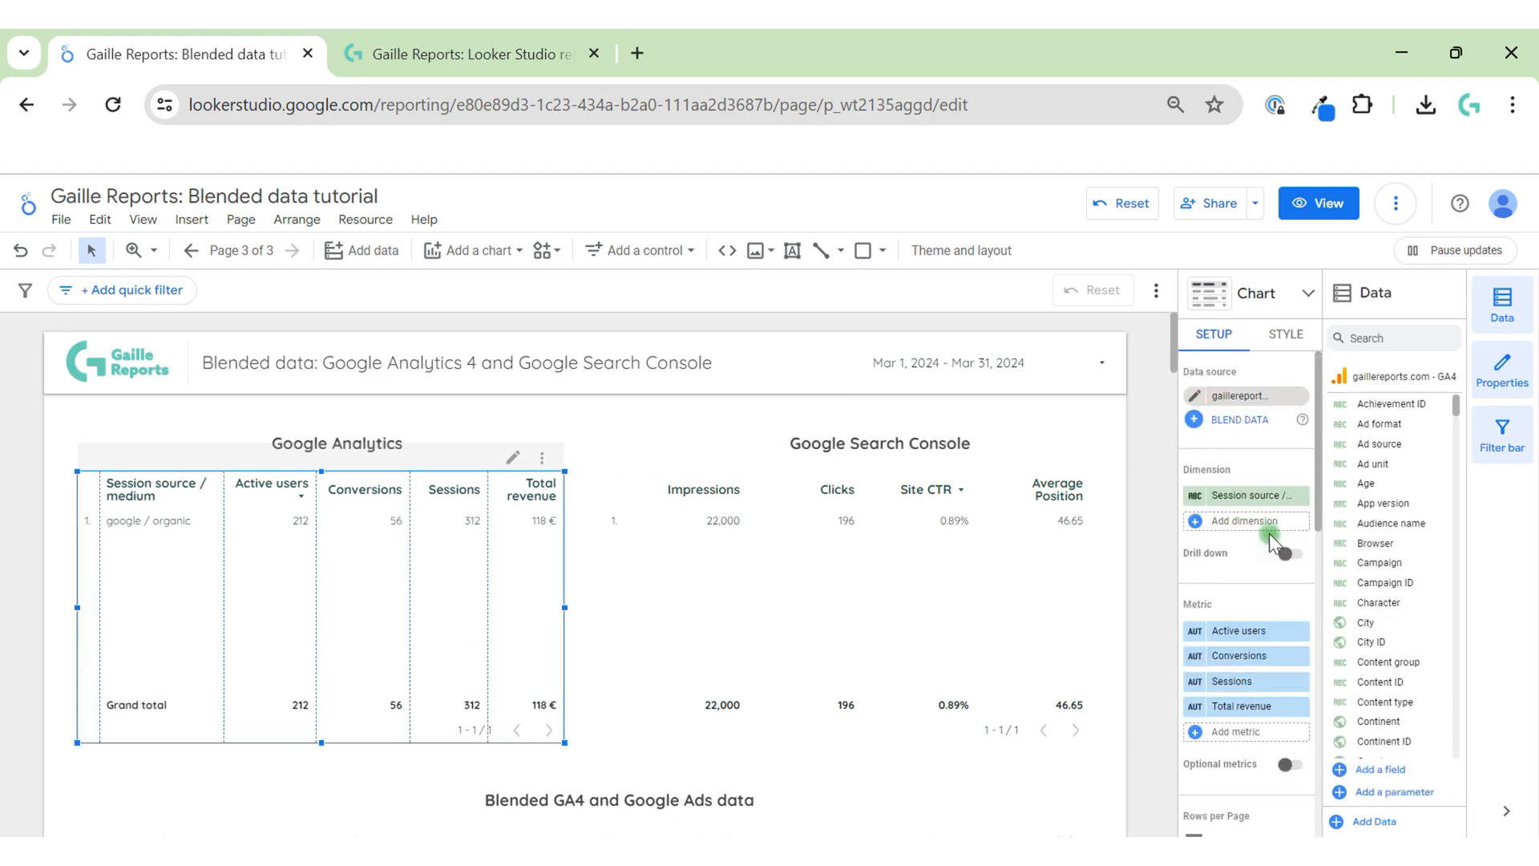
pyautogui.click(1245, 520)
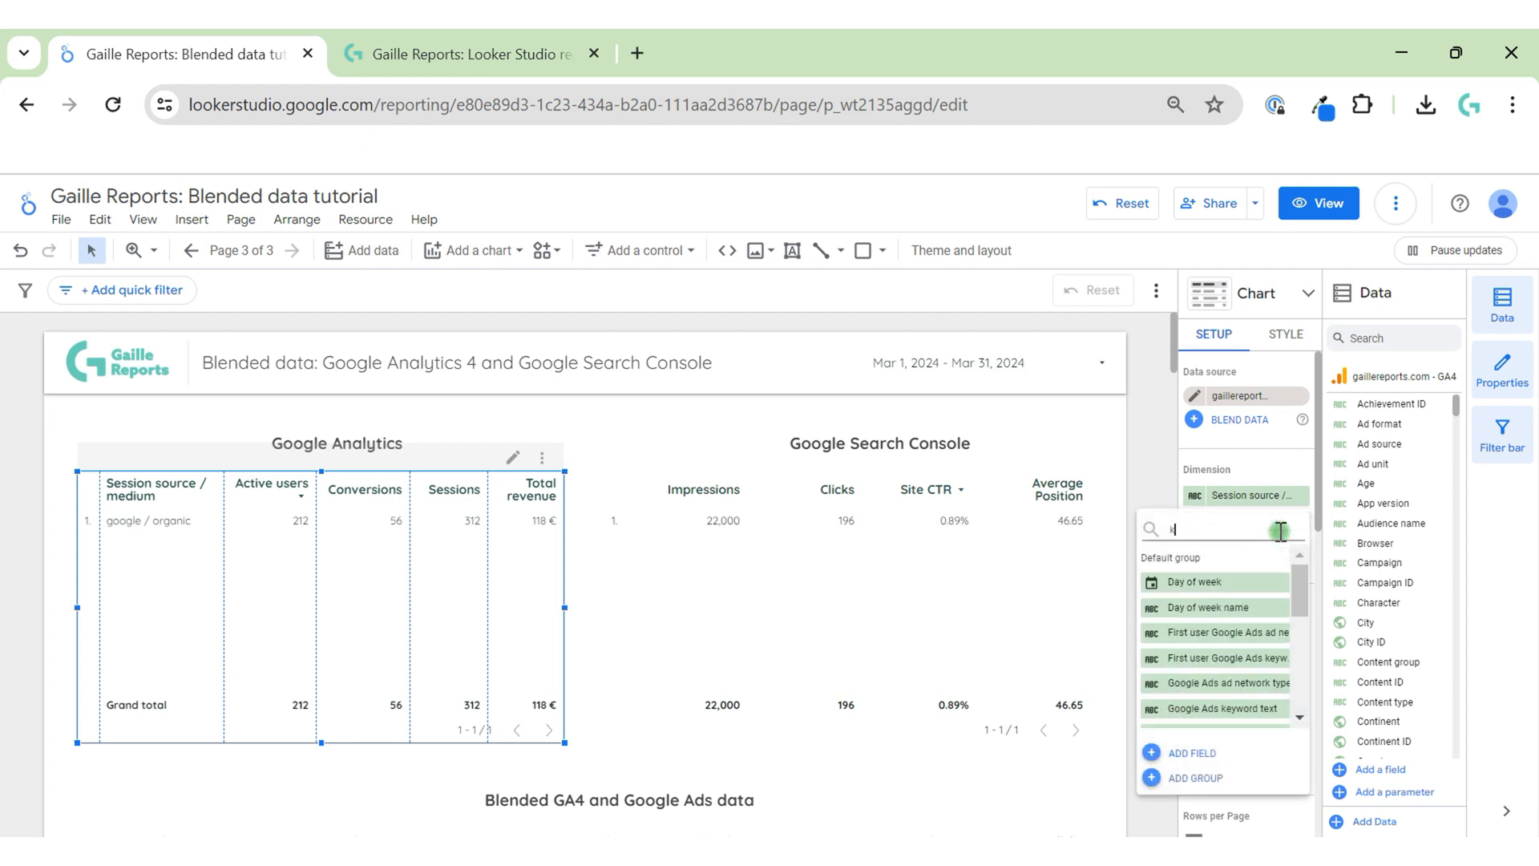
pyautogui.write('ey')
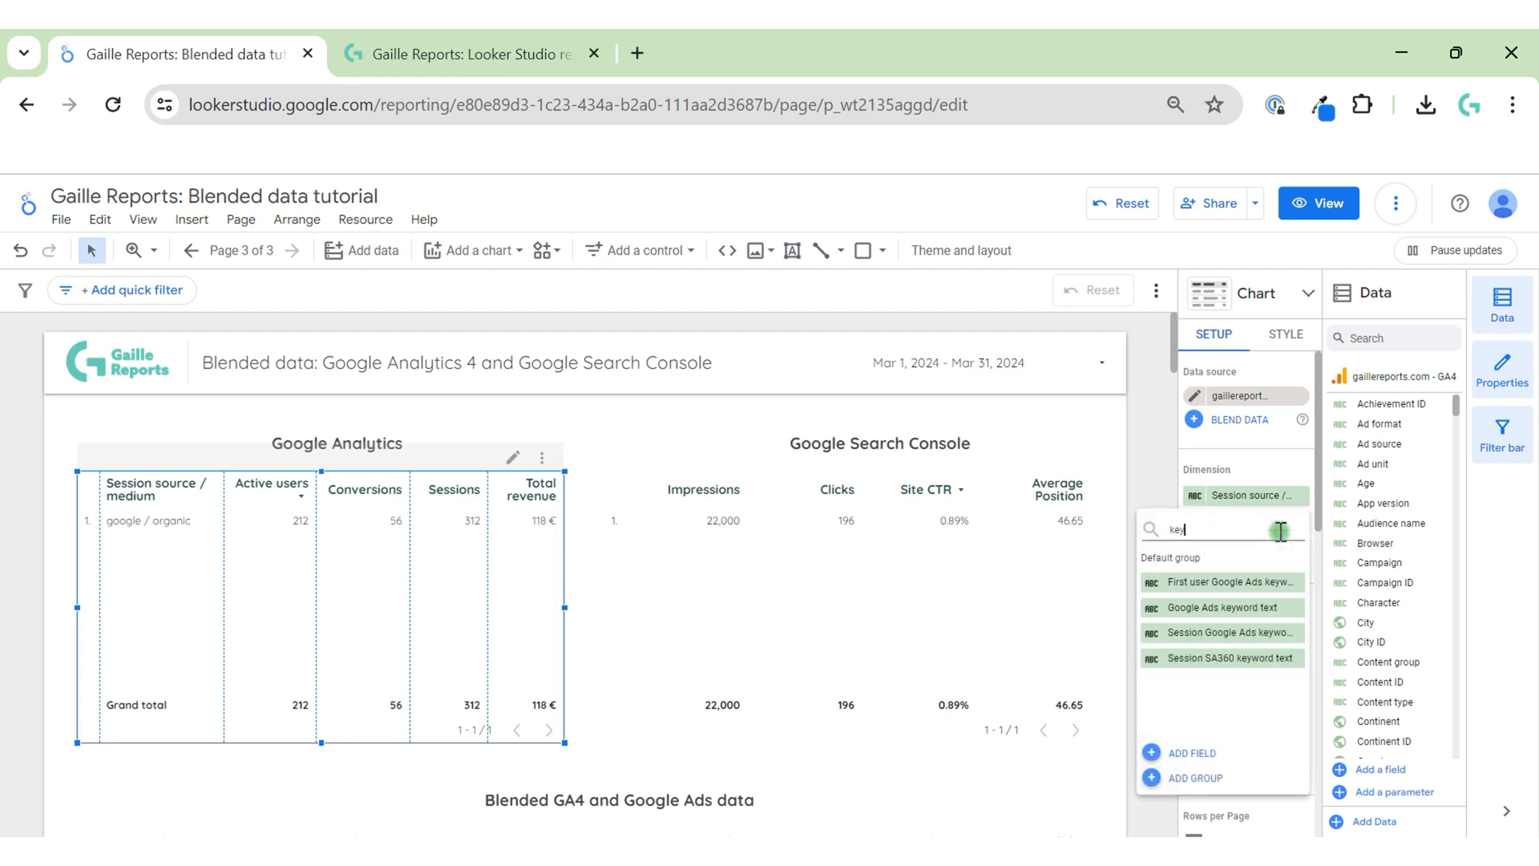
pyautogui.moveTo(1291, 589)
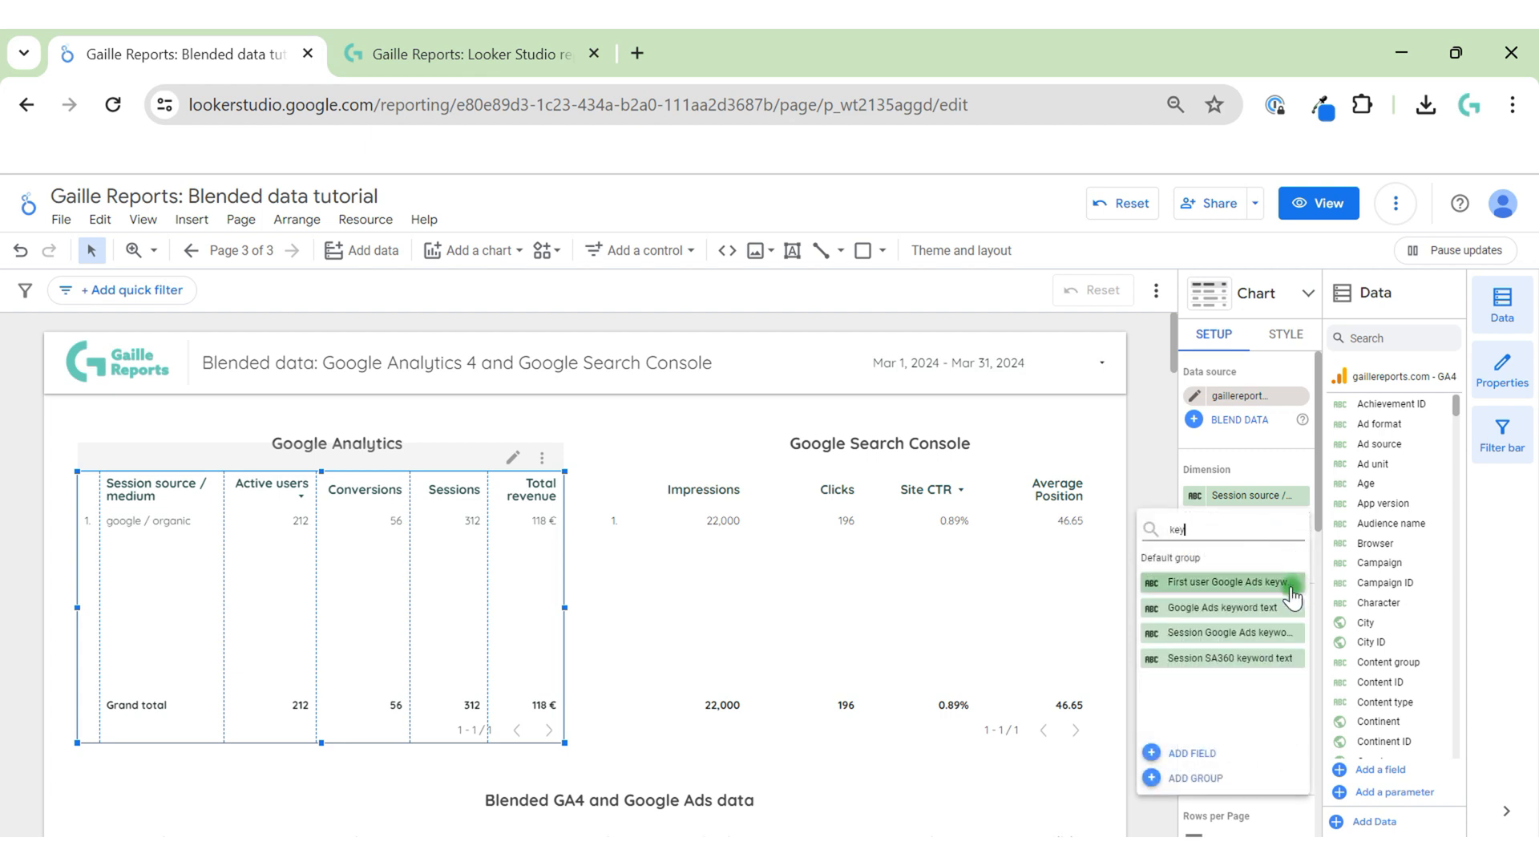
pyautogui.moveTo(1277, 608)
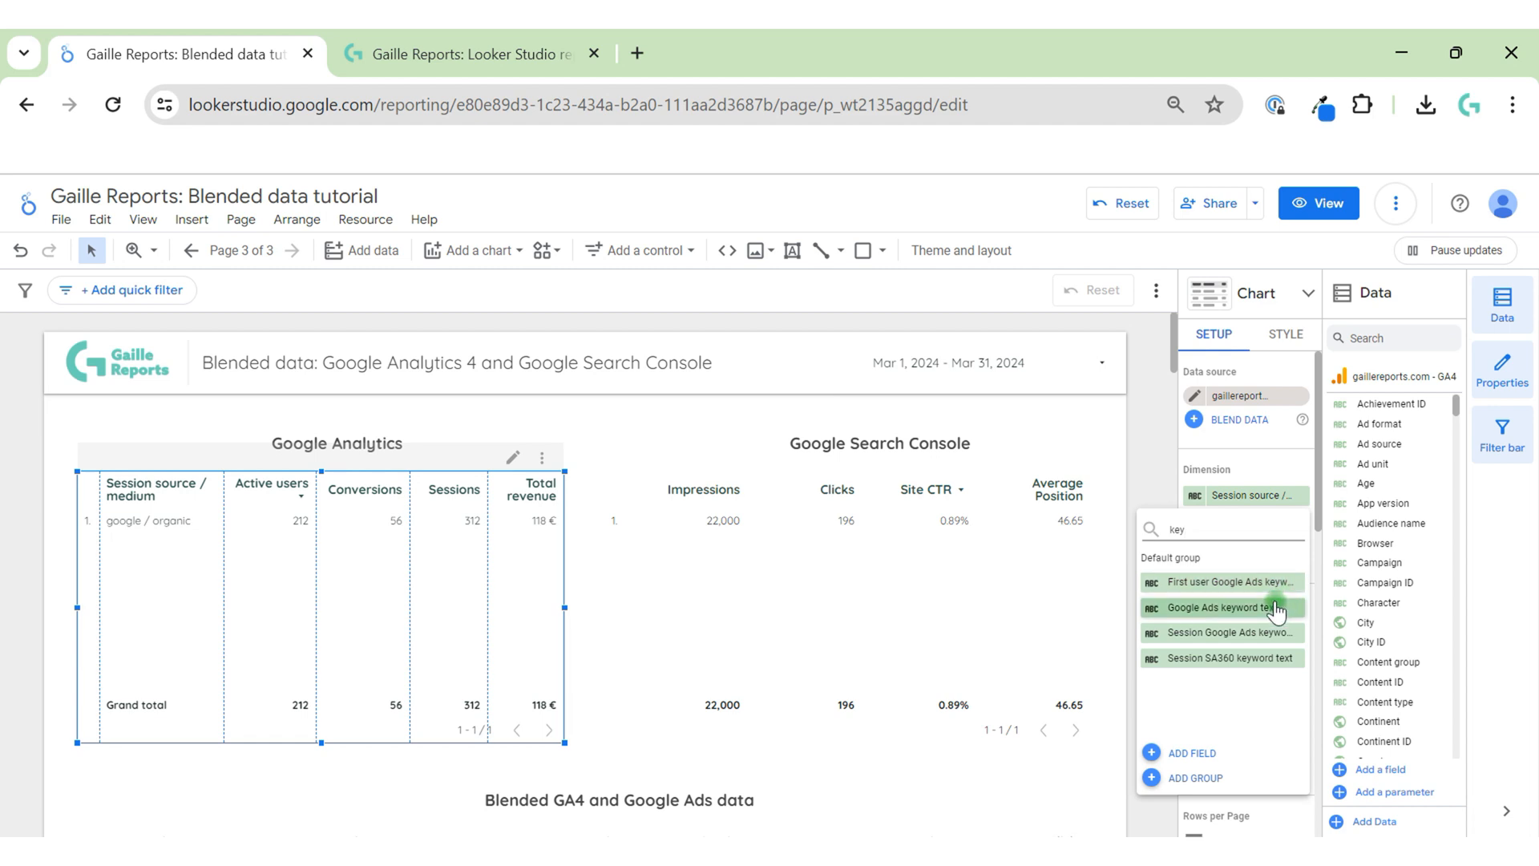
pyautogui.moveTo(1272, 633)
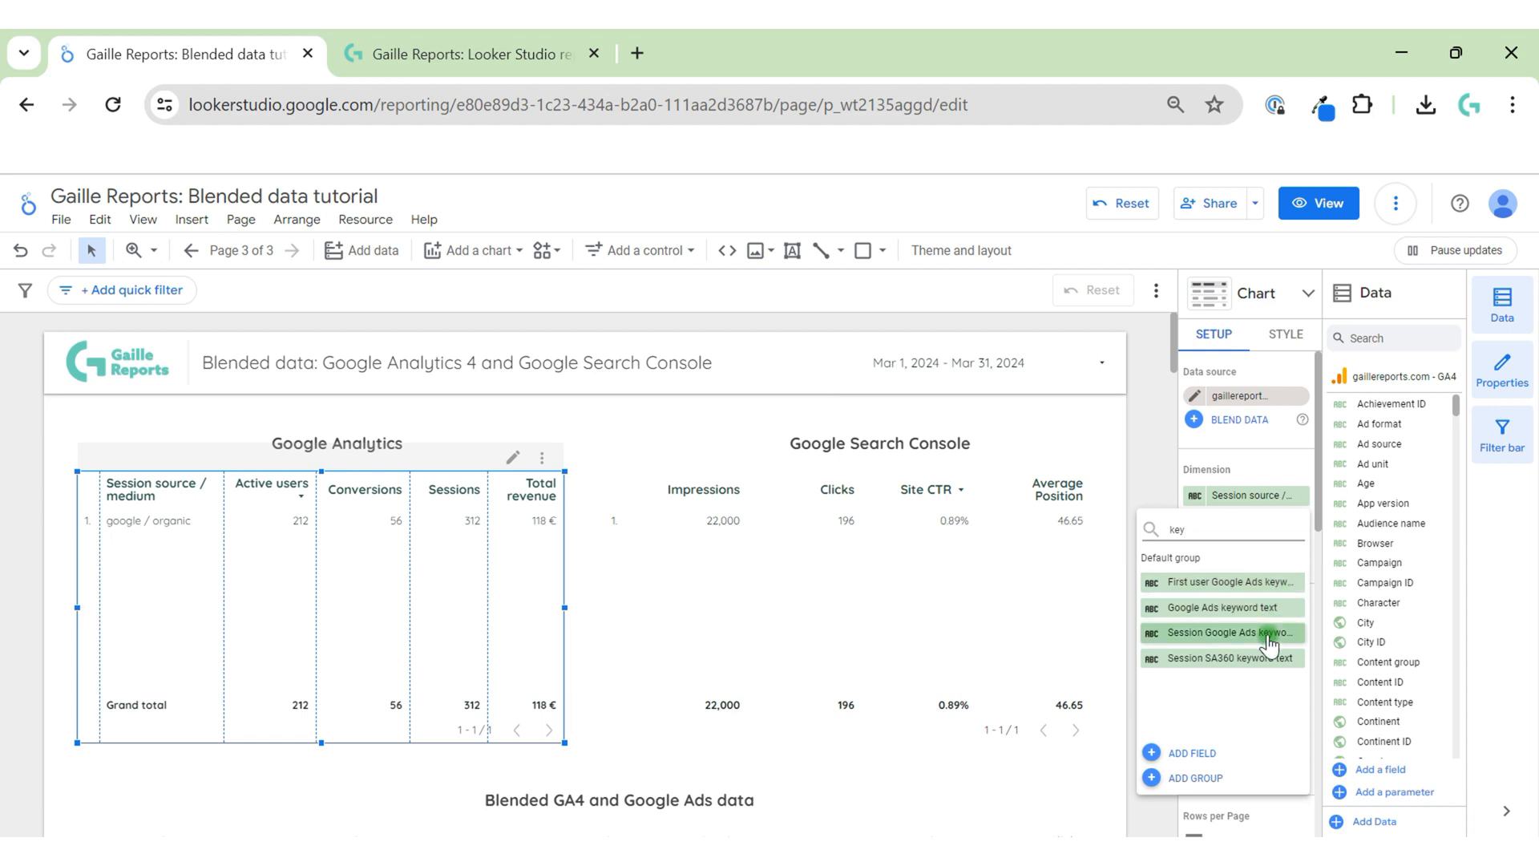
pyautogui.moveTo(1156, 615)
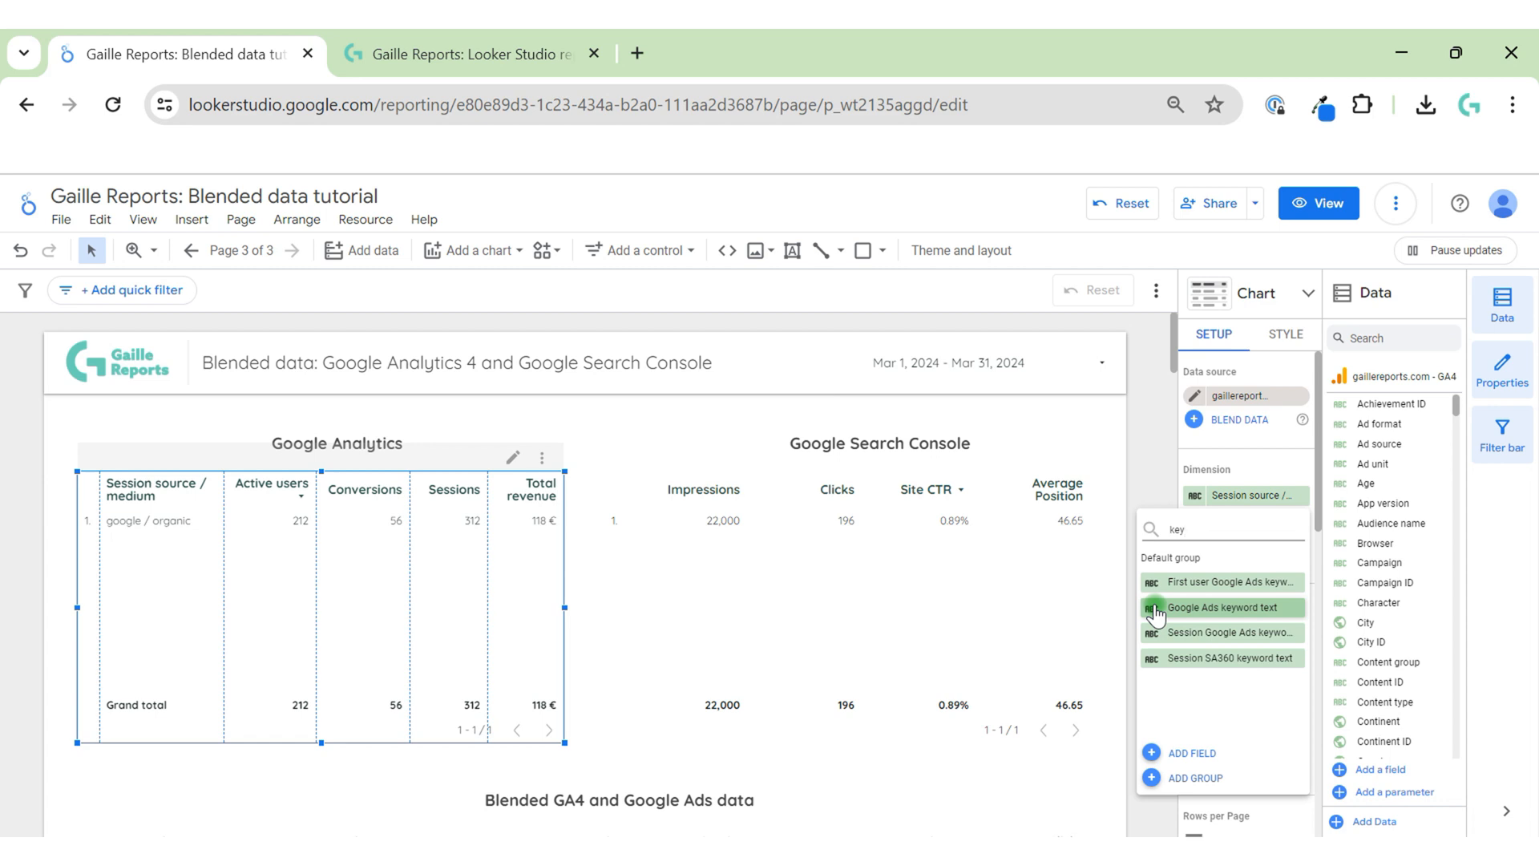
pyautogui.click(1222, 529)
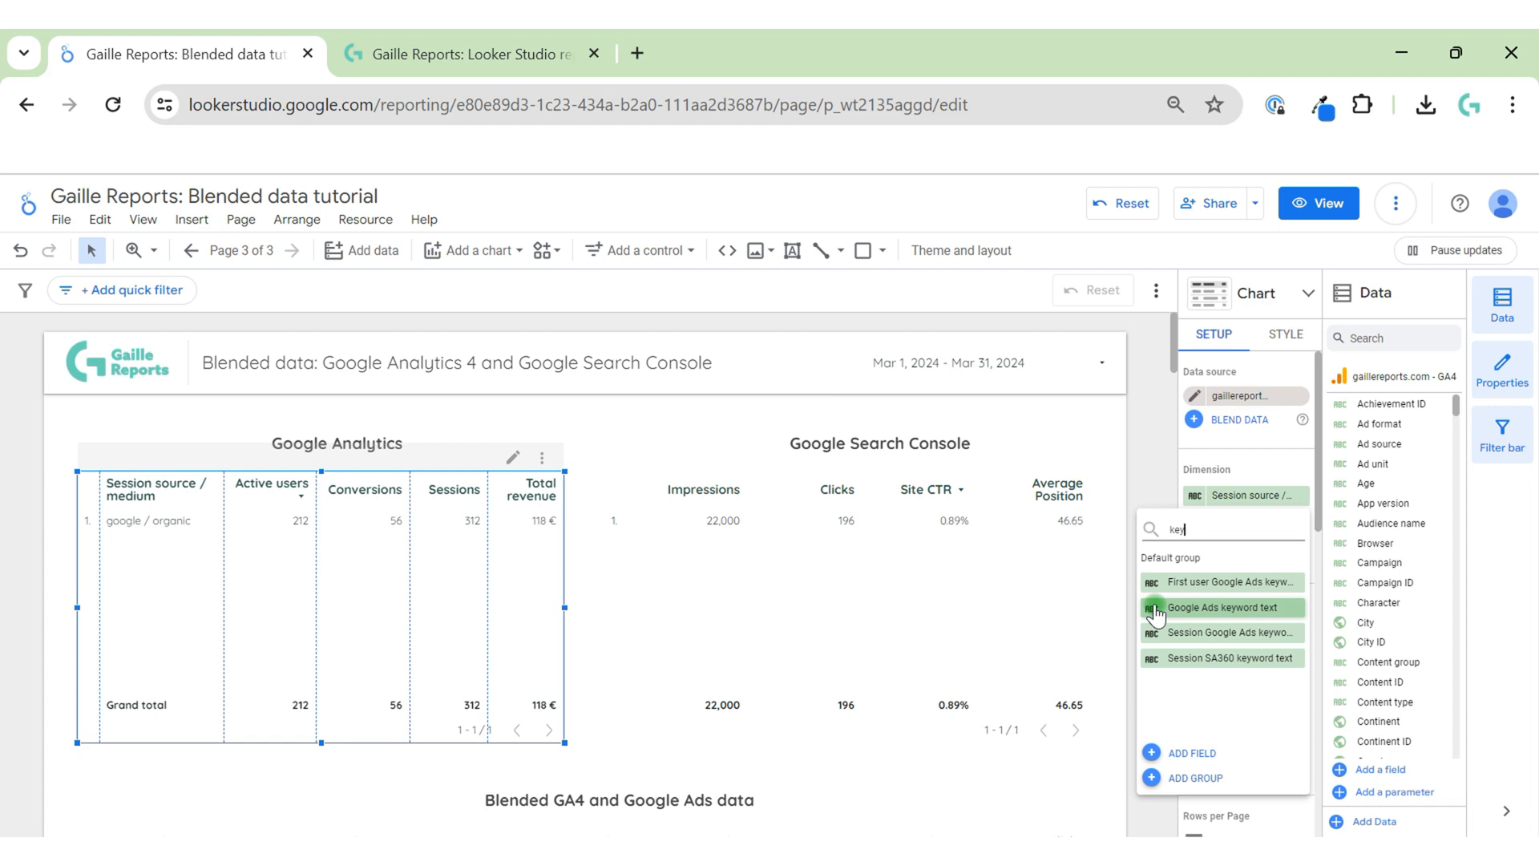
pyautogui.press('Backspace')
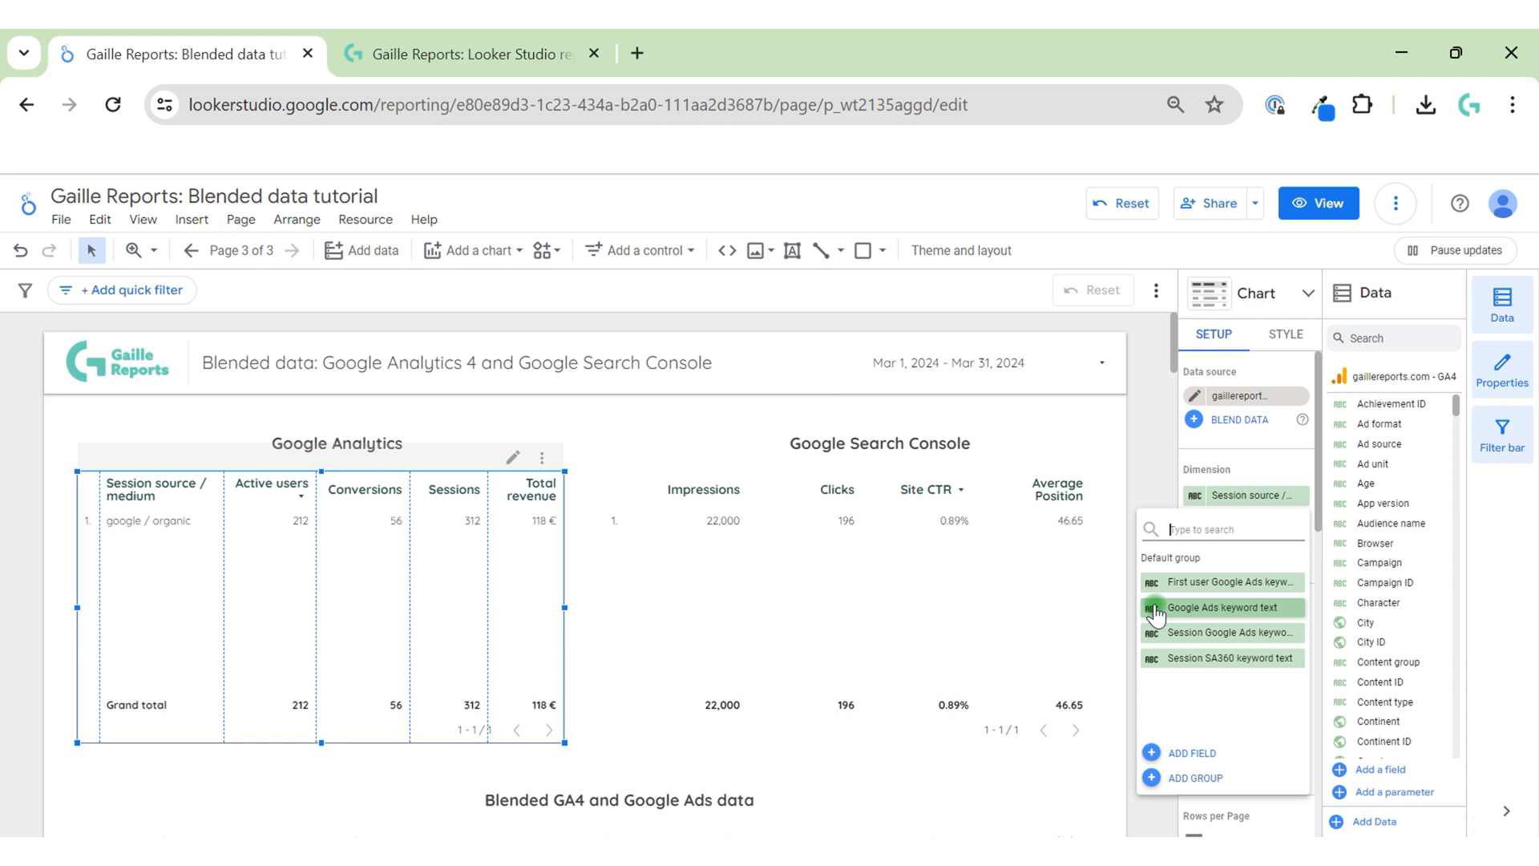
pyautogui.write('sea')
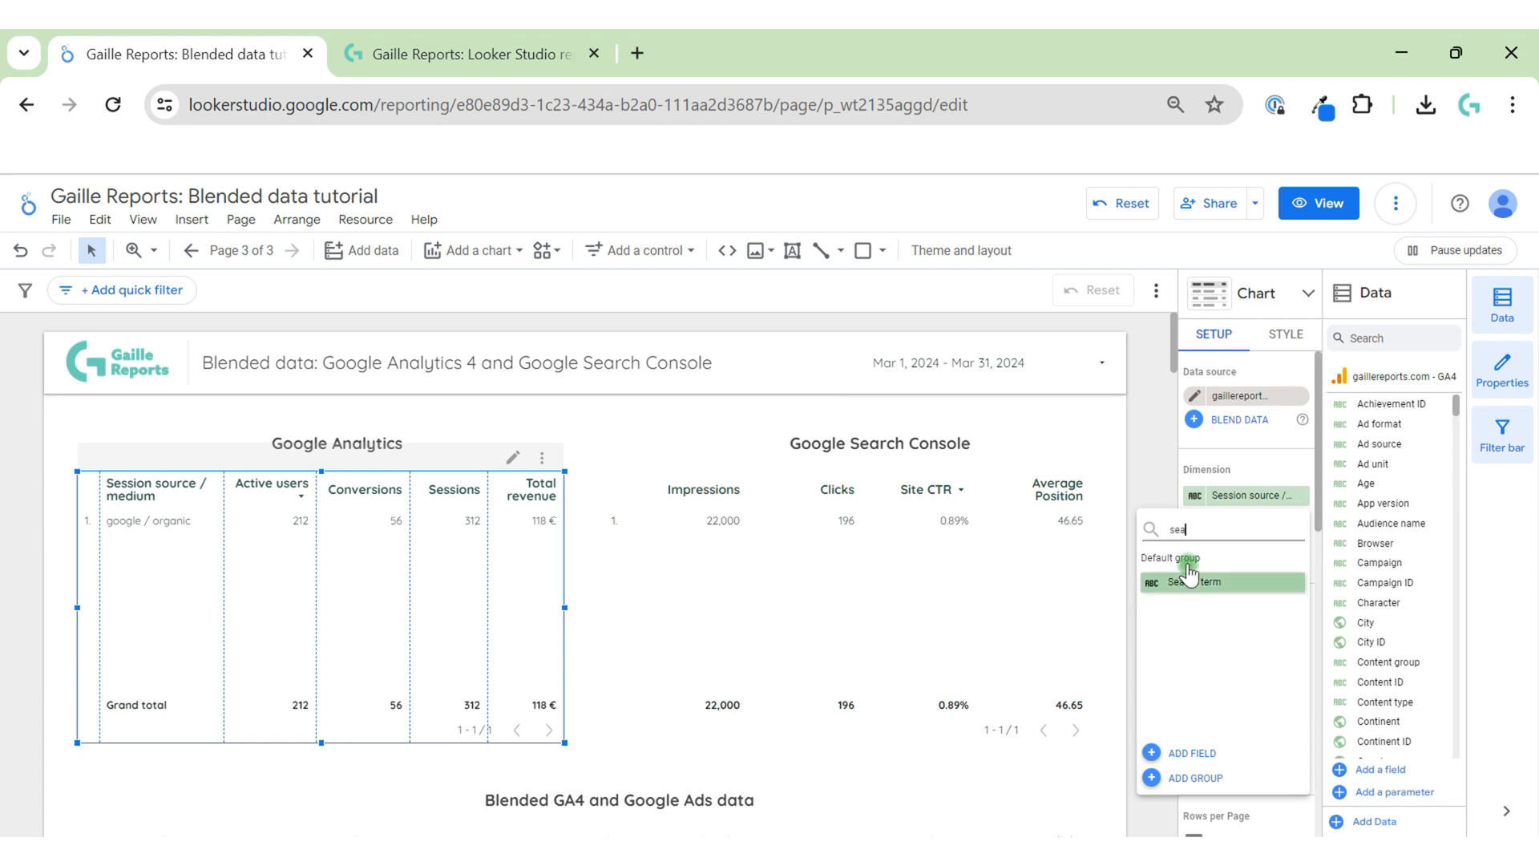
pyautogui.click(1198, 581)
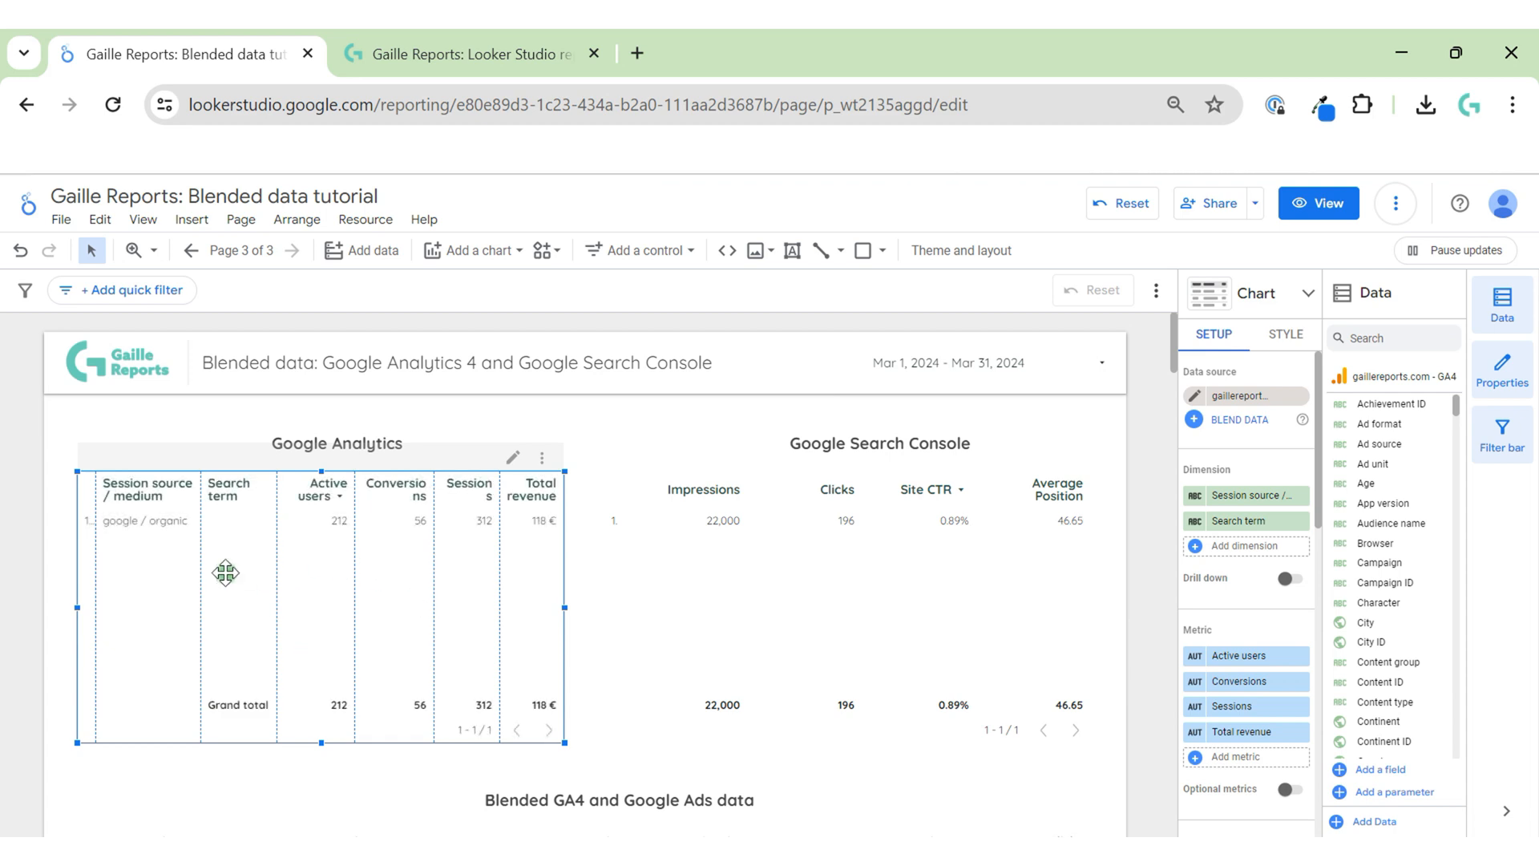
pyautogui.moveTo(1299, 530)
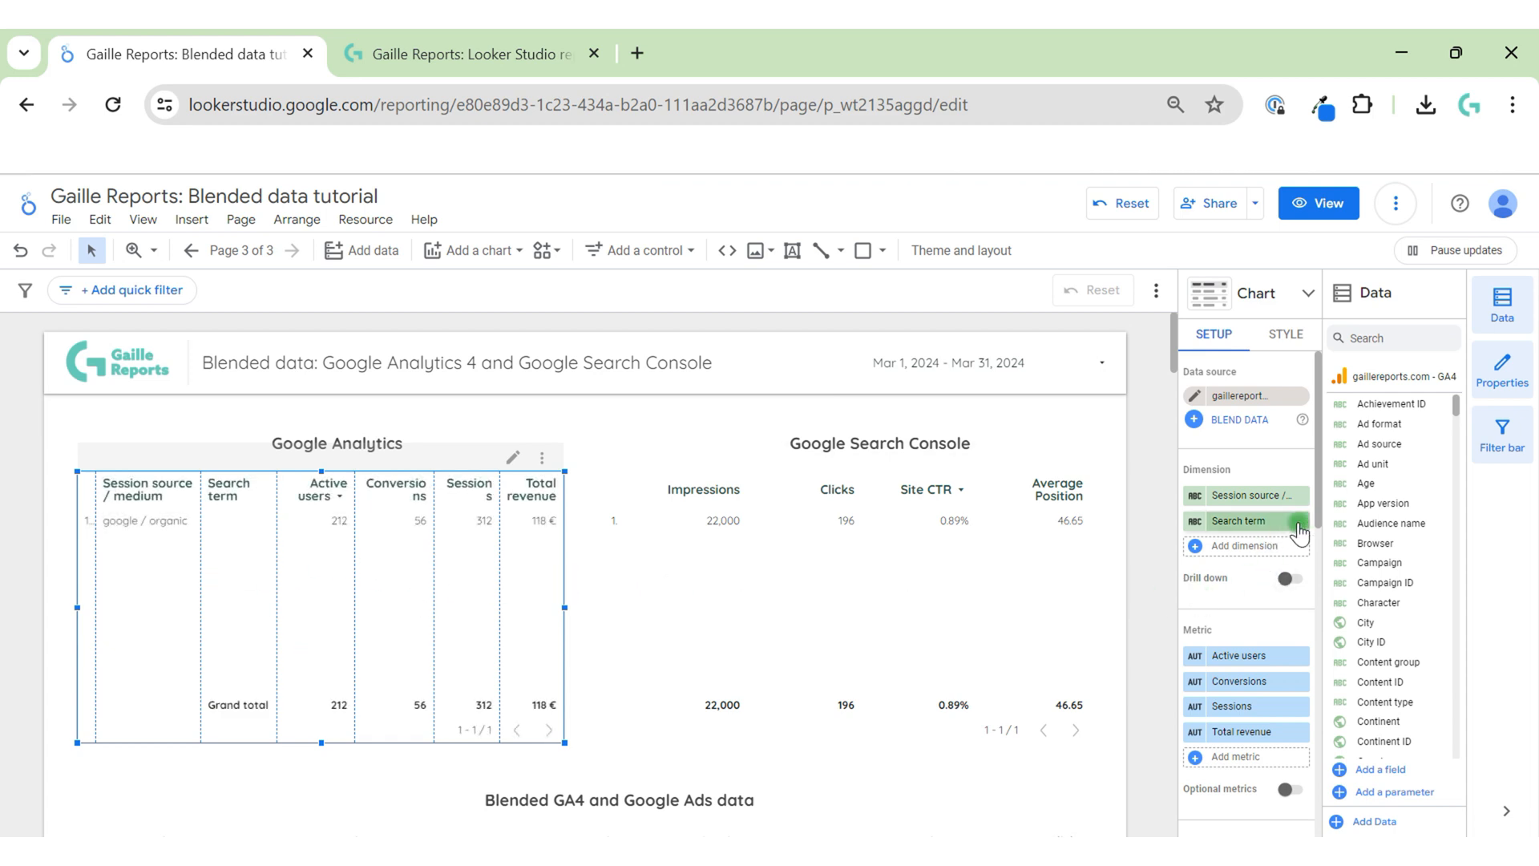
# Remove the Search term dimension from the Google Analytics table.
pyautogui.click(1295, 520)
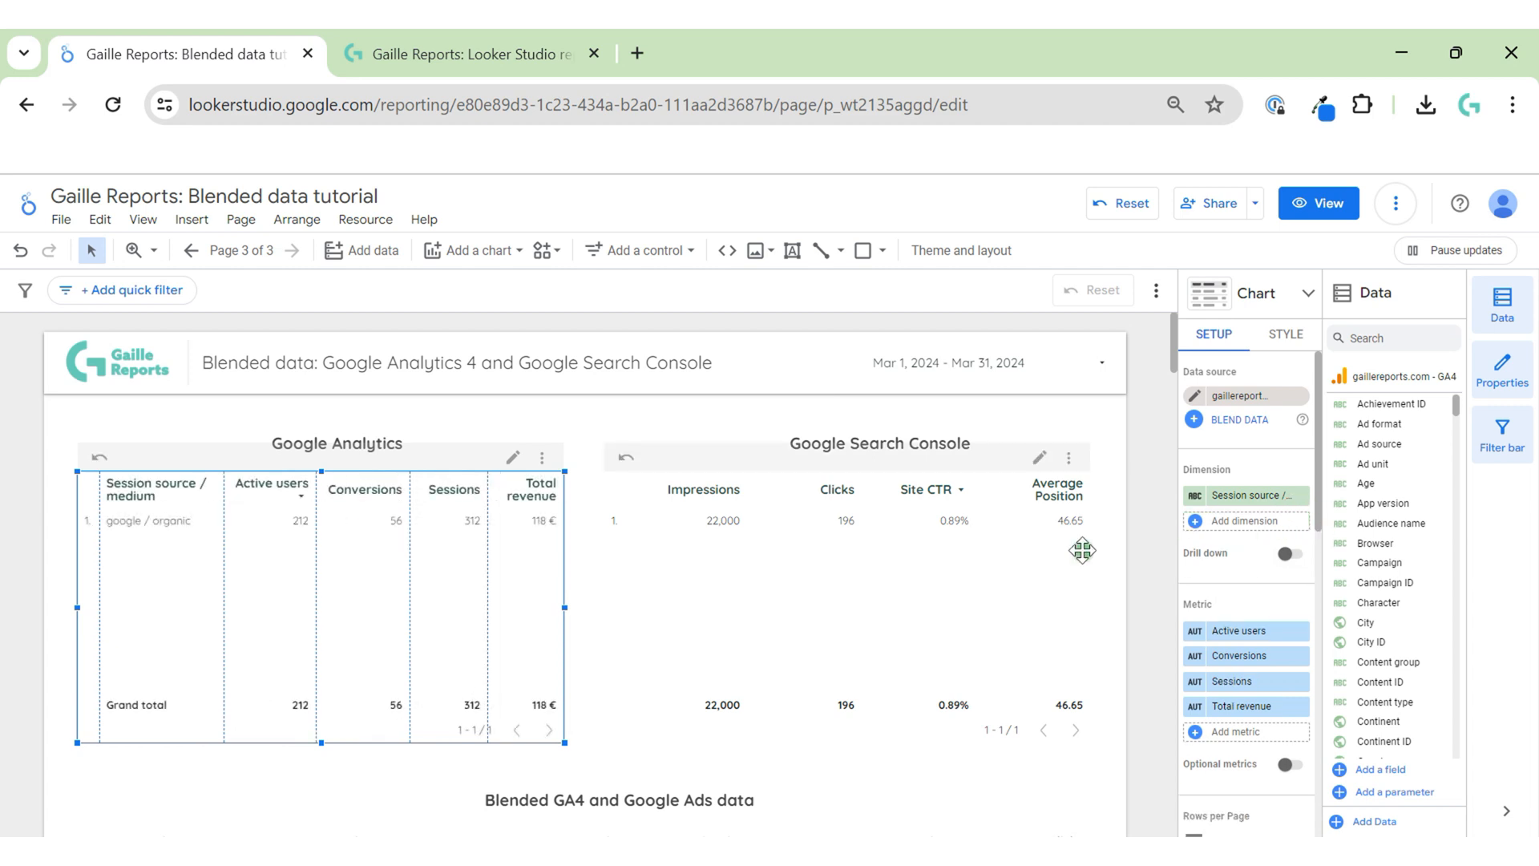
pyautogui.moveTo(765, 568)
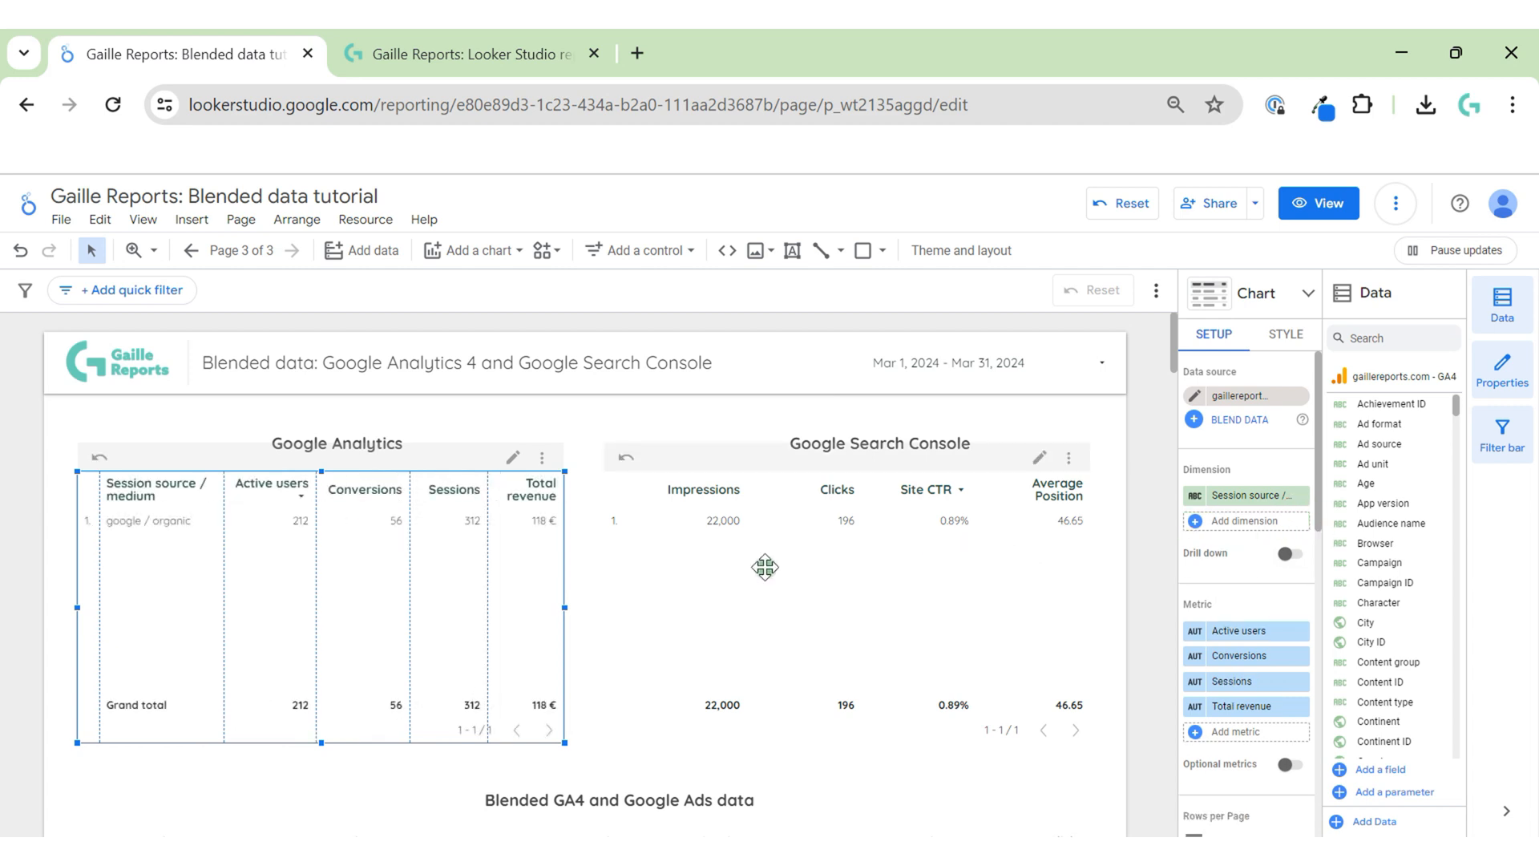
pyautogui.moveTo(668, 546)
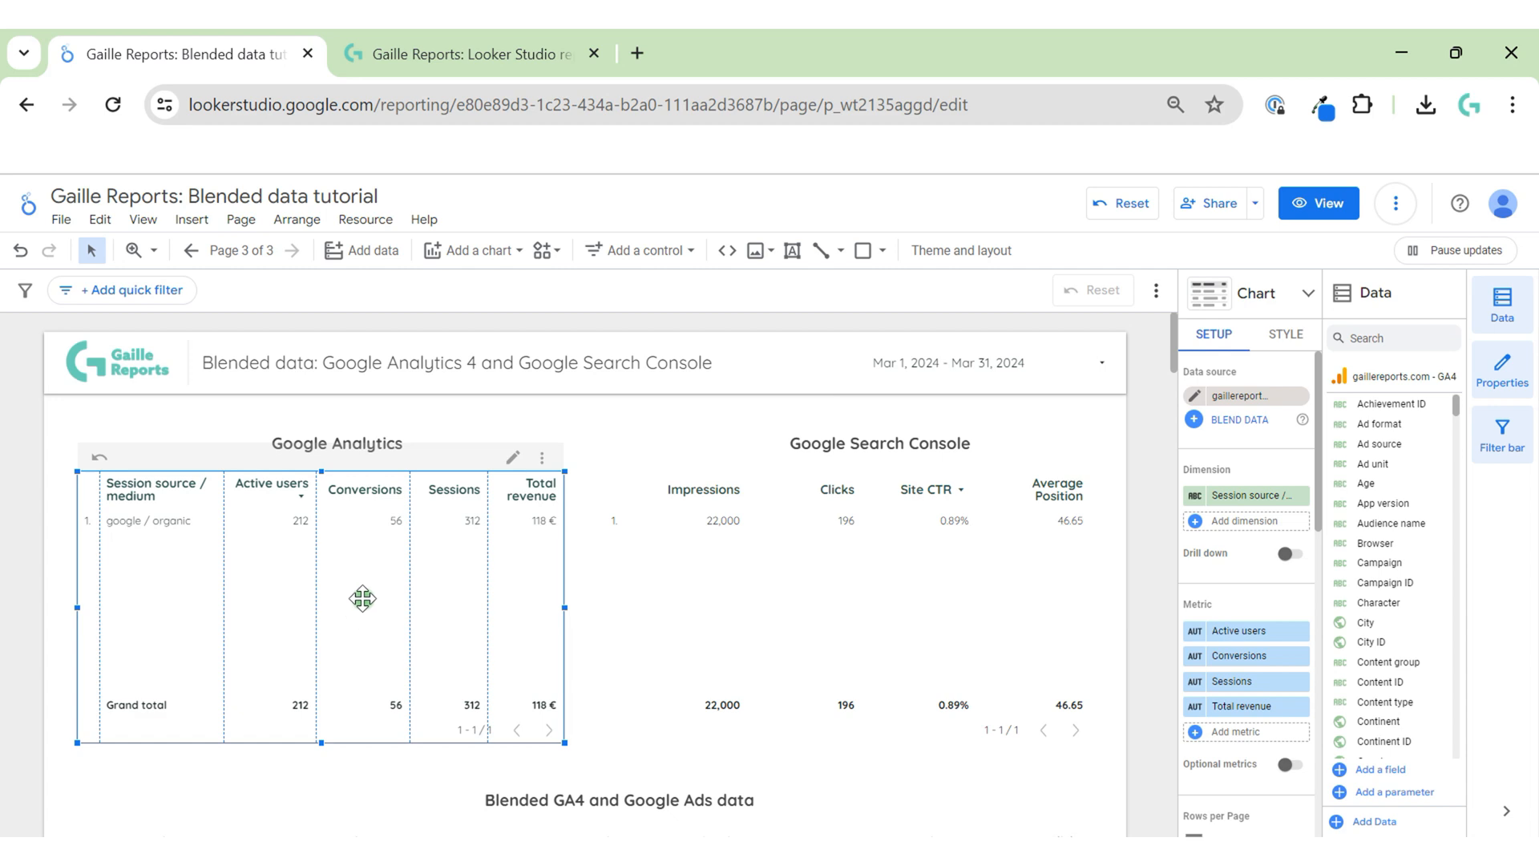
pyautogui.moveTo(830, 613)
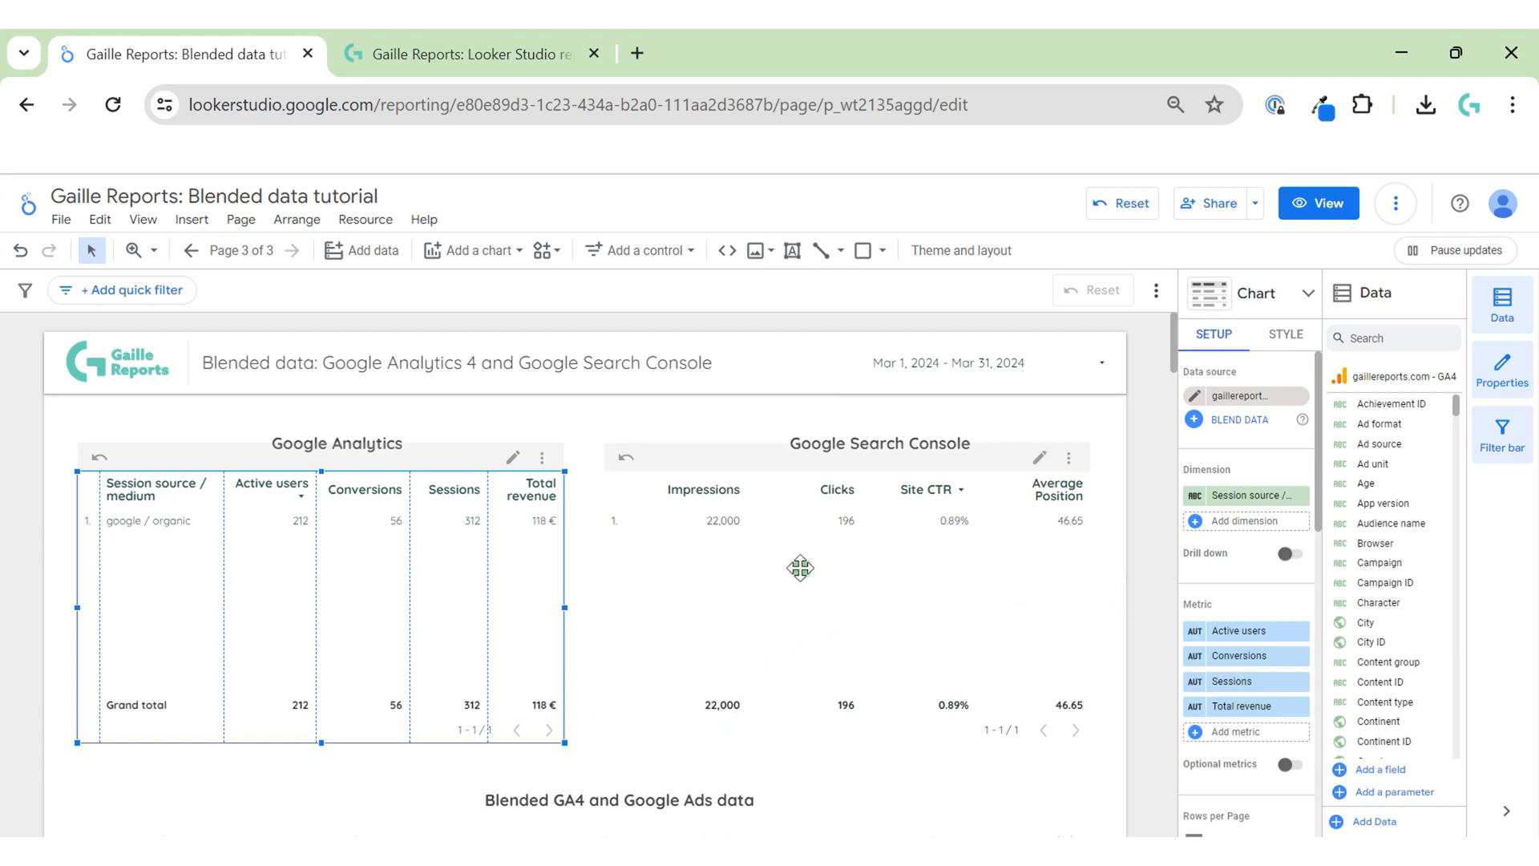
pyautogui.moveTo(709, 535)
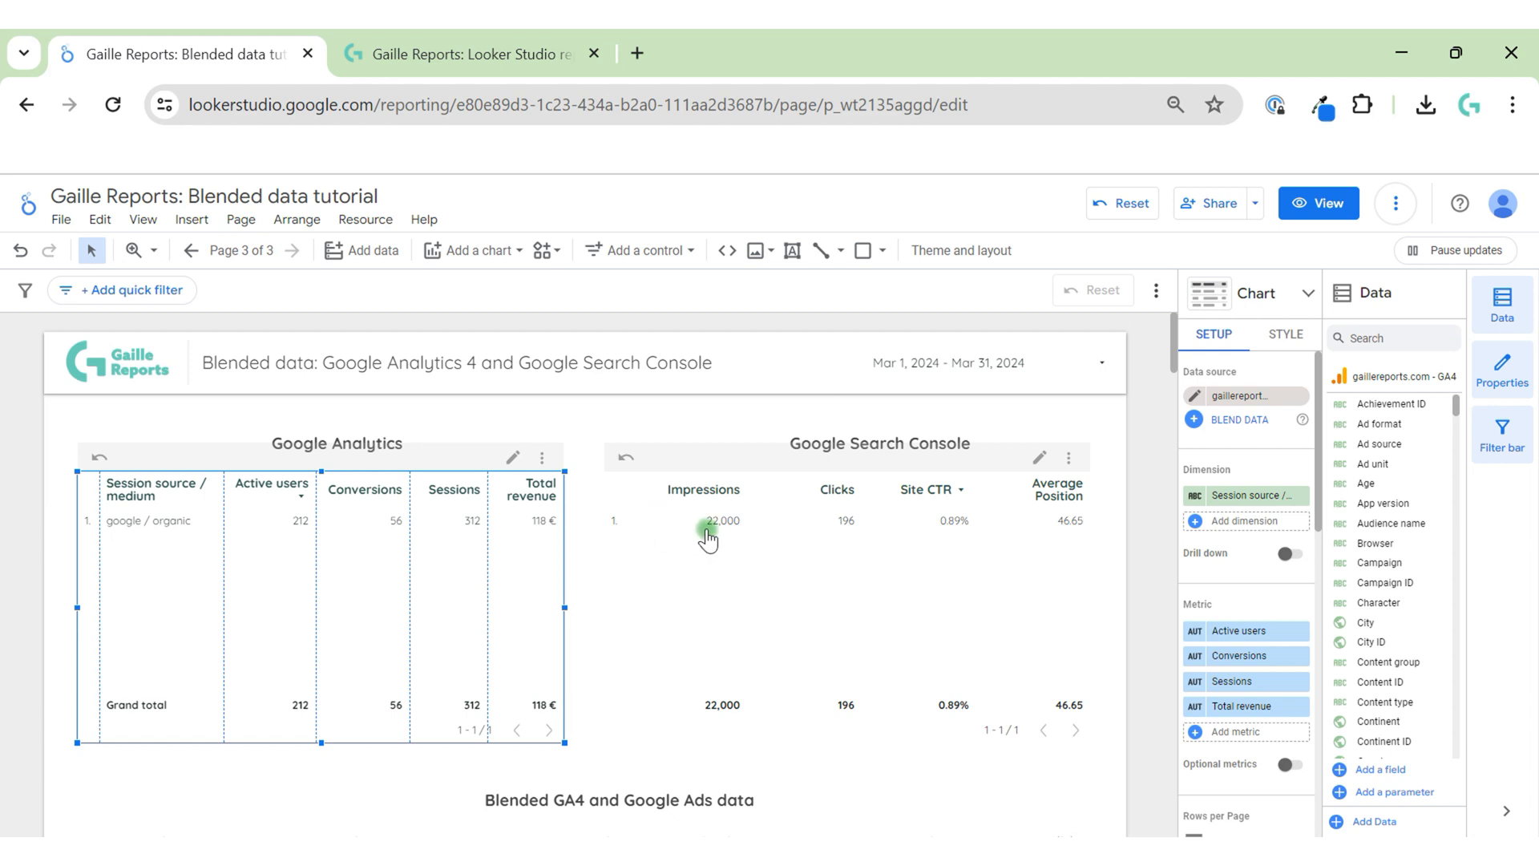
pyautogui.moveTo(535, 538)
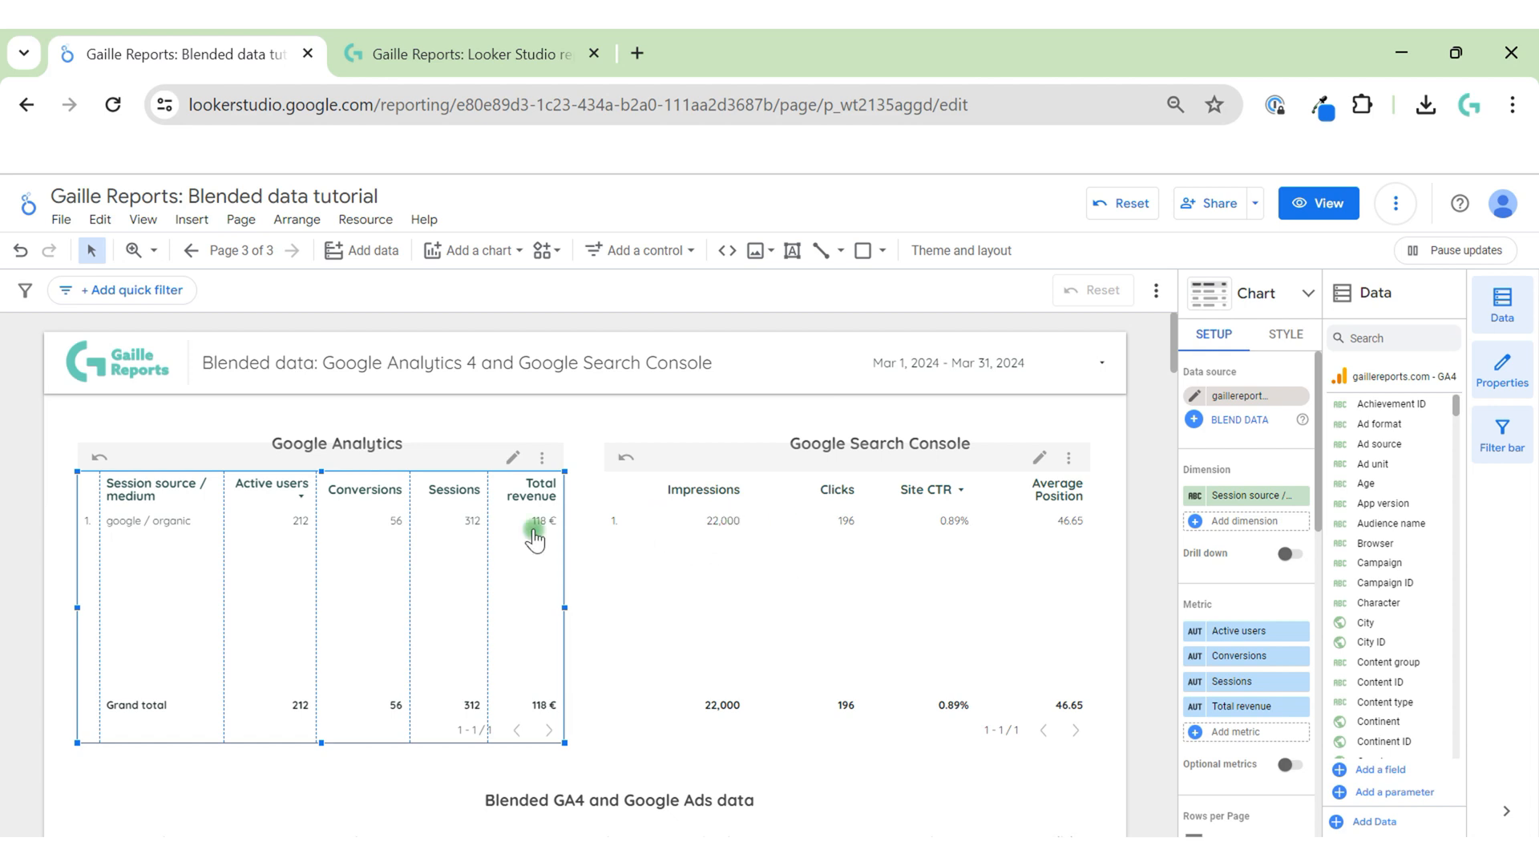
pyautogui.moveTo(449, 525)
pyautogui.write('Search Console')
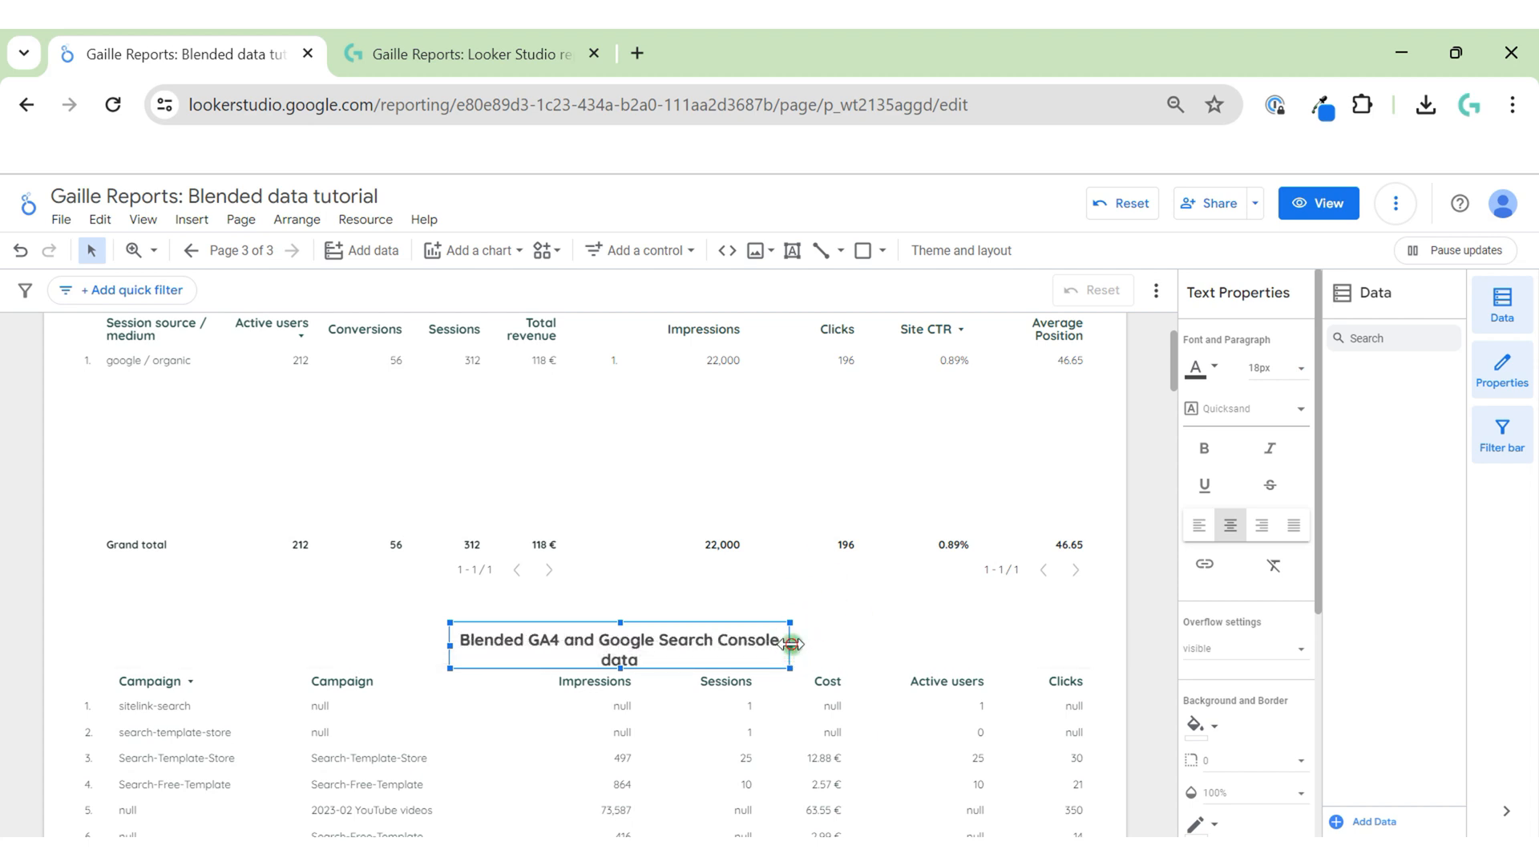
# Switch the lower table's data source to the GSC gaillereports.com Site source.
pyautogui.click(543, 691)
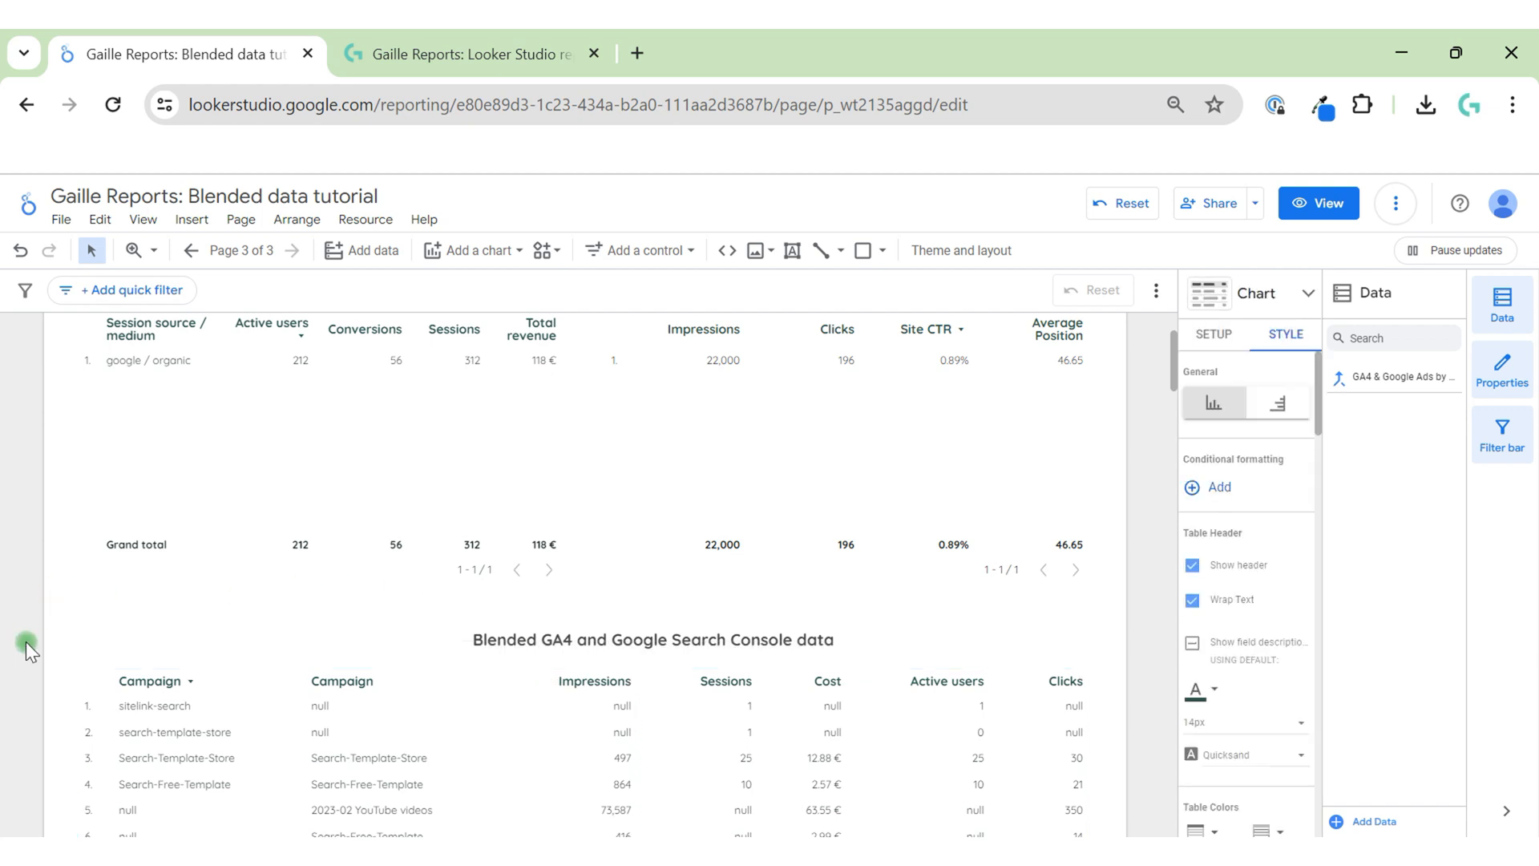
pyautogui.click(598, 714)
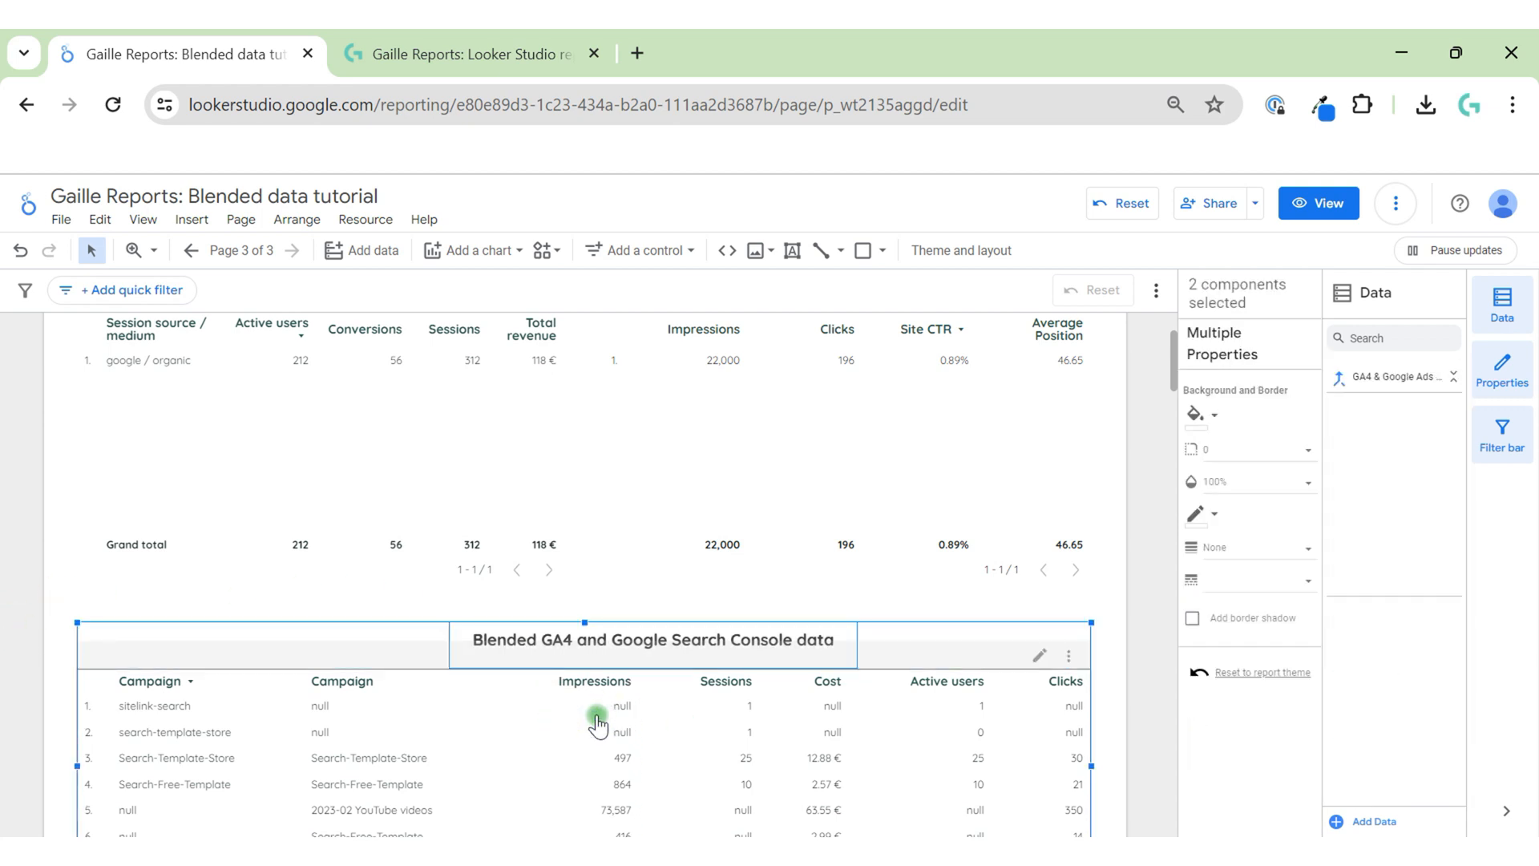
pyautogui.rightClick(599, 721)
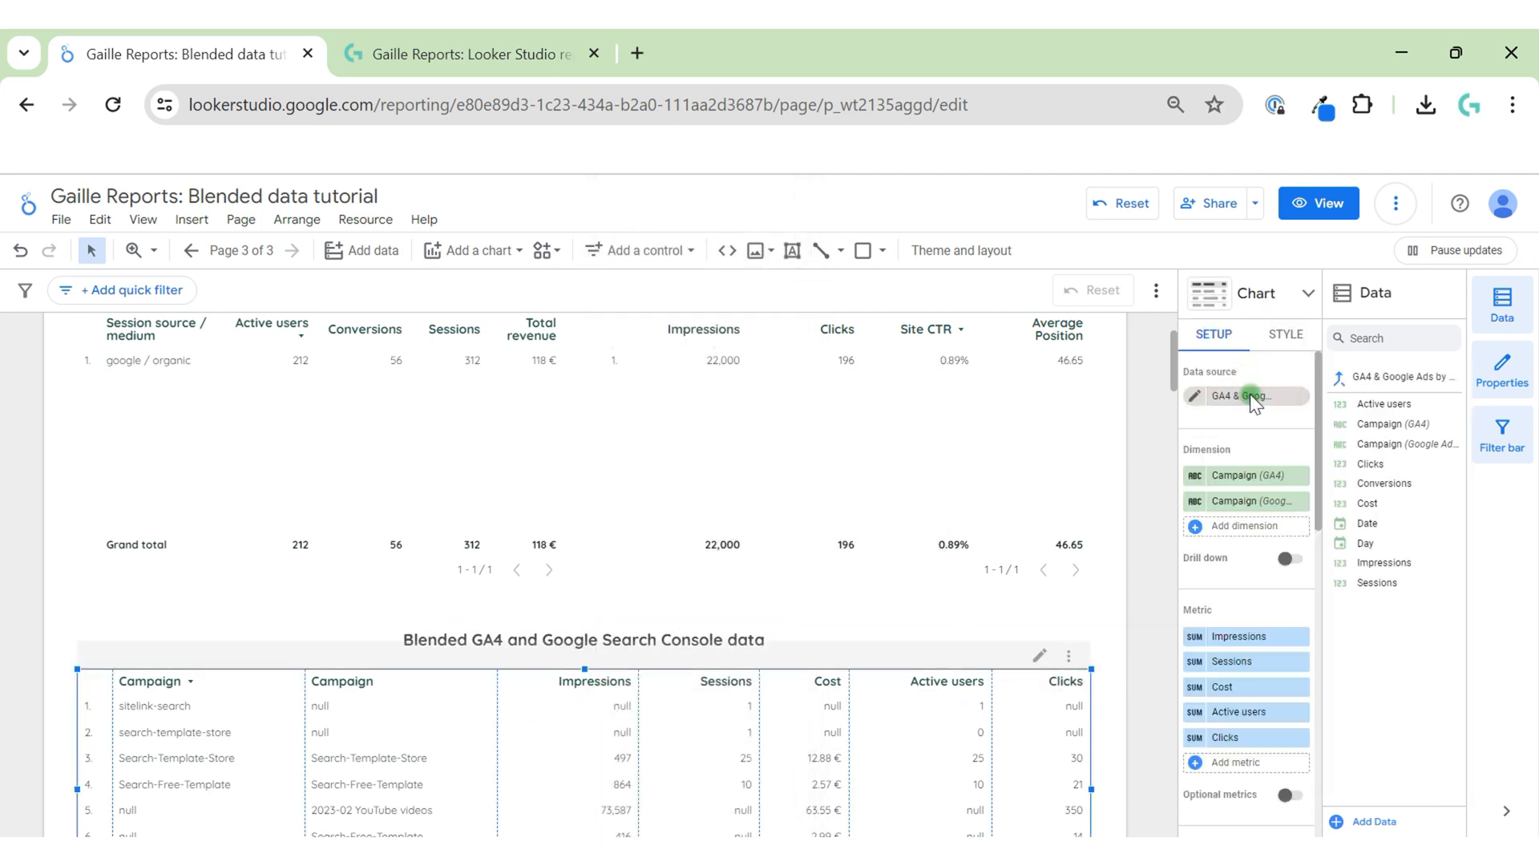
pyautogui.click(1247, 395)
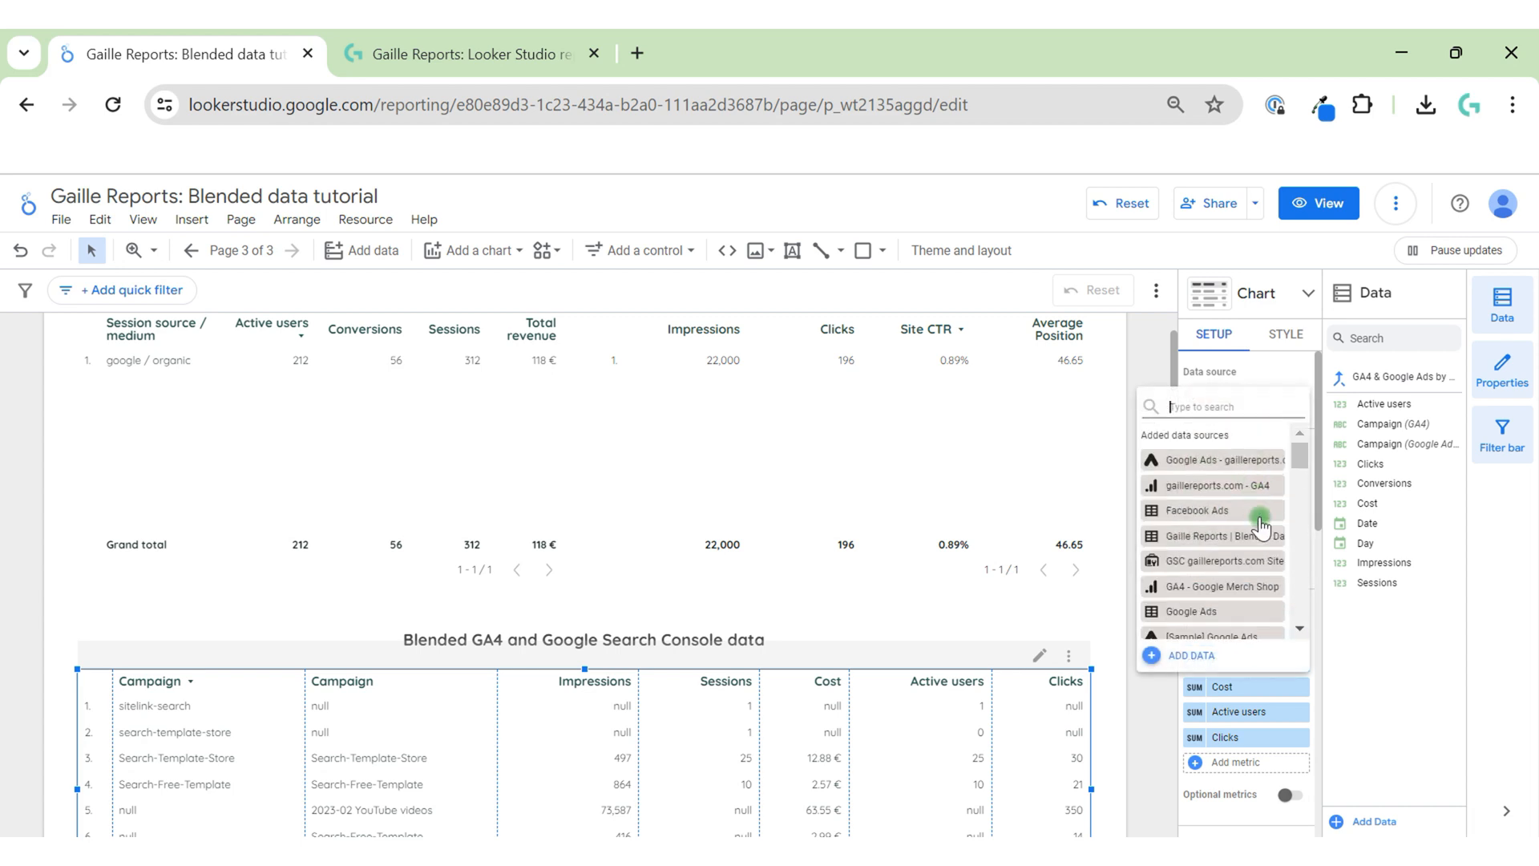
pyautogui.moveTo(1286, 504)
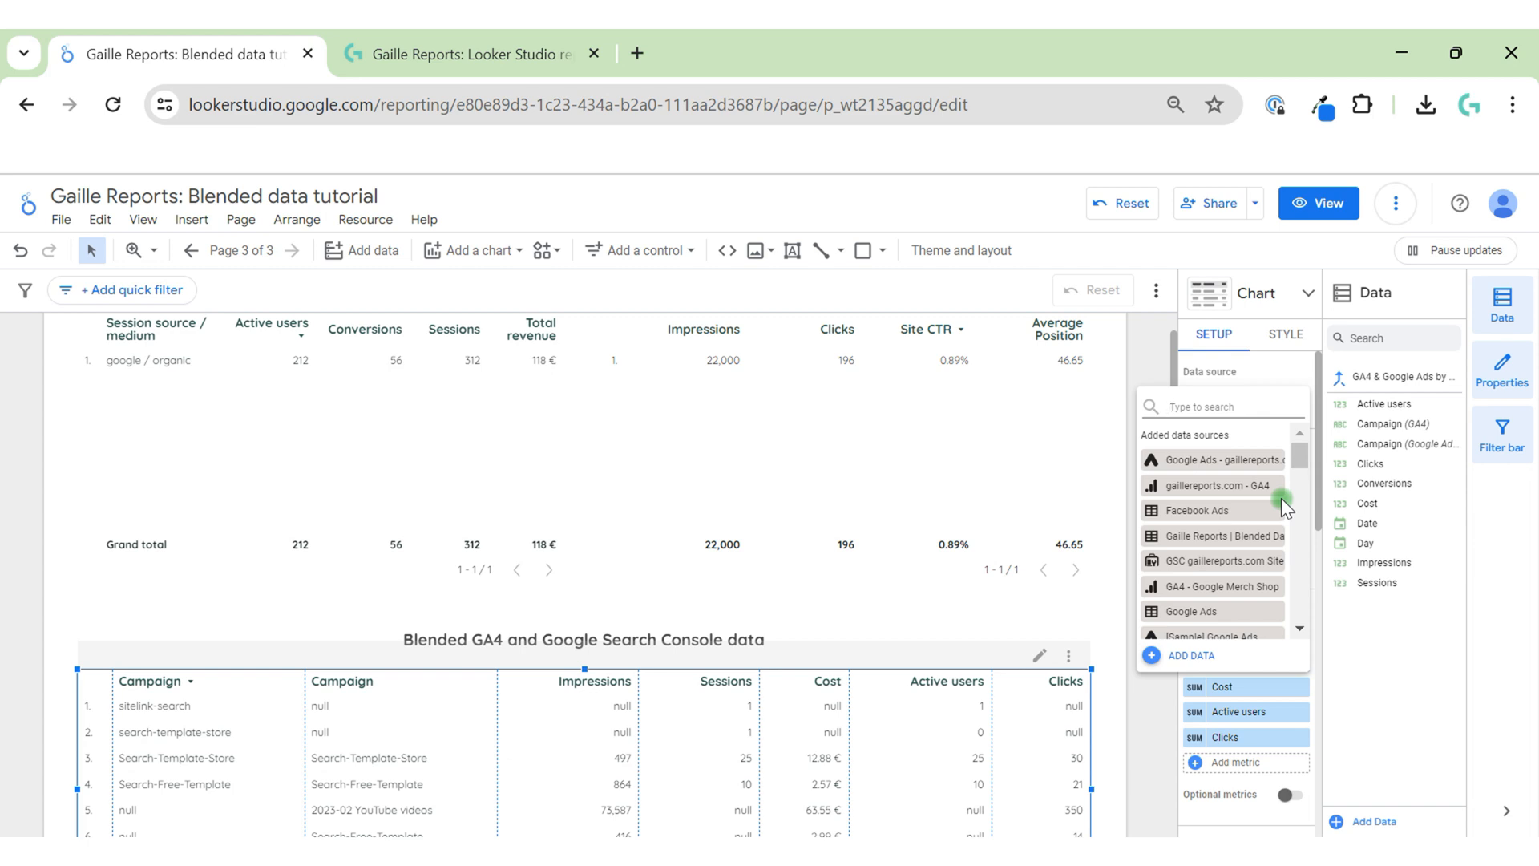
pyautogui.moveTo(1188, 553)
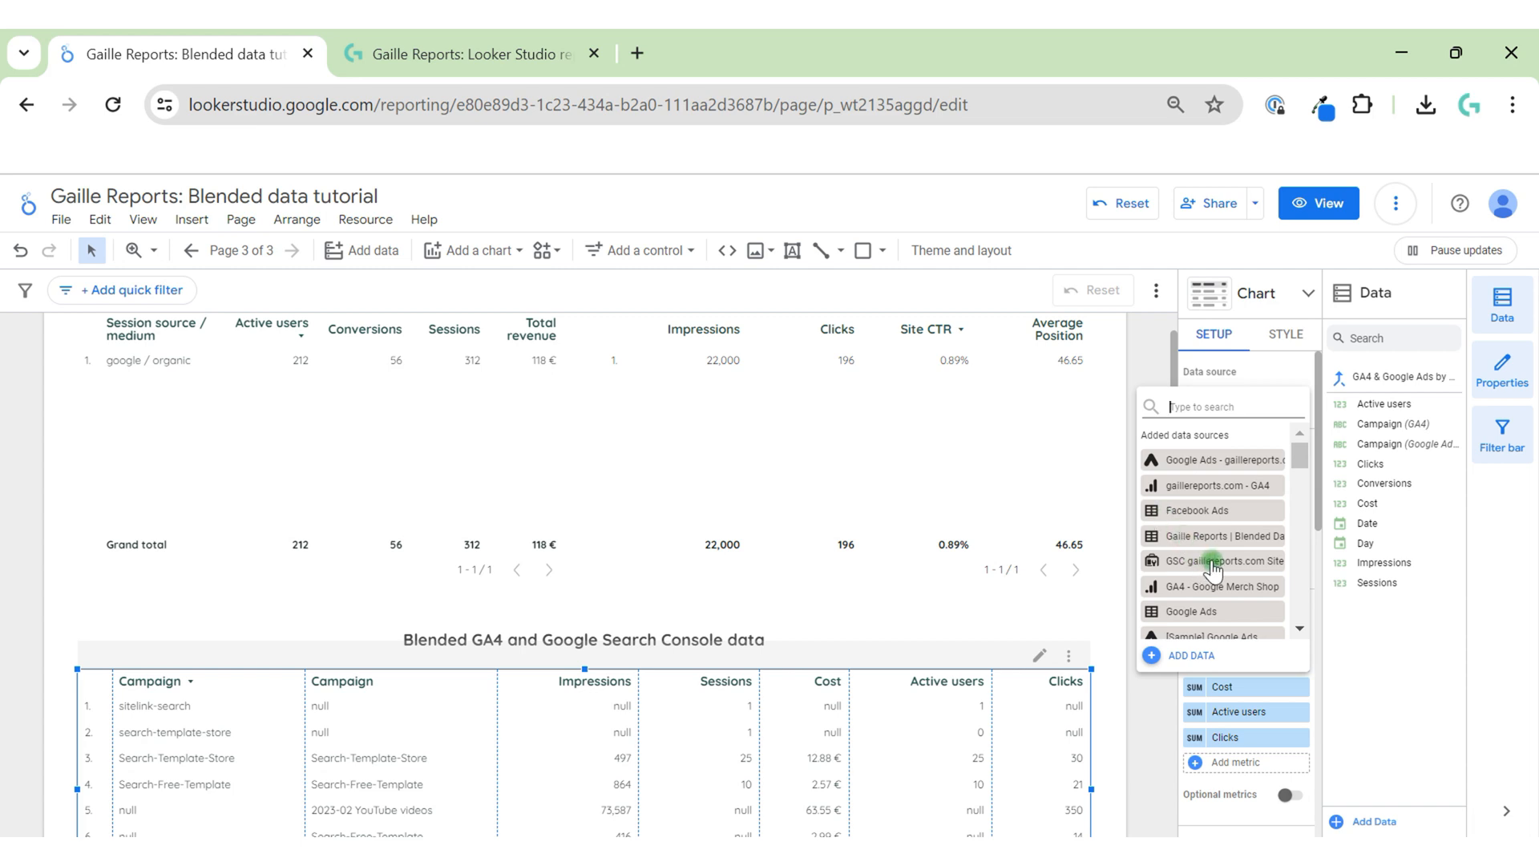
pyautogui.click(1224, 560)
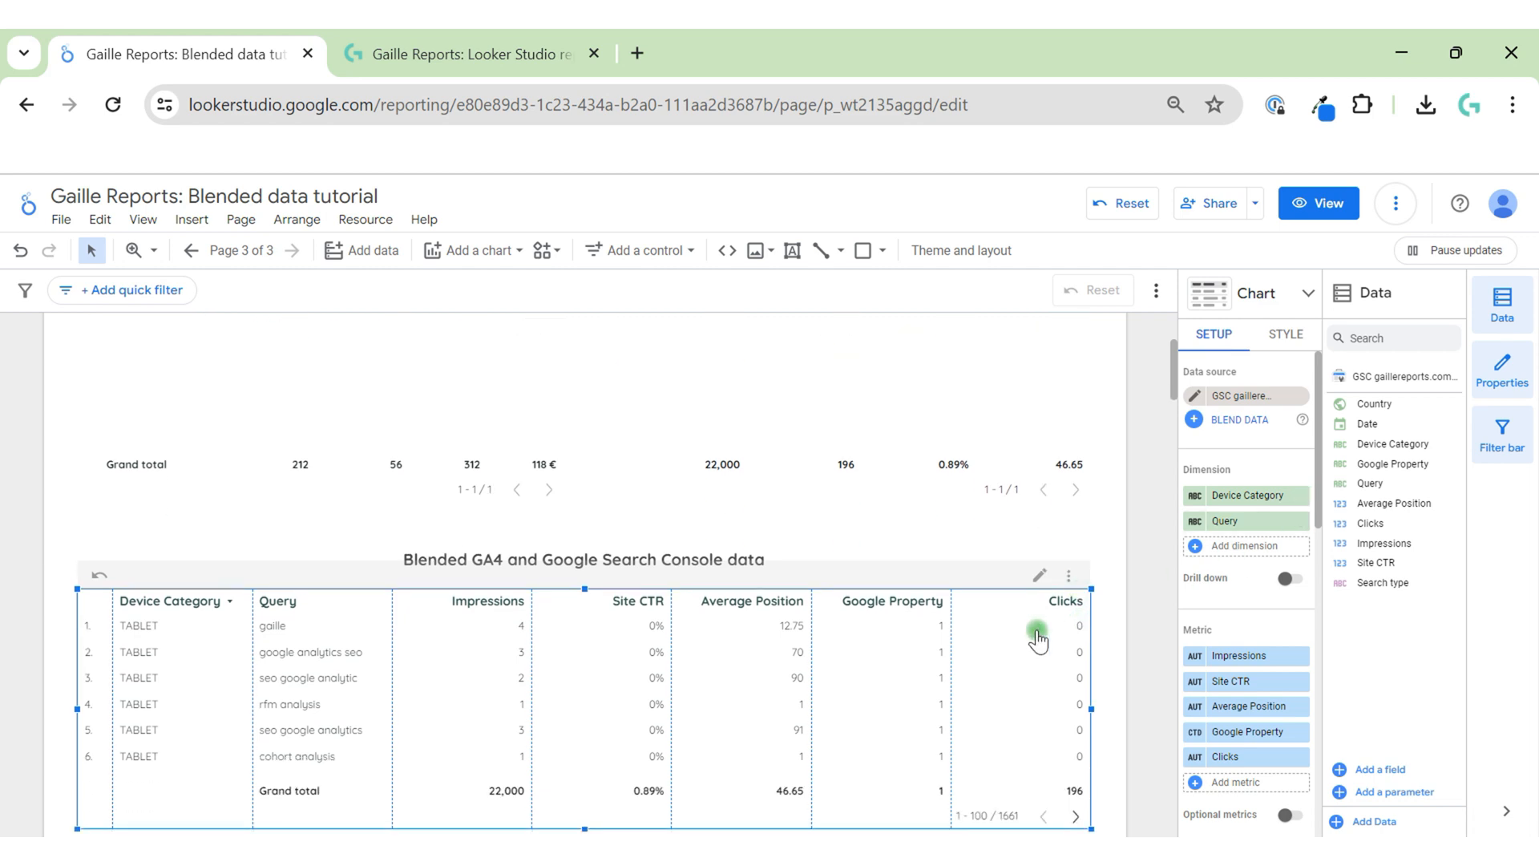
# Add Device category as a second dimension to the Google Analytics table.
pyautogui.scroll(3)
pyautogui.write('devi')
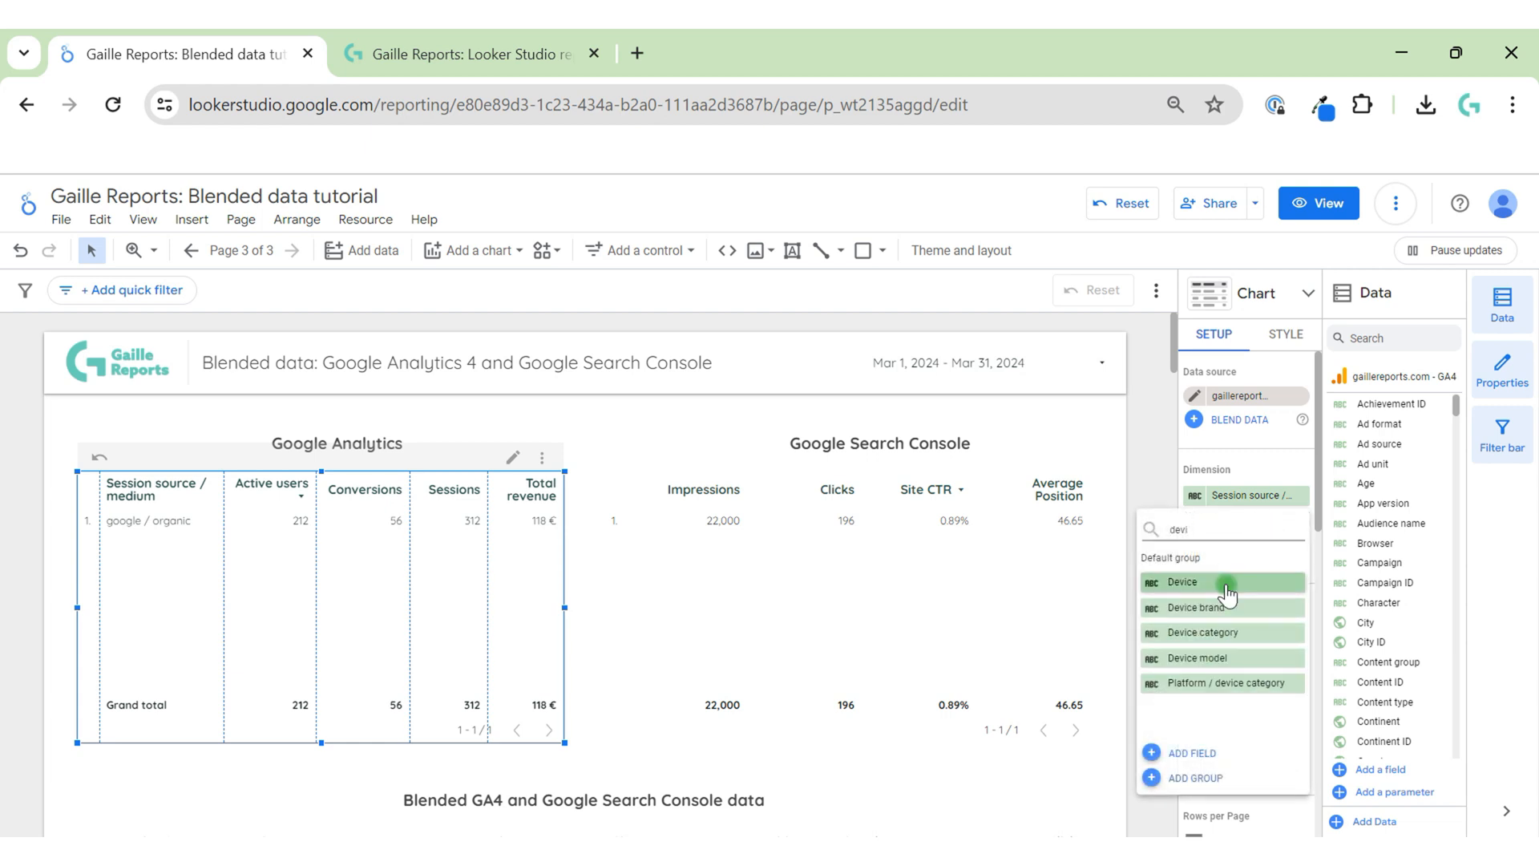
pyautogui.click(1202, 633)
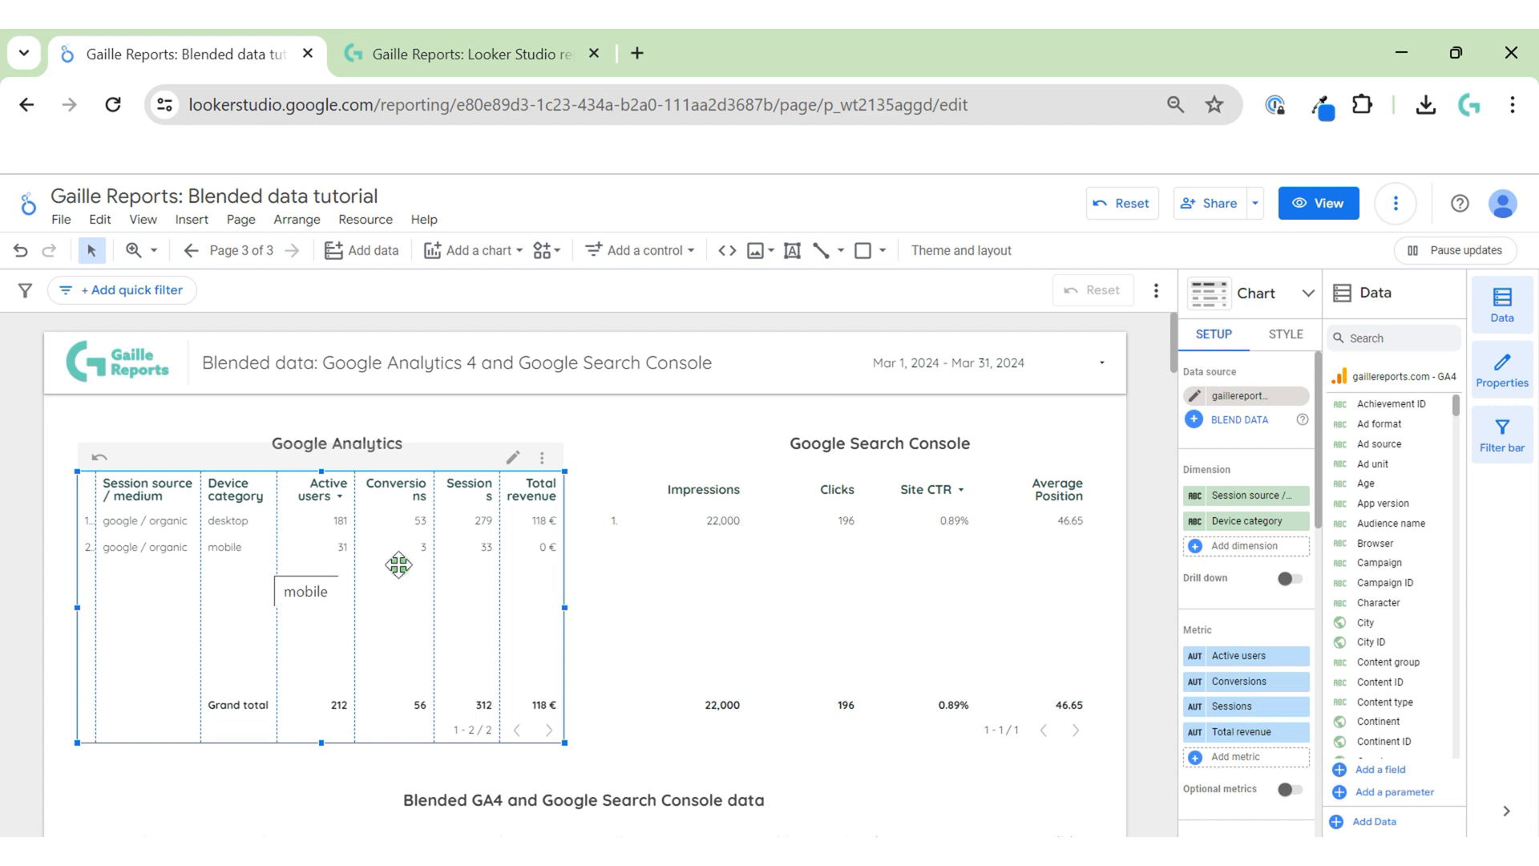
pyautogui.moveTo(529, 538)
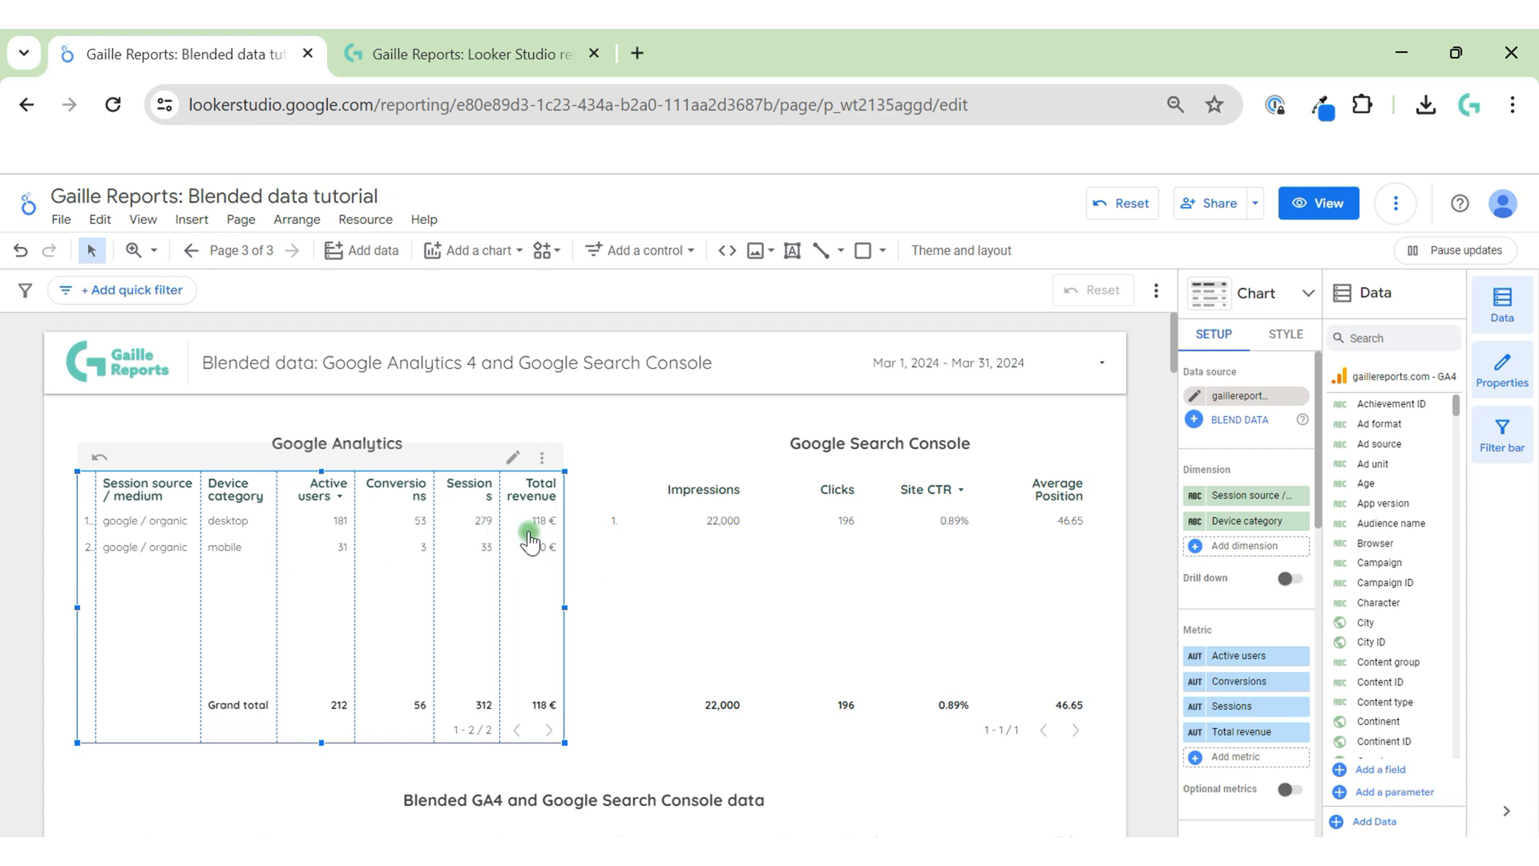
pyautogui.moveTo(344, 691)
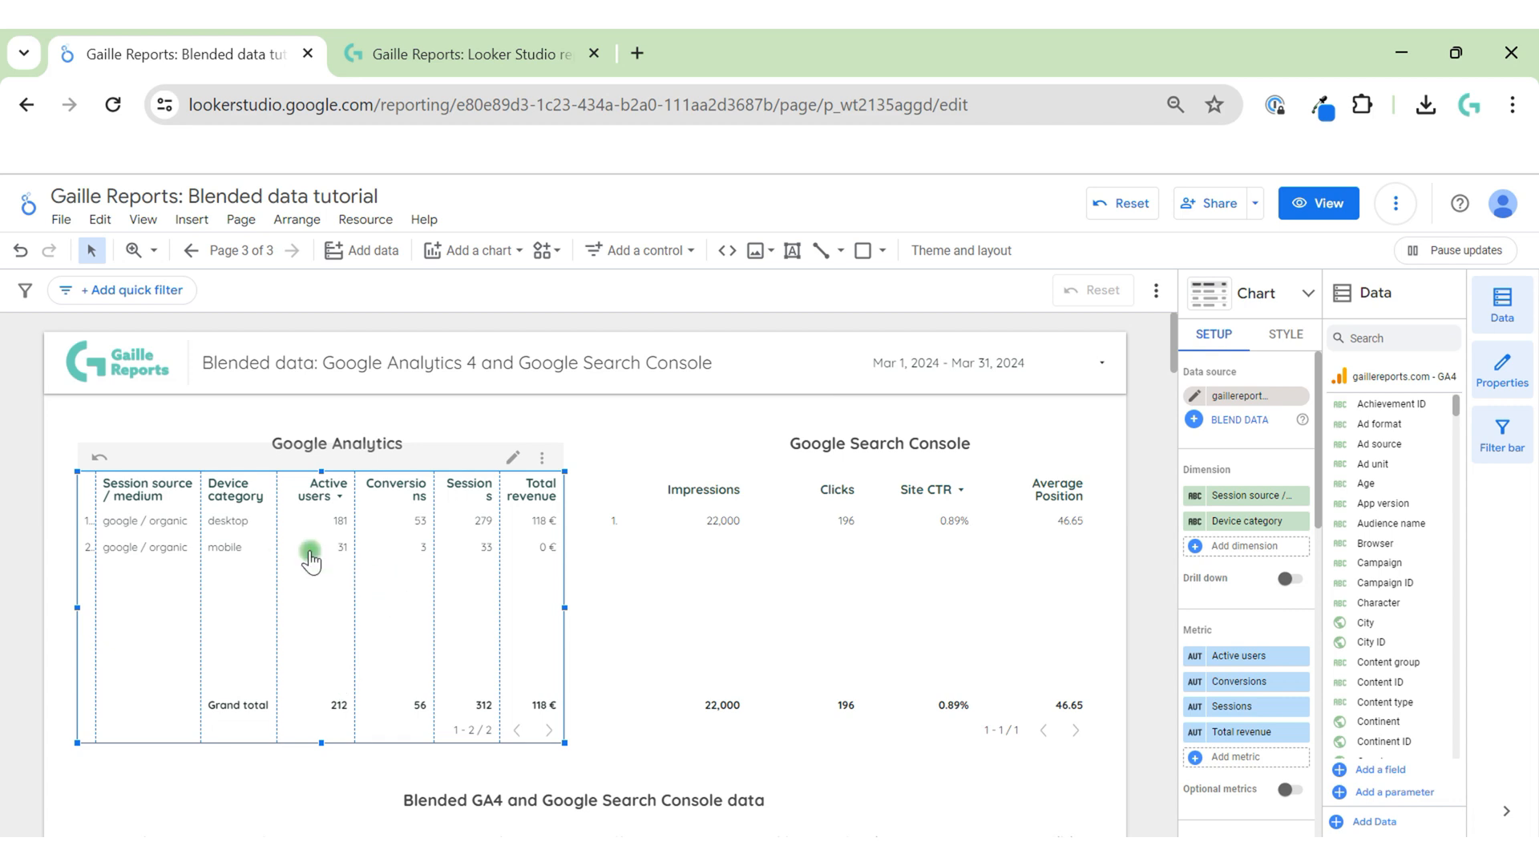
pyautogui.moveTo(1119, 628)
pyautogui.write('dev')
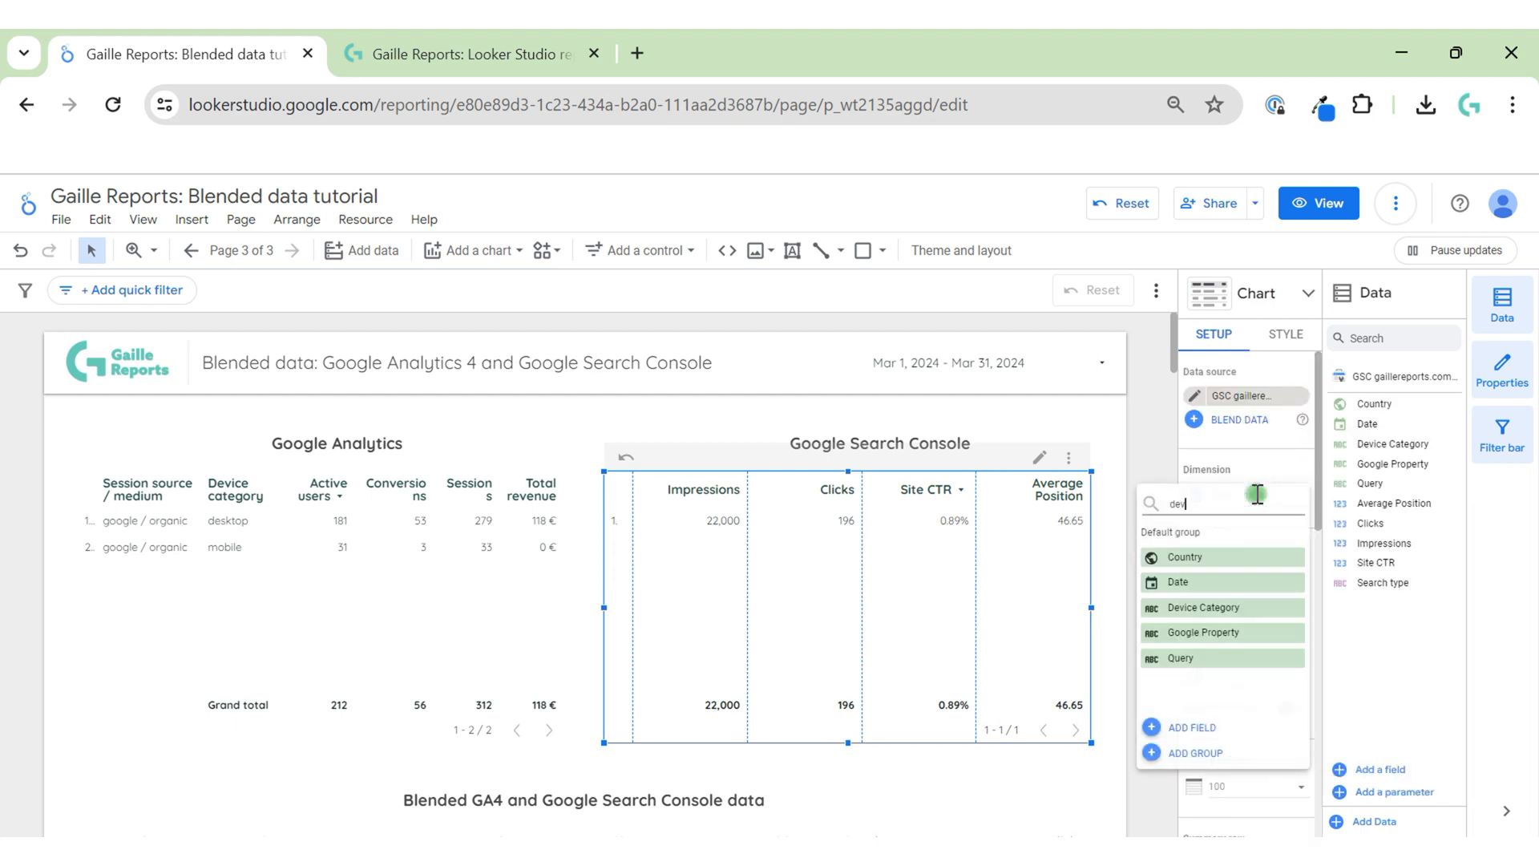
# Add Device Category as a dimension to the Search Console table.
pyautogui.click(1203, 607)
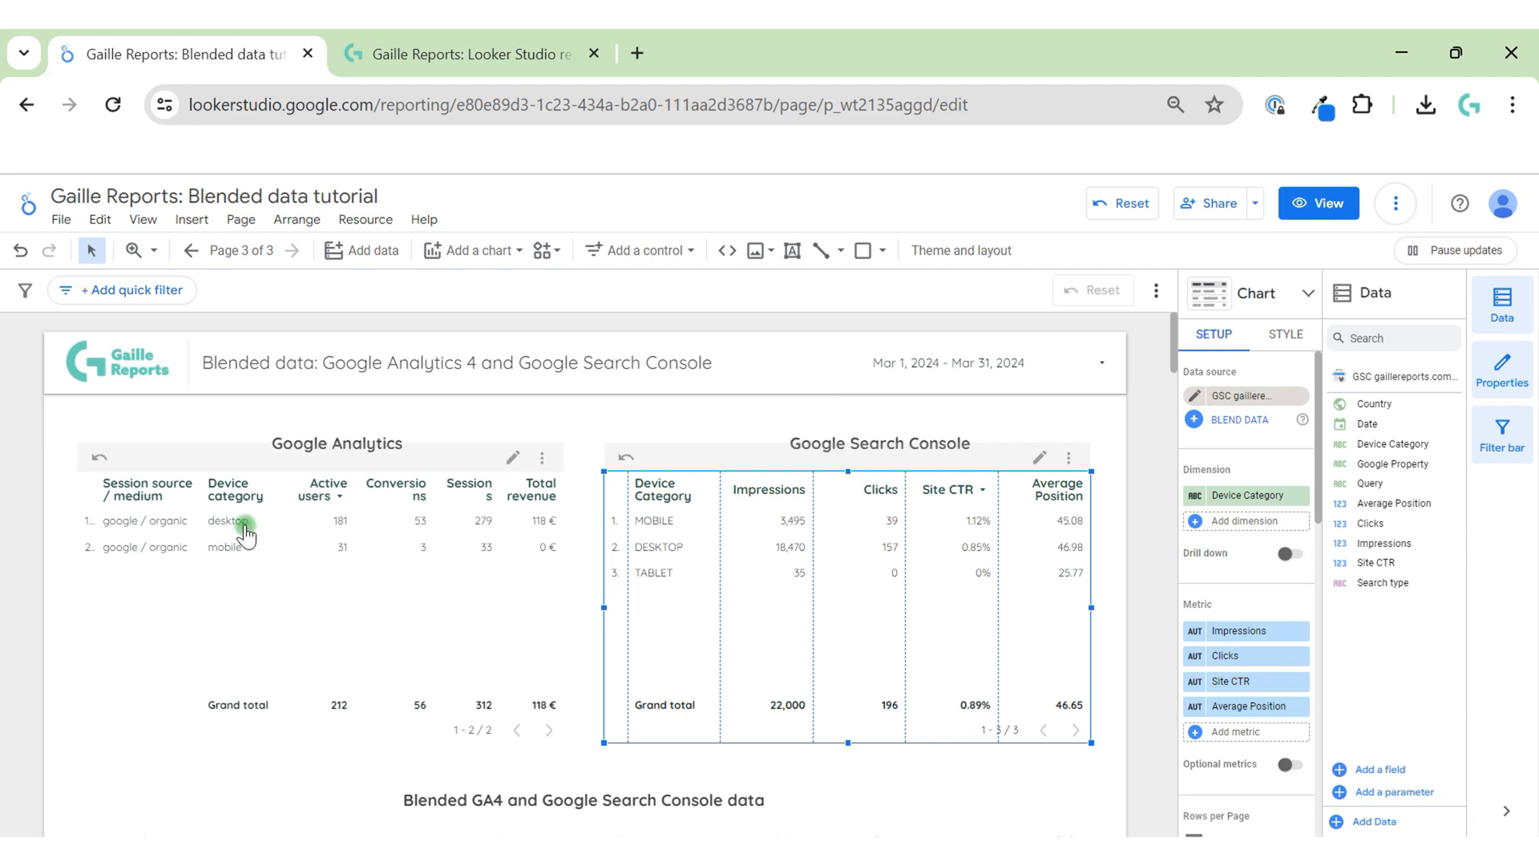
pyautogui.moveTo(696, 547)
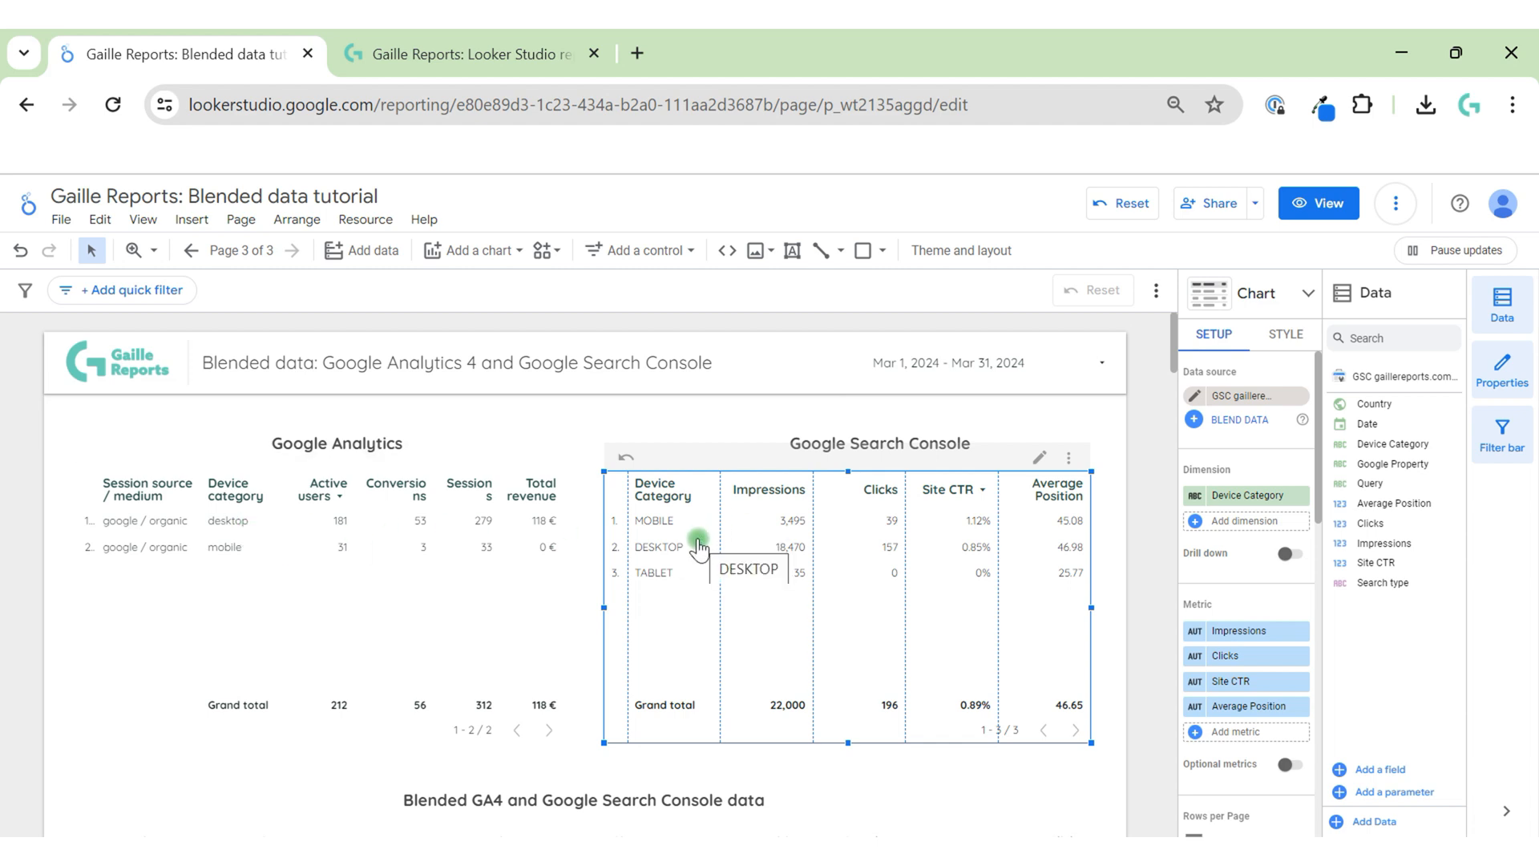
pyautogui.moveTo(1123, 555)
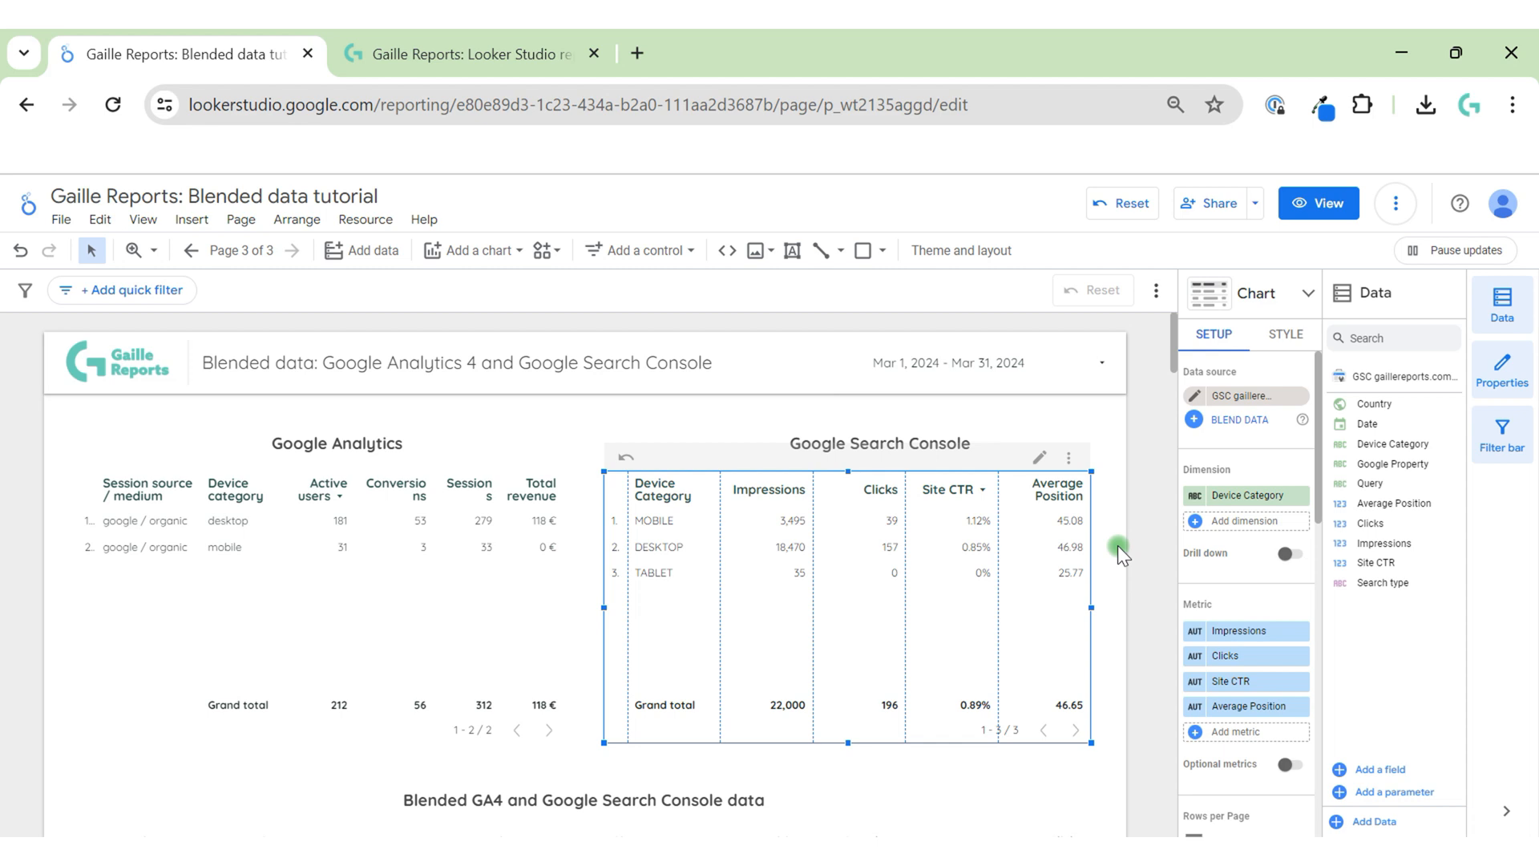
# Remove Query, Google Property and Site CTR from the lower table.
pyautogui.scroll(-3)
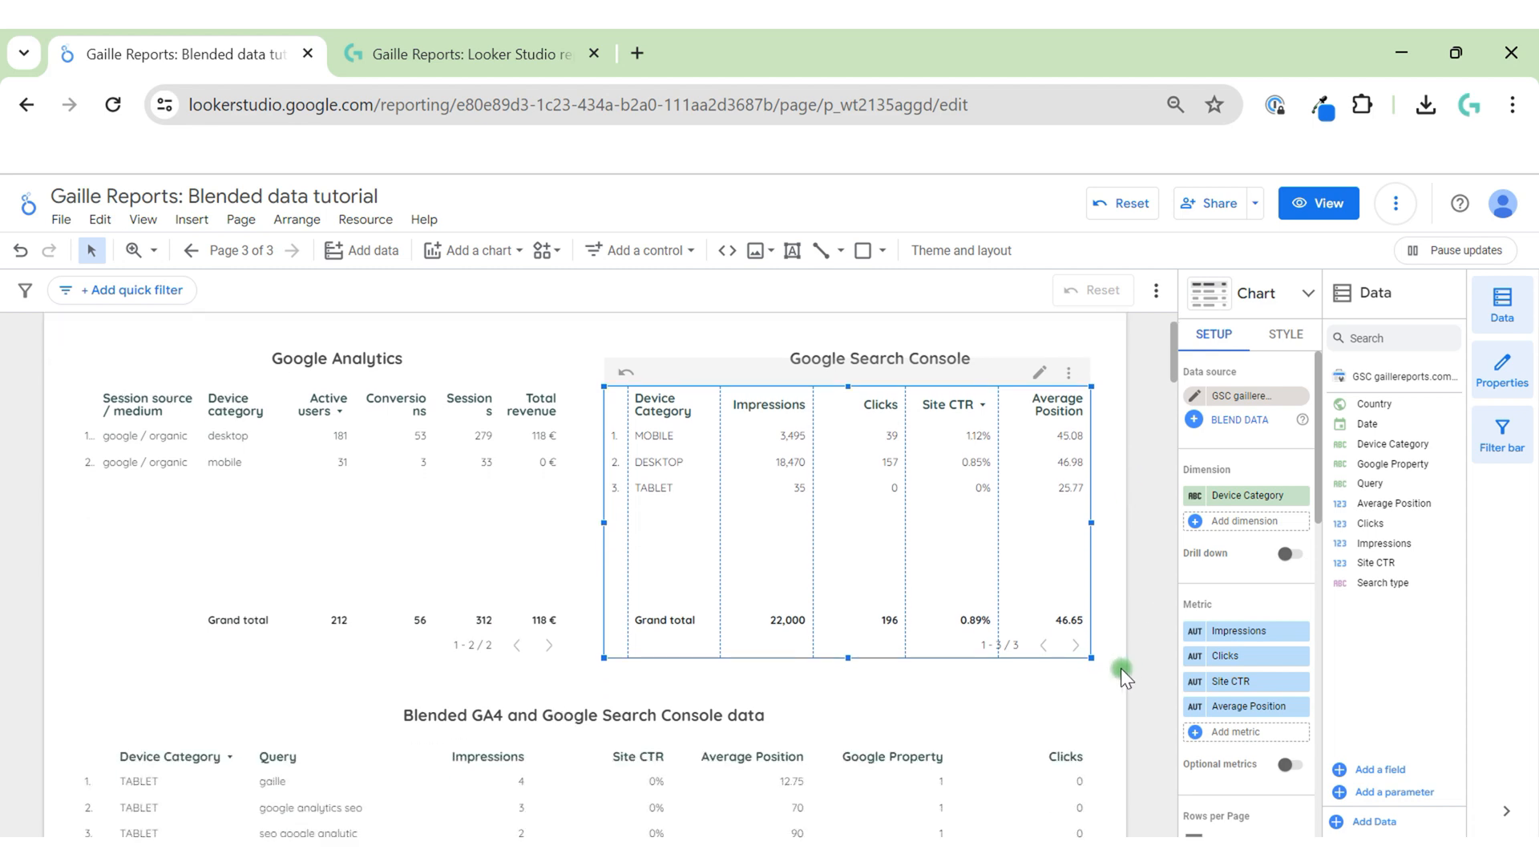
pyautogui.scroll(-3)
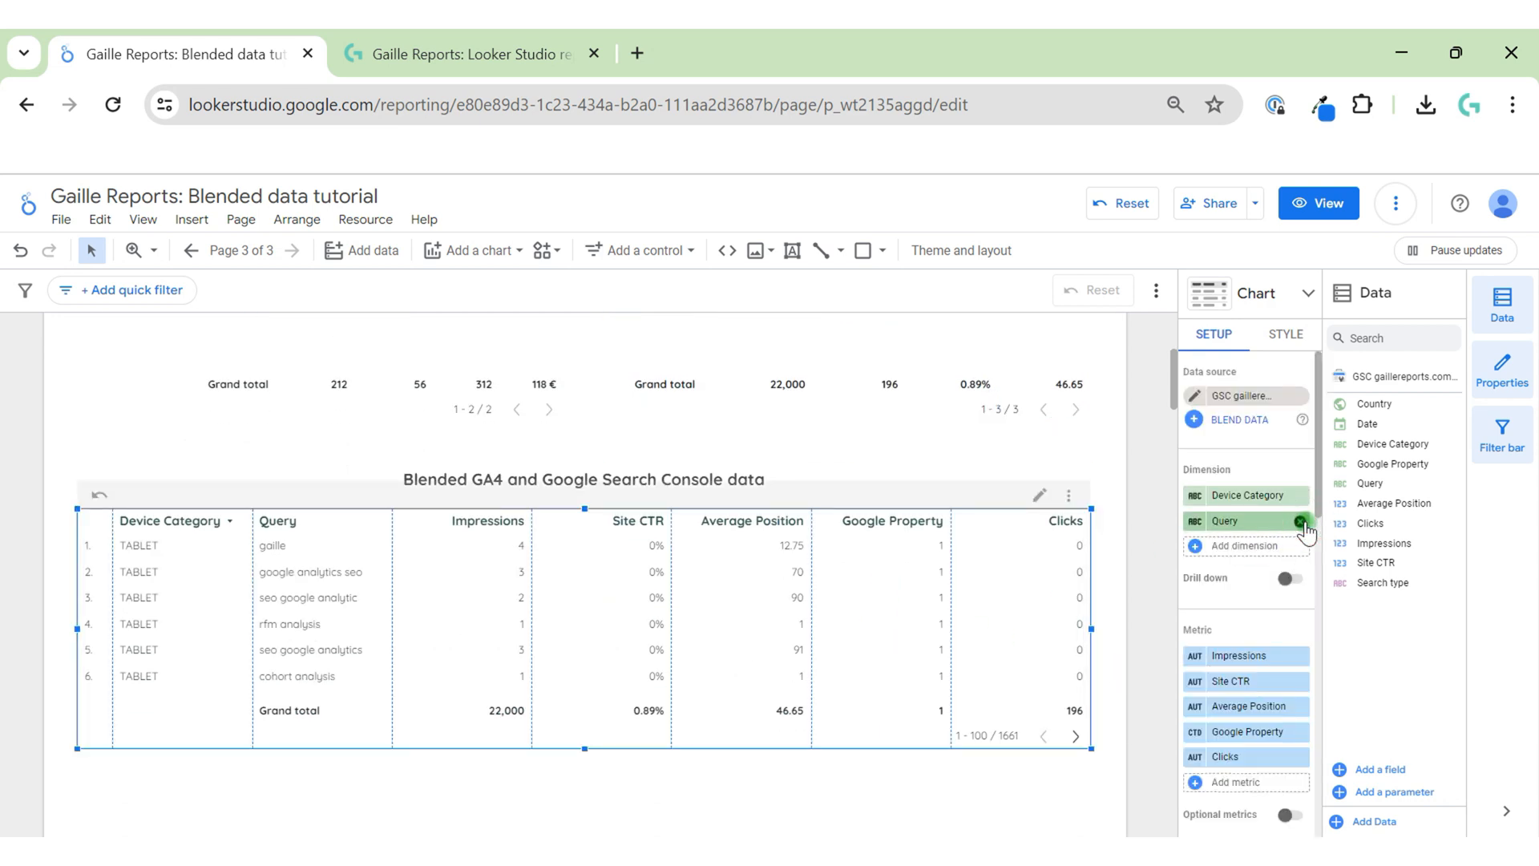
pyautogui.click(1300, 520)
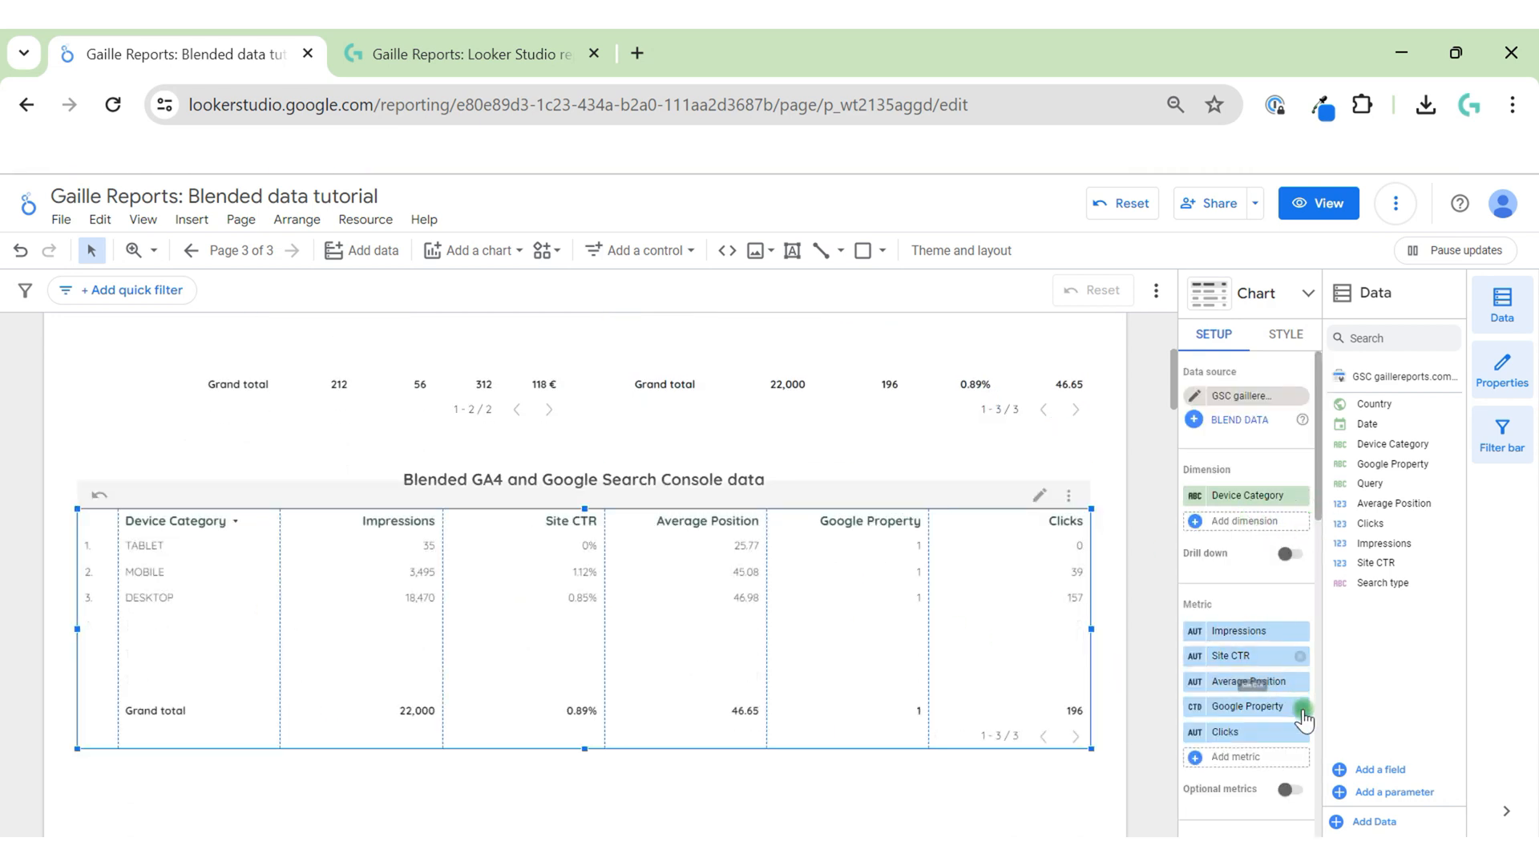
pyautogui.click(1304, 705)
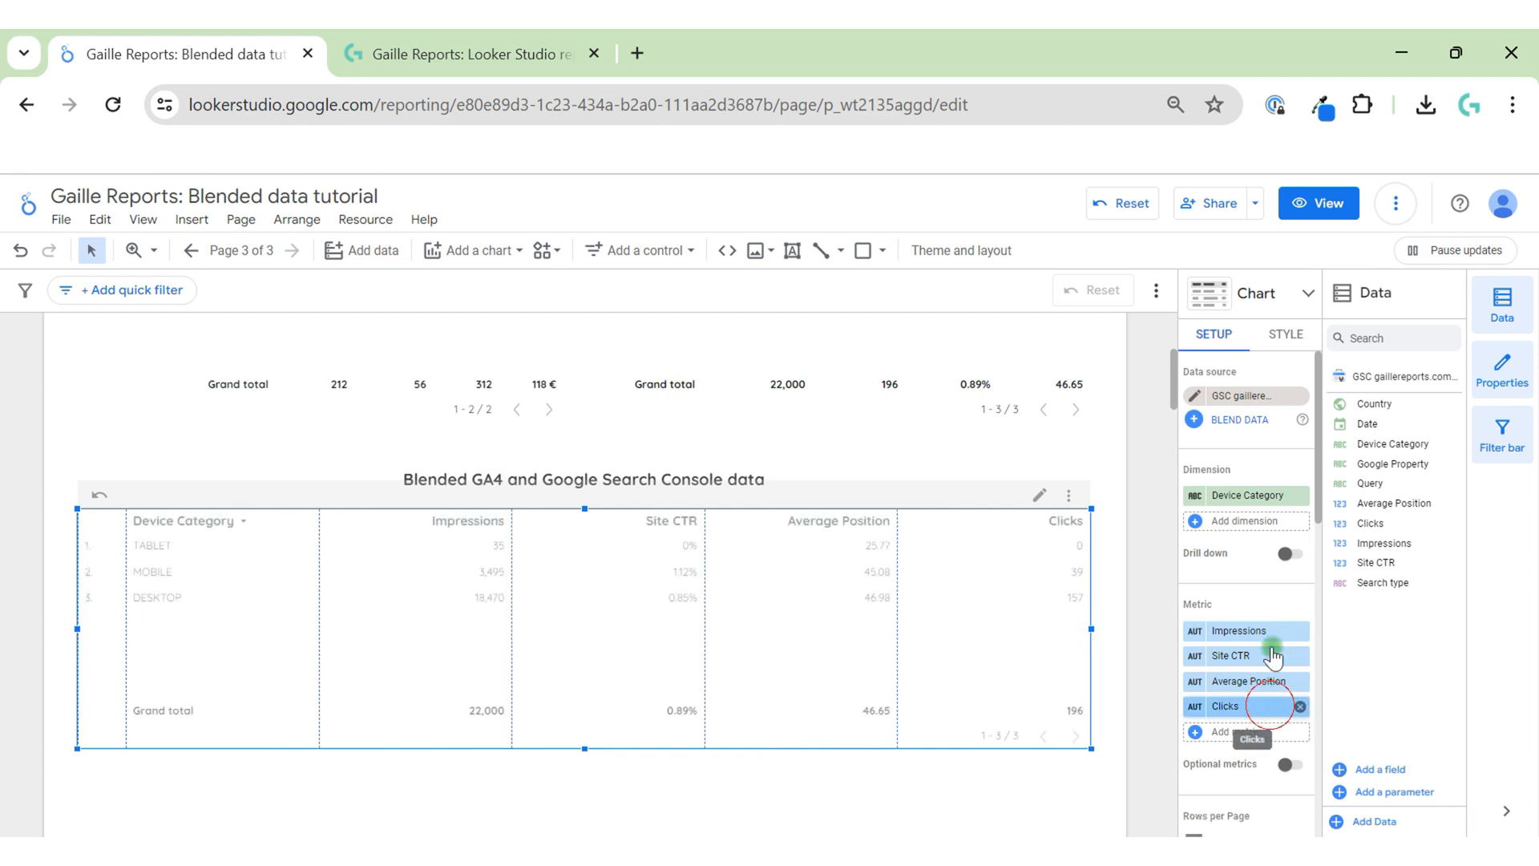
pyautogui.click(1299, 655)
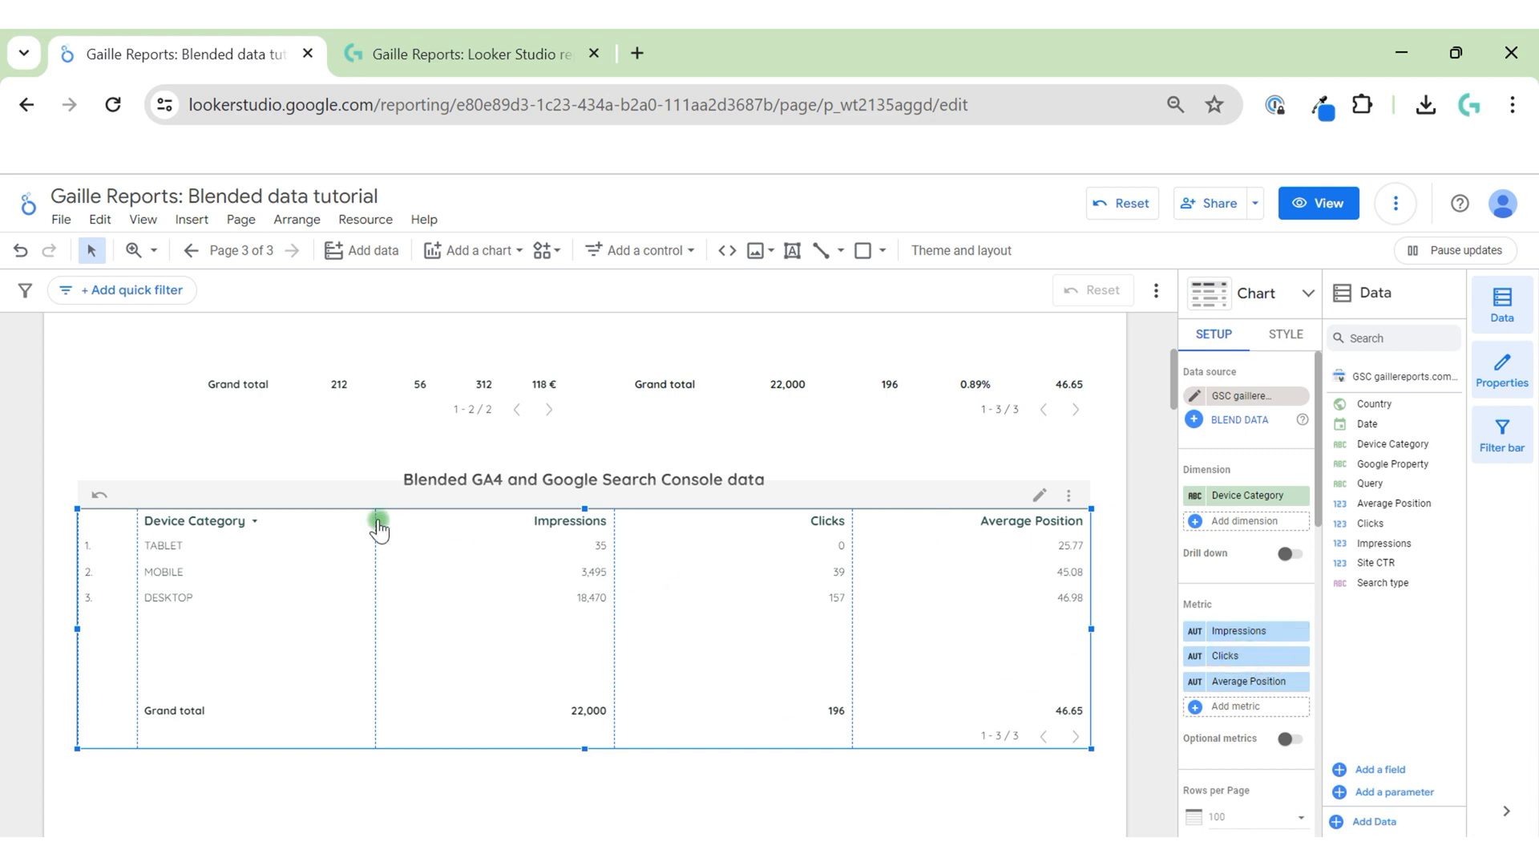
pyautogui.moveTo(1088, 569)
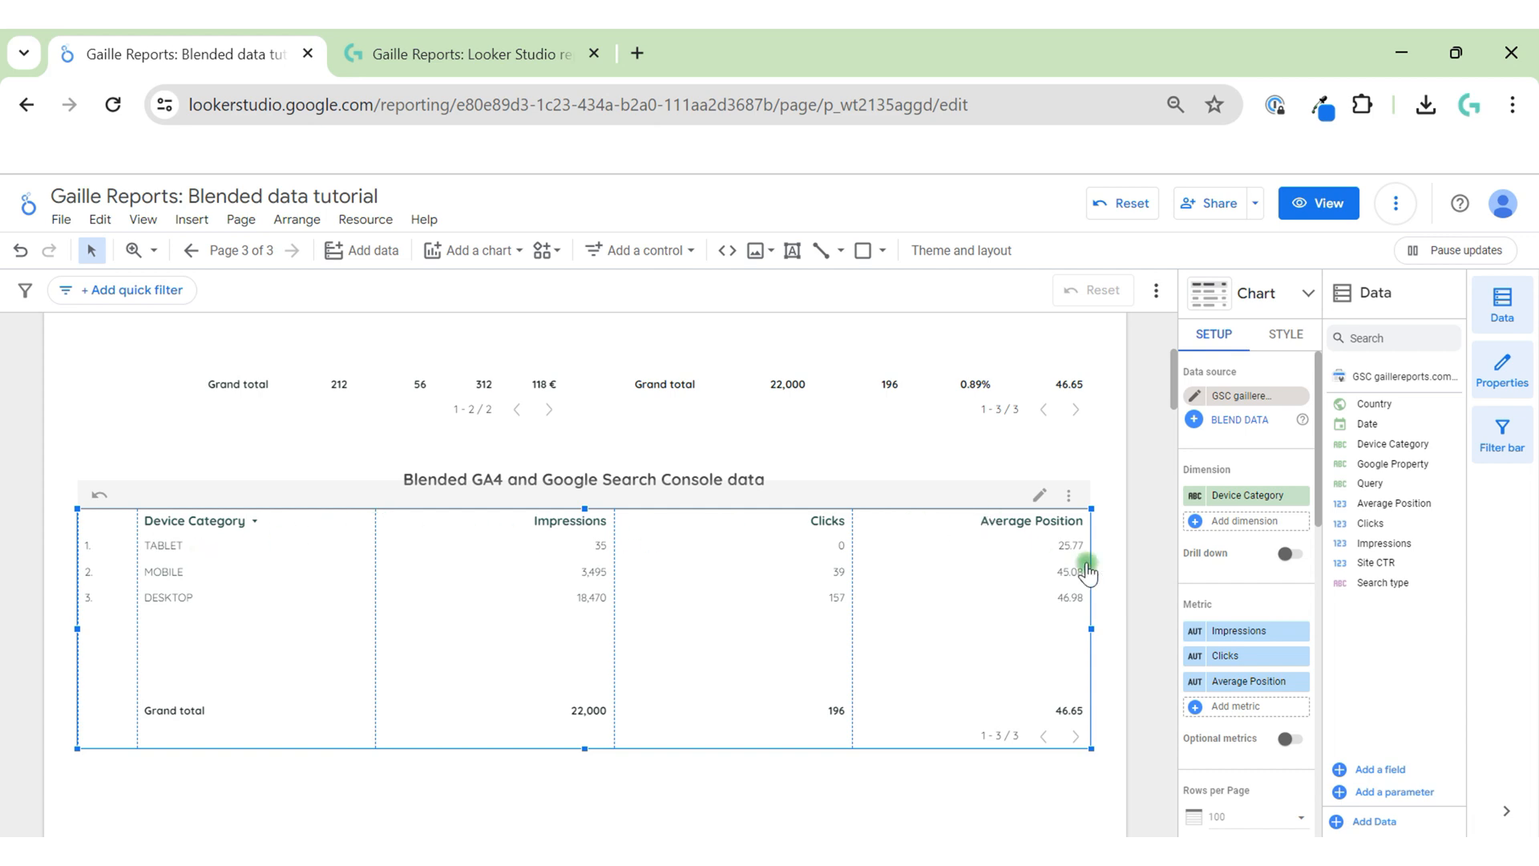
pyautogui.scroll(3)
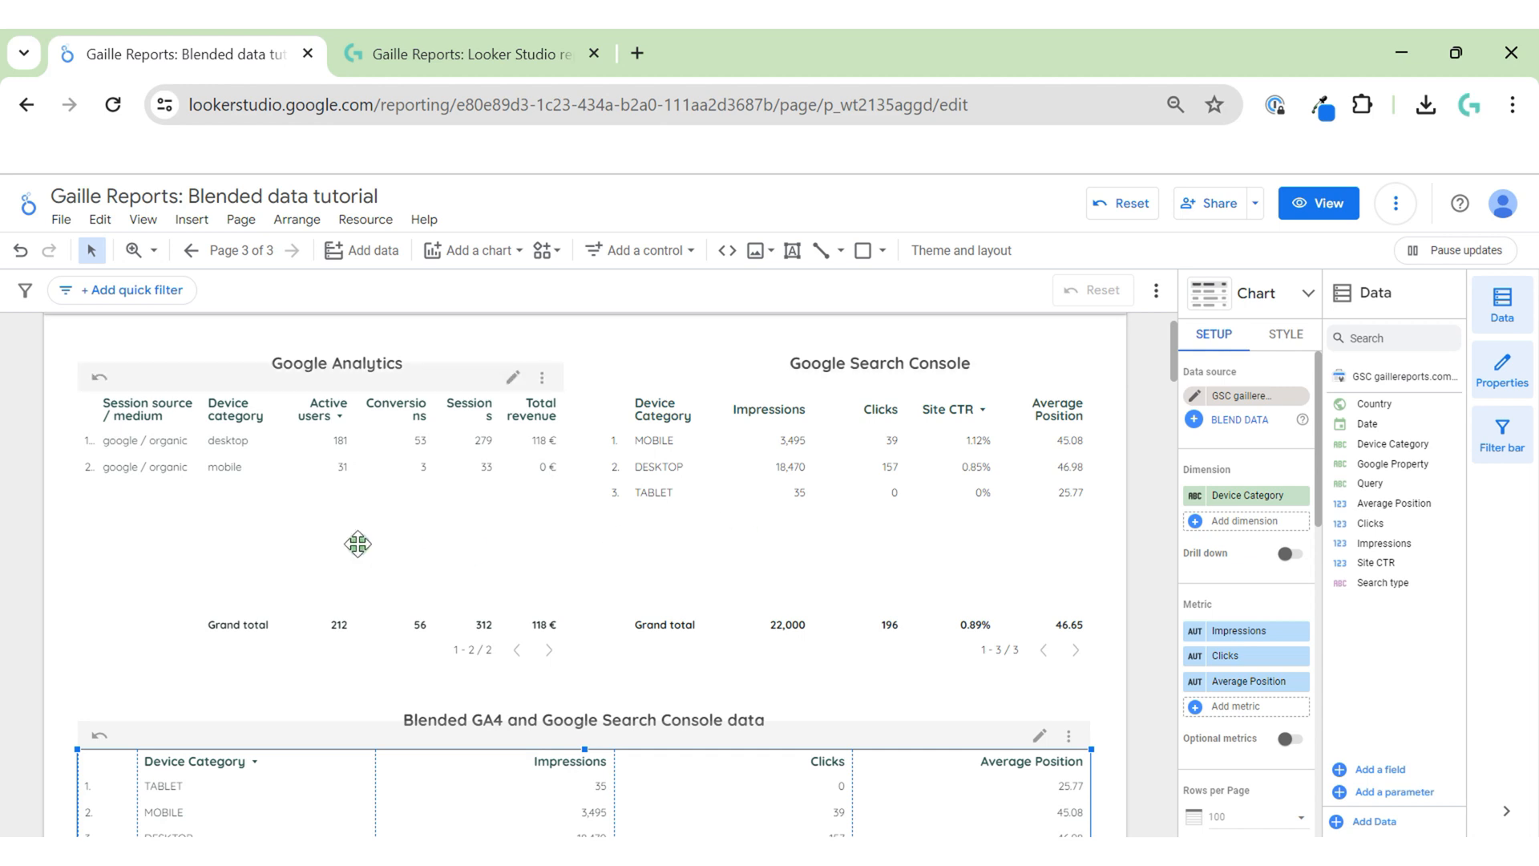
pyautogui.moveTo(469, 479)
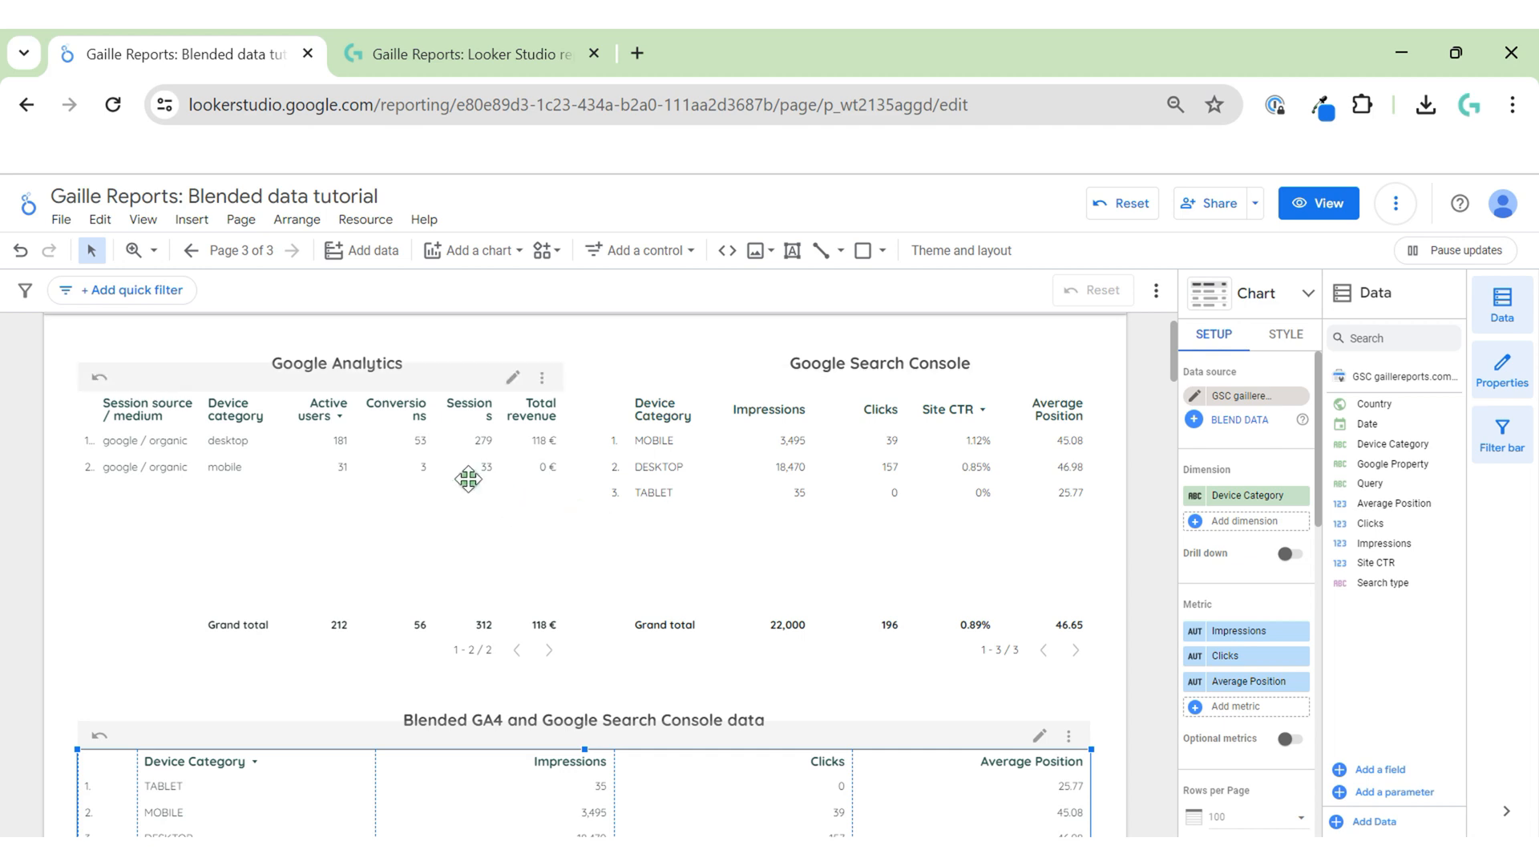
pyautogui.moveTo(1033, 624)
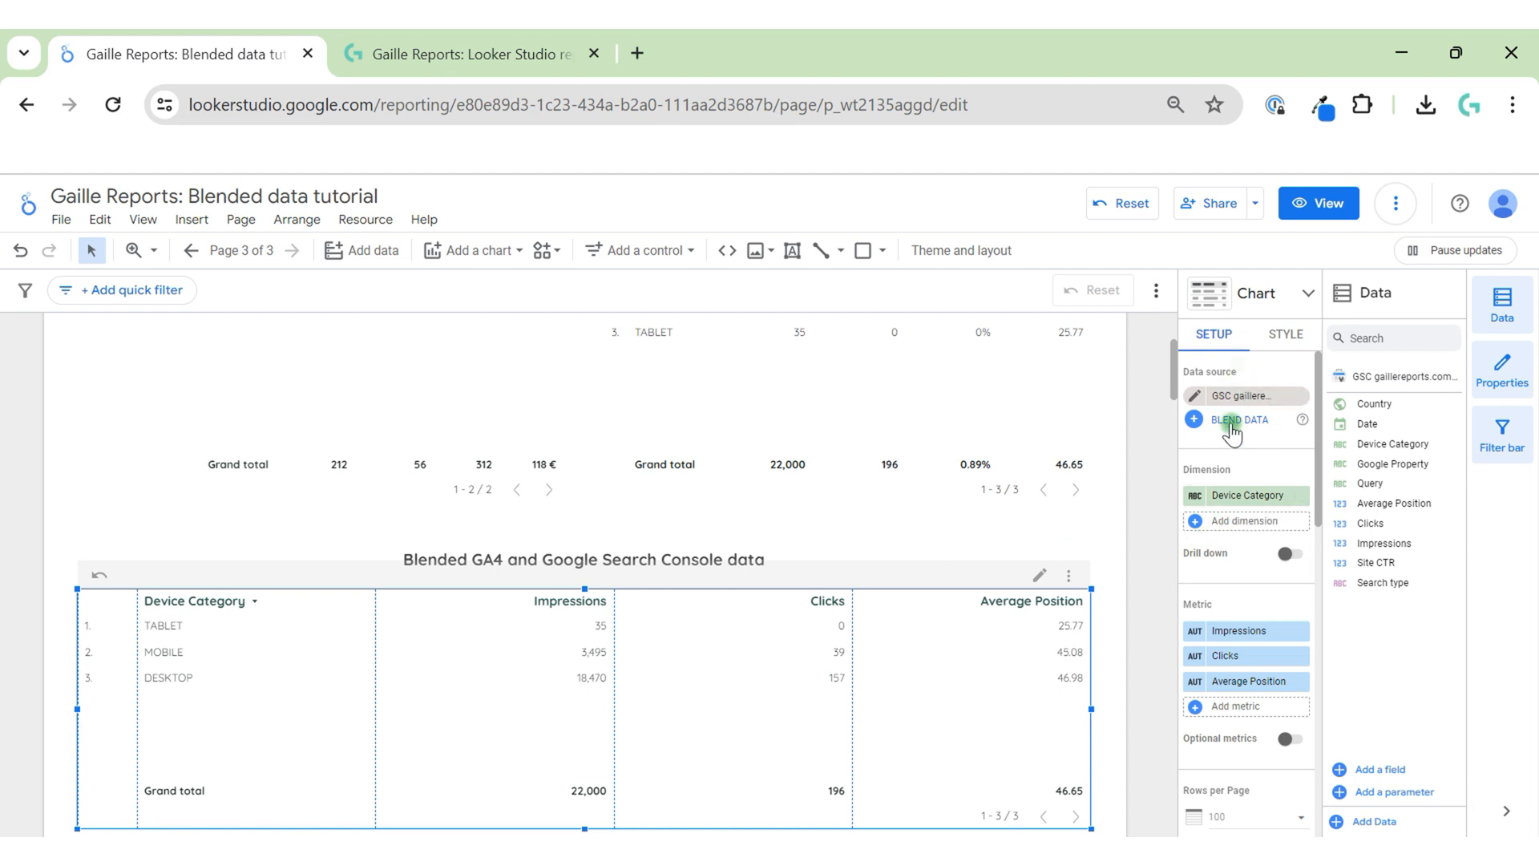
# Blend in gaillereports.com - GA4 as a second table with the GA4 google / organic filter.
pyautogui.click(1241, 420)
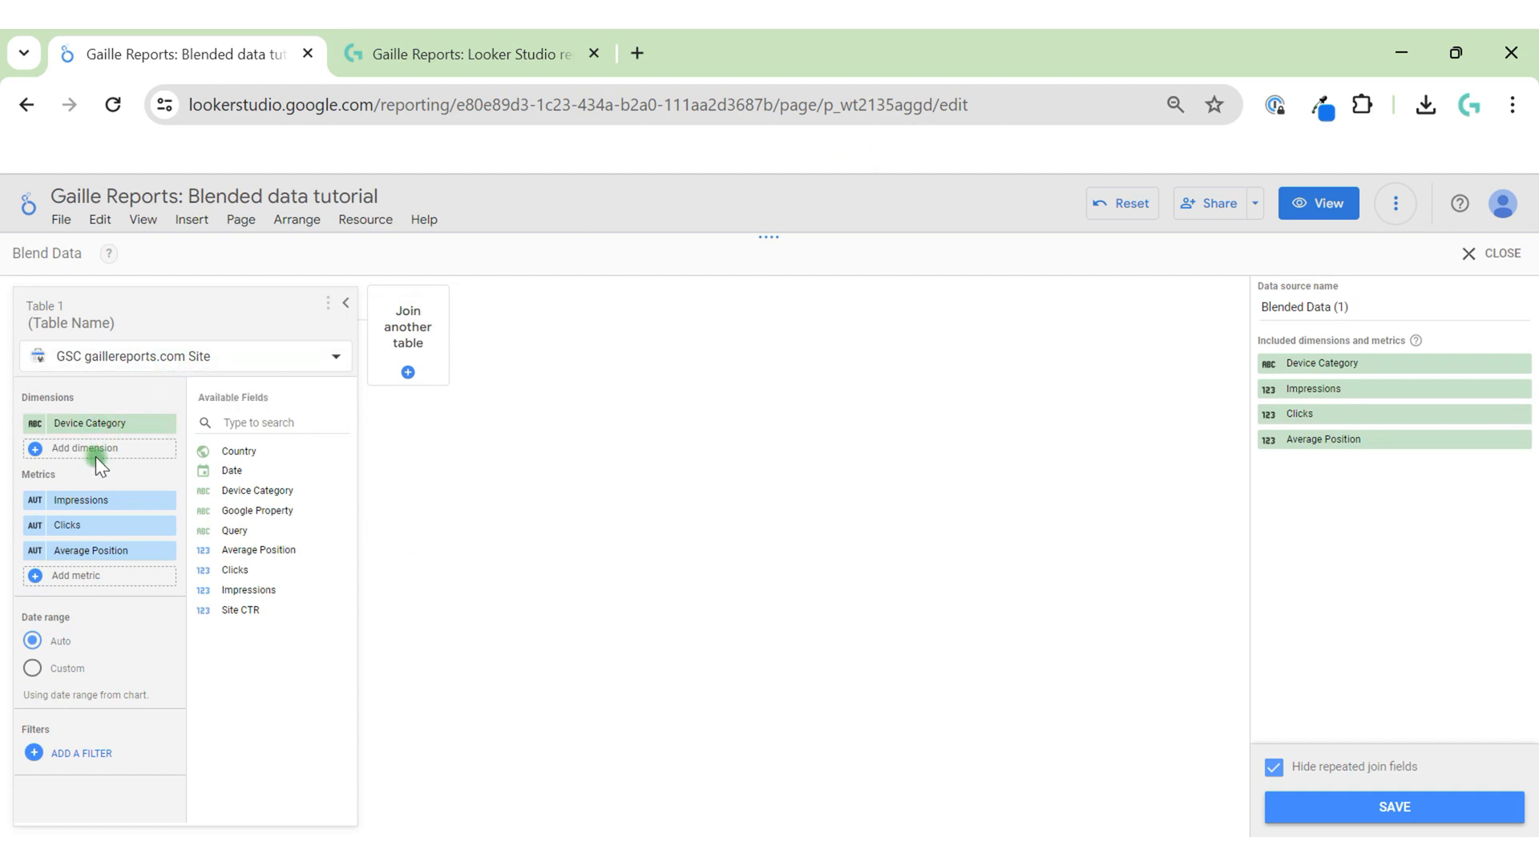
pyautogui.click(84, 448)
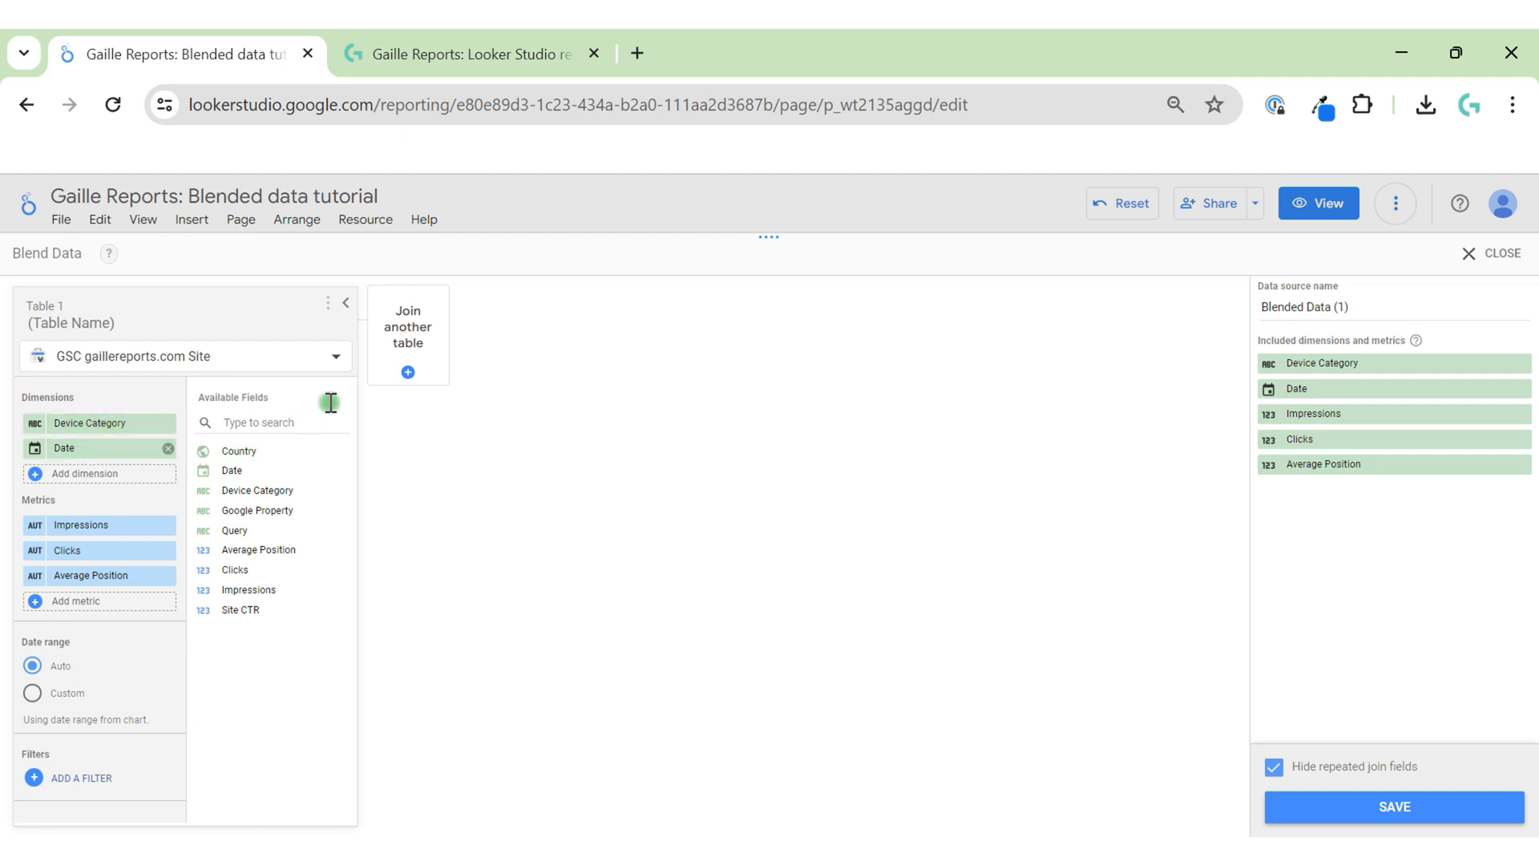
pyautogui.click(407, 372)
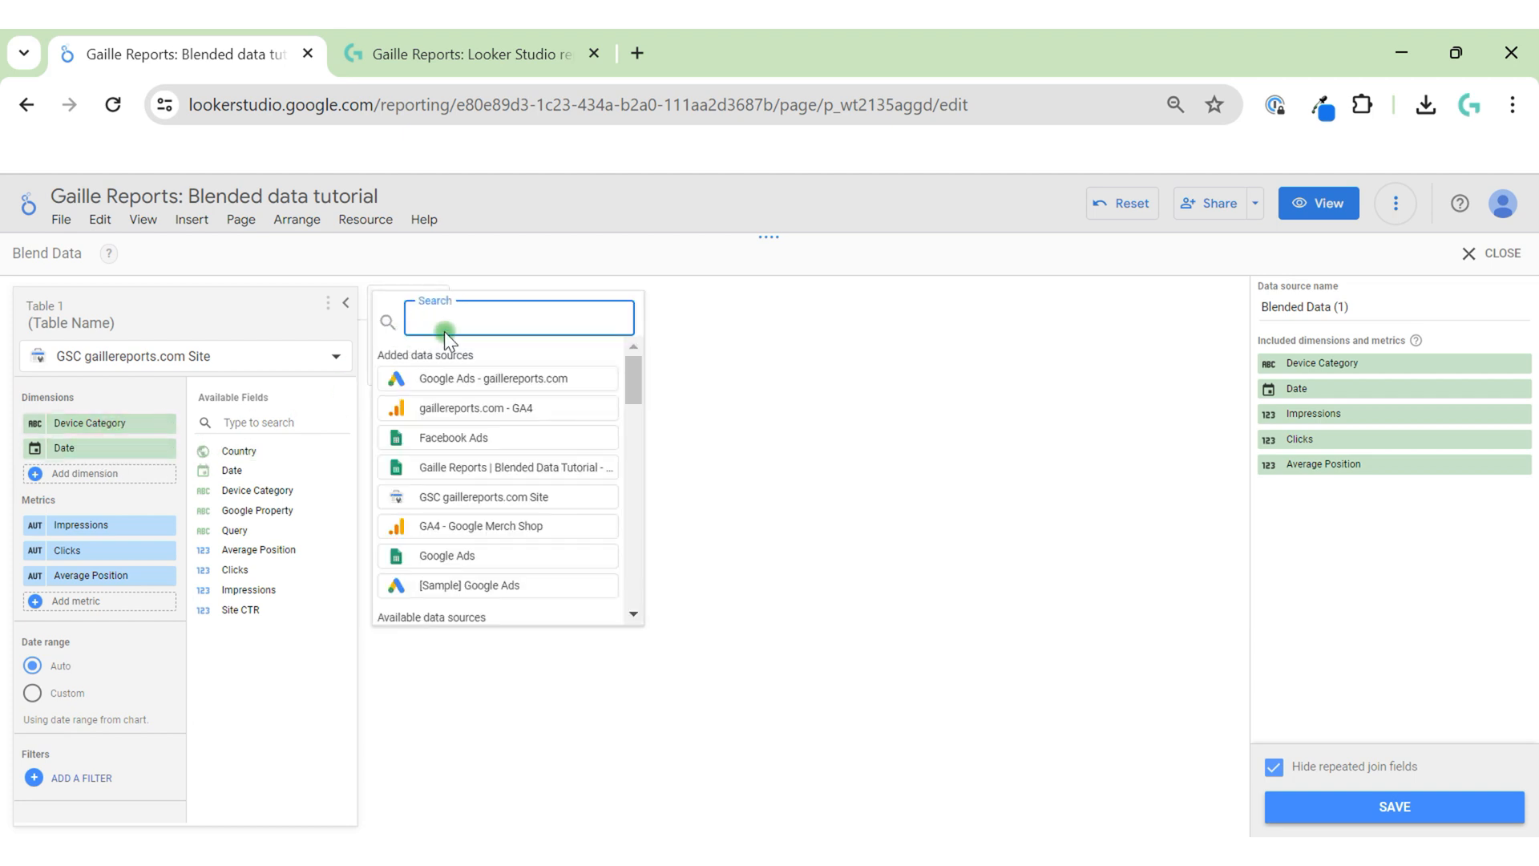
pyautogui.click(473, 407)
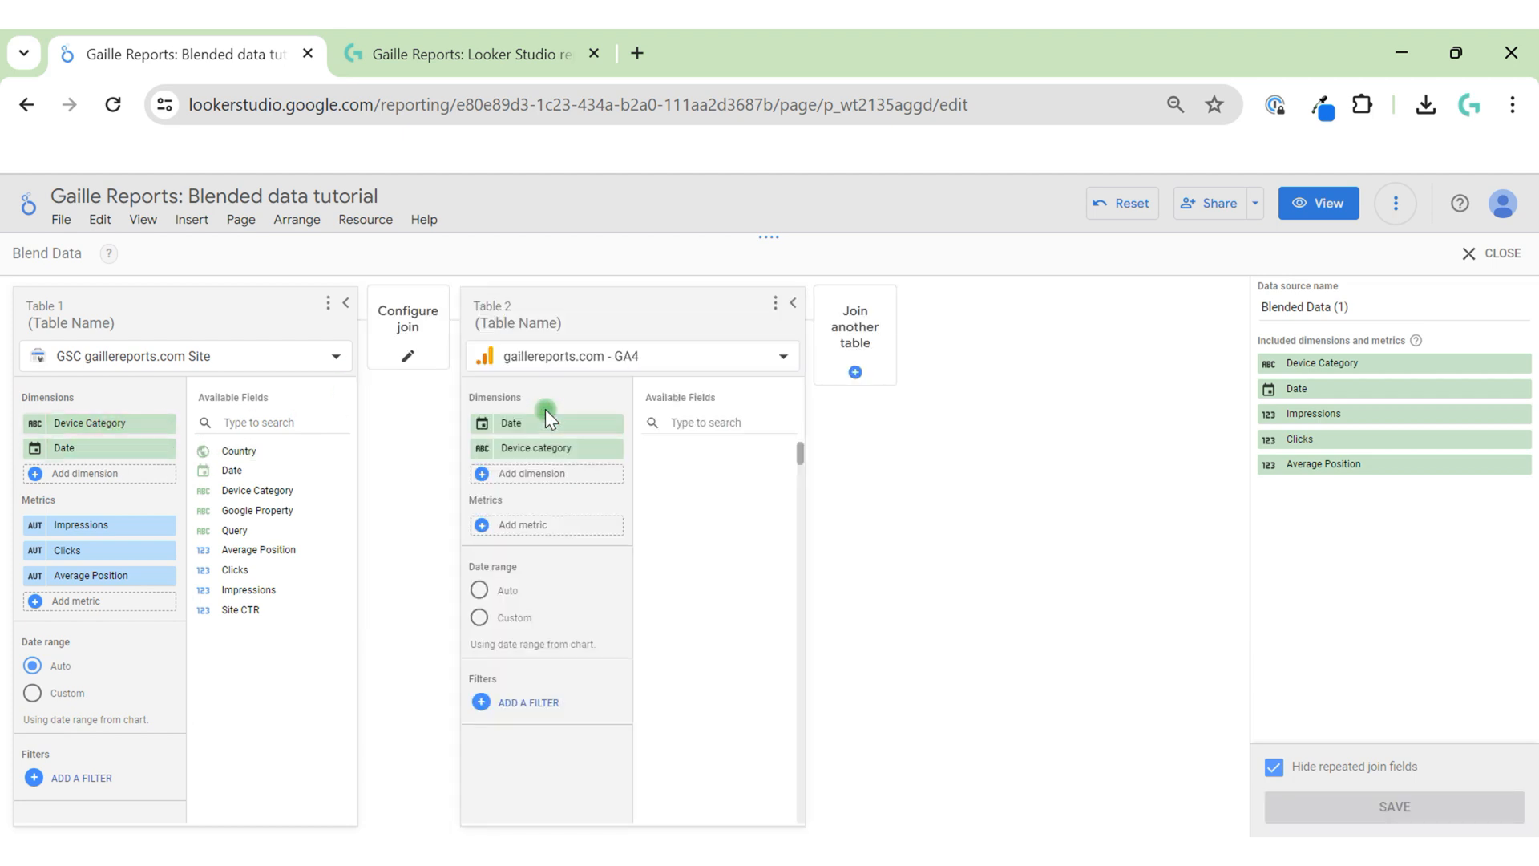
pyautogui.click(528, 703)
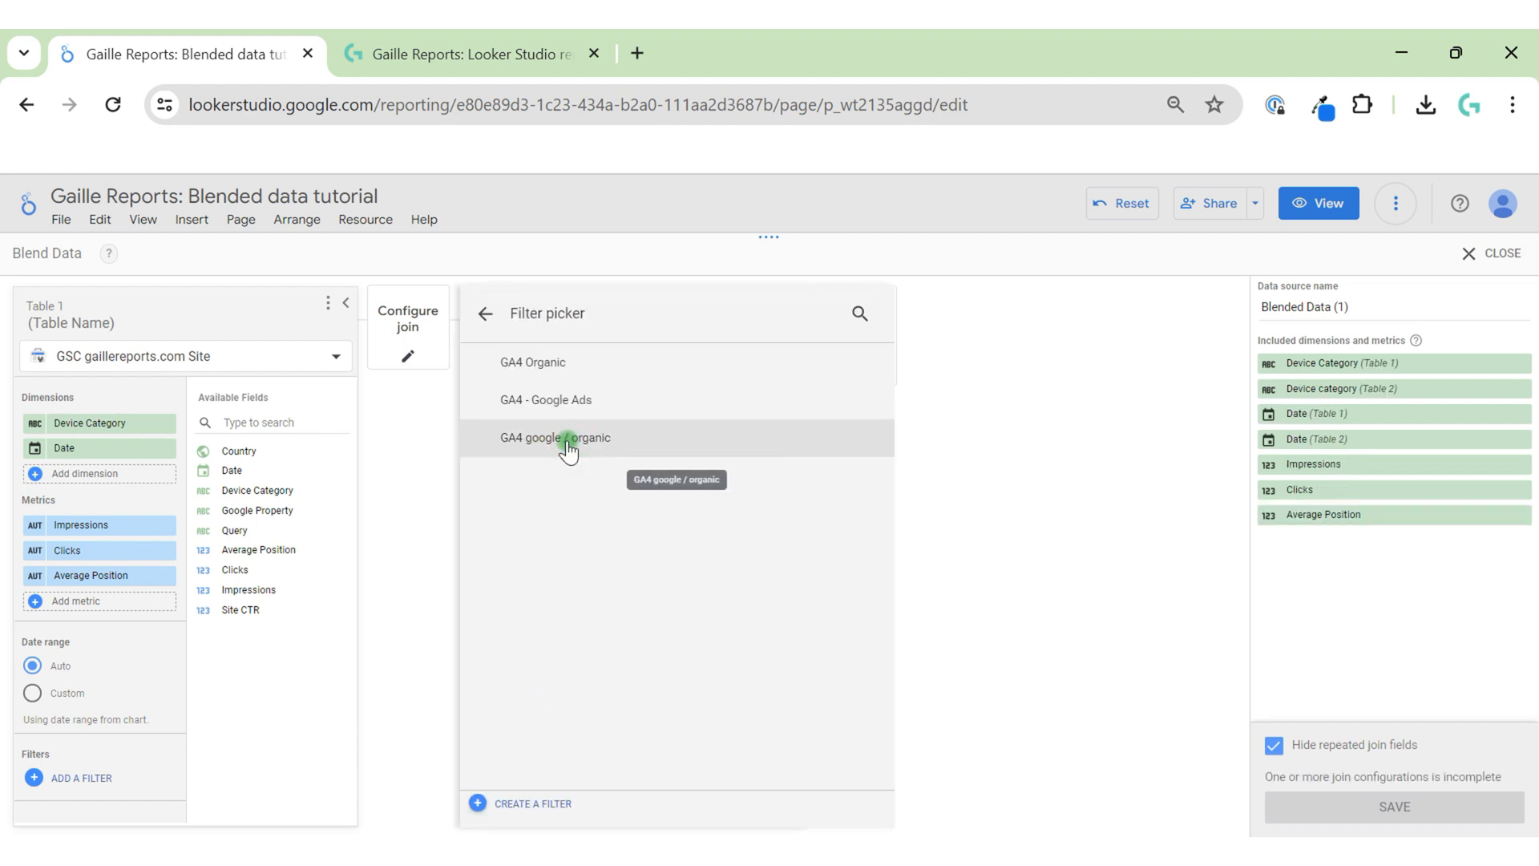
pyautogui.click(555, 437)
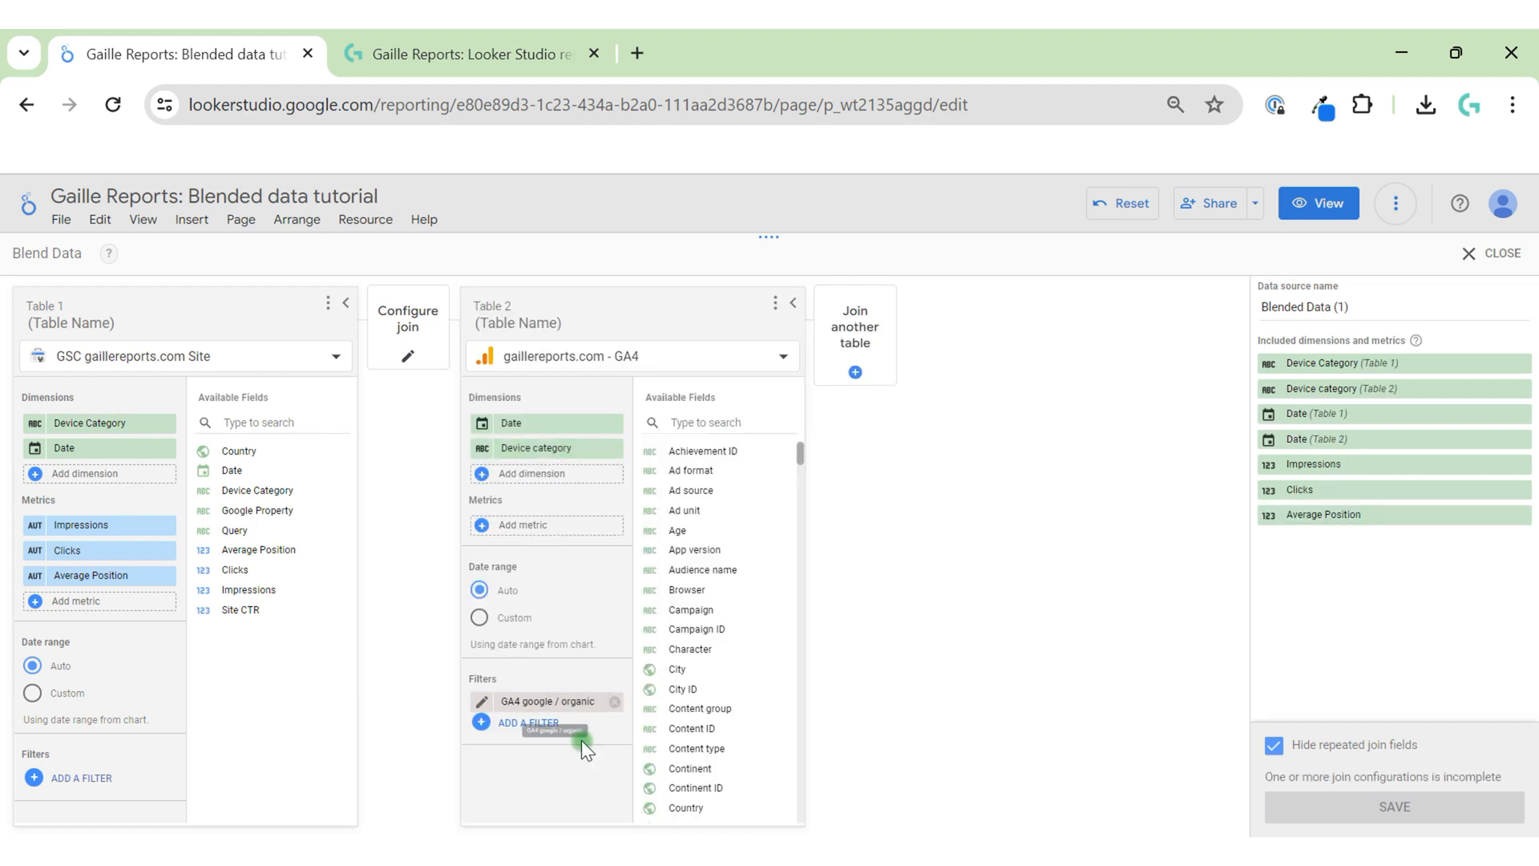
pyautogui.moveTo(535, 423)
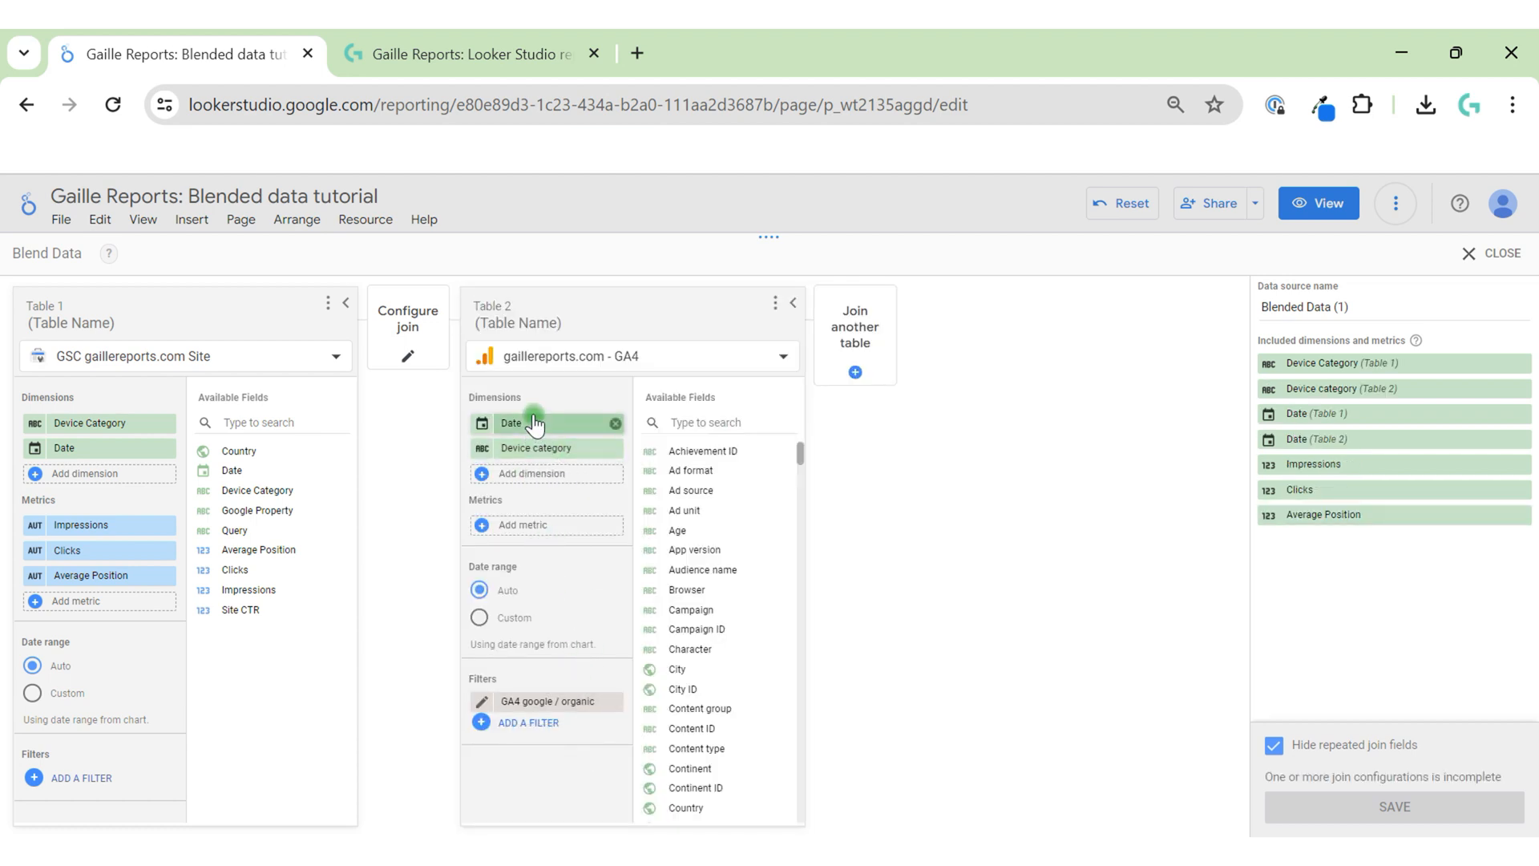
# Set the blend join to full outer on Date and Device Category.
pyautogui.click(407, 355)
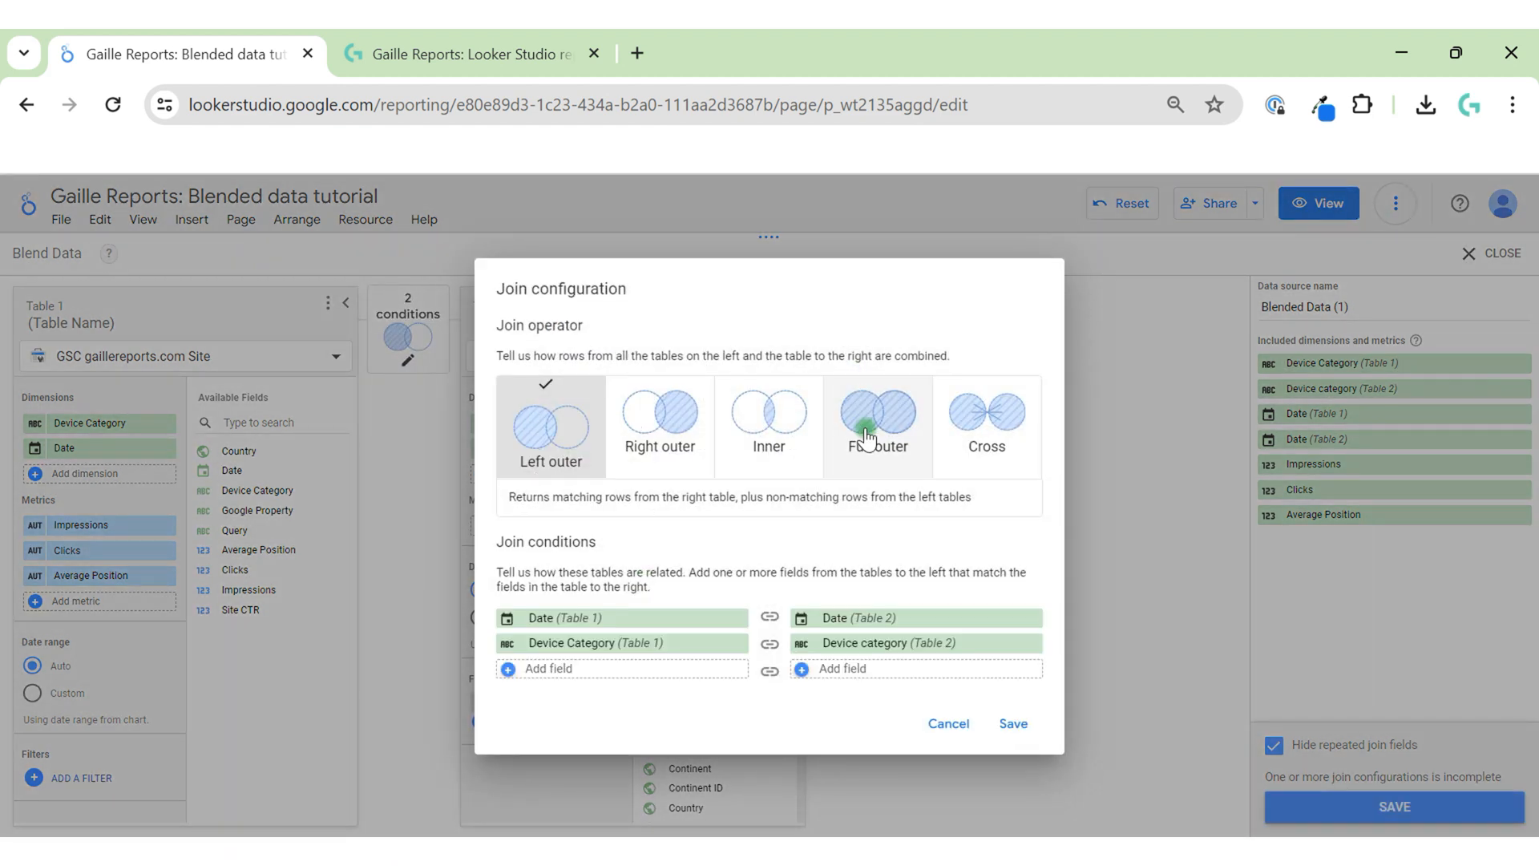
pyautogui.click(876, 424)
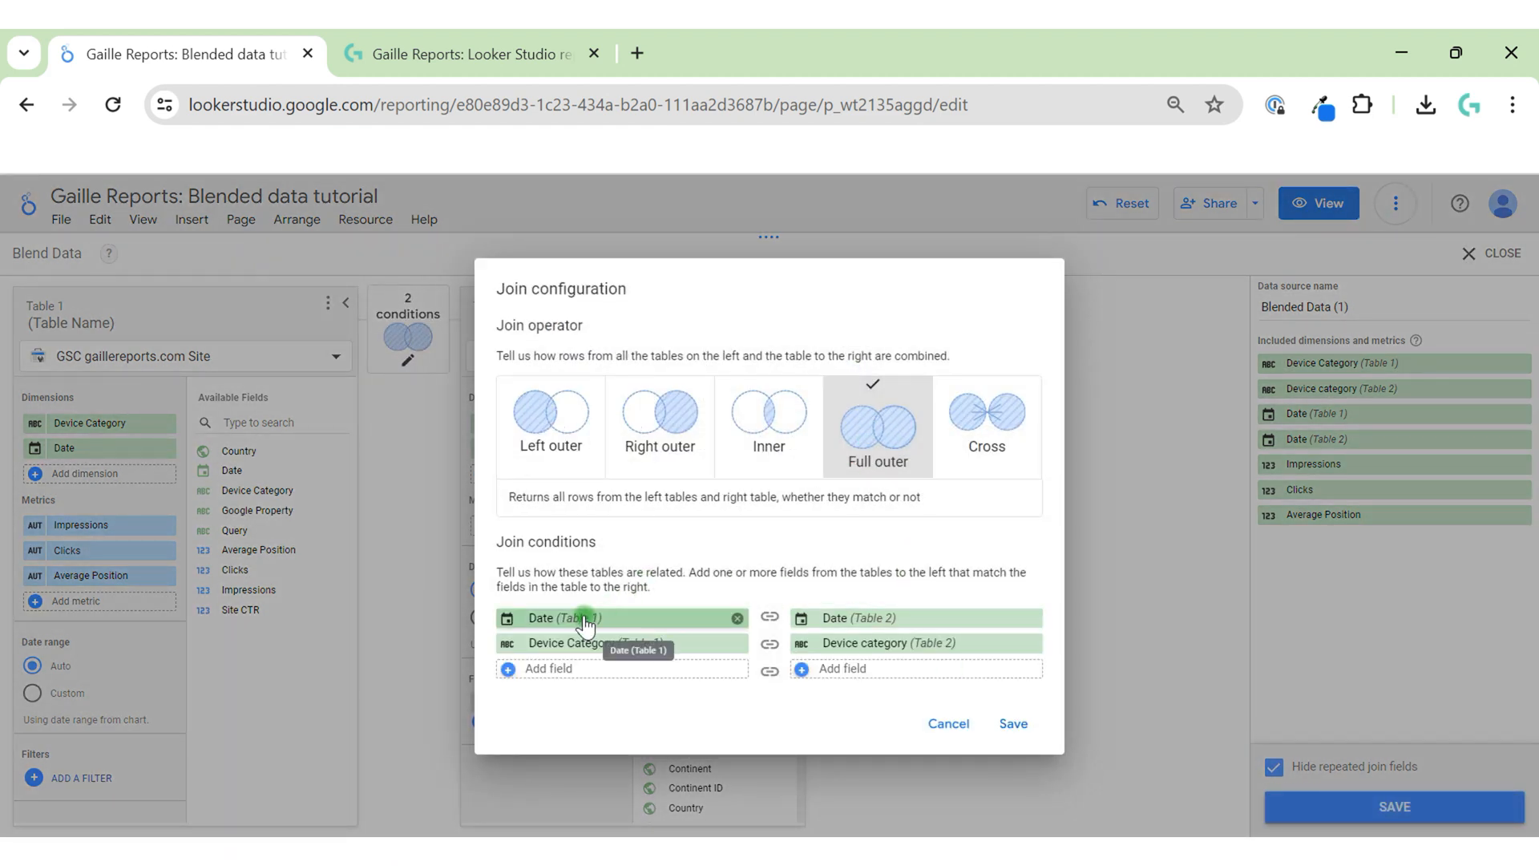
pyautogui.moveTo(565, 646)
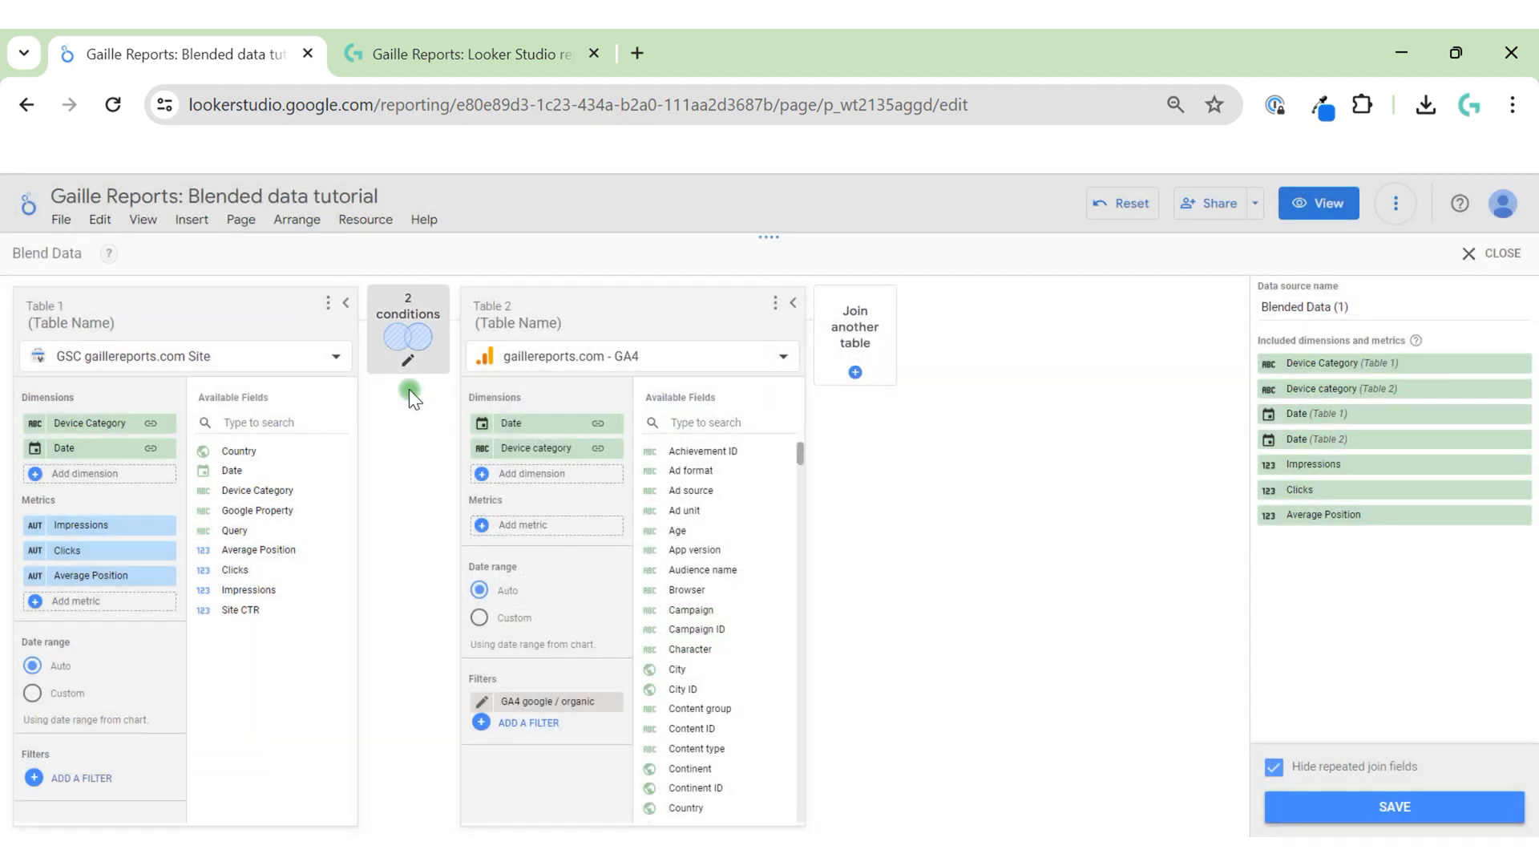
pyautogui.moveTo(524, 525)
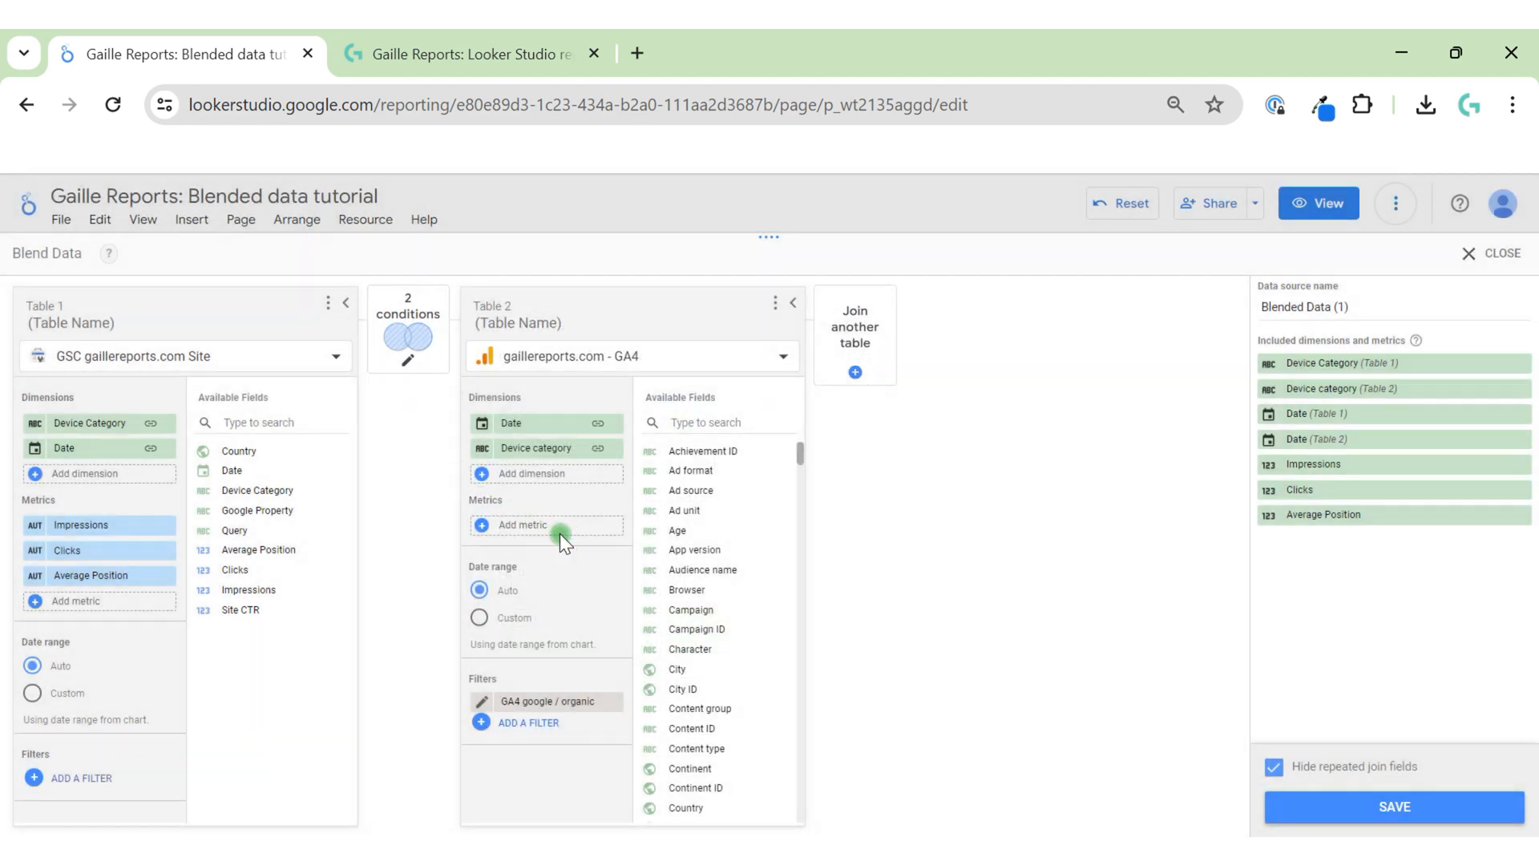
# Add Active users, Conversions and Total revenue as metrics in the GA4 table.
pyautogui.write('acti')
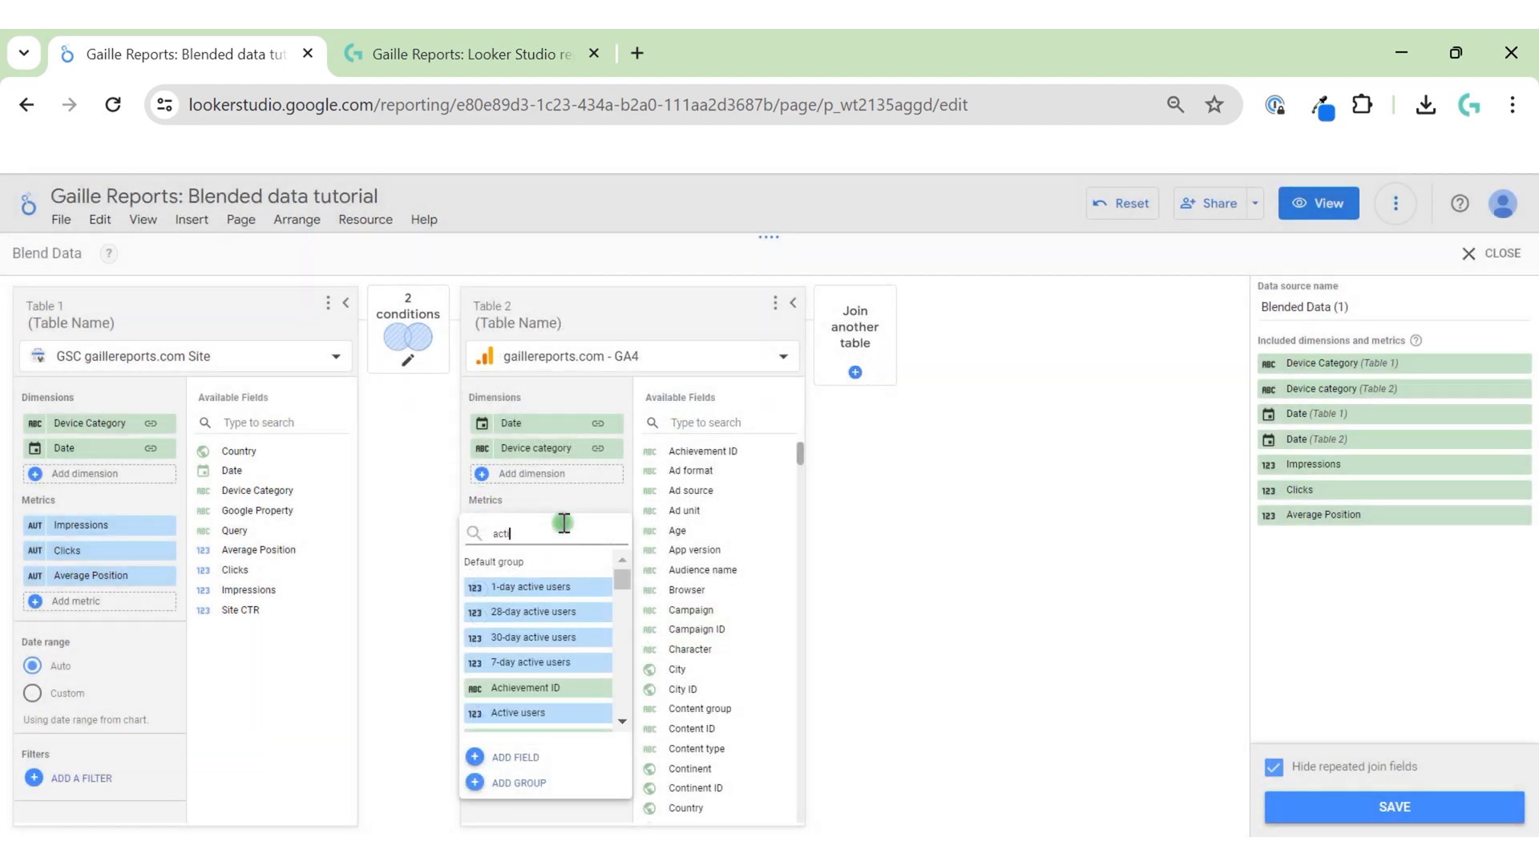
pyautogui.click(518, 711)
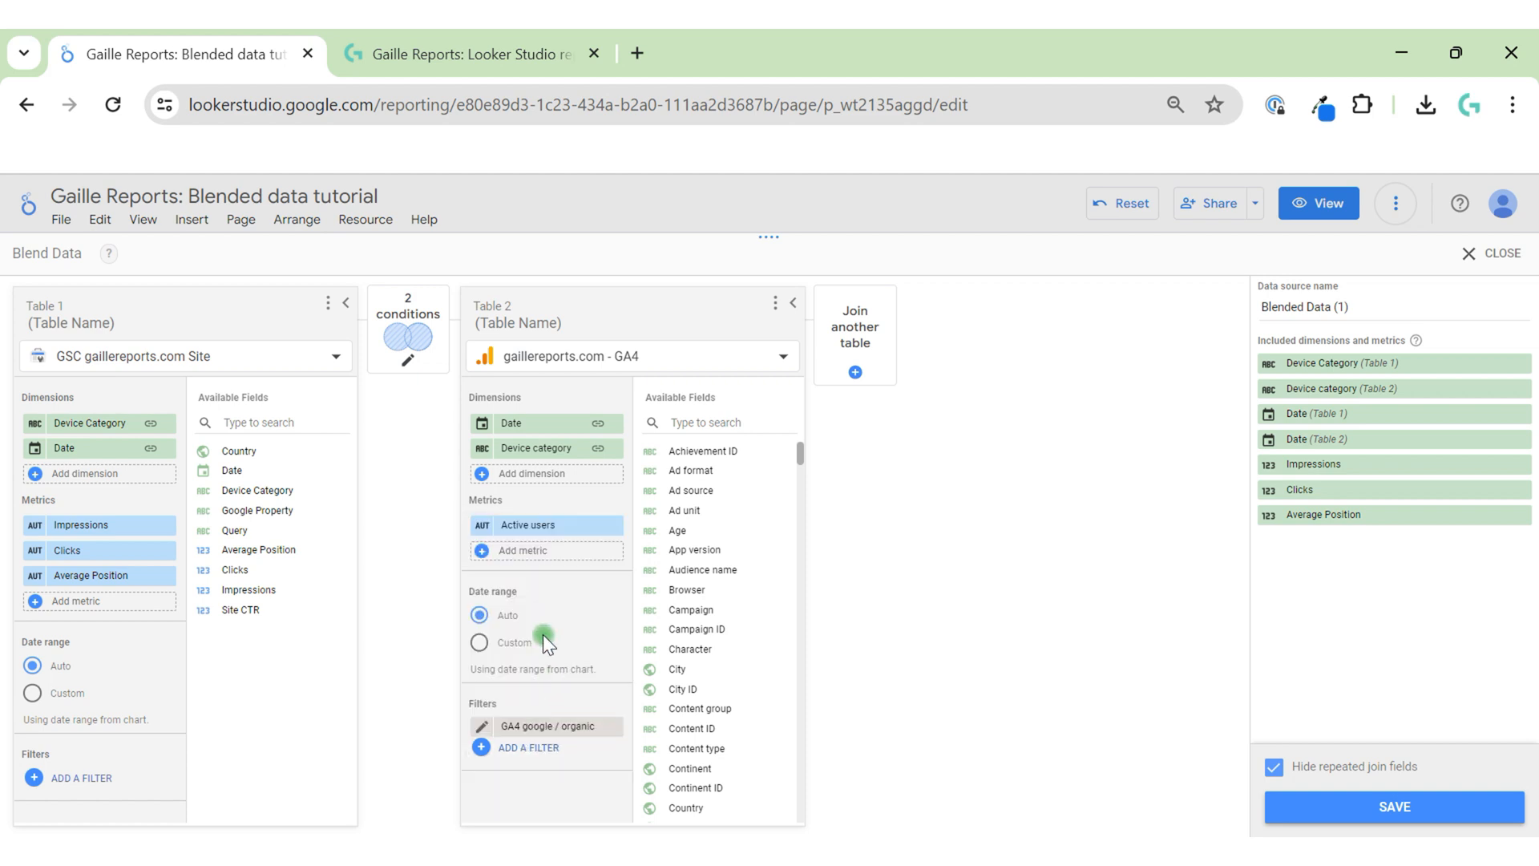
pyautogui.click(527, 550)
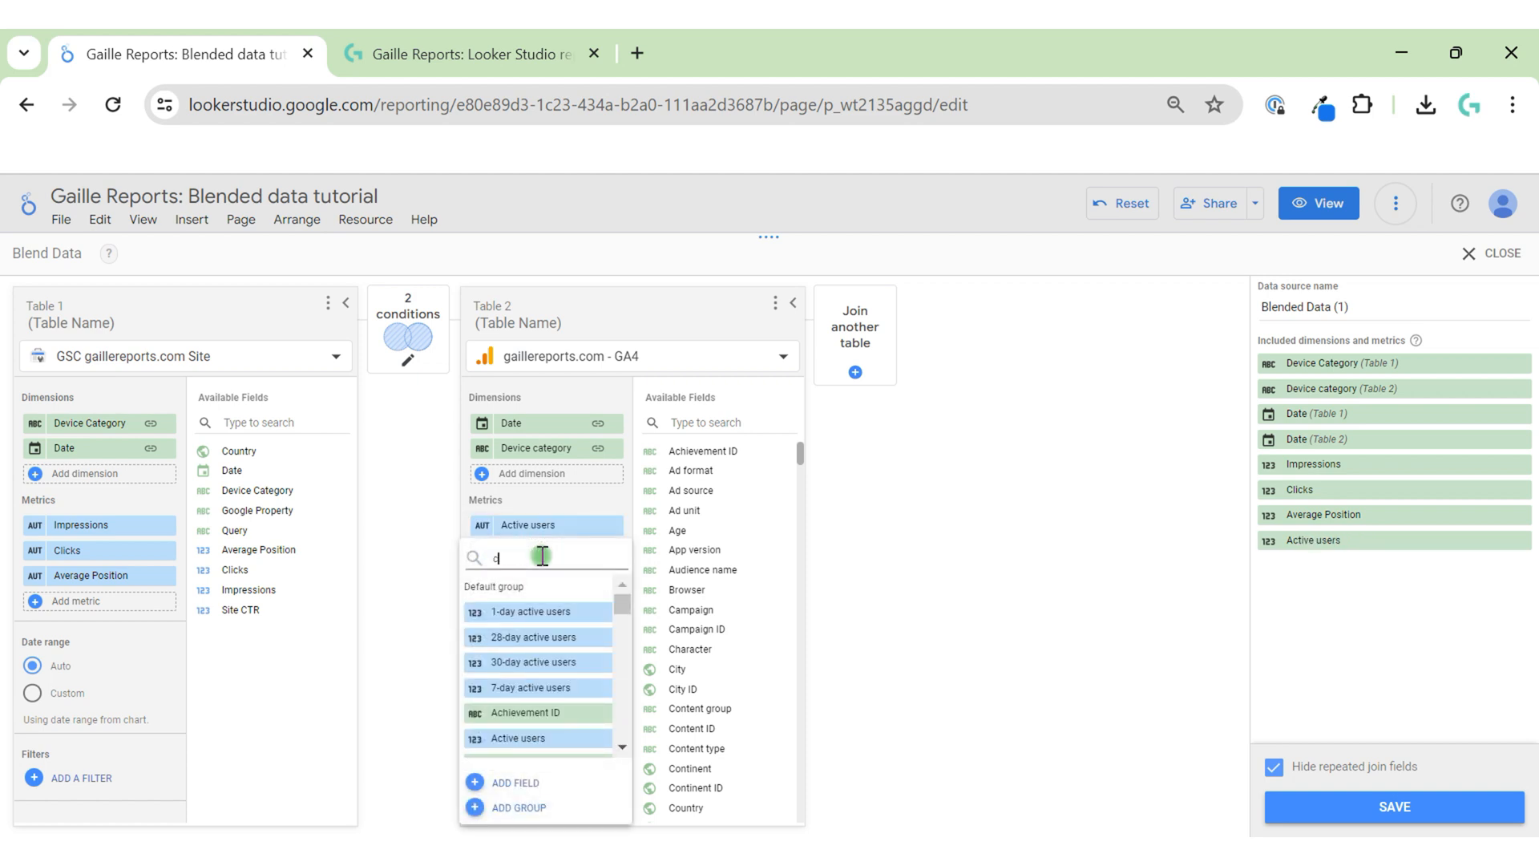
pyautogui.write('onve')
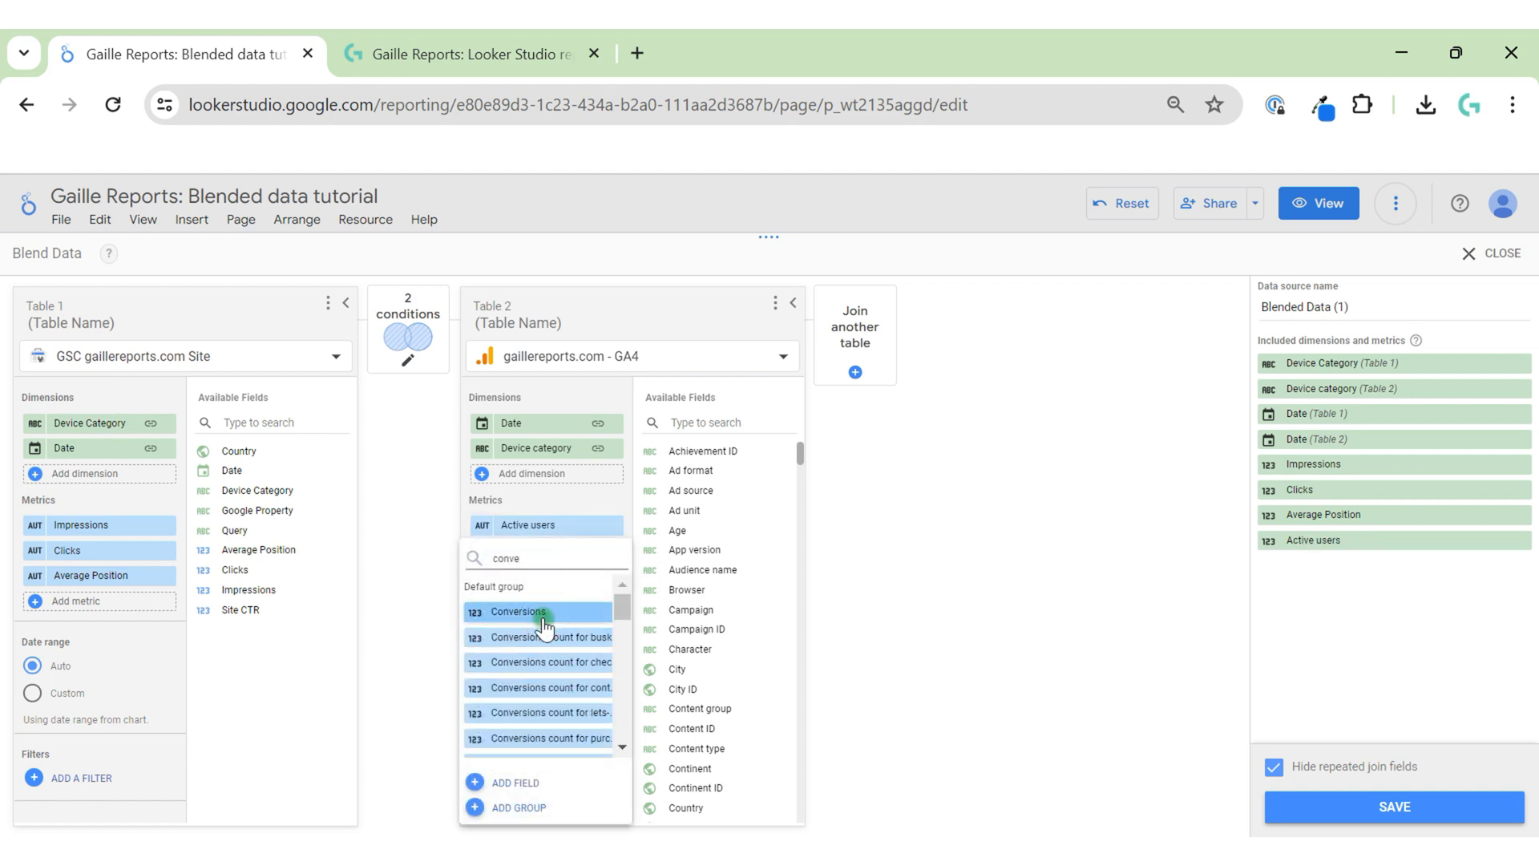
pyautogui.click(516, 611)
pyautogui.write('reve')
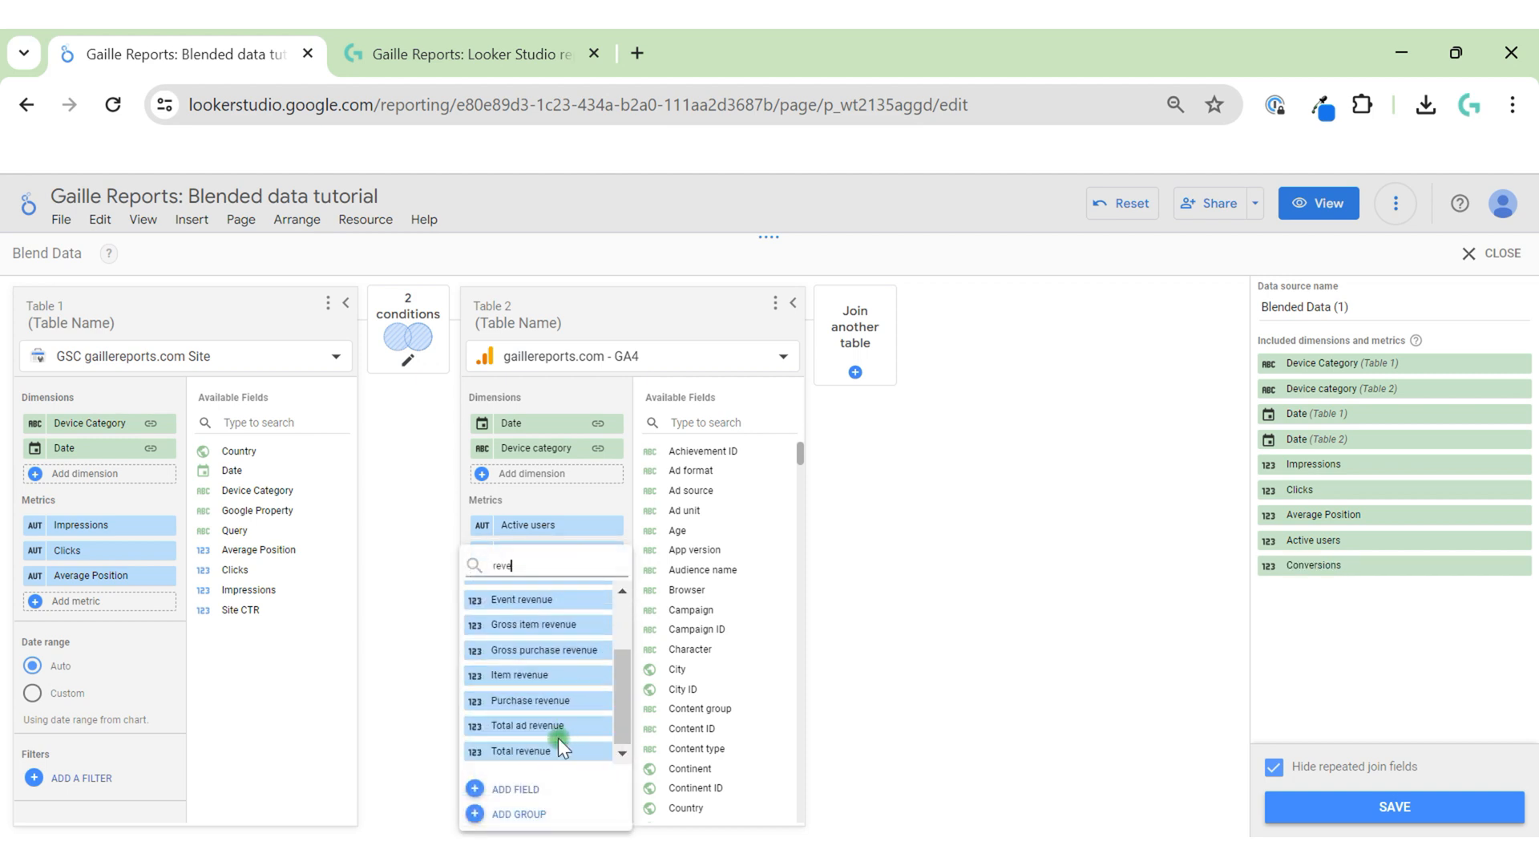
pyautogui.click(529, 752)
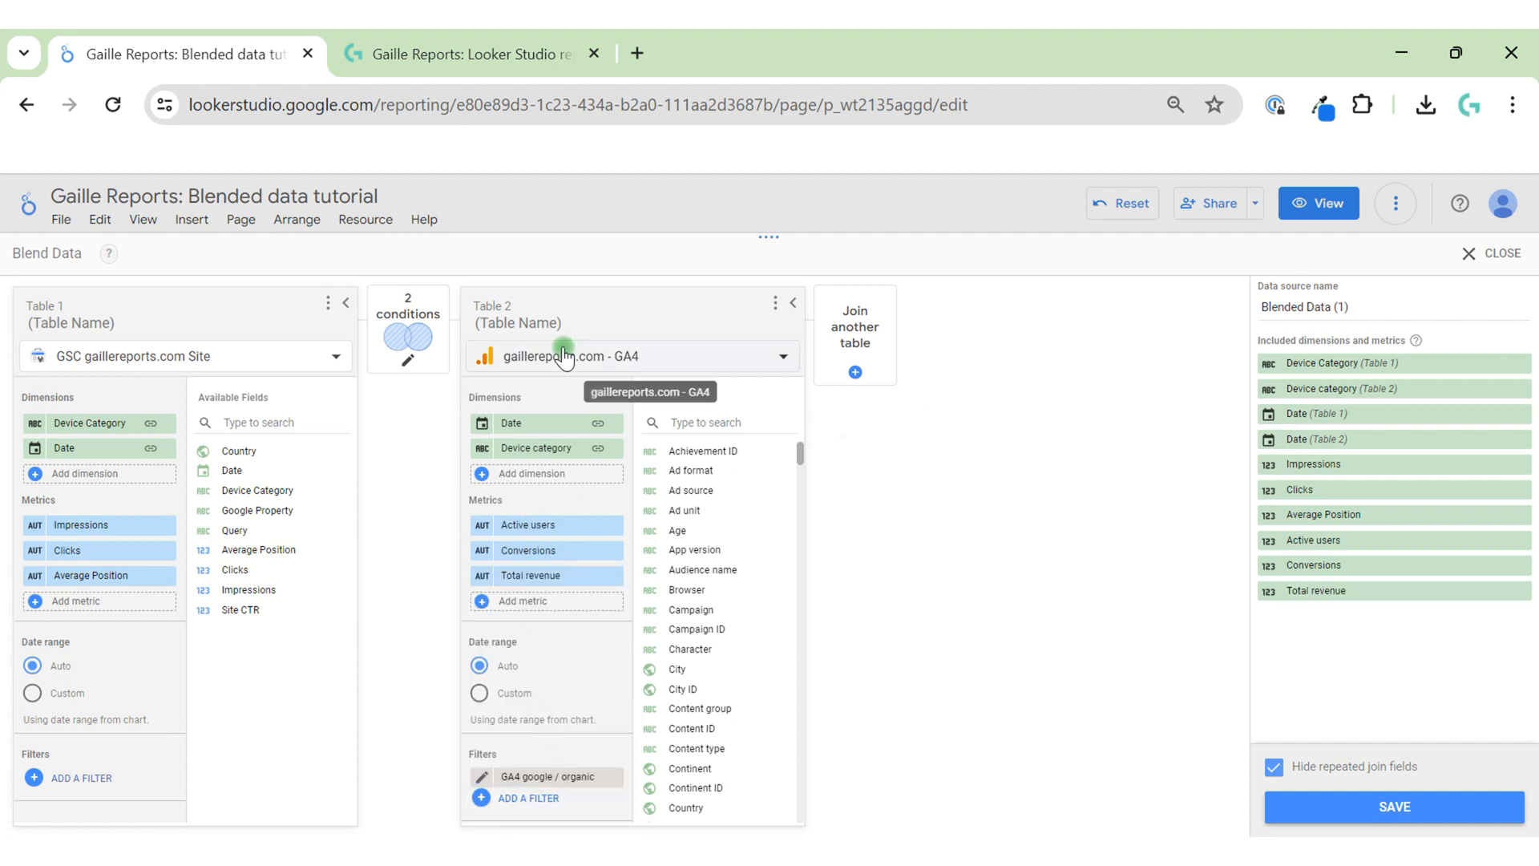
pyautogui.moveTo(123, 326)
pyautogui.write('GA4')
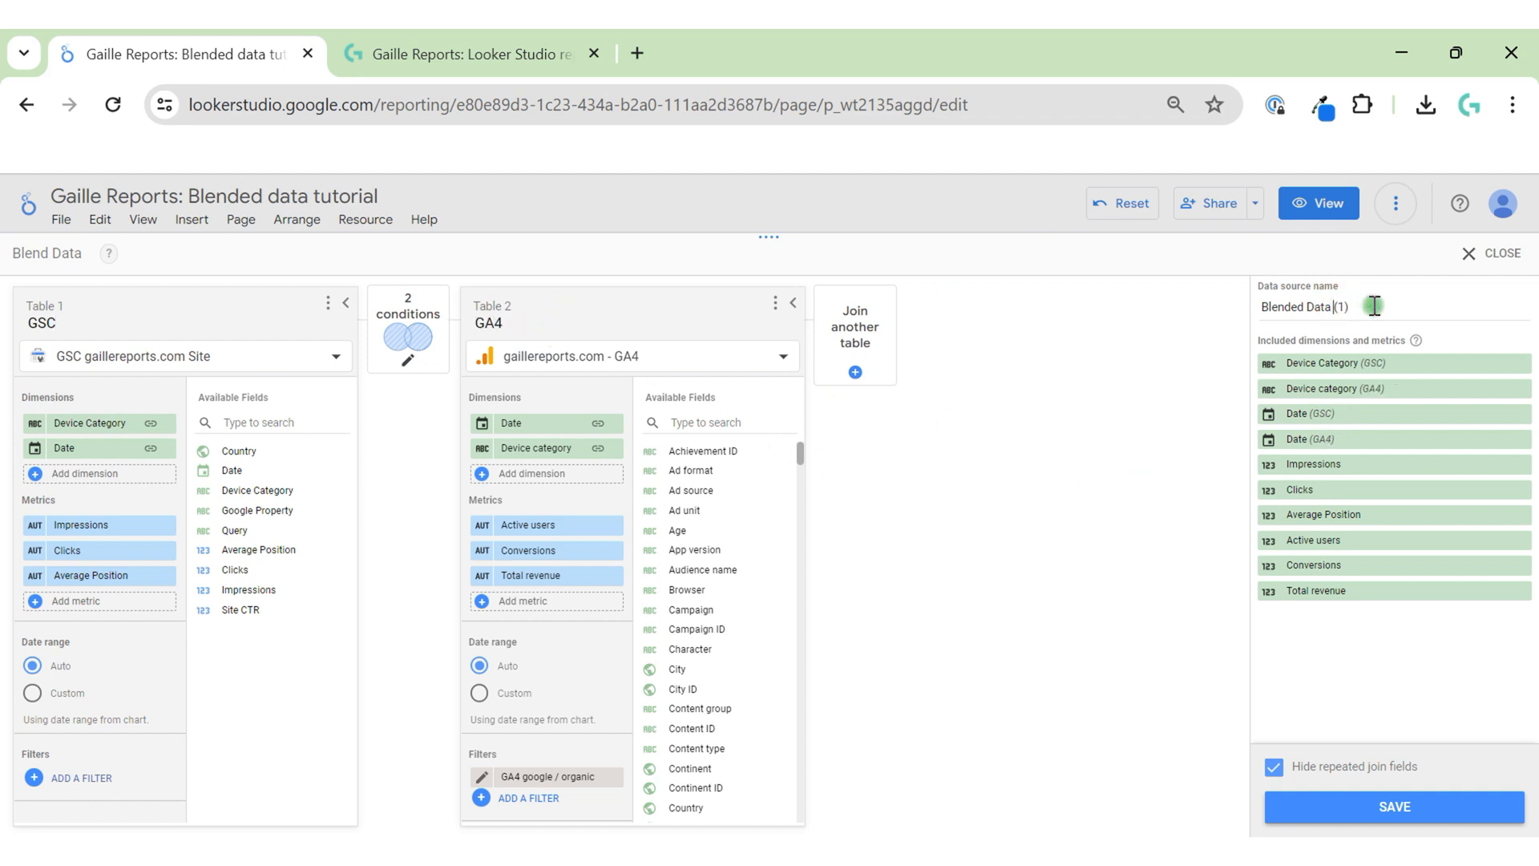
# Rename the blended data source to 'GSC & GA4 by device'.
pyautogui.tripleClick(1303, 306)
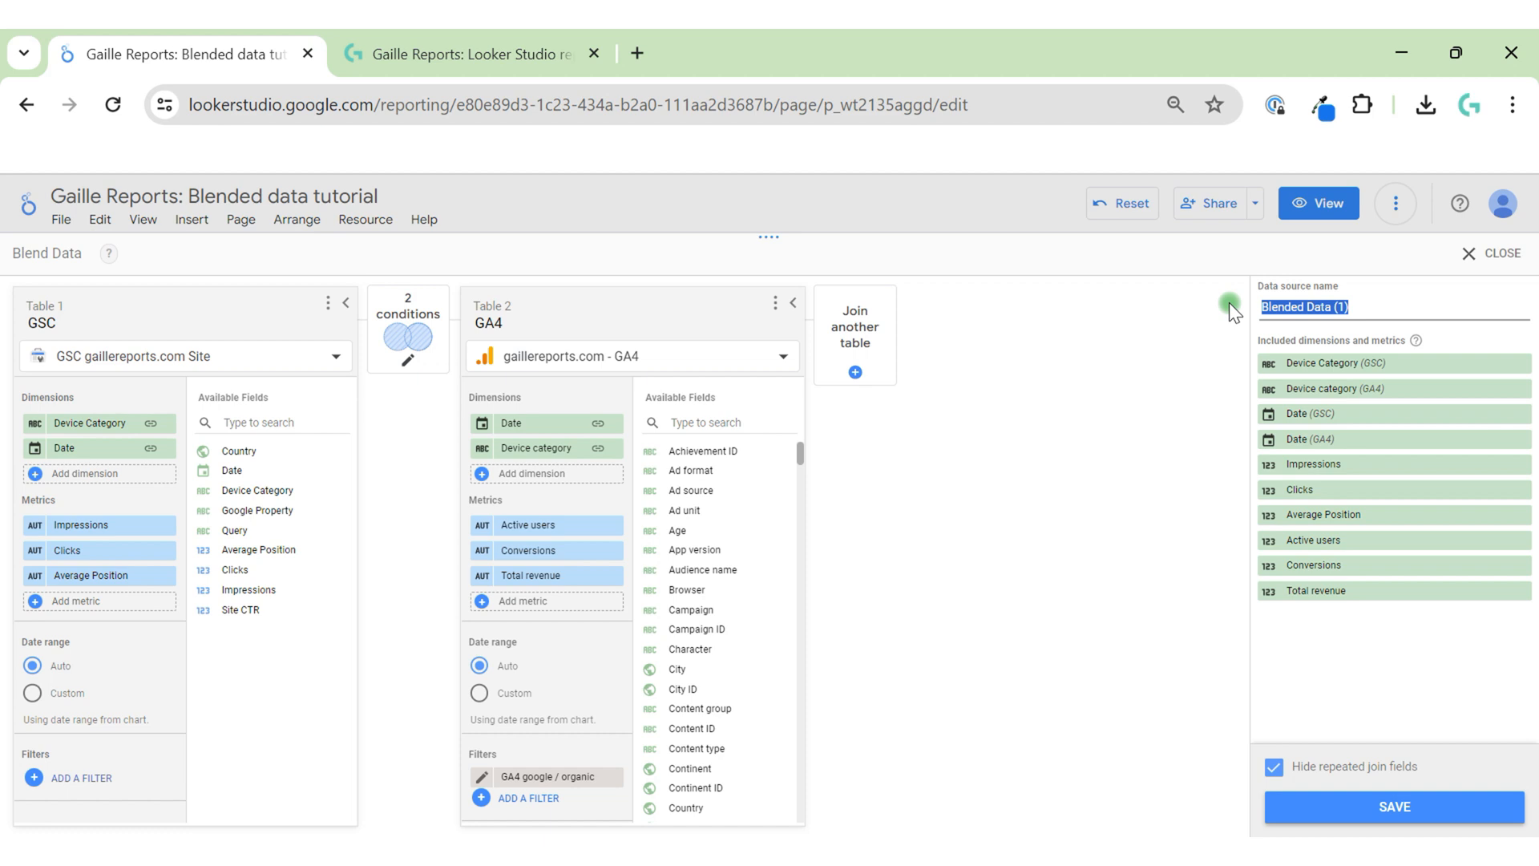
pyautogui.write('GSC & GA4 by d')
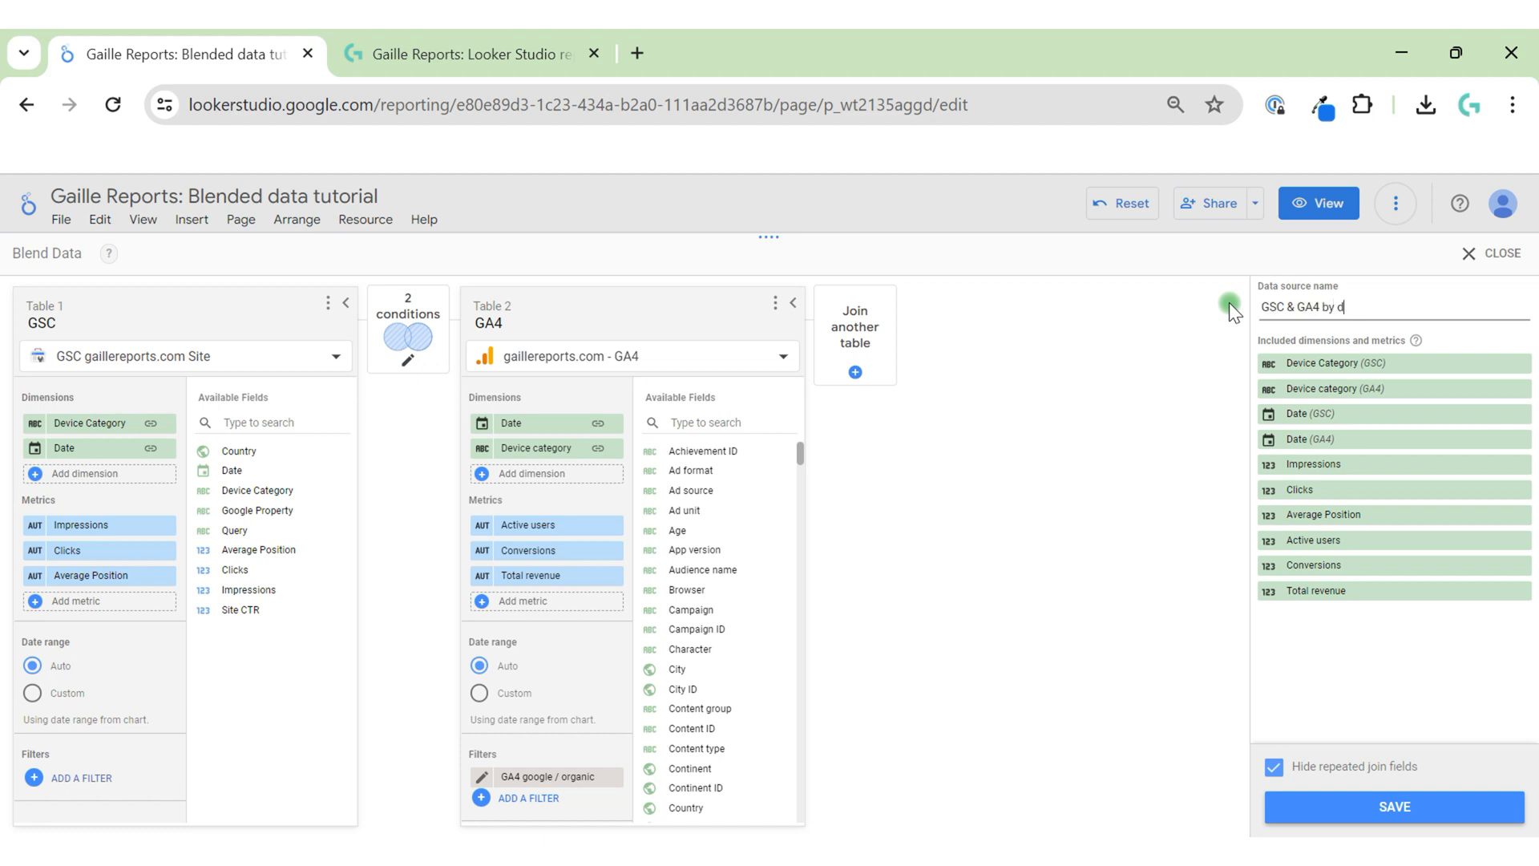
pyautogui.write('evice')
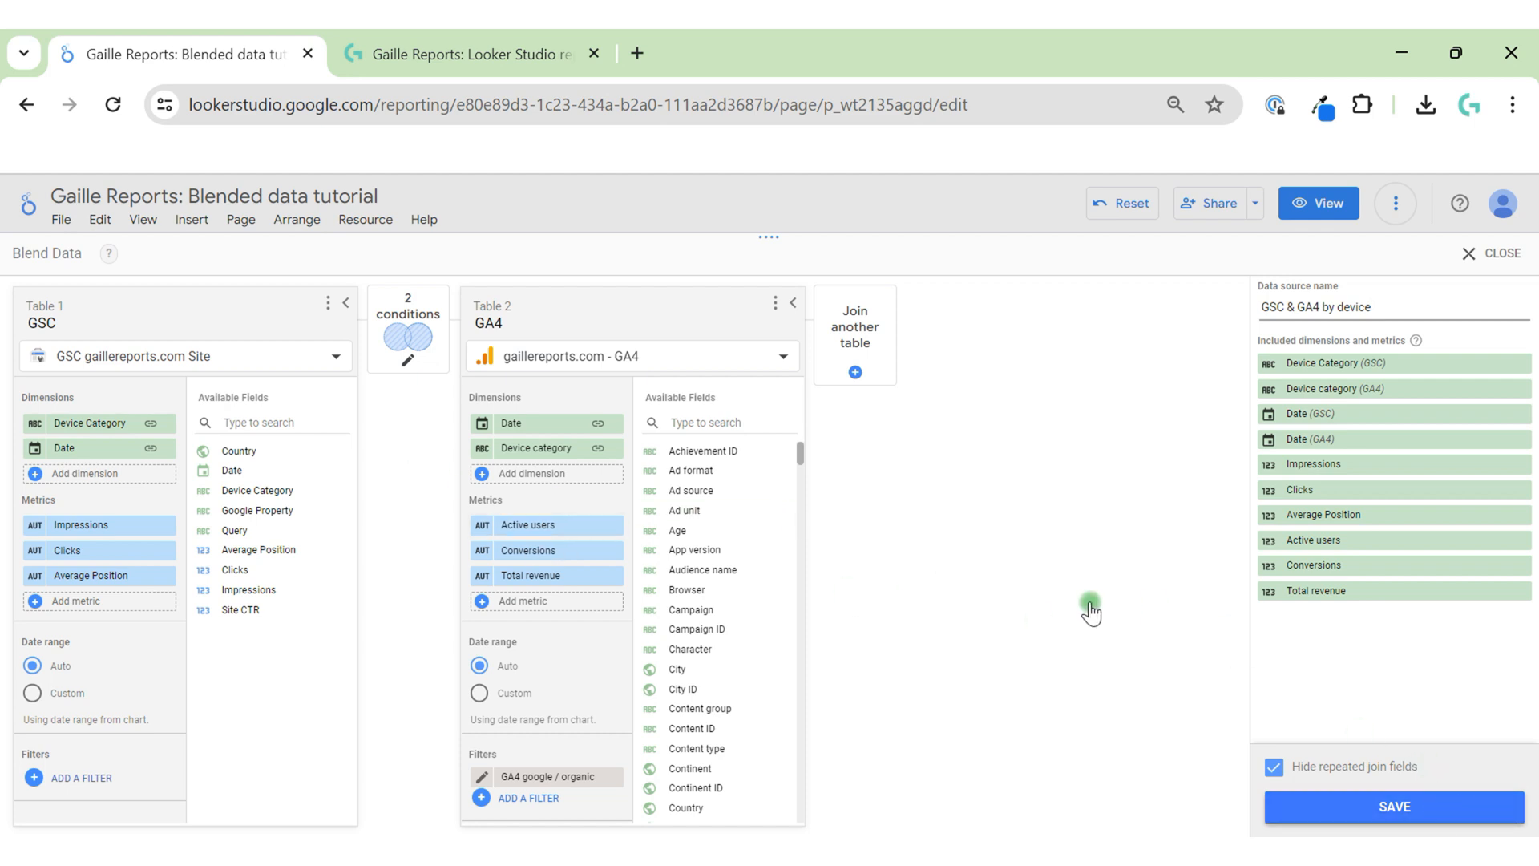
# Save the blend, then add the GA4 Device category as a second table dimension.
pyautogui.click(1394, 805)
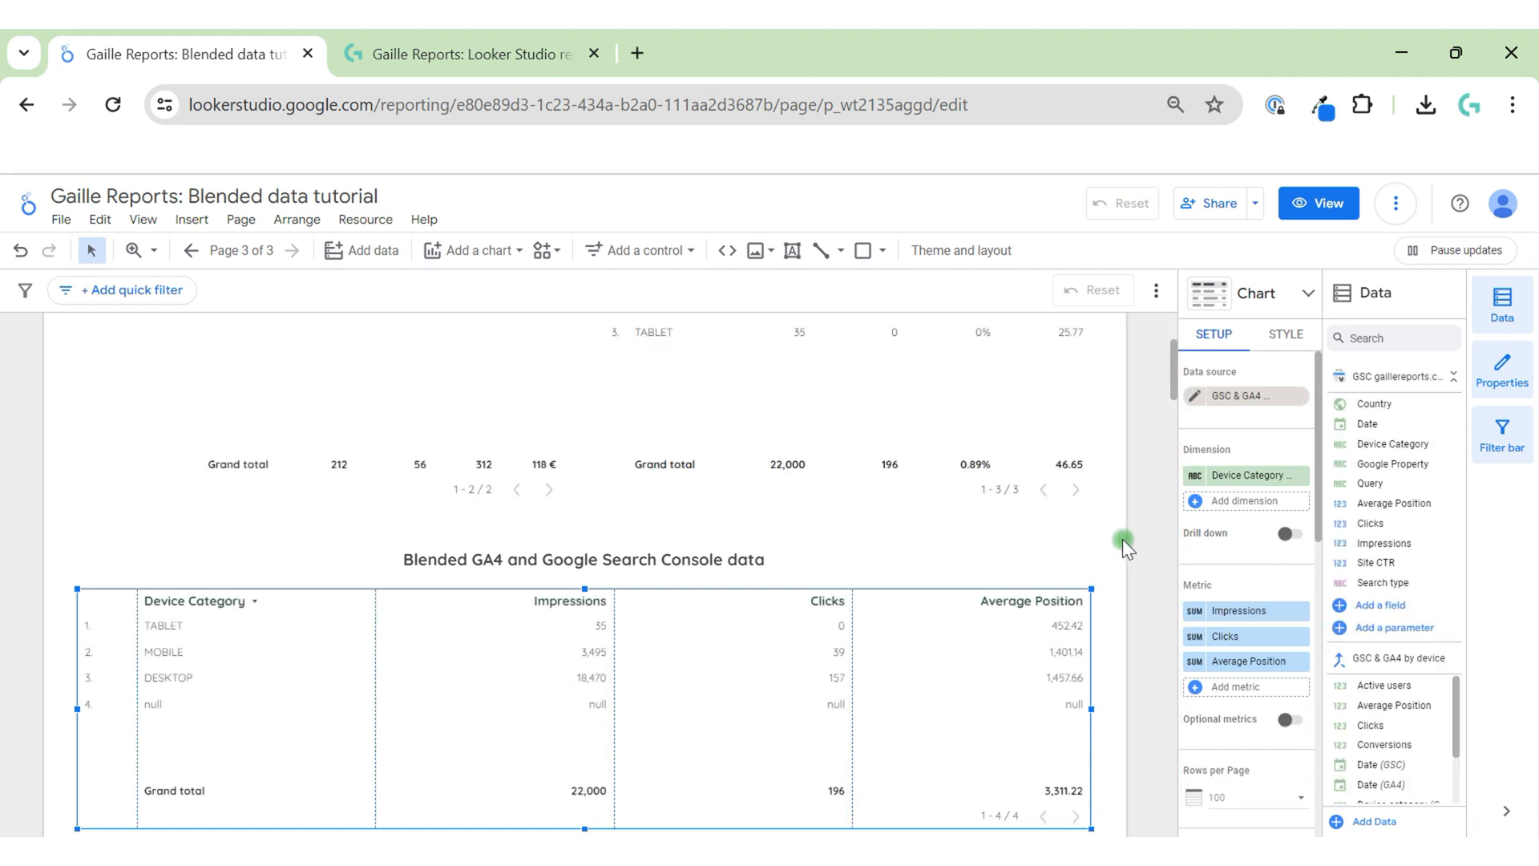
pyautogui.moveTo(1263, 512)
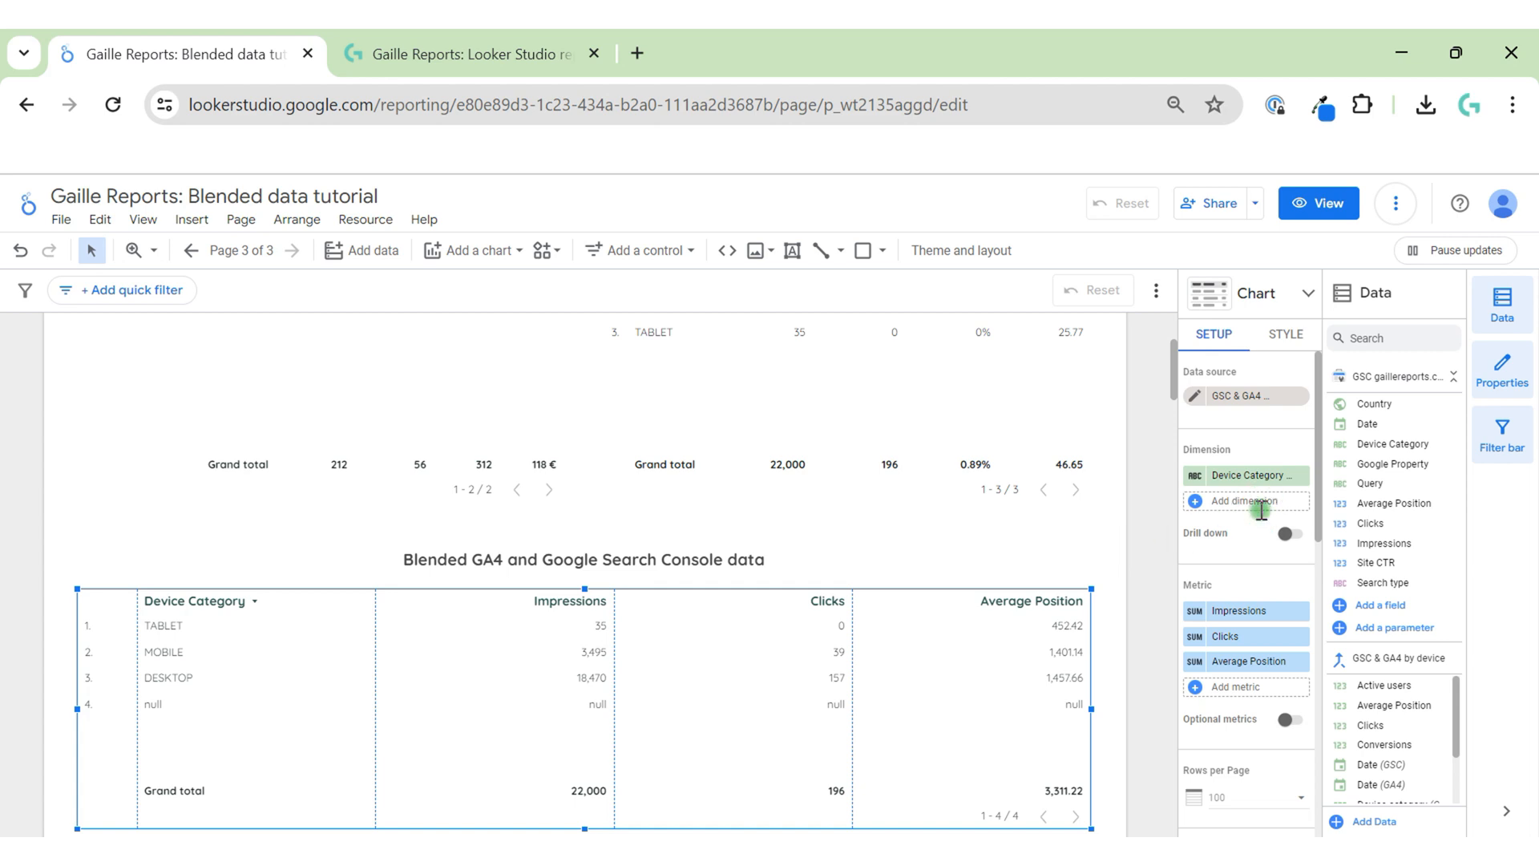
pyautogui.click(1239, 501)
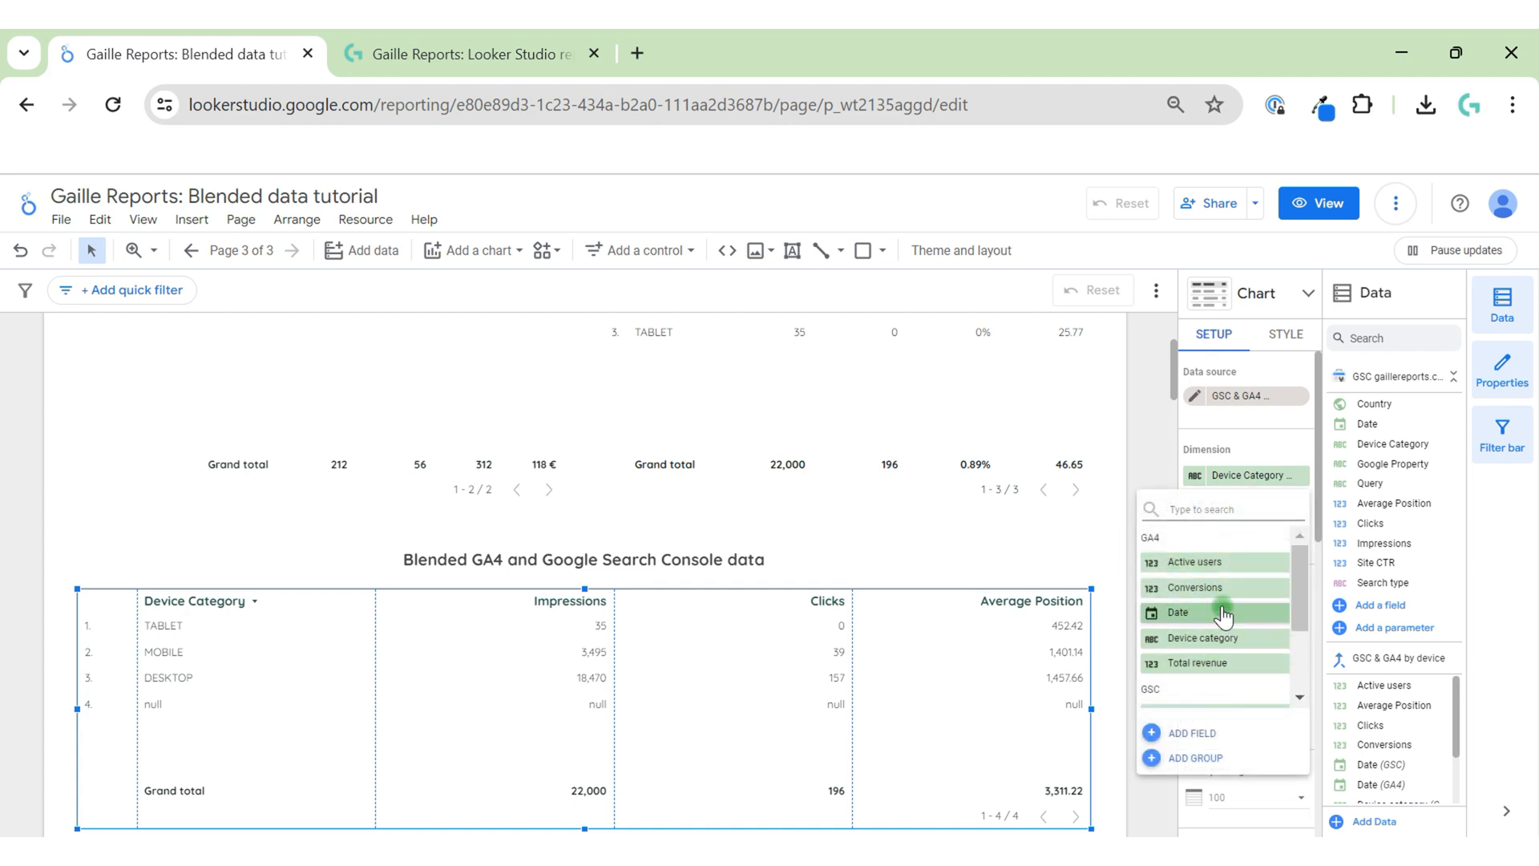
pyautogui.moveTo(1229, 612)
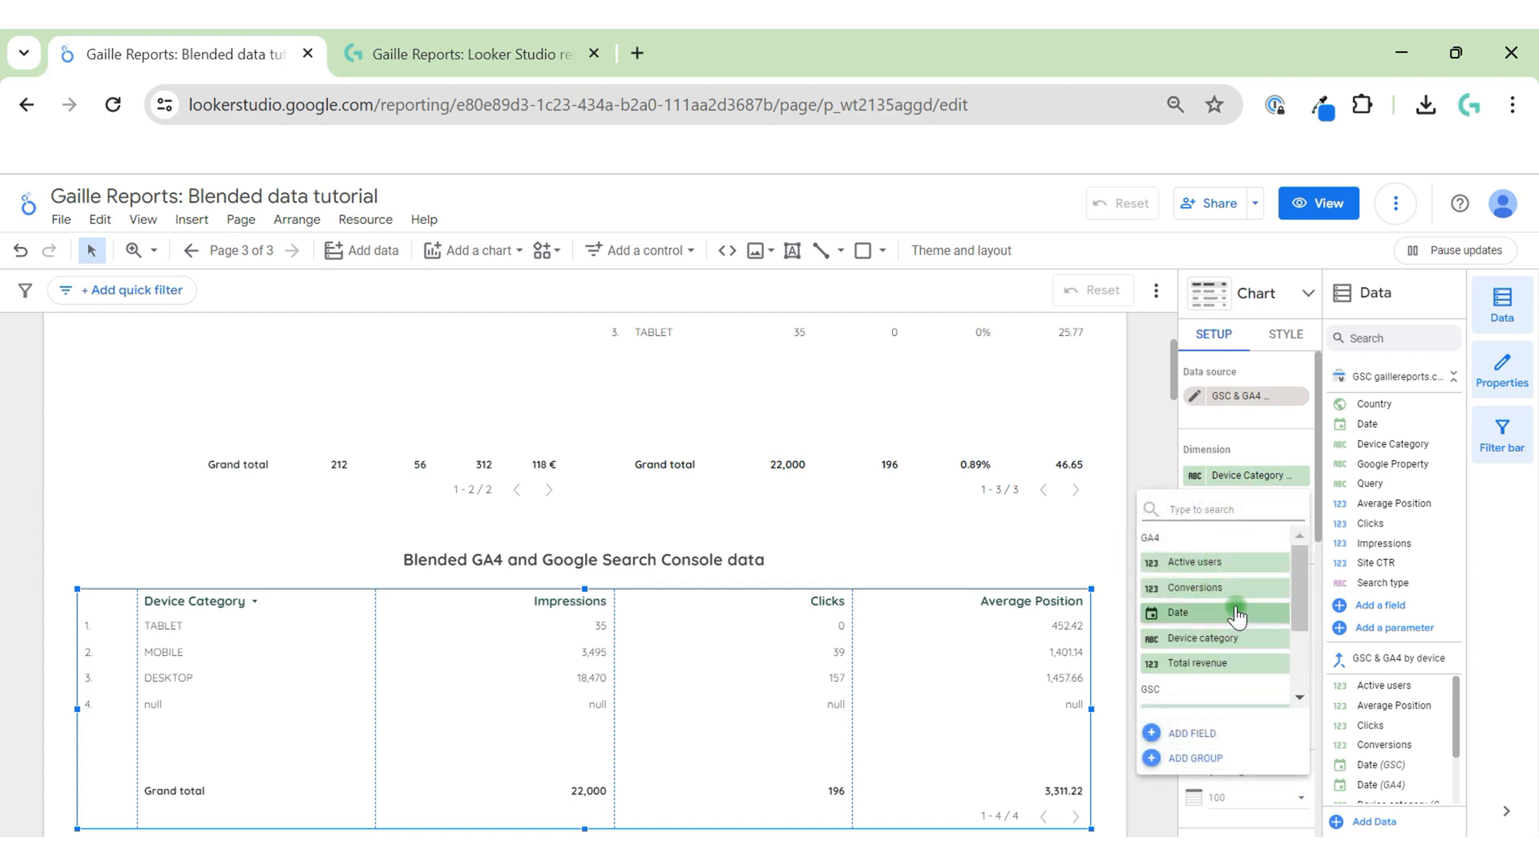
pyautogui.scroll(-3)
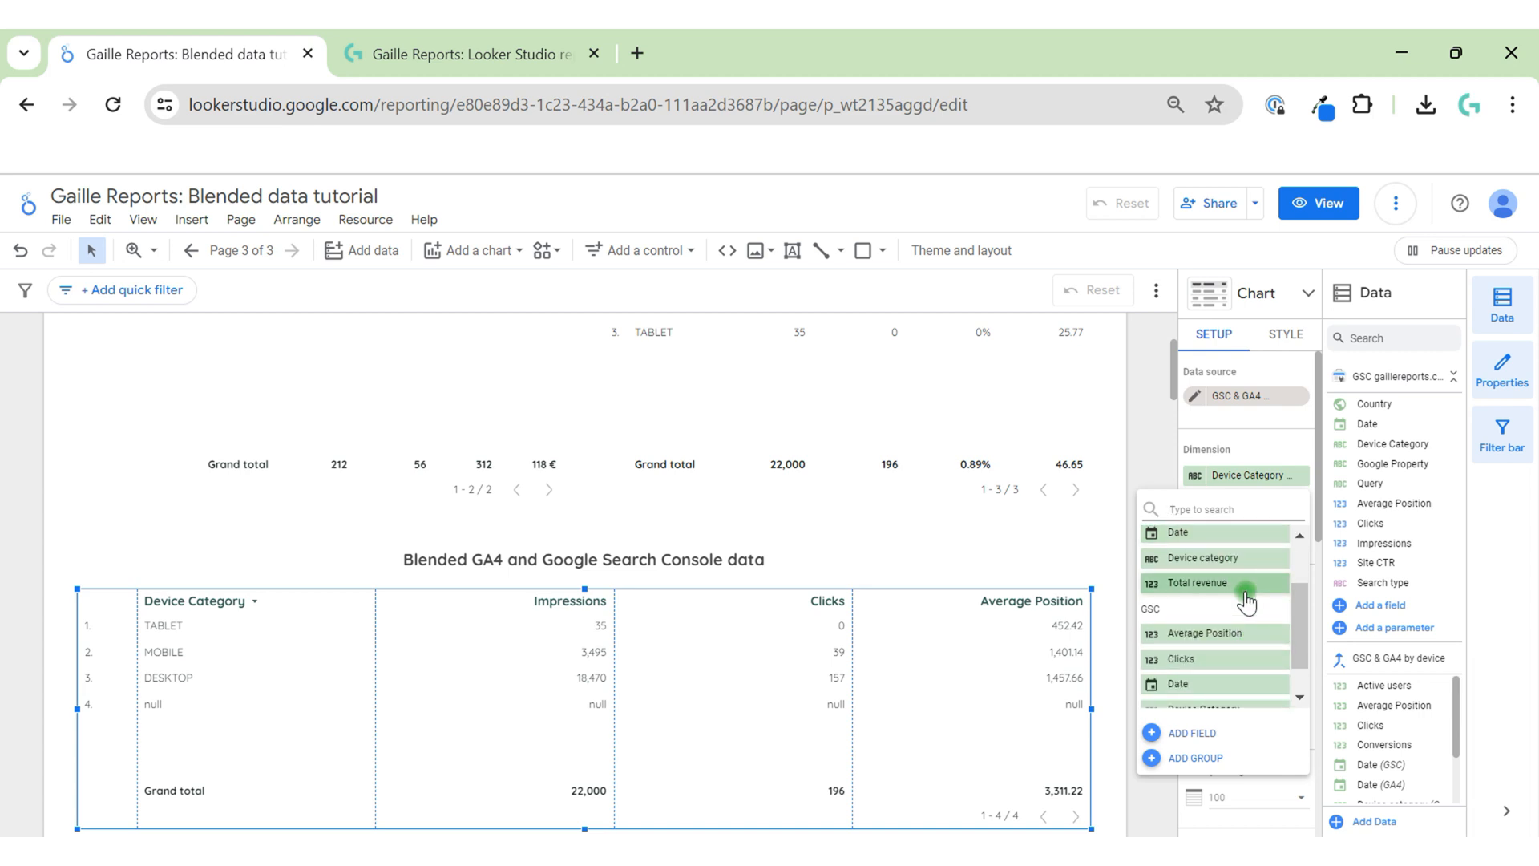
pyautogui.scroll(-3)
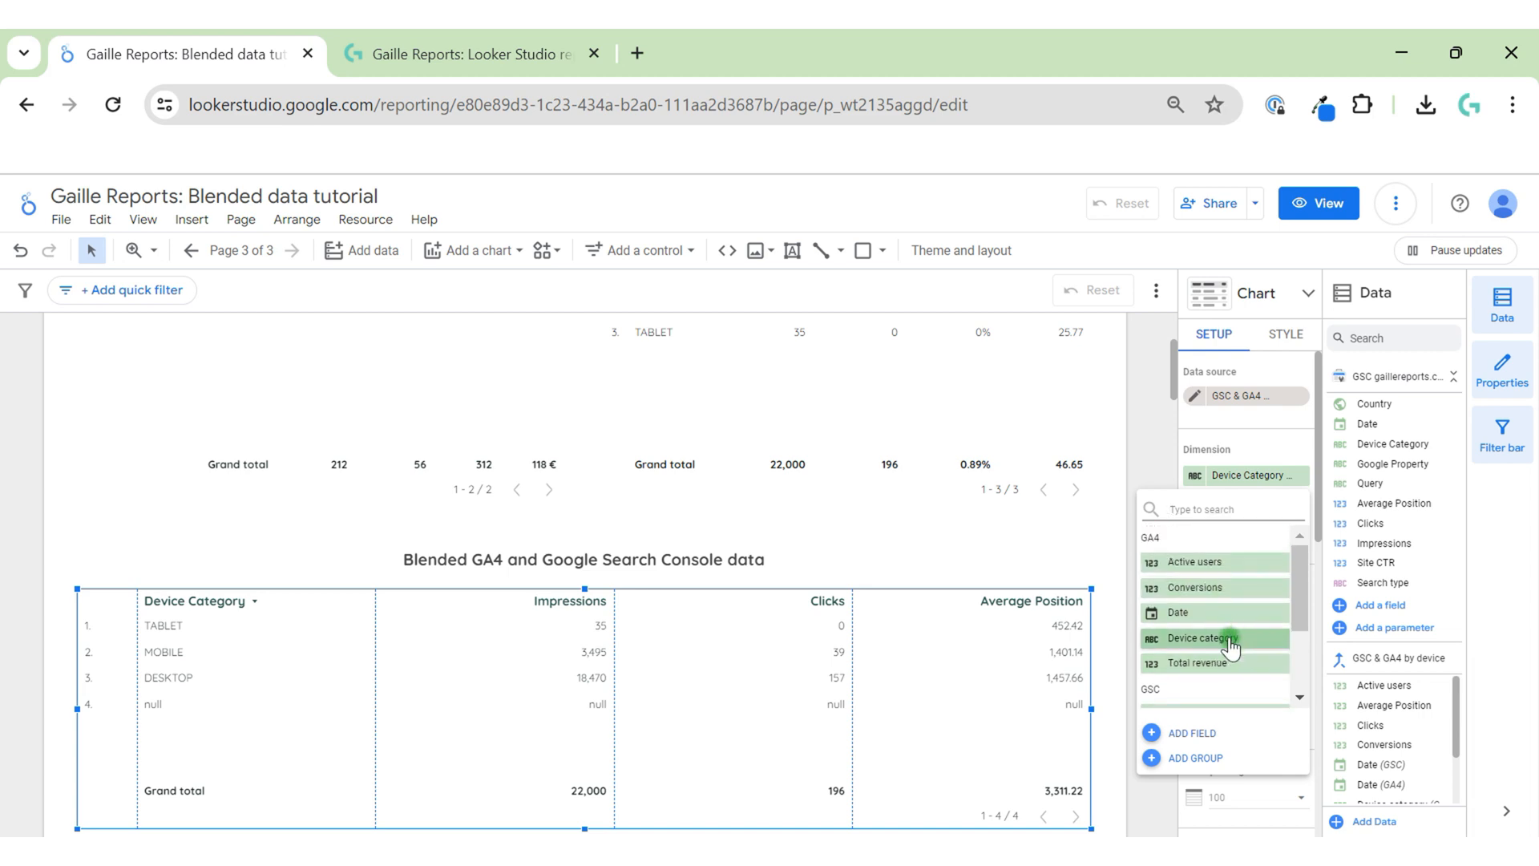
pyautogui.click(1200, 638)
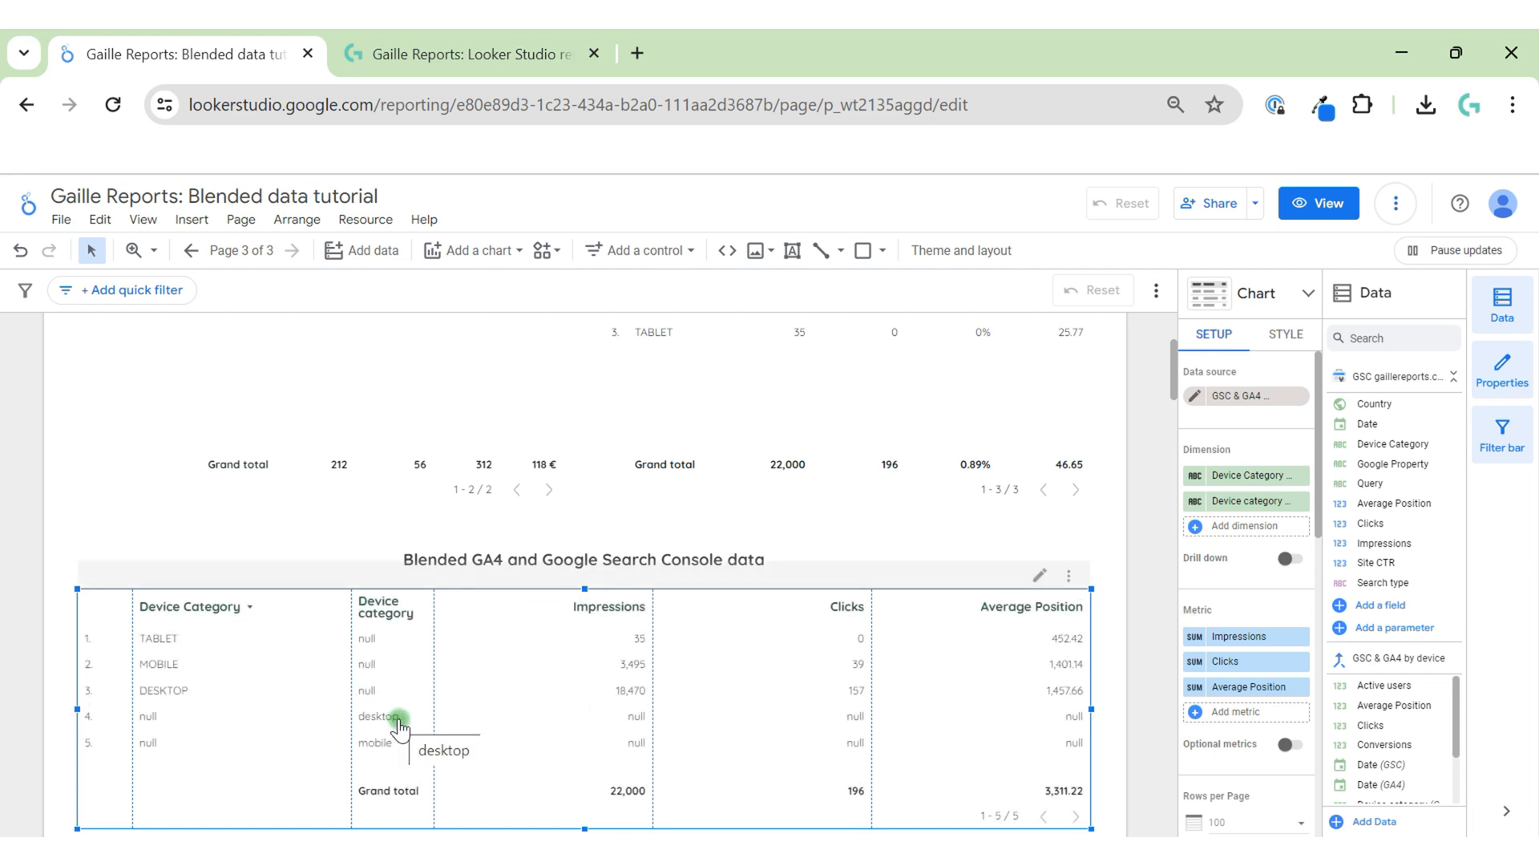
pyautogui.moveTo(1020, 726)
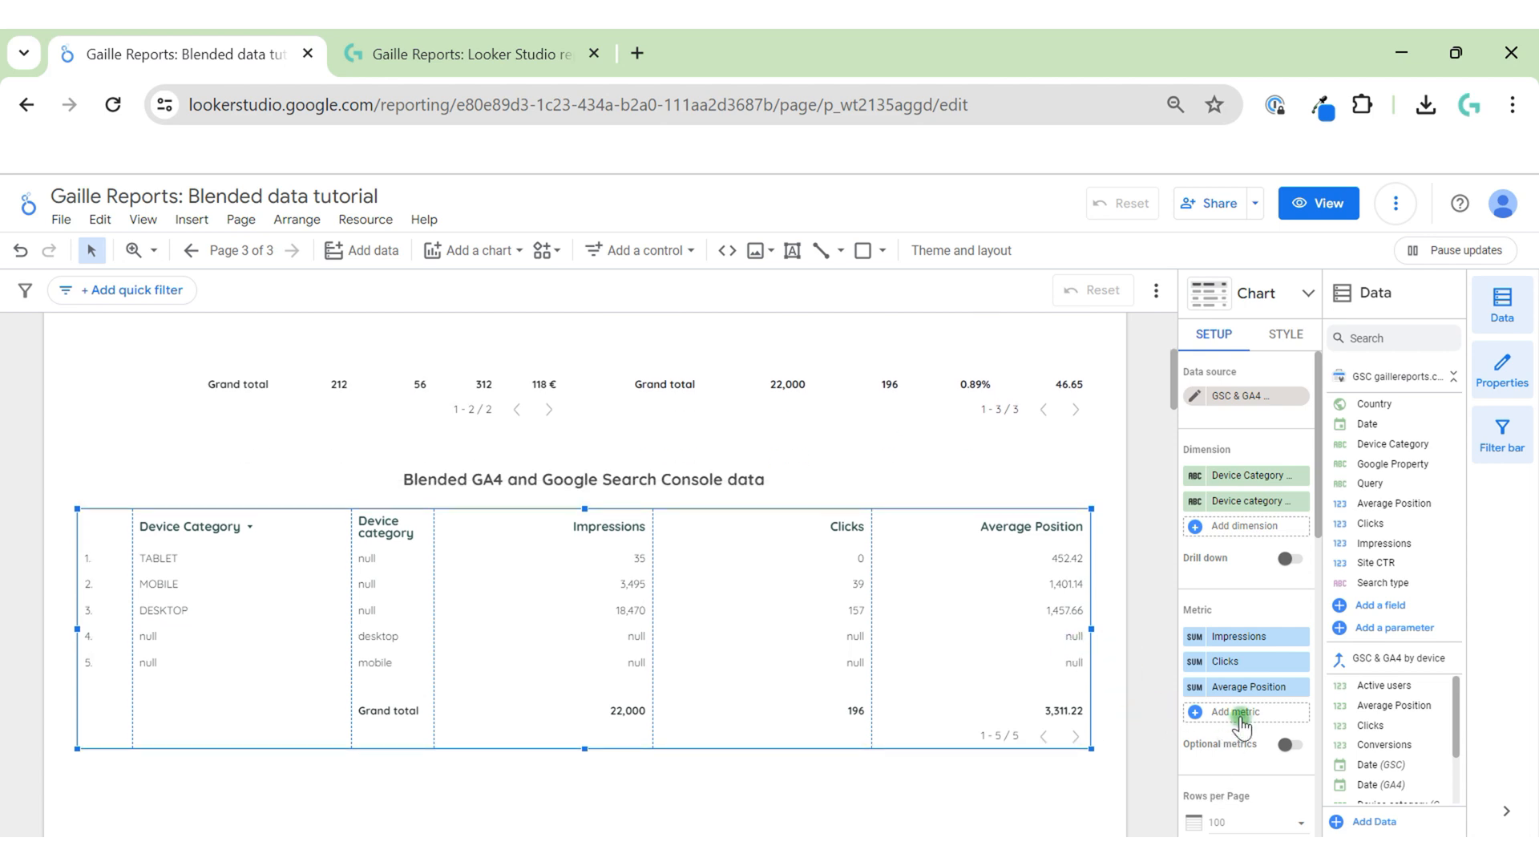
# Add Active users, Conversions and Total revenue metric columns, then fit all columns to data.
pyautogui.click(1237, 711)
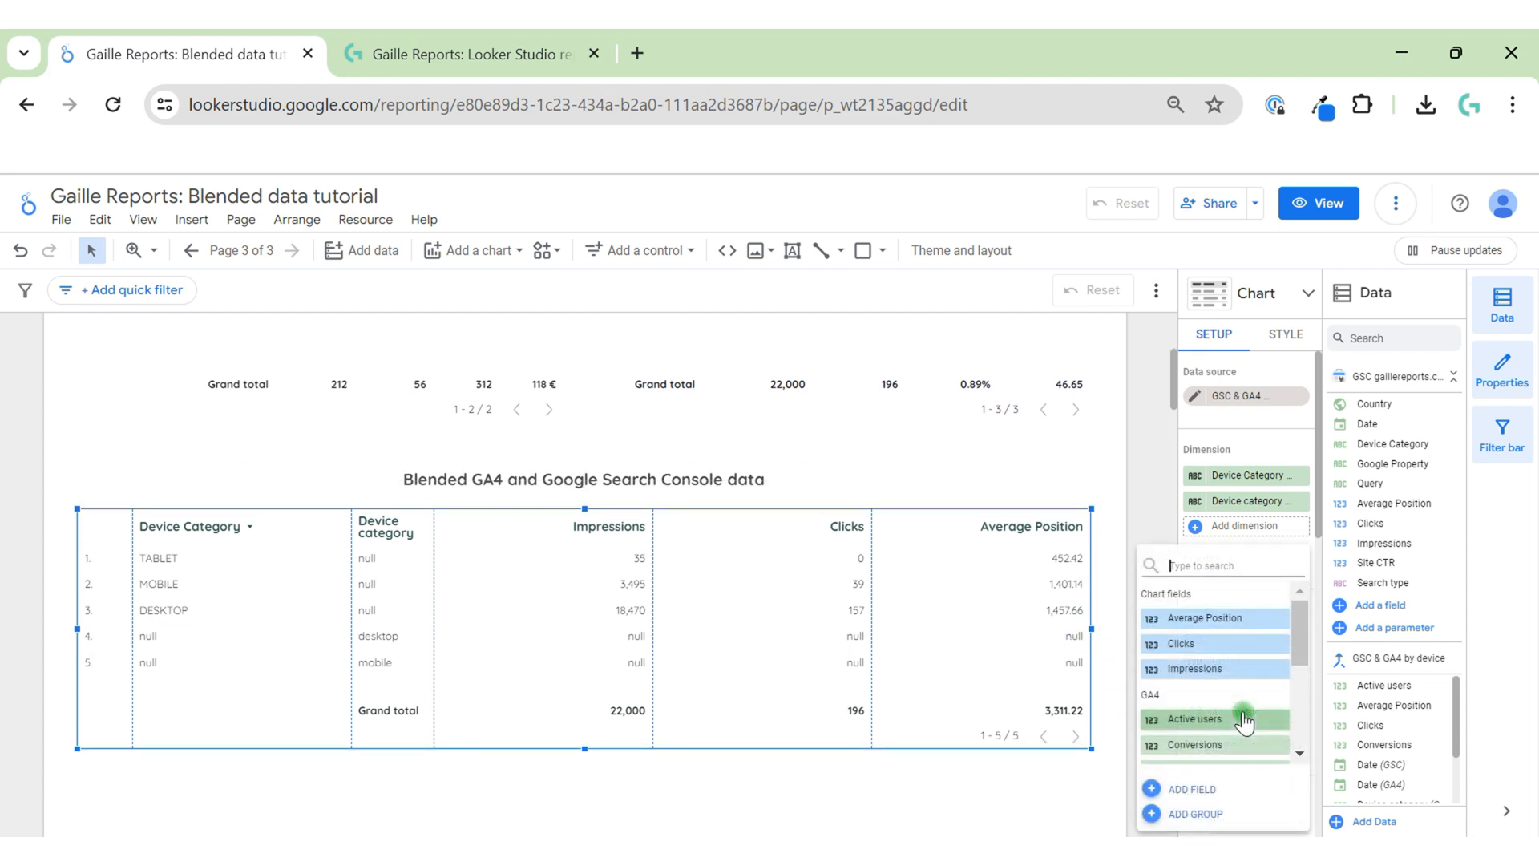
pyautogui.click(1202, 719)
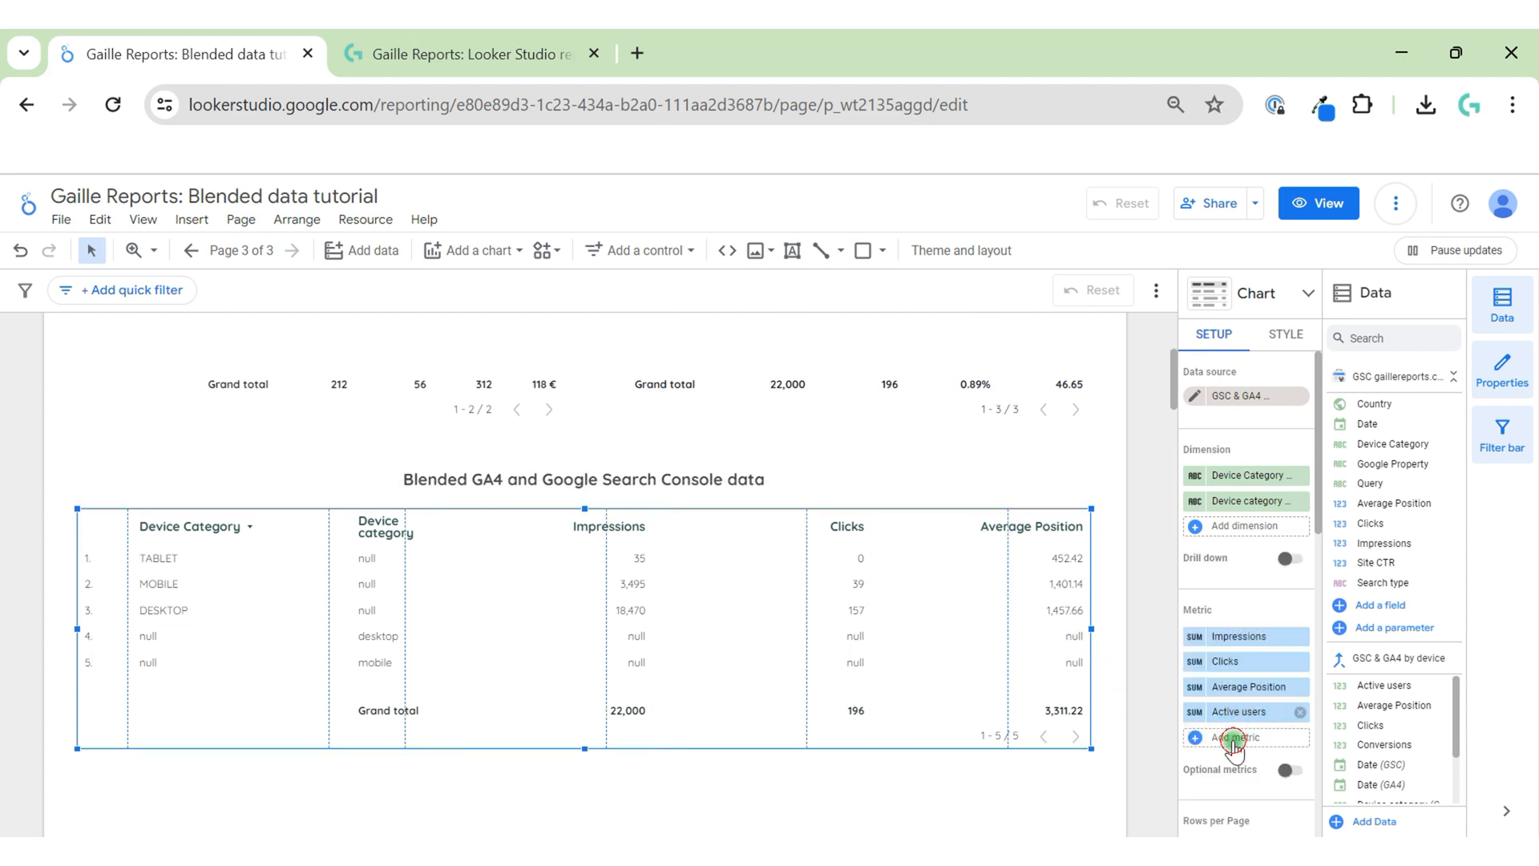
pyautogui.click(1237, 737)
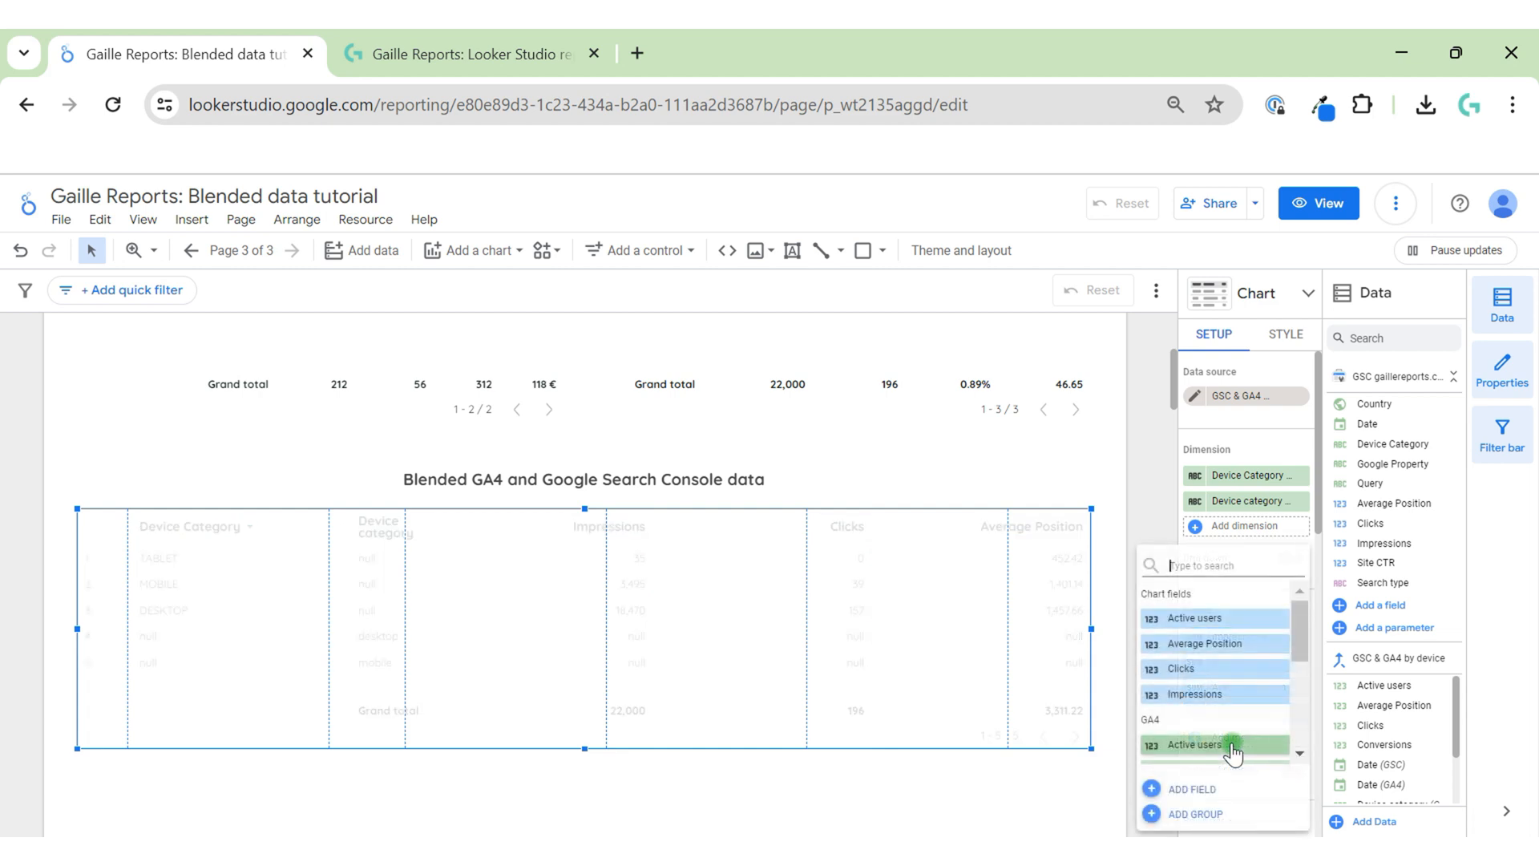
pyautogui.click(1194, 744)
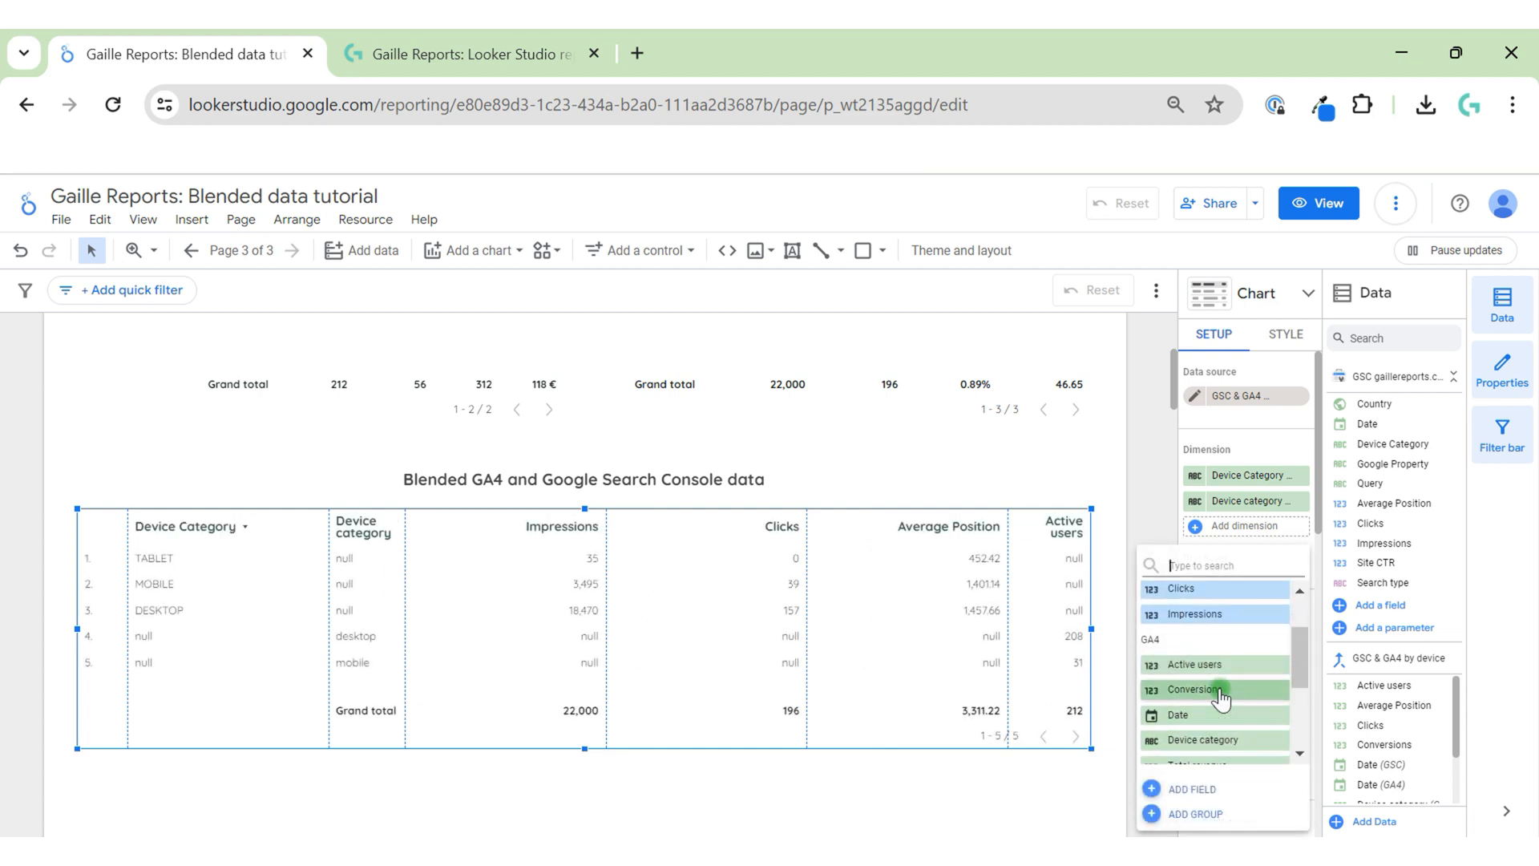
pyautogui.click(1194, 688)
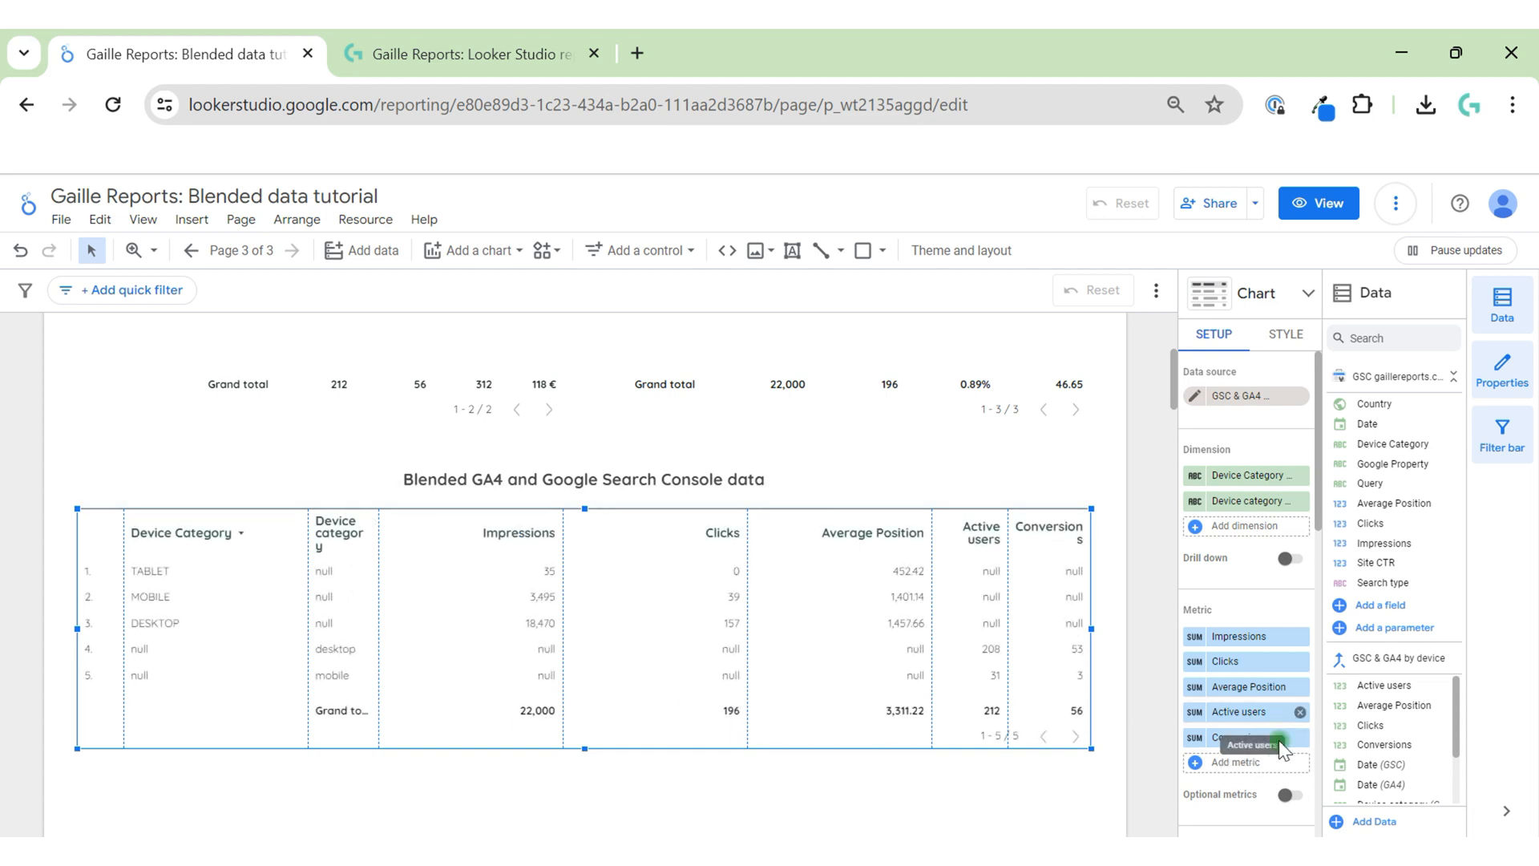
pyautogui.click(1237, 762)
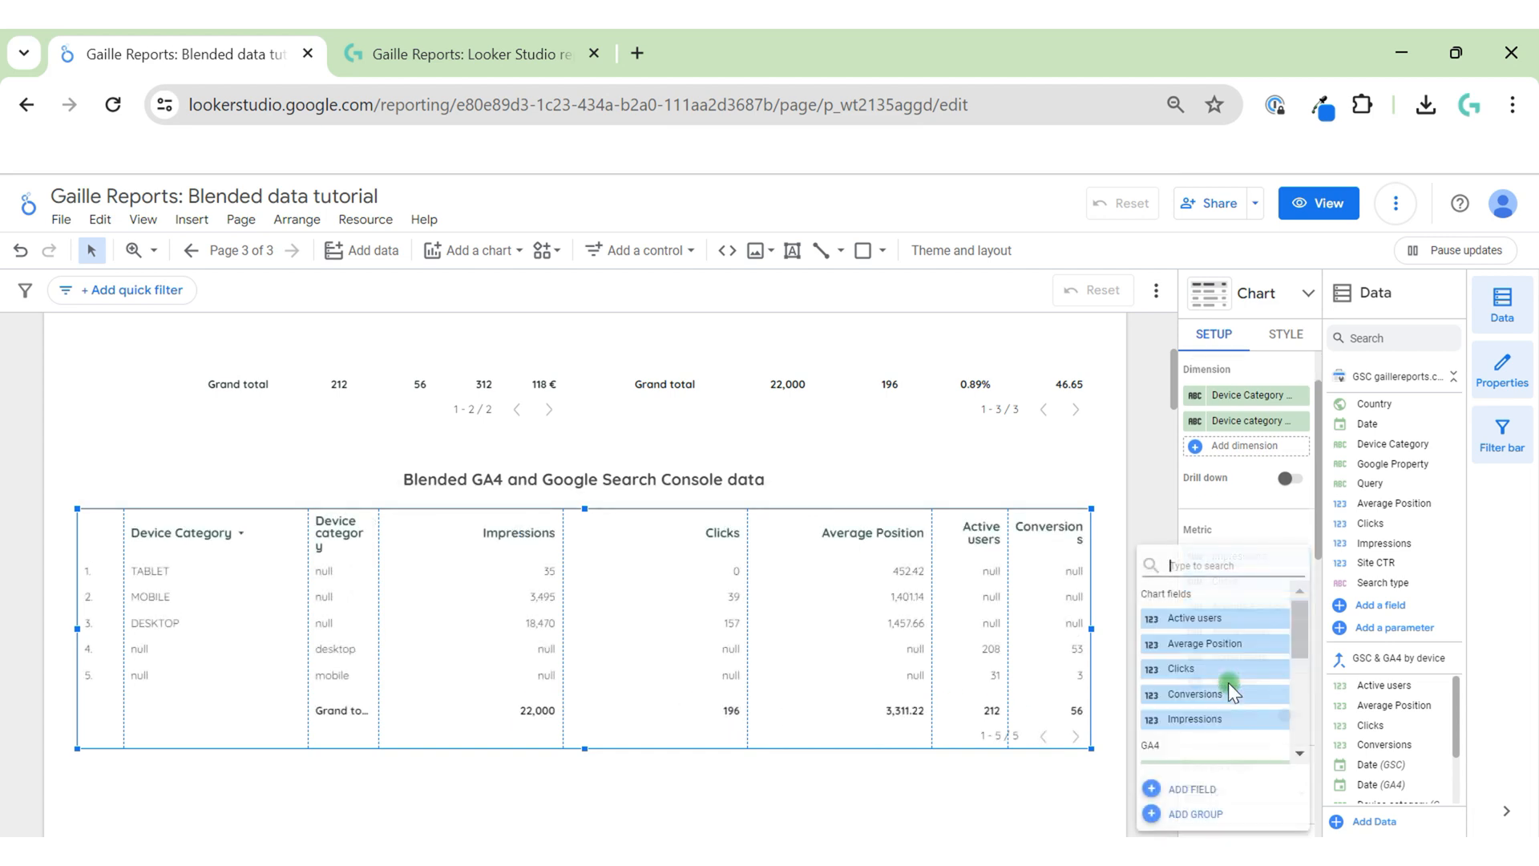
pyautogui.scroll(-3)
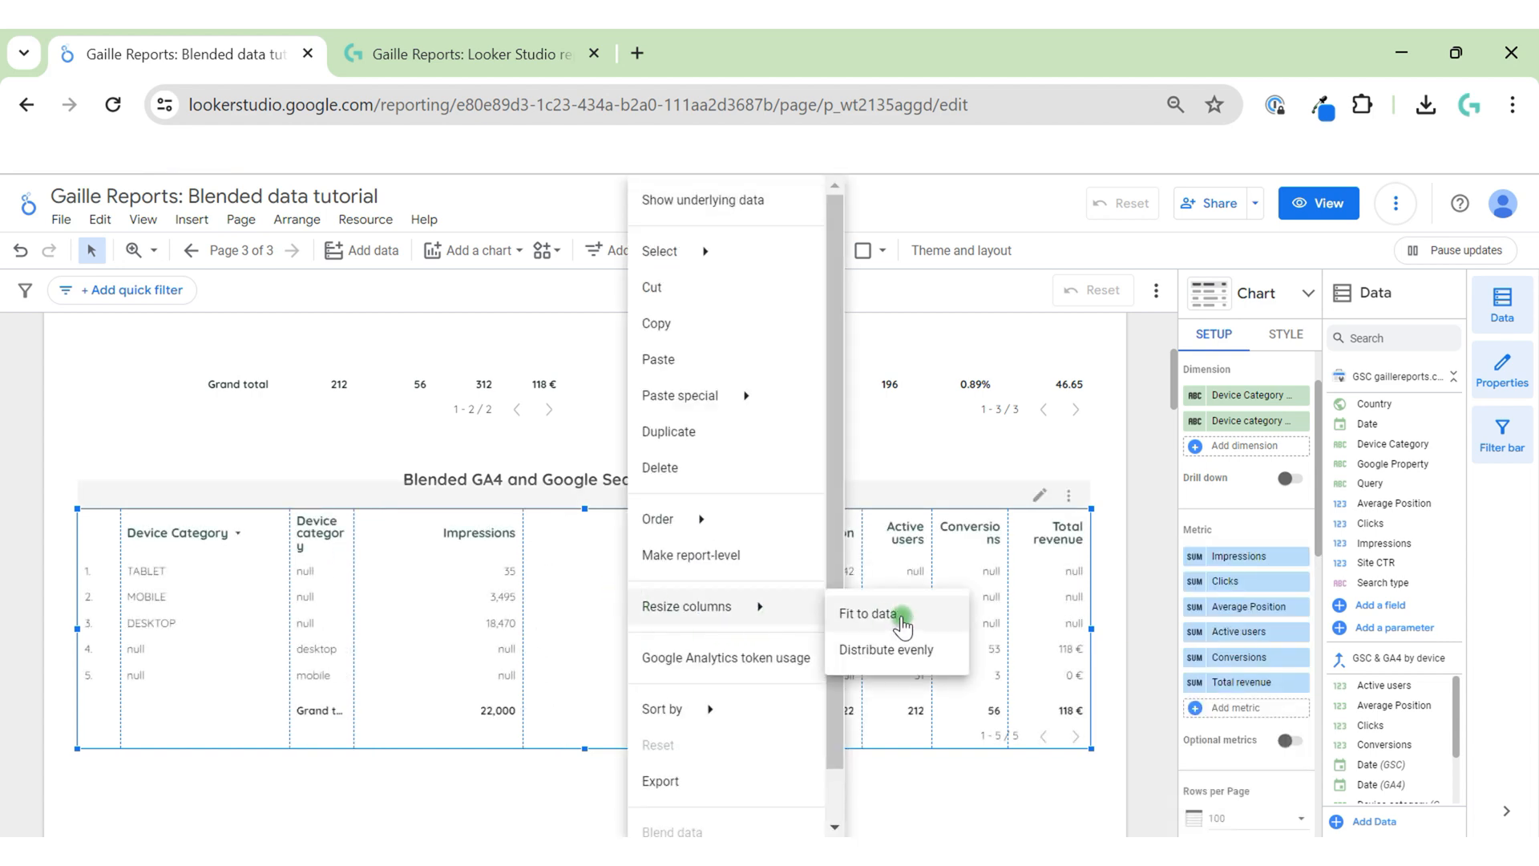
pyautogui.click(870, 613)
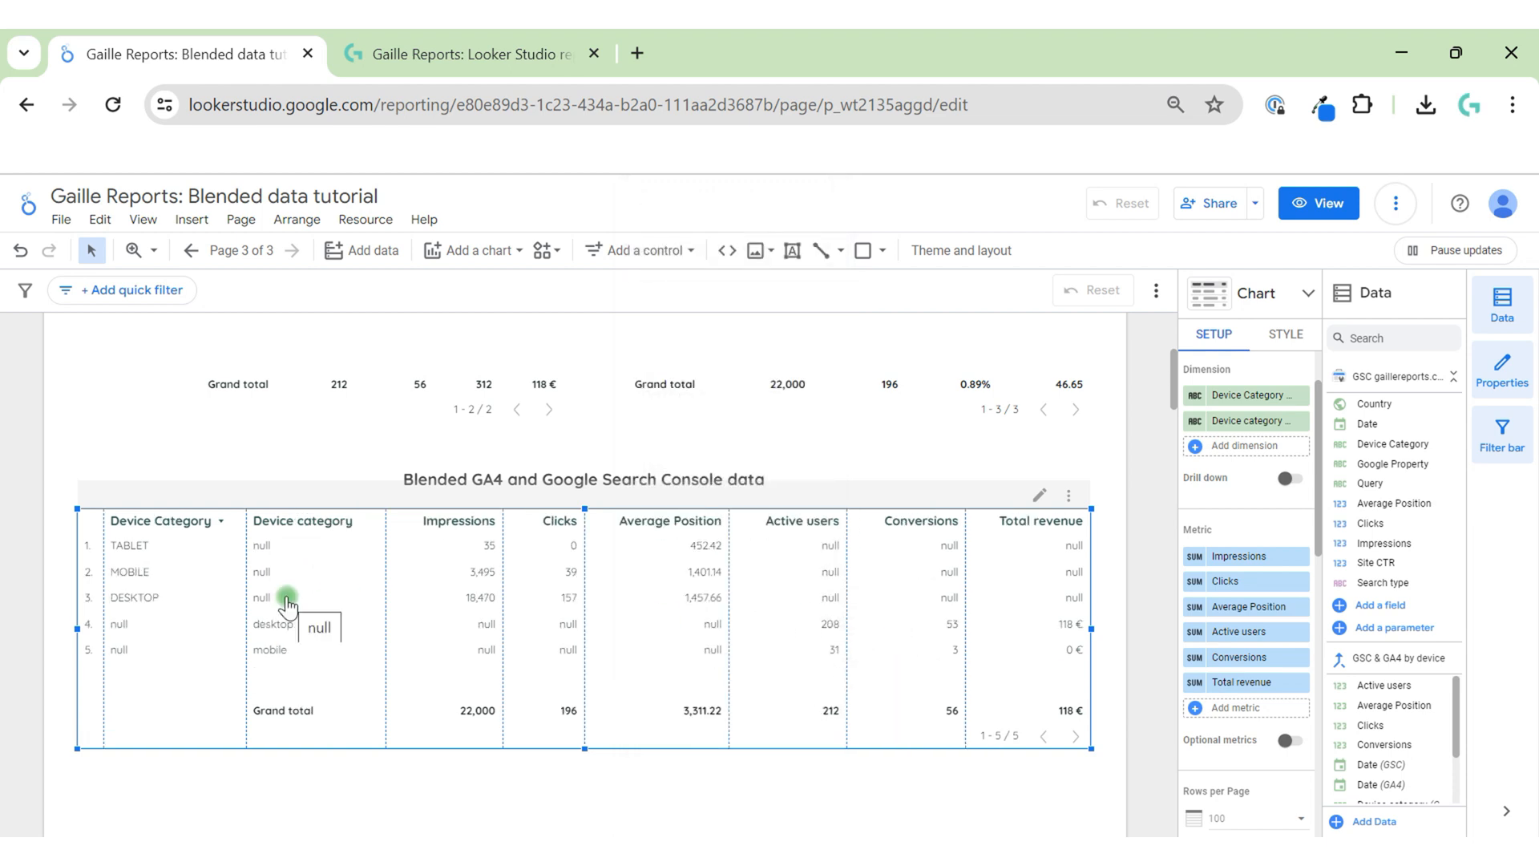
pyautogui.moveTo(1254, 520)
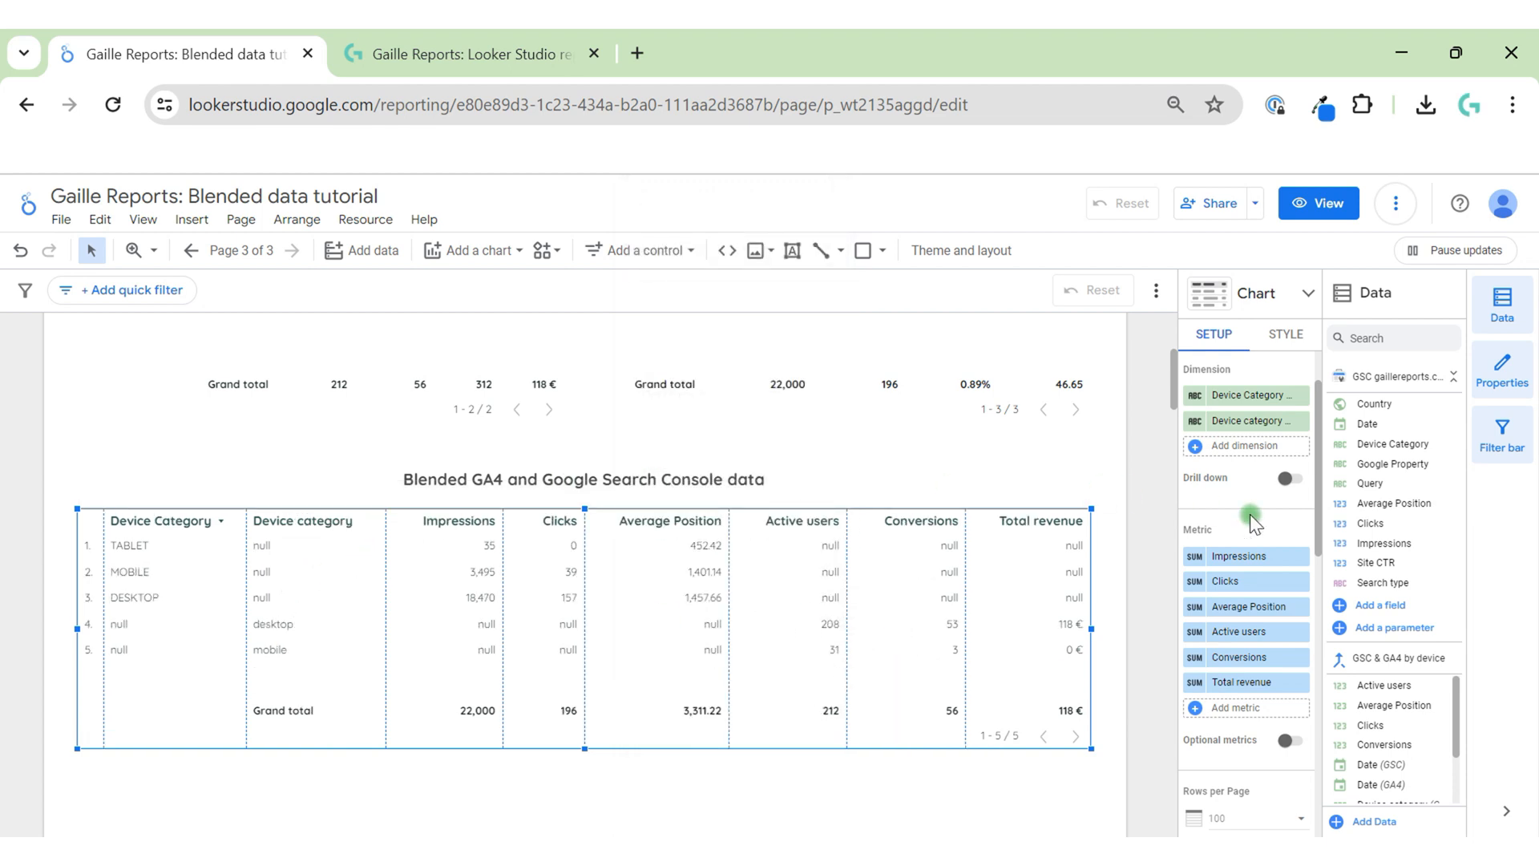
pyautogui.moveTo(1195, 432)
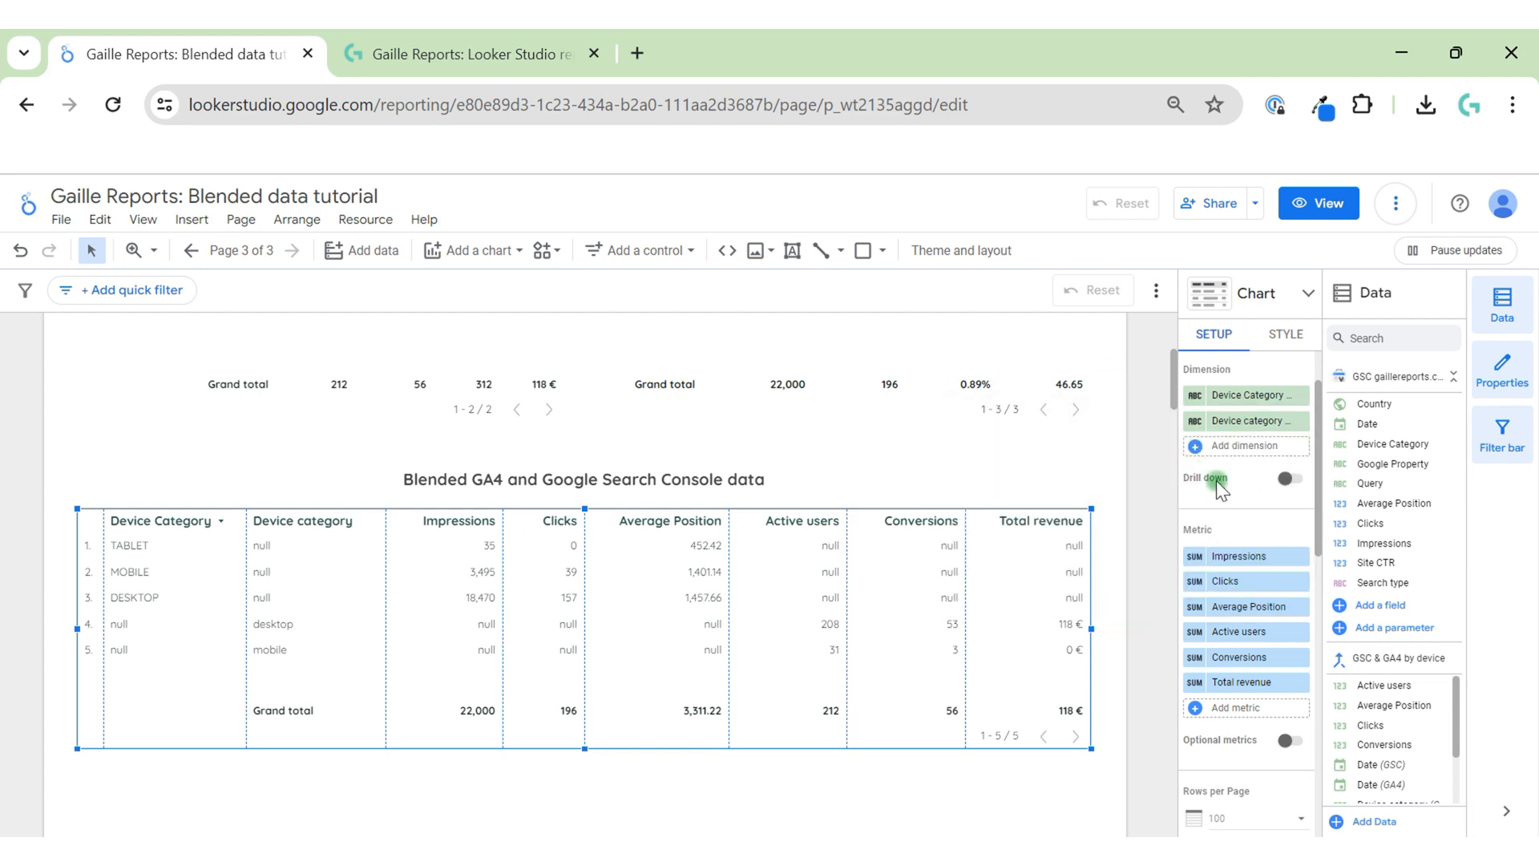
pyautogui.moveTo(1247, 420)
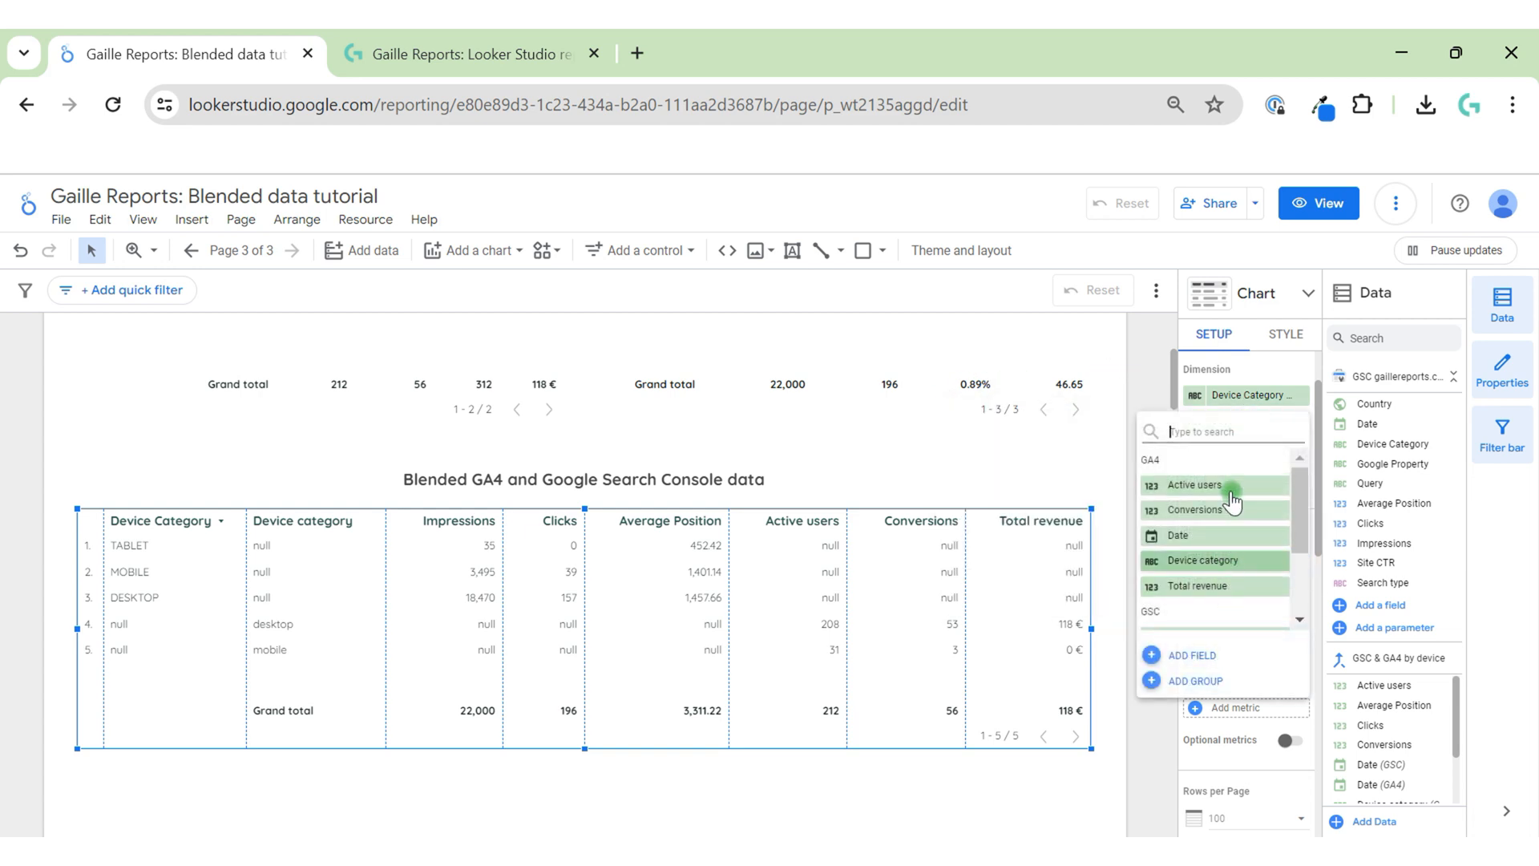
pyautogui.scroll(-3)
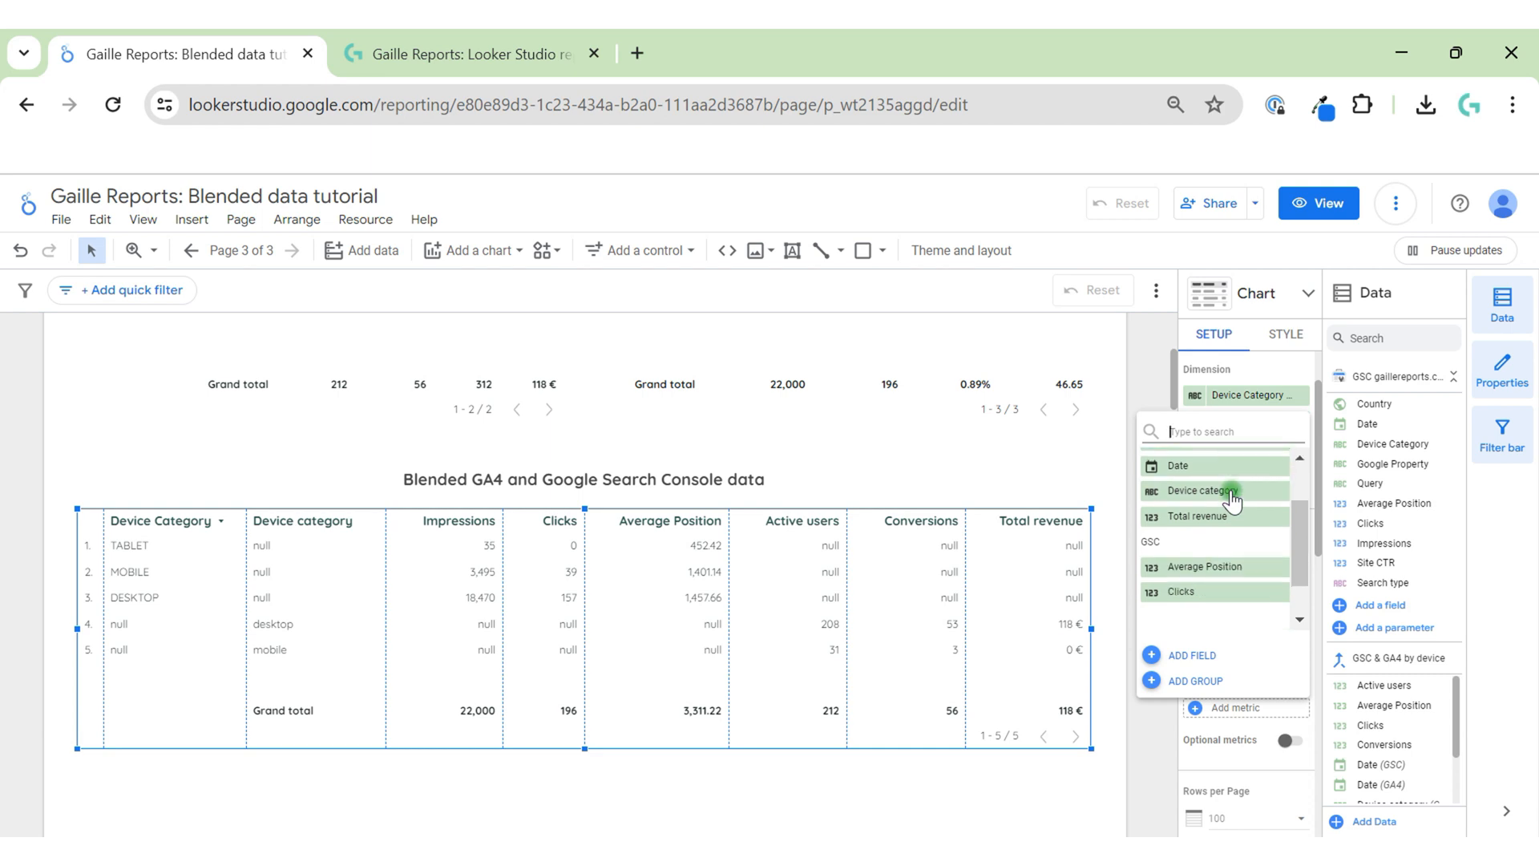
pyautogui.click(1192, 655)
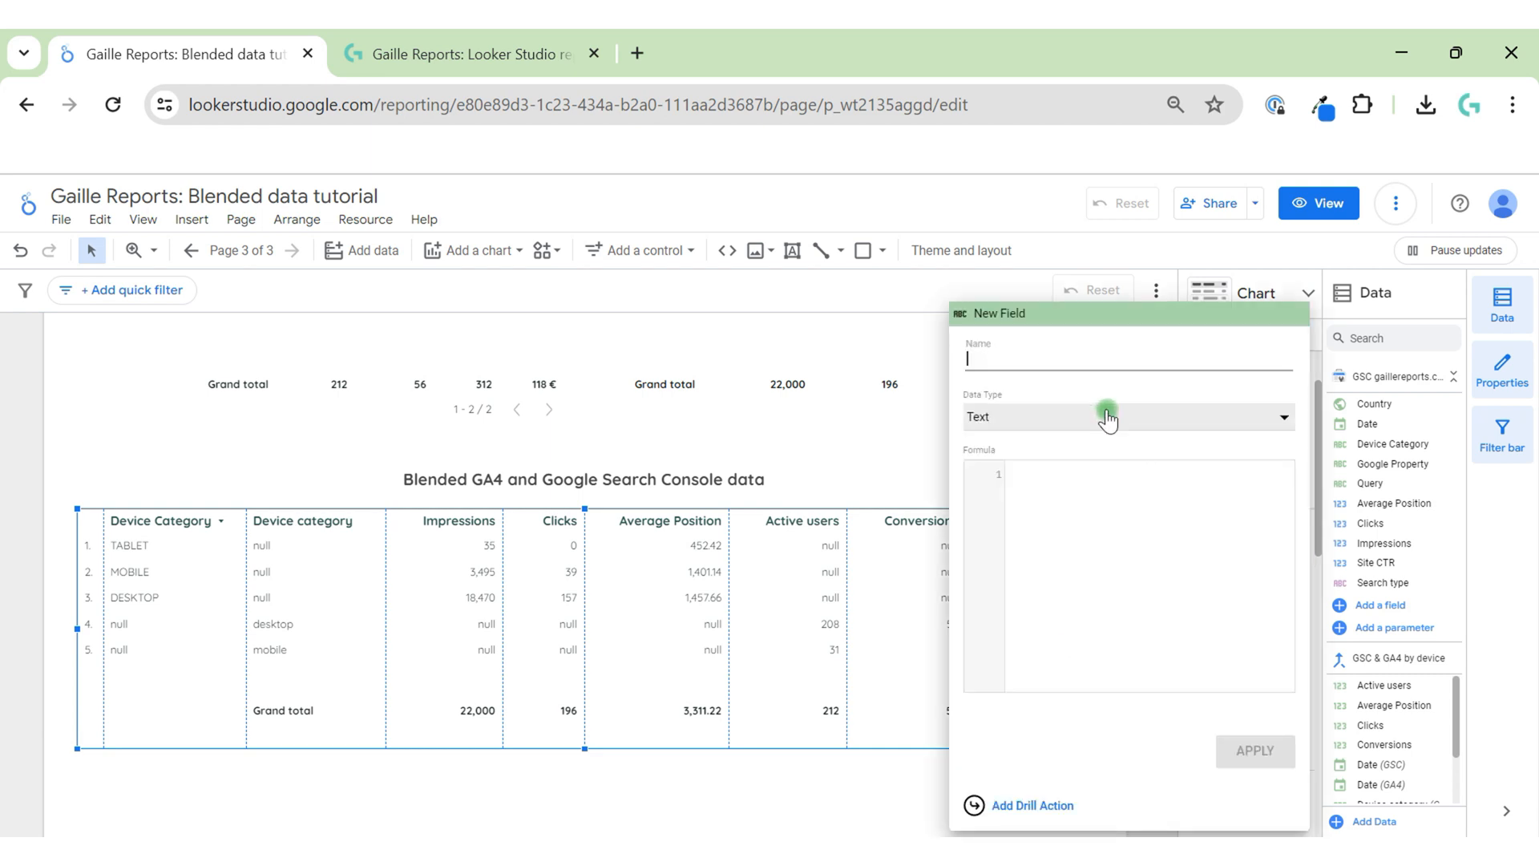
pyautogui.moveTo(1080, 401)
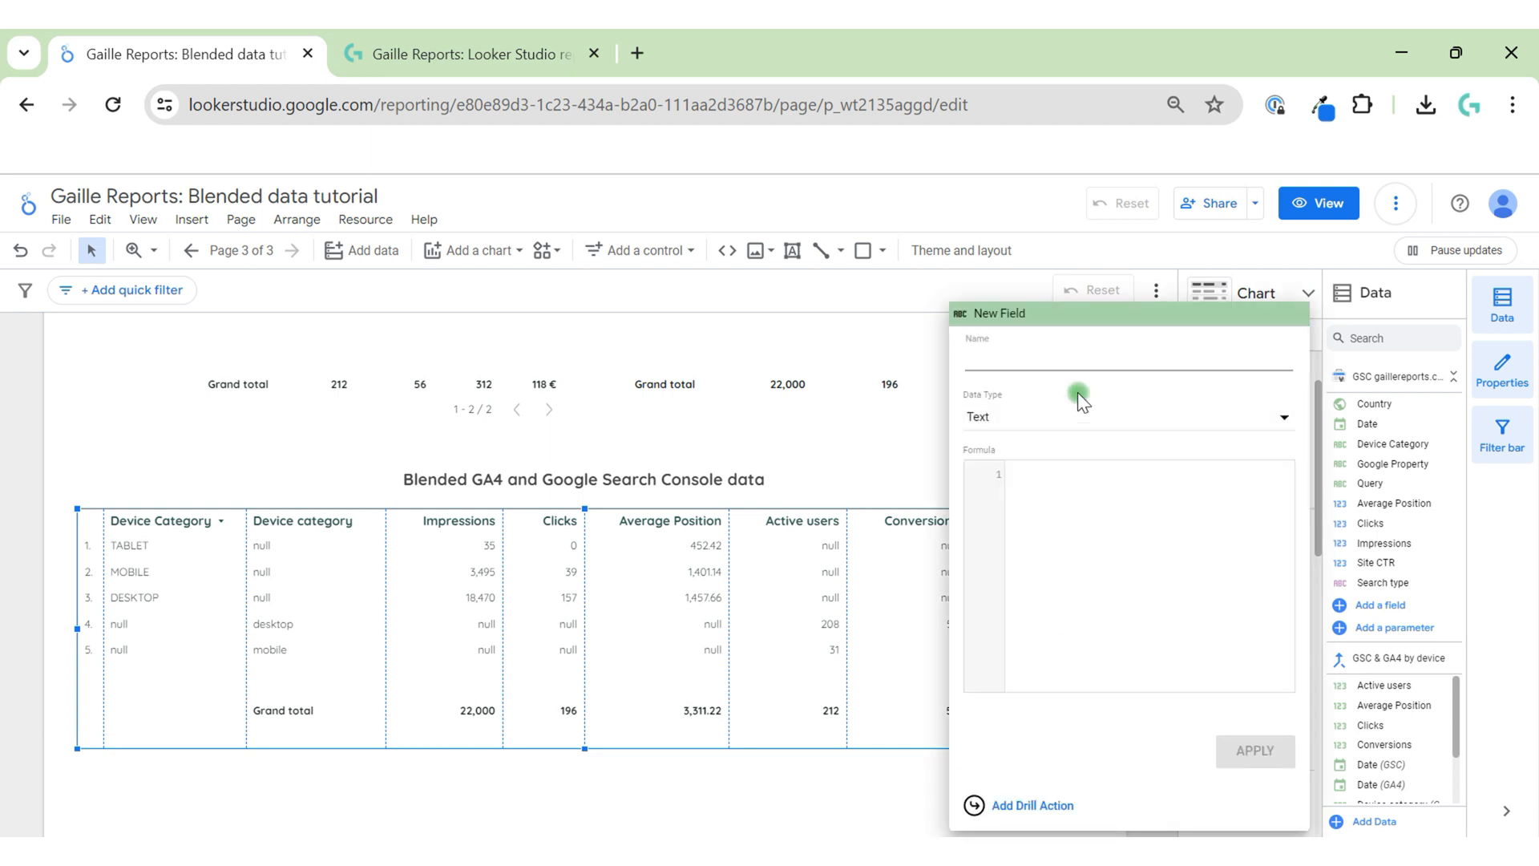
pyautogui.moveTo(1079, 416)
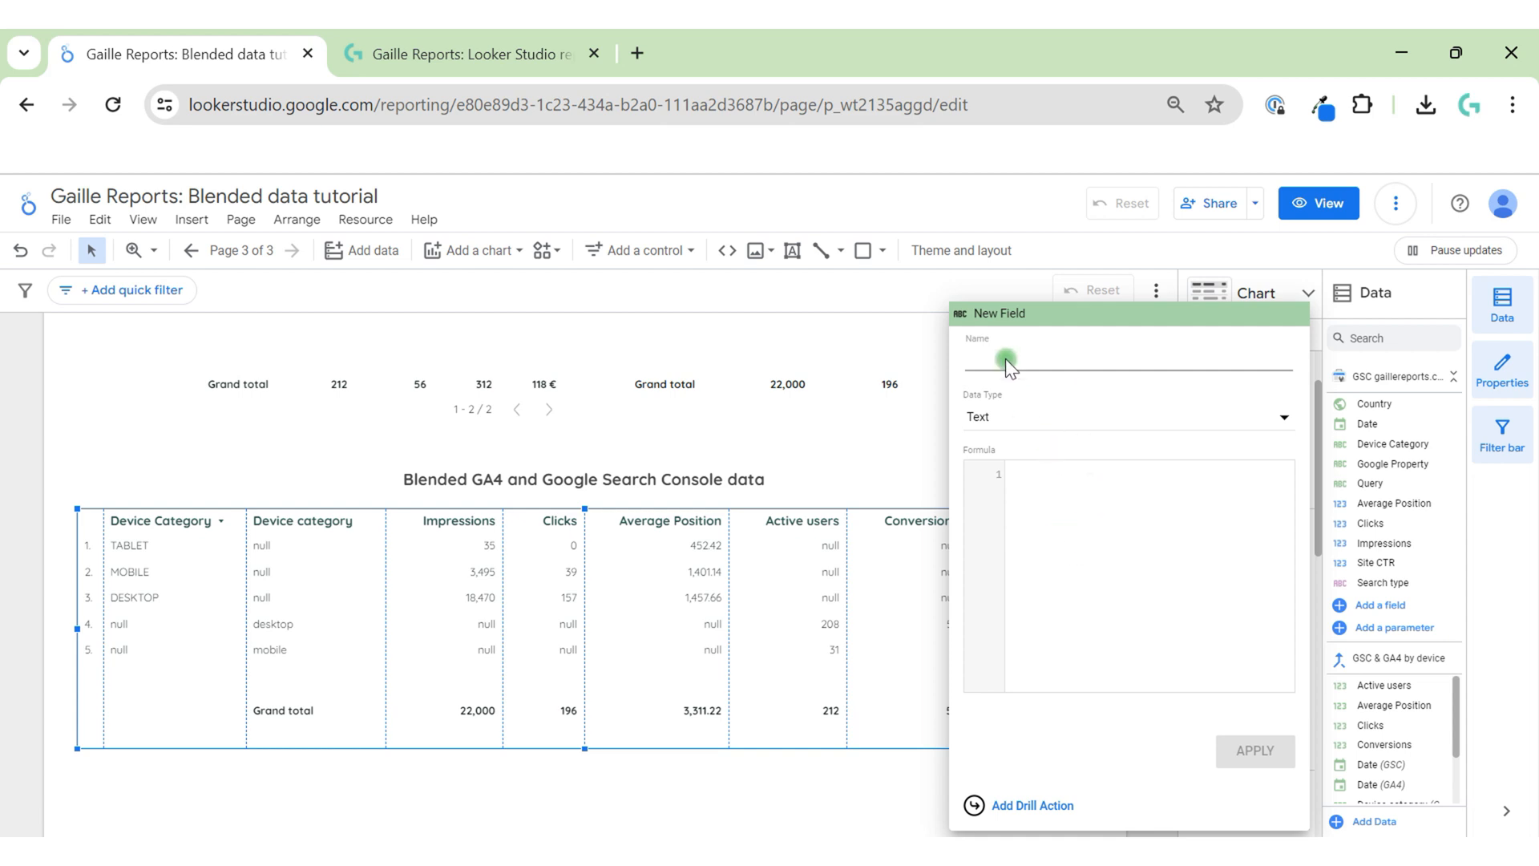
pyautogui.write('Device GA4')
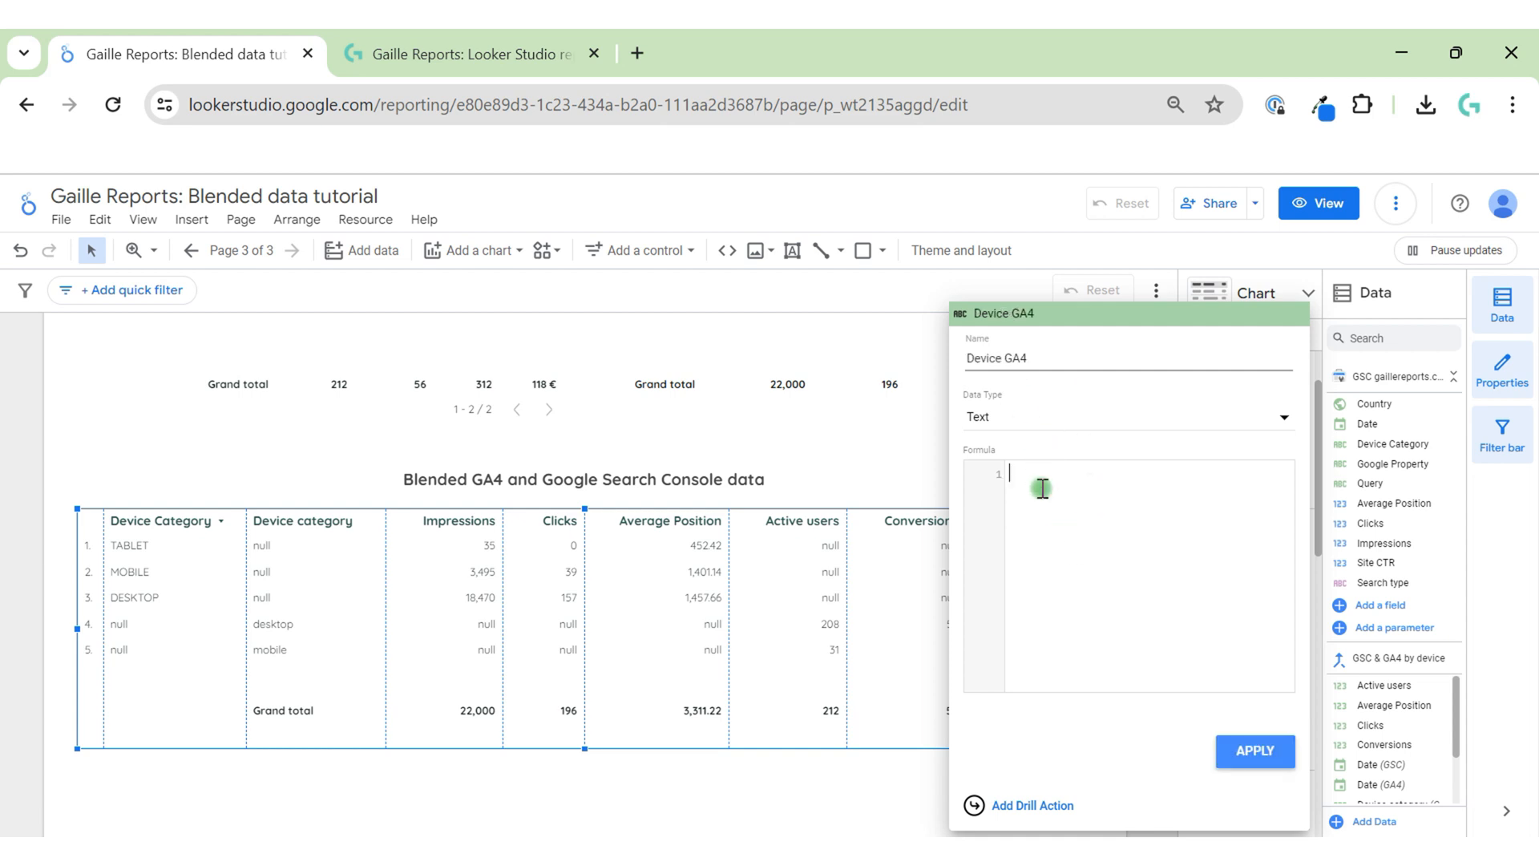
pyautogui.write('upp')
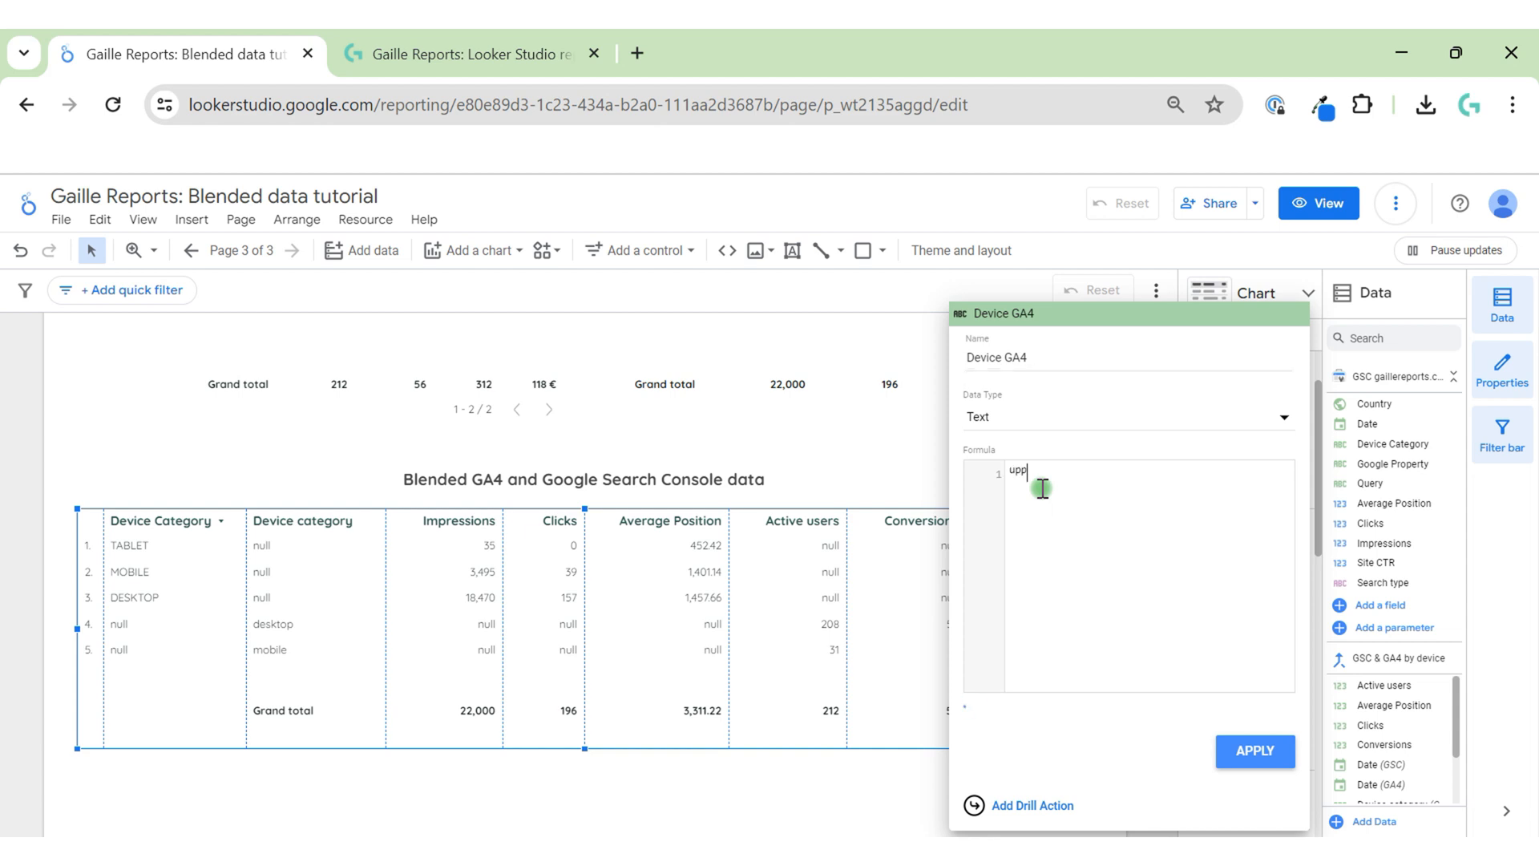
pyautogui.write('UPPER()')
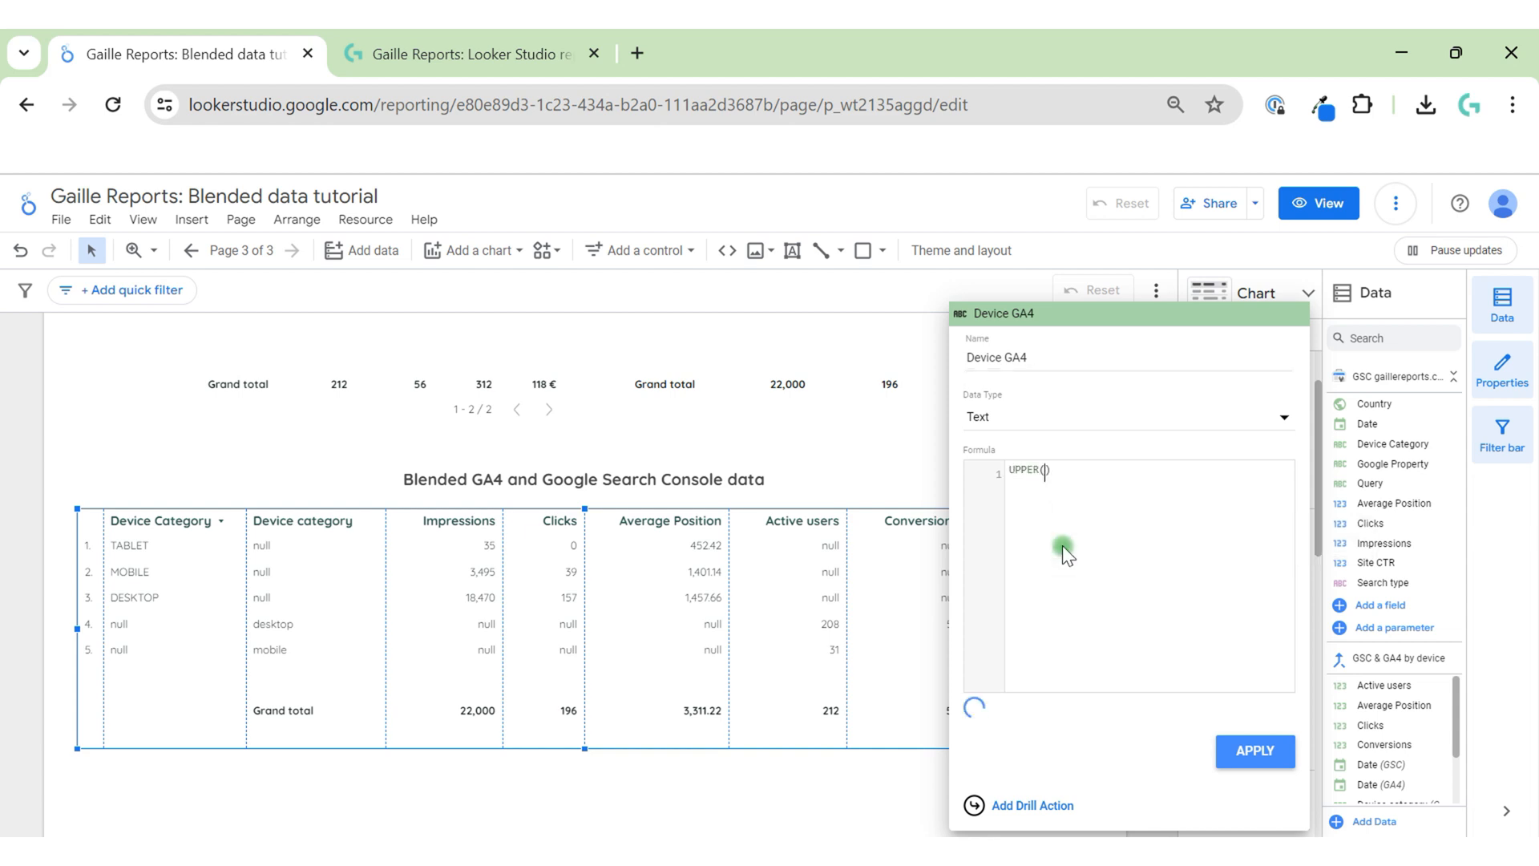
pyautogui.write('dev')
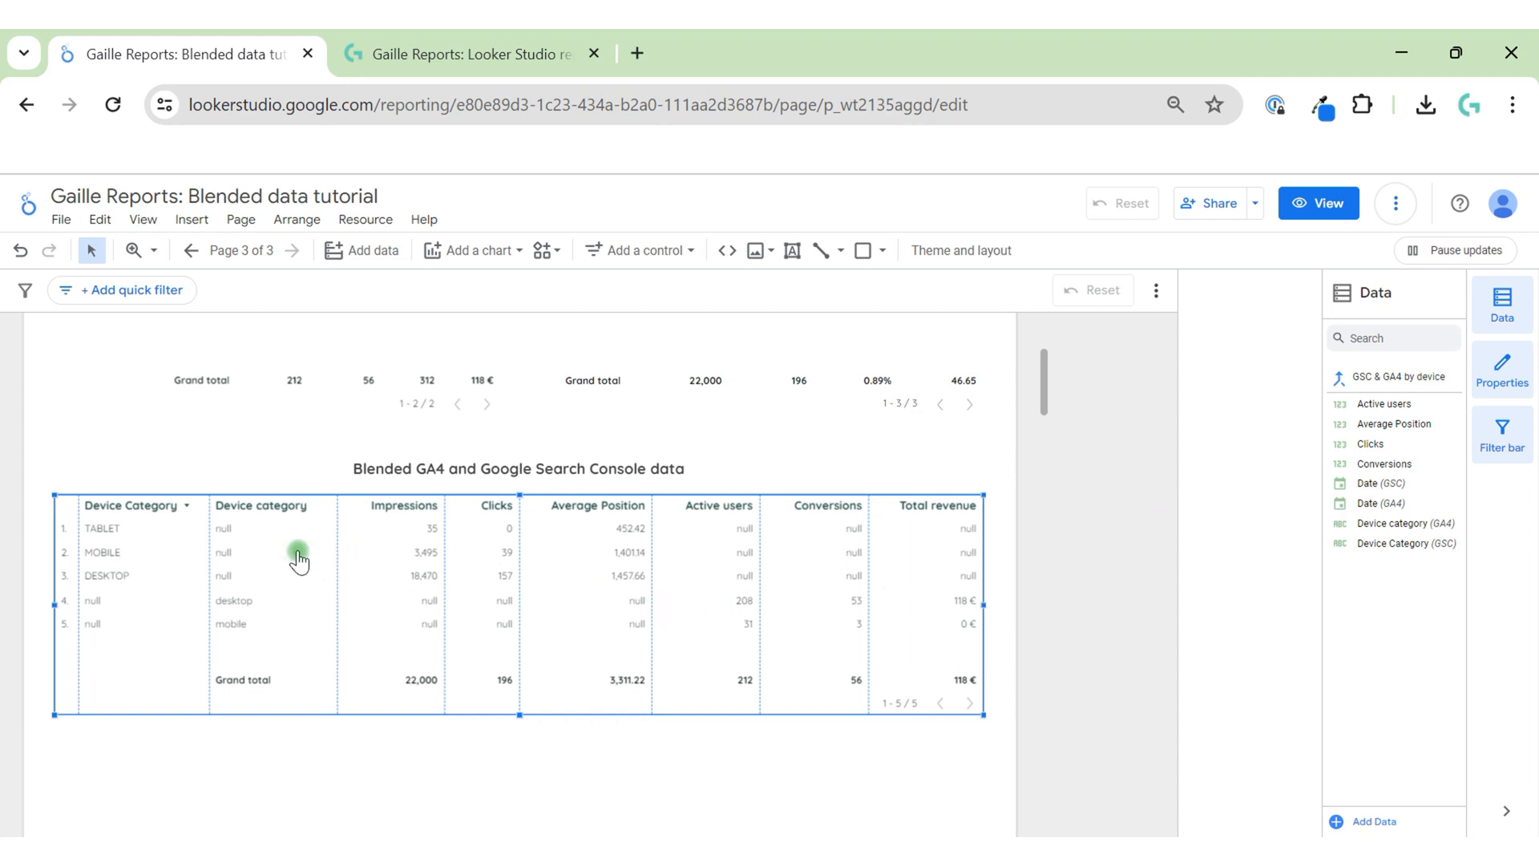
# Replace the GA4 device dimension with a 'Device GA4' field using UPPER(Device category (GA4)).
pyautogui.click(294, 559)
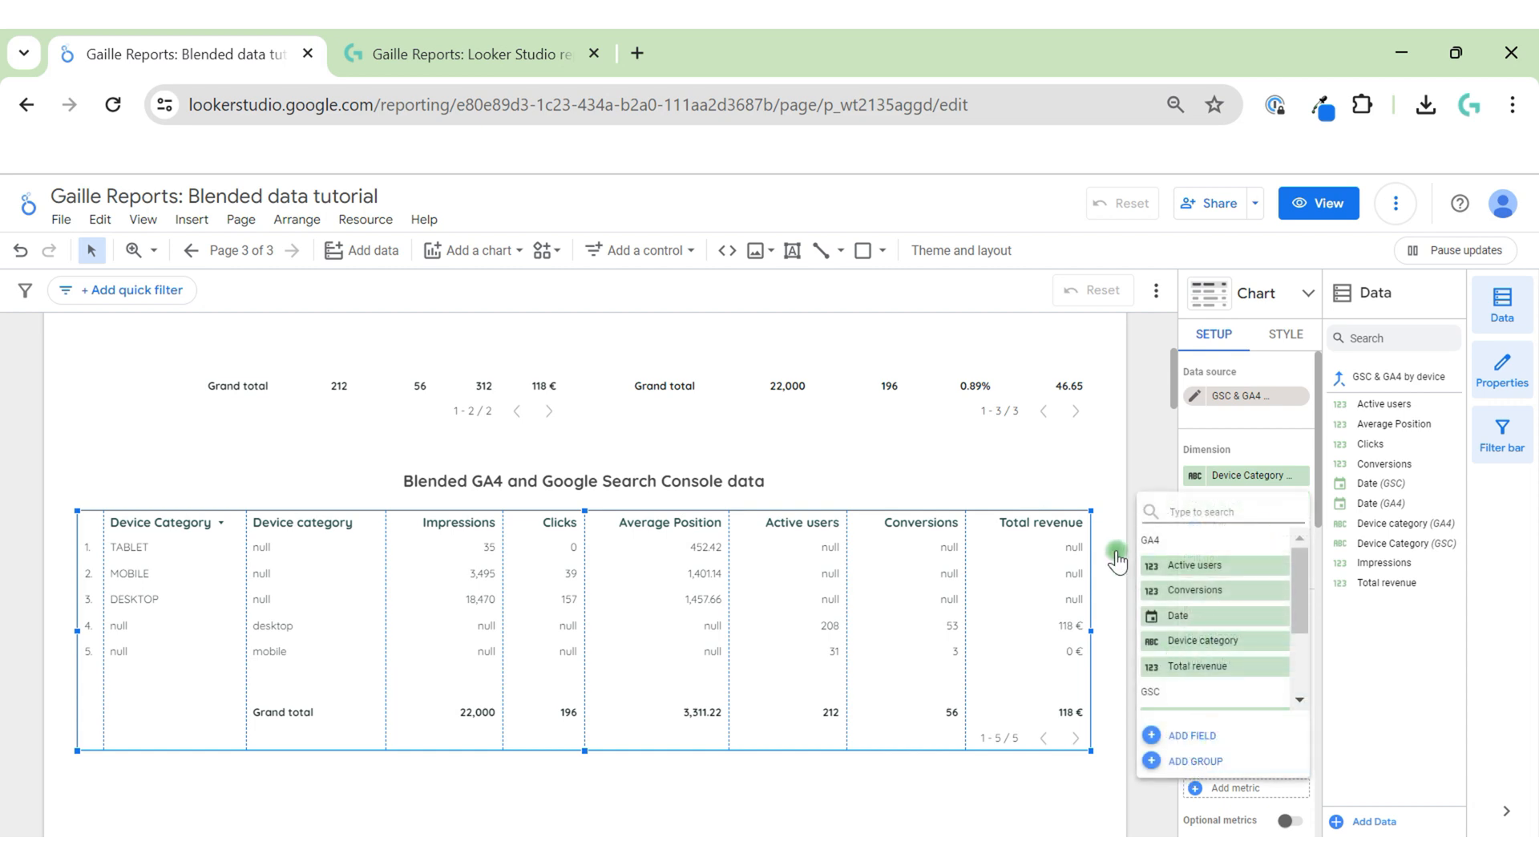
pyautogui.click(1190, 734)
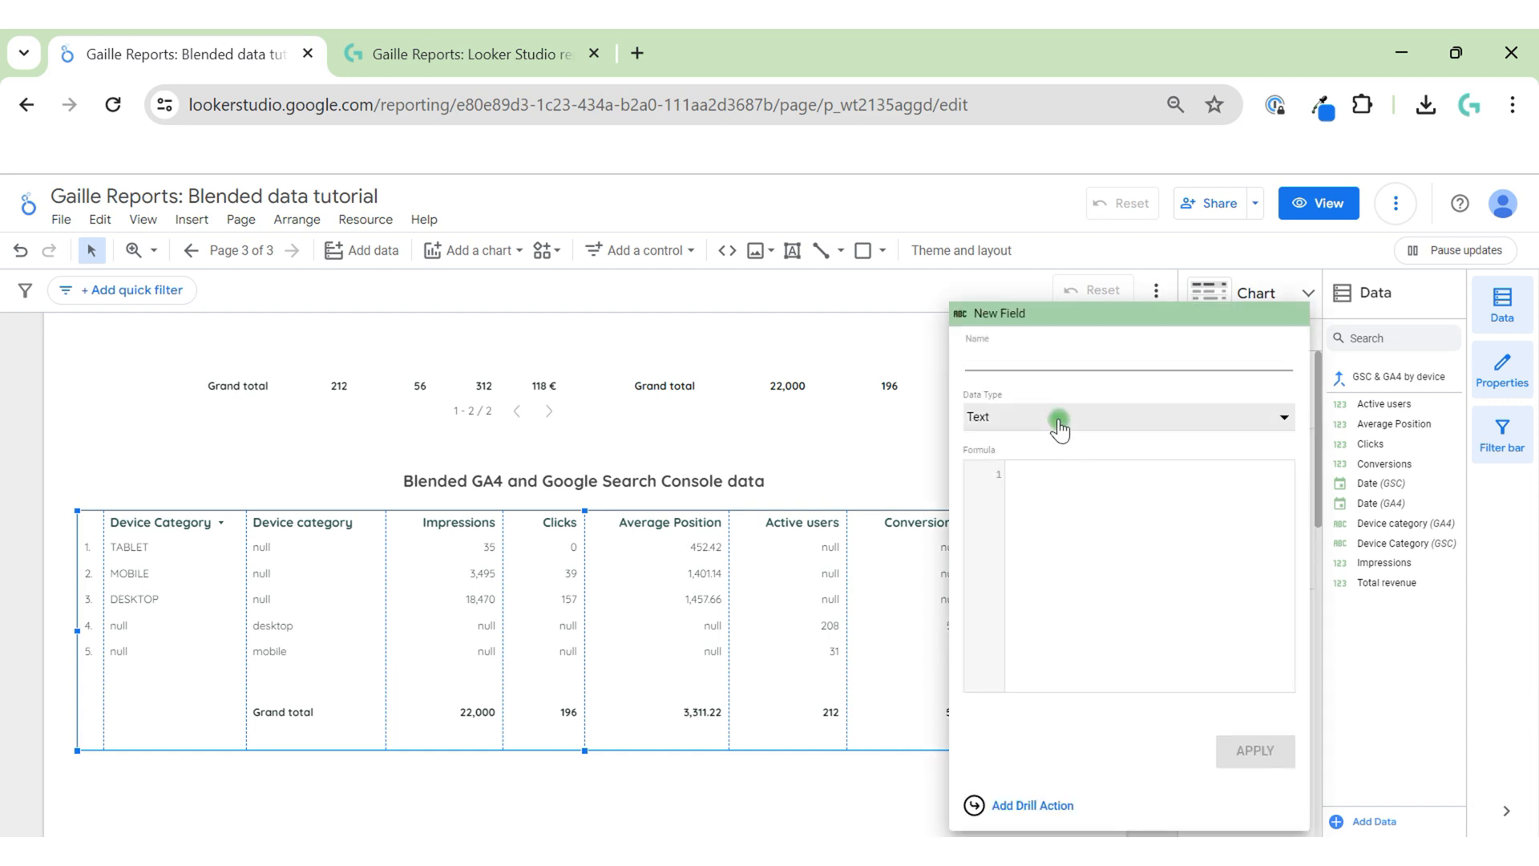
pyautogui.write('Devie')
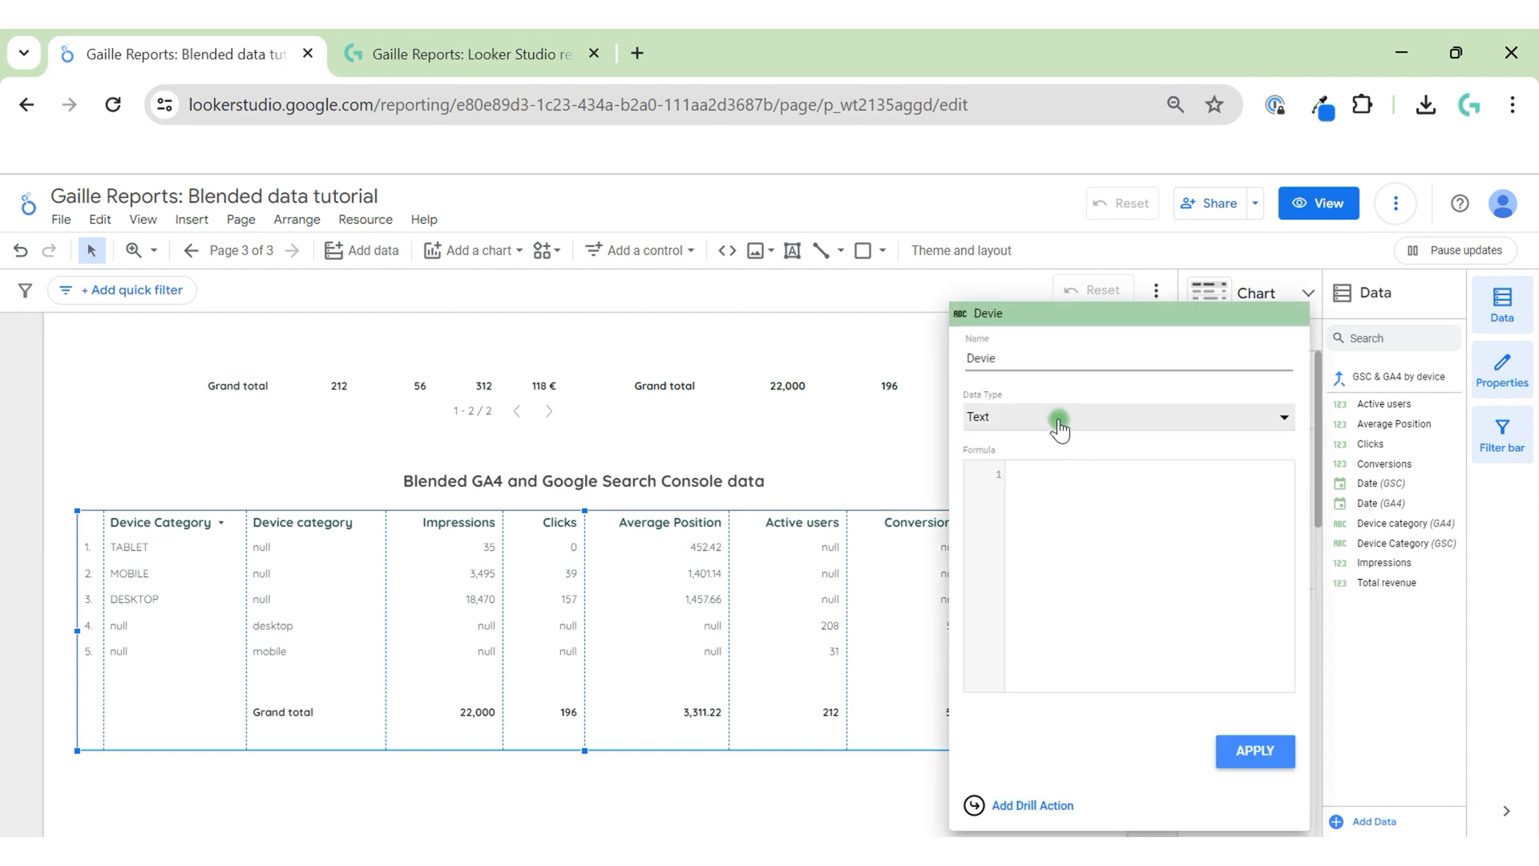
pyautogui.press('Backspace')
pyautogui.write('ce GA4')
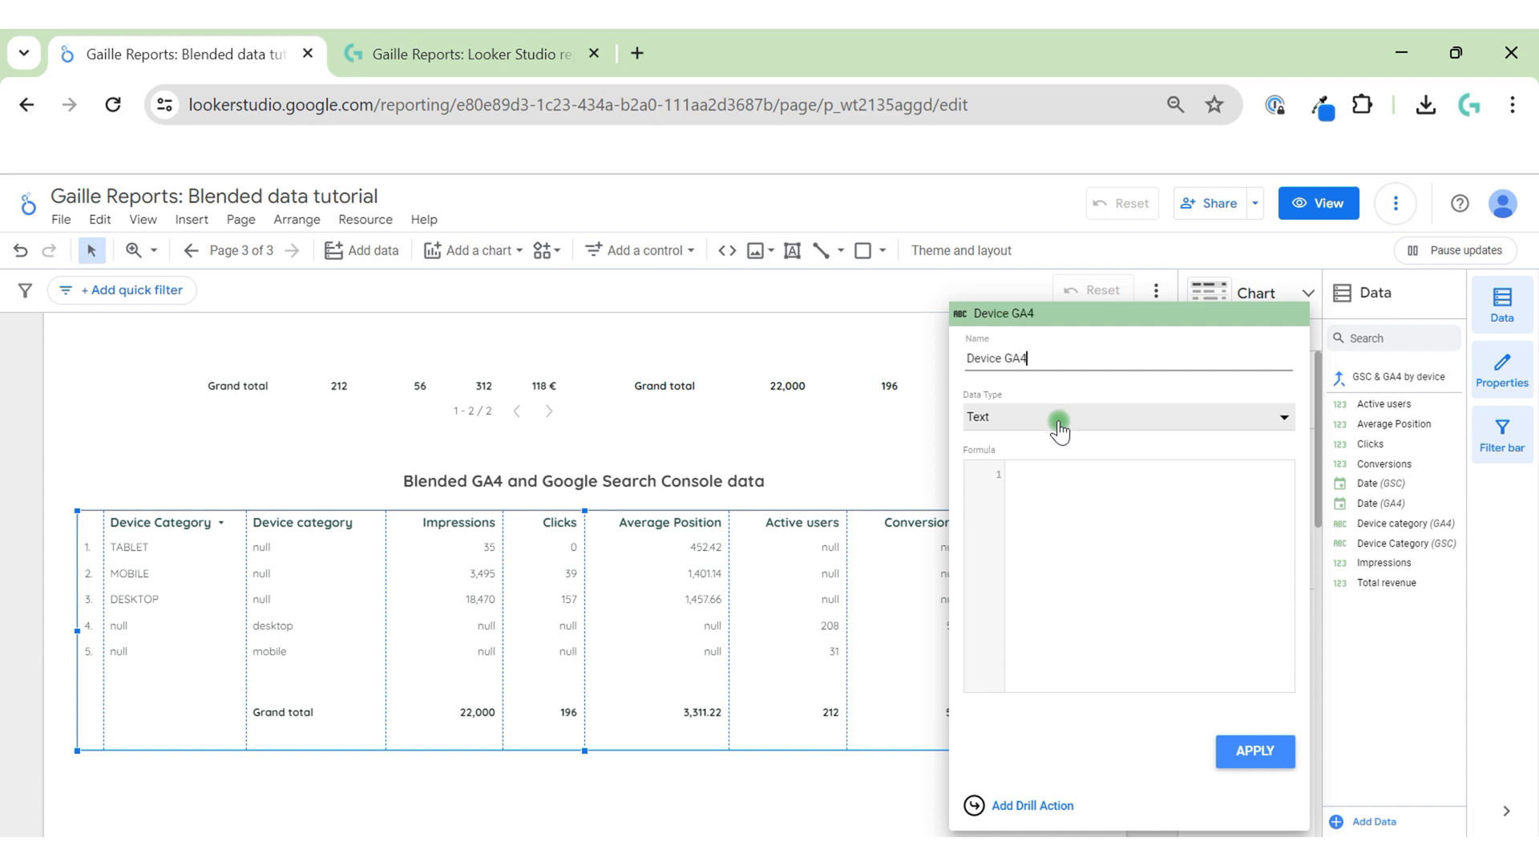
pyautogui.write('upp')
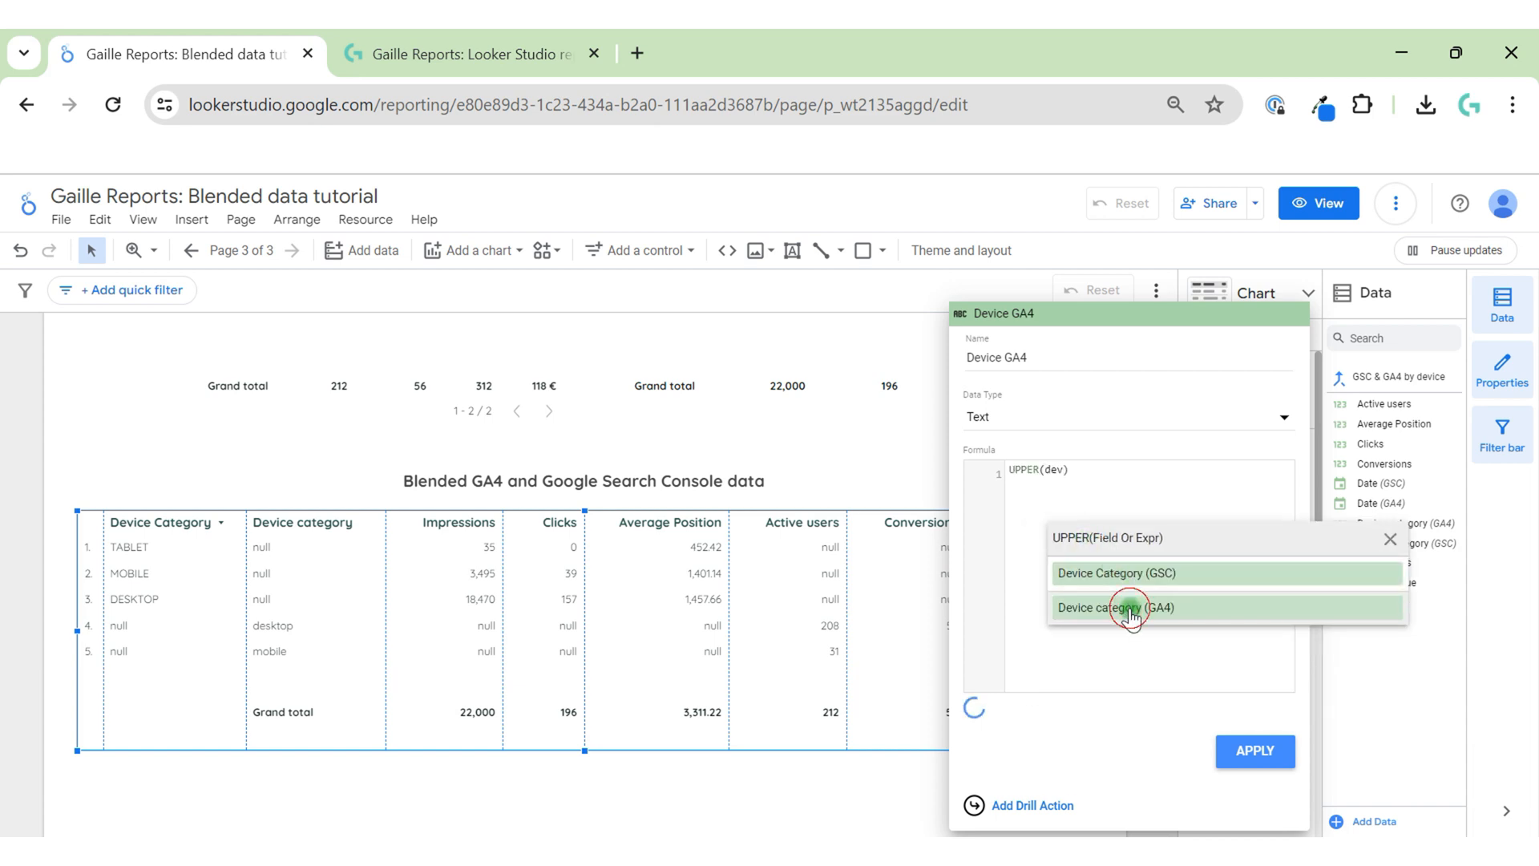
pyautogui.click(1117, 607)
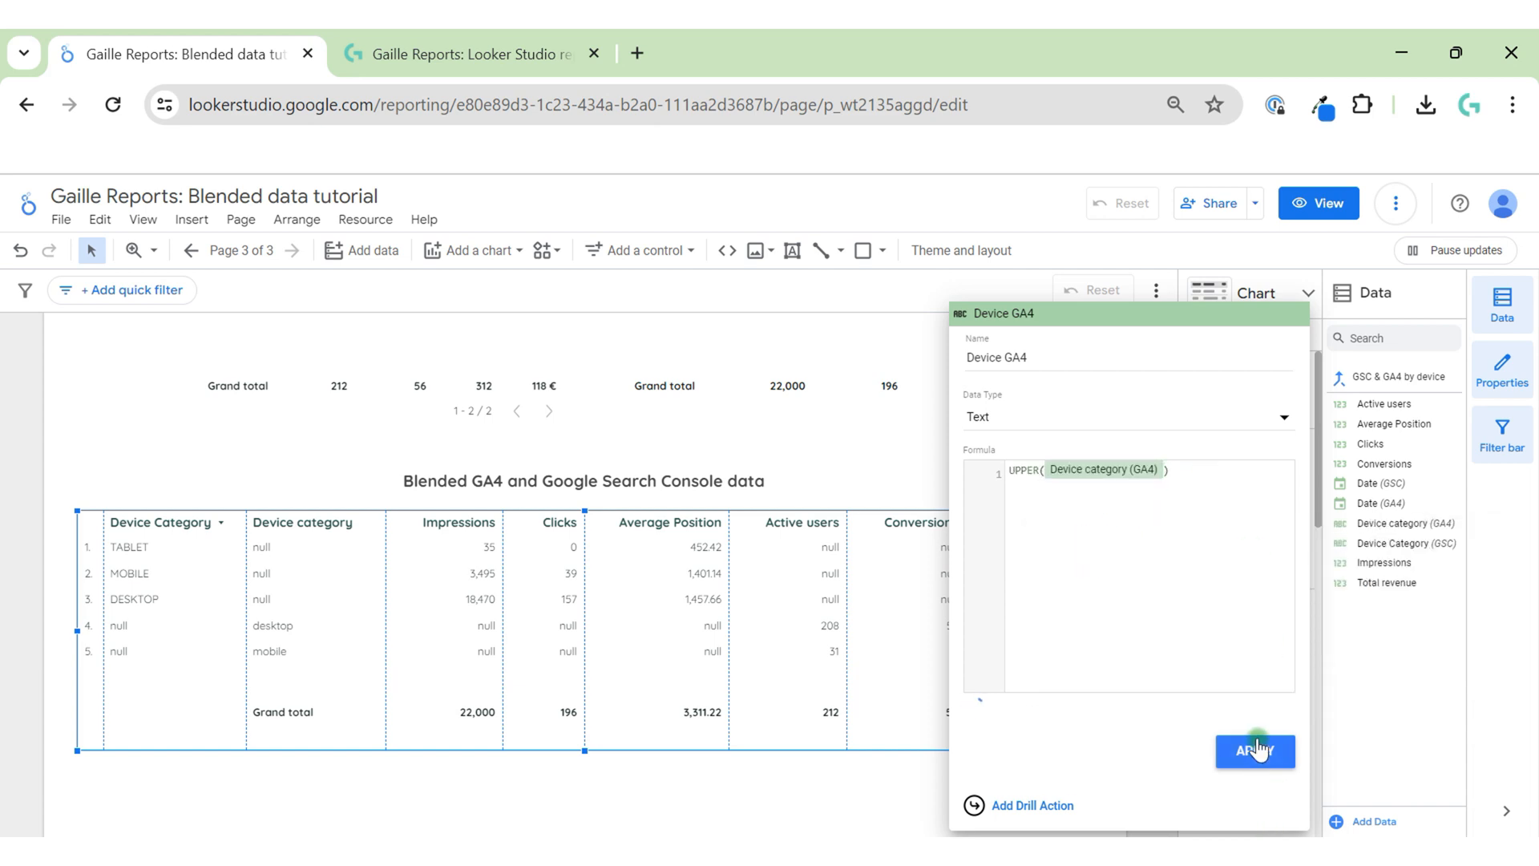
pyautogui.click(1256, 750)
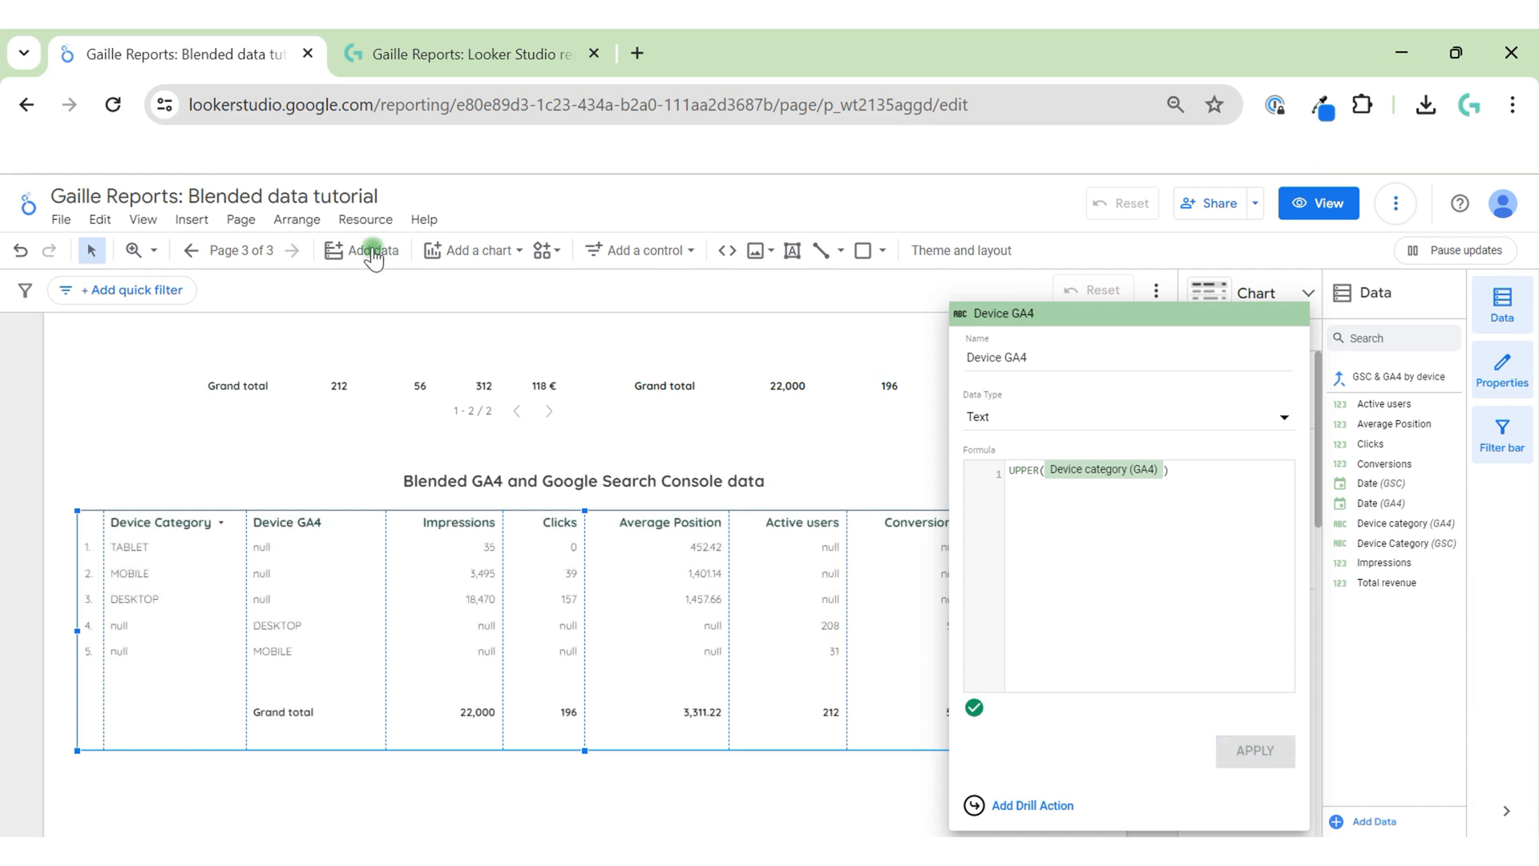
pyautogui.moveTo(144, 598)
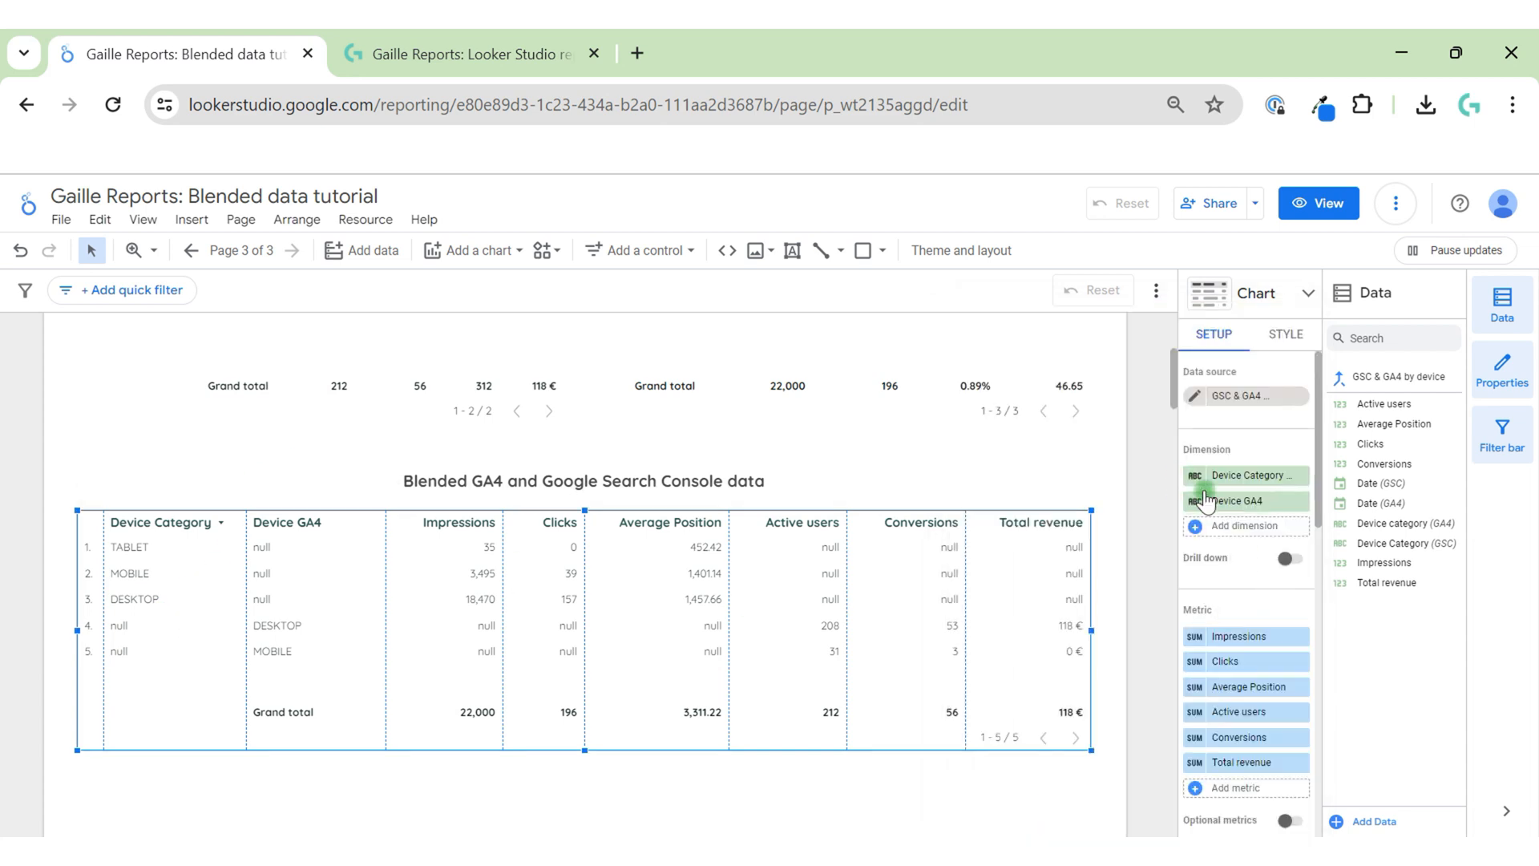
# Add a 'Device' dimension with IFNULL(Device Category (GSC), UPPER(Device category (GA4))).
pyautogui.click(1245, 525)
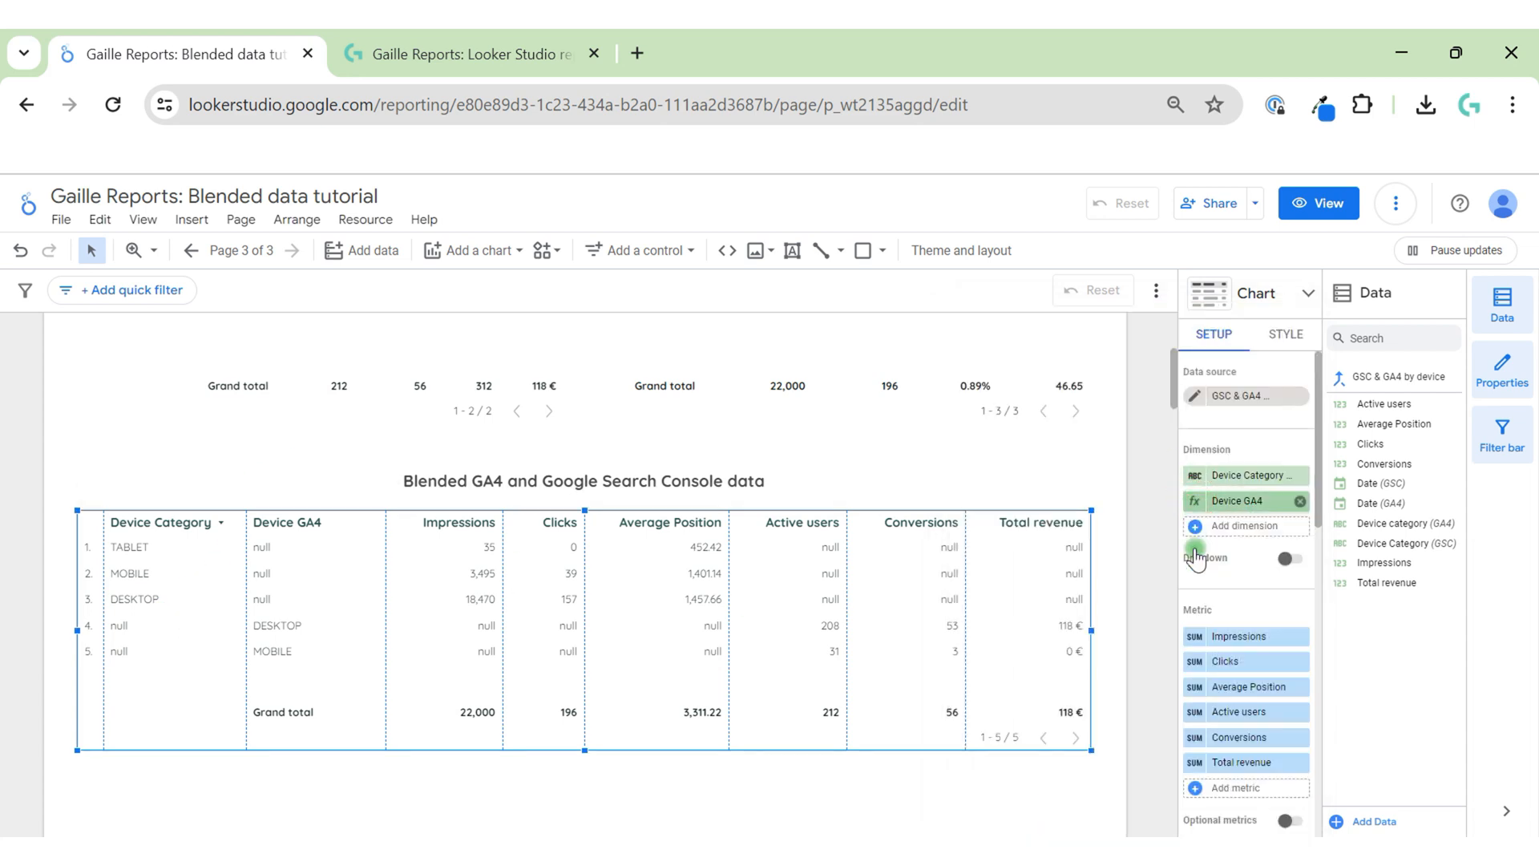
pyautogui.click(1238, 500)
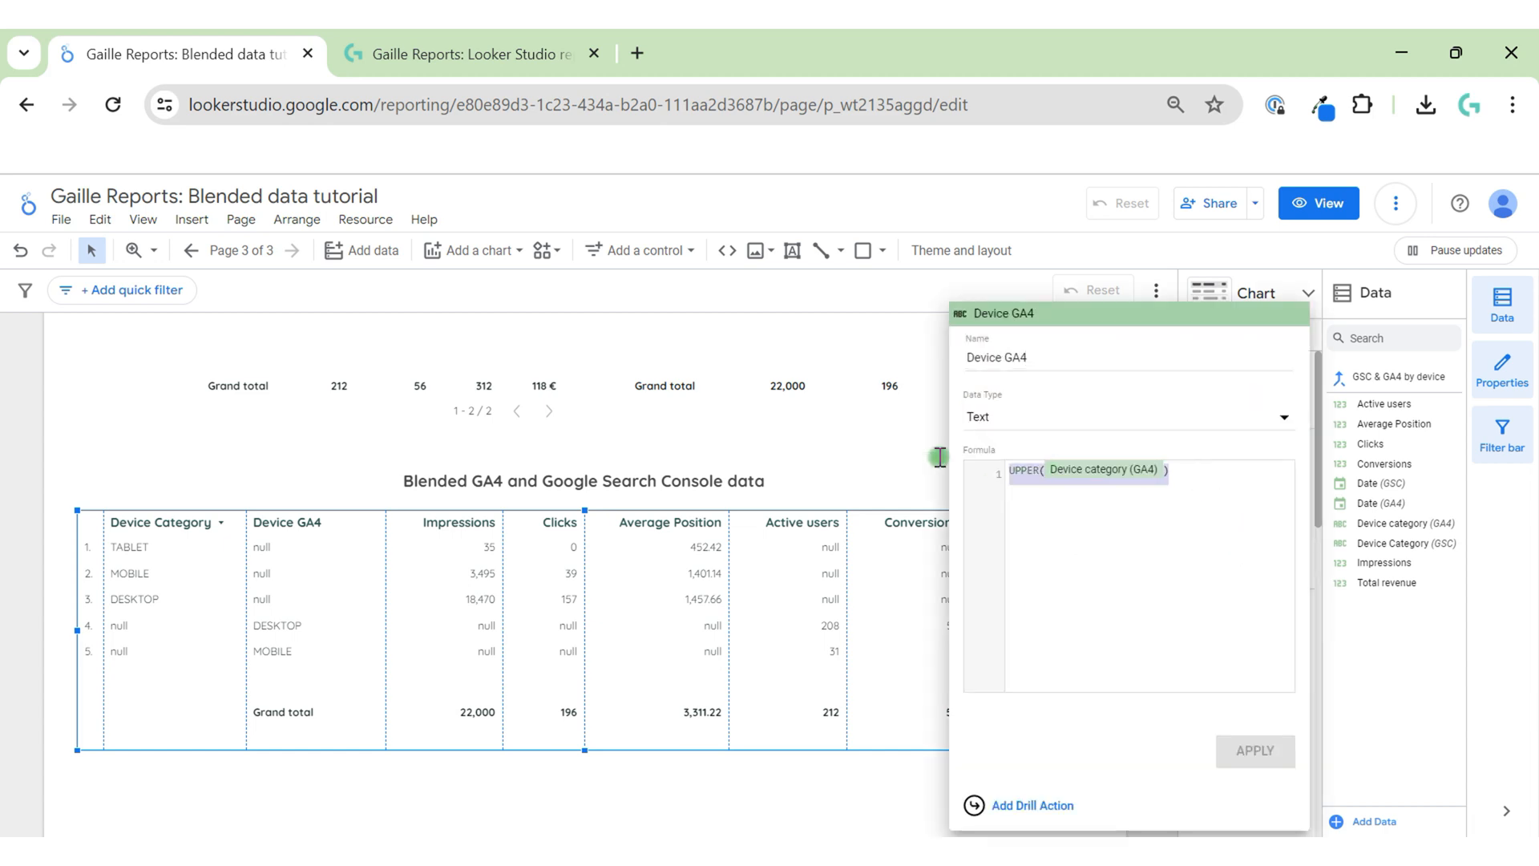
pyautogui.click(1254, 751)
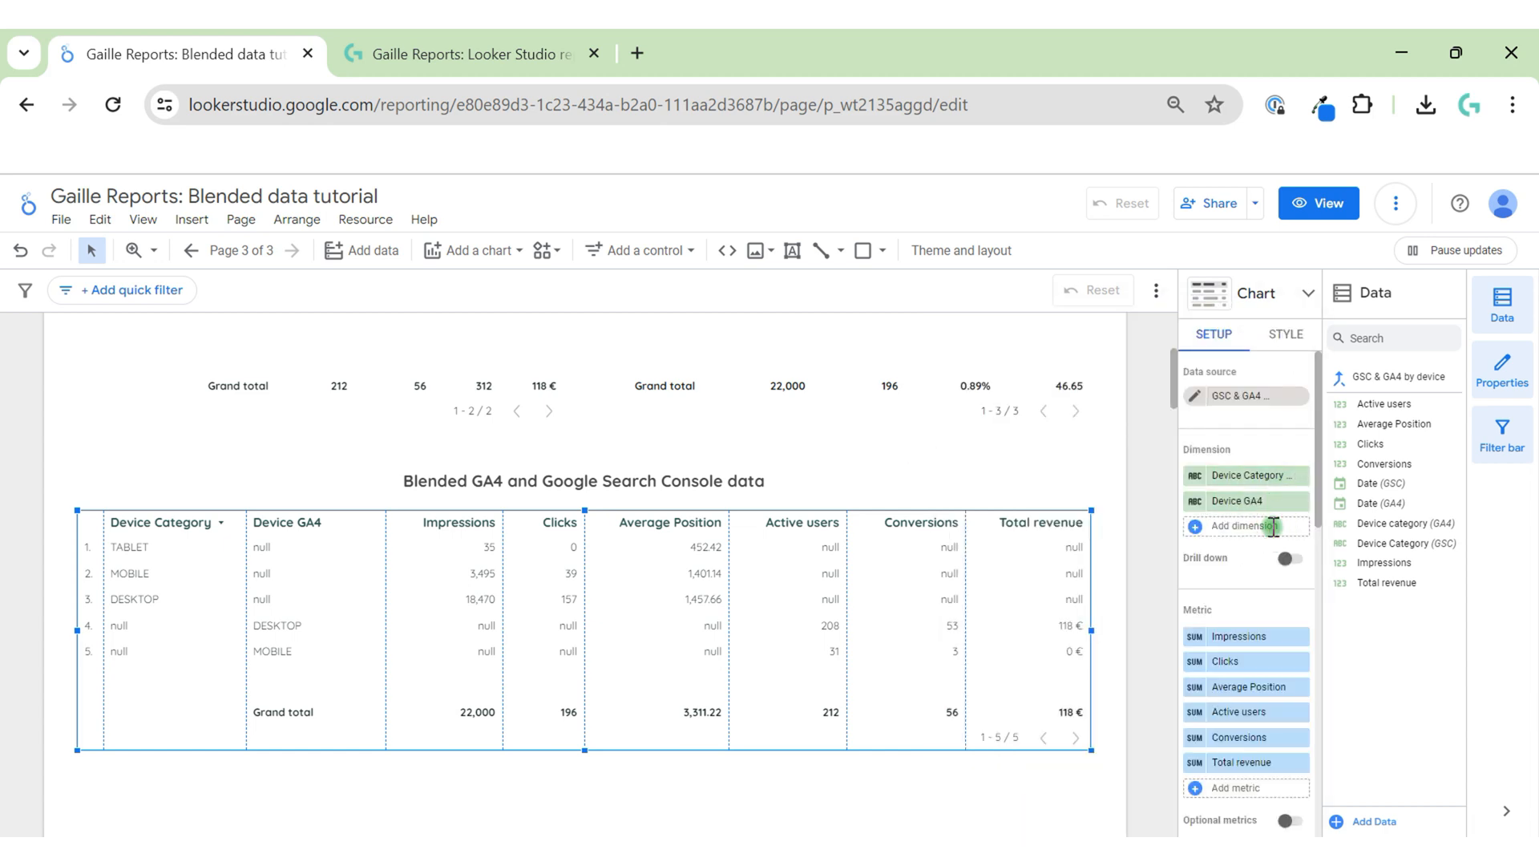
pyautogui.click(1239, 525)
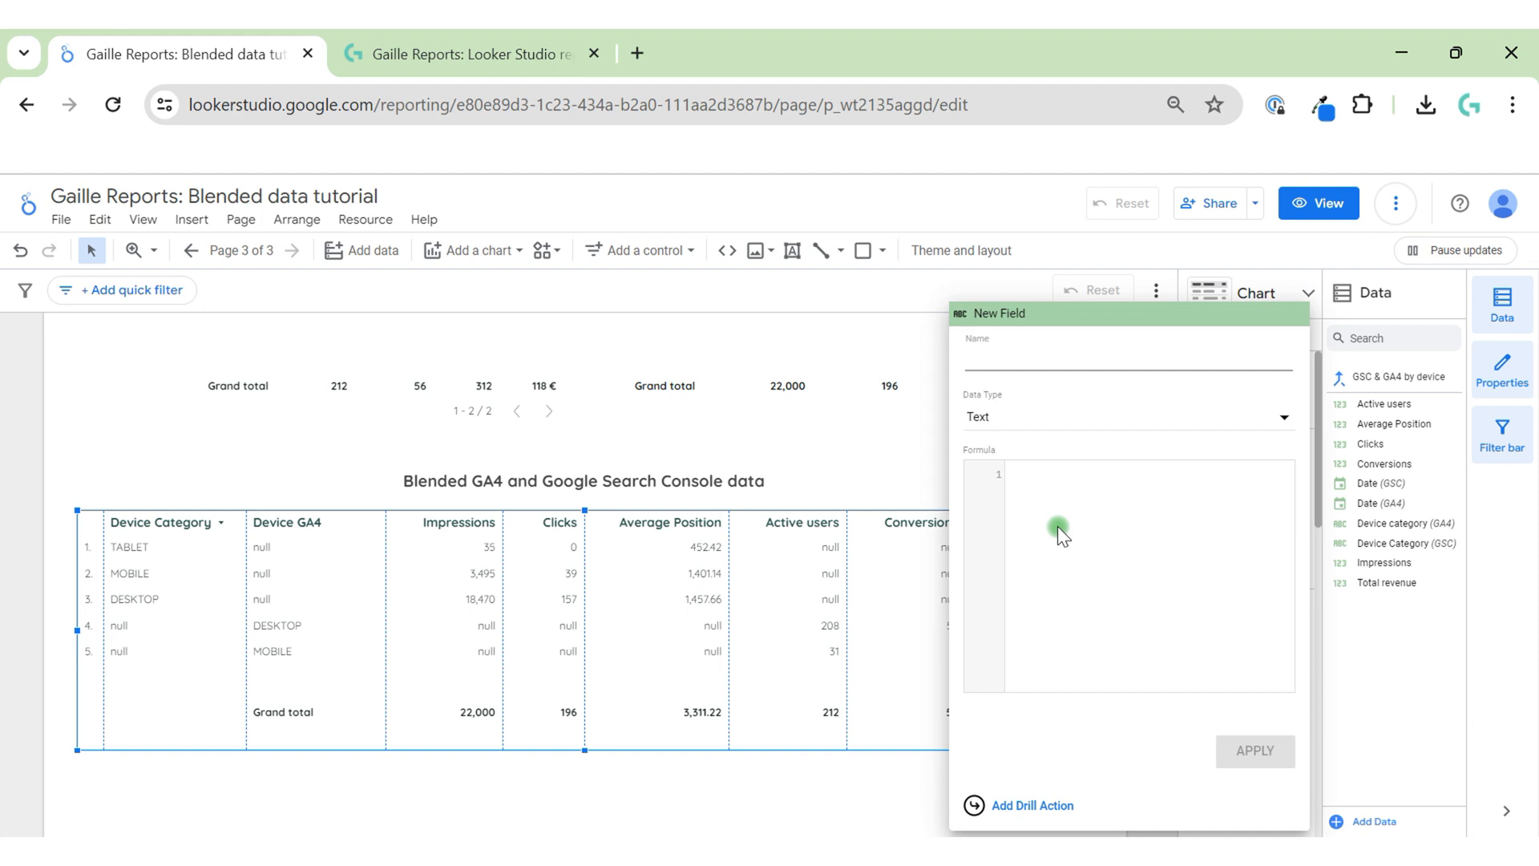
pyautogui.write('Device')
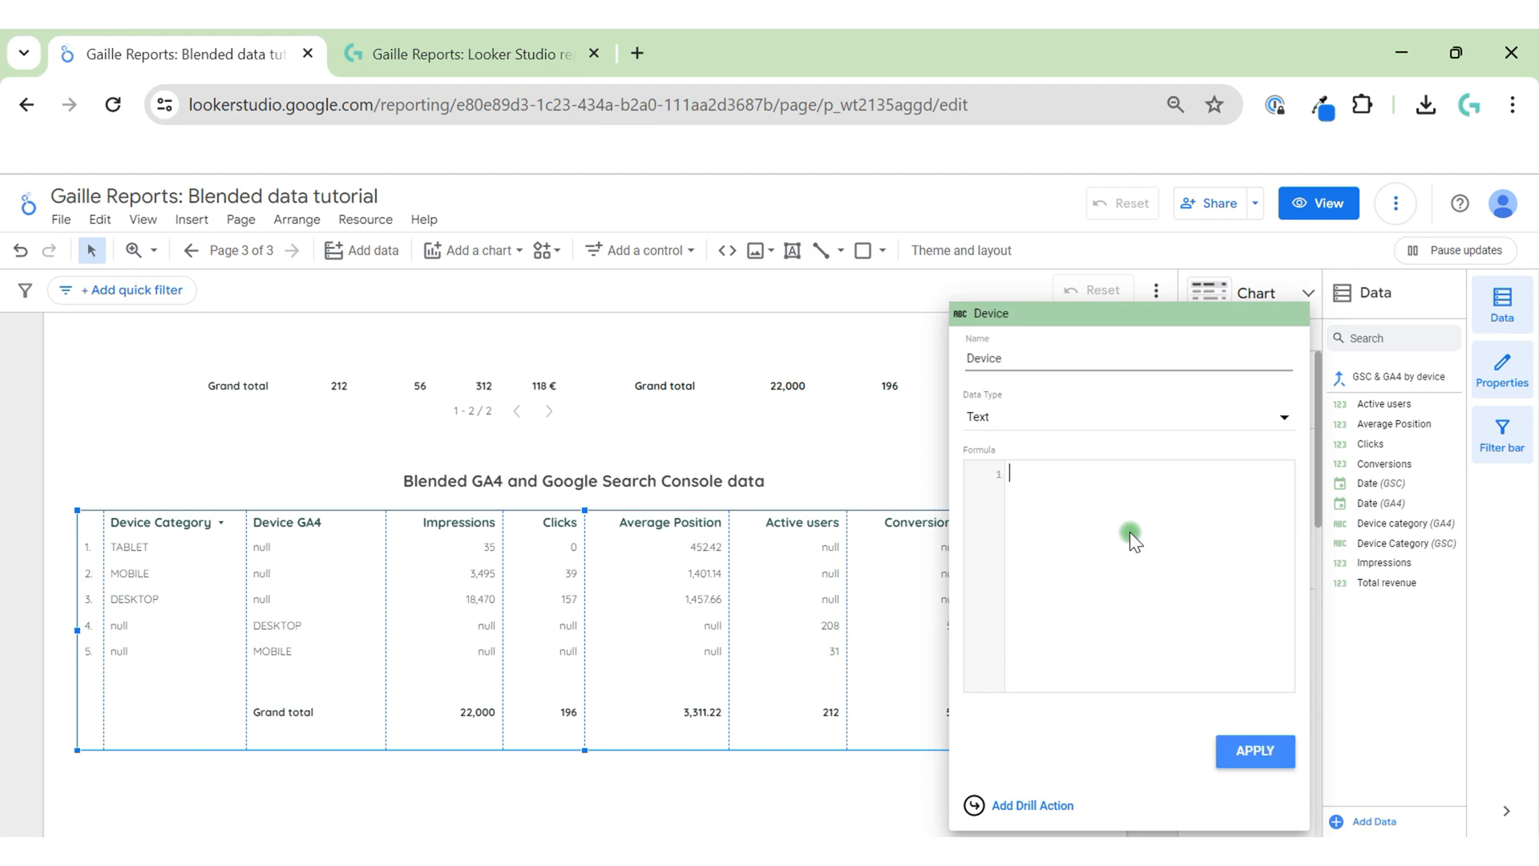
pyautogui.write('ifn')
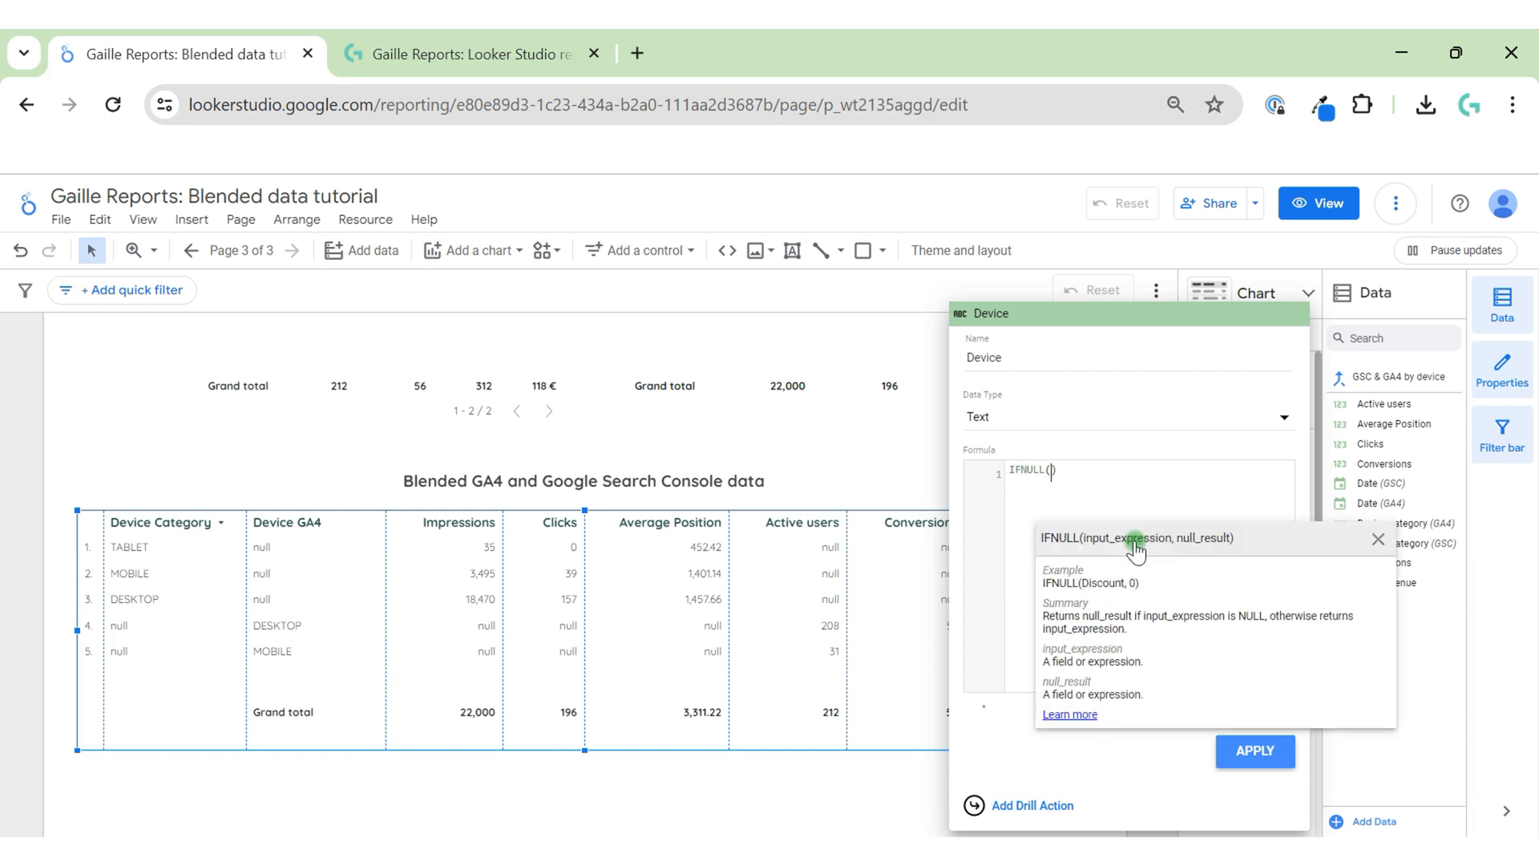
pyautogui.write('dev')
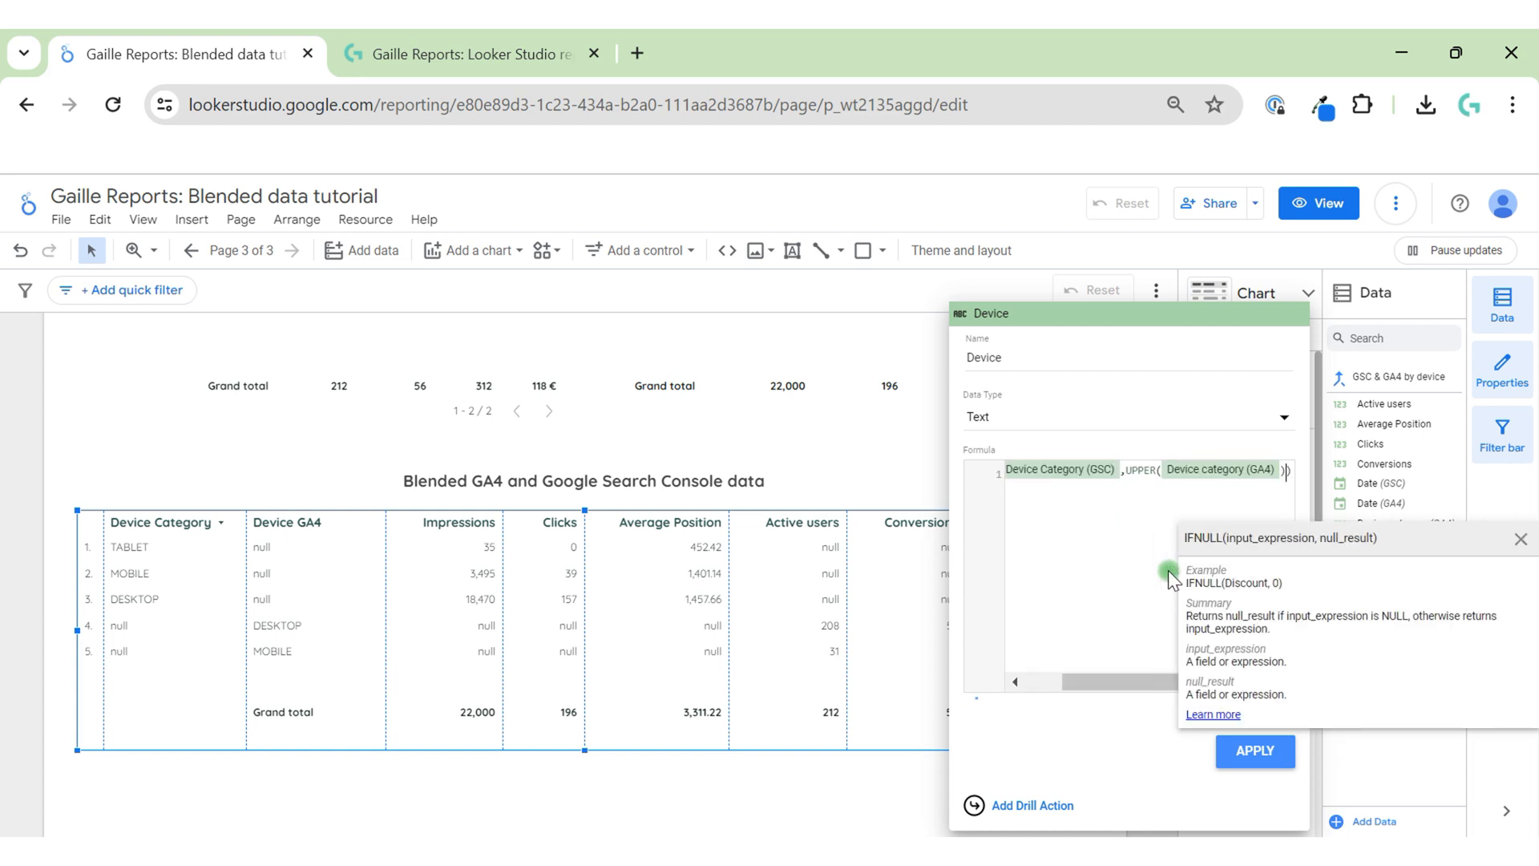
pyautogui.click(1255, 751)
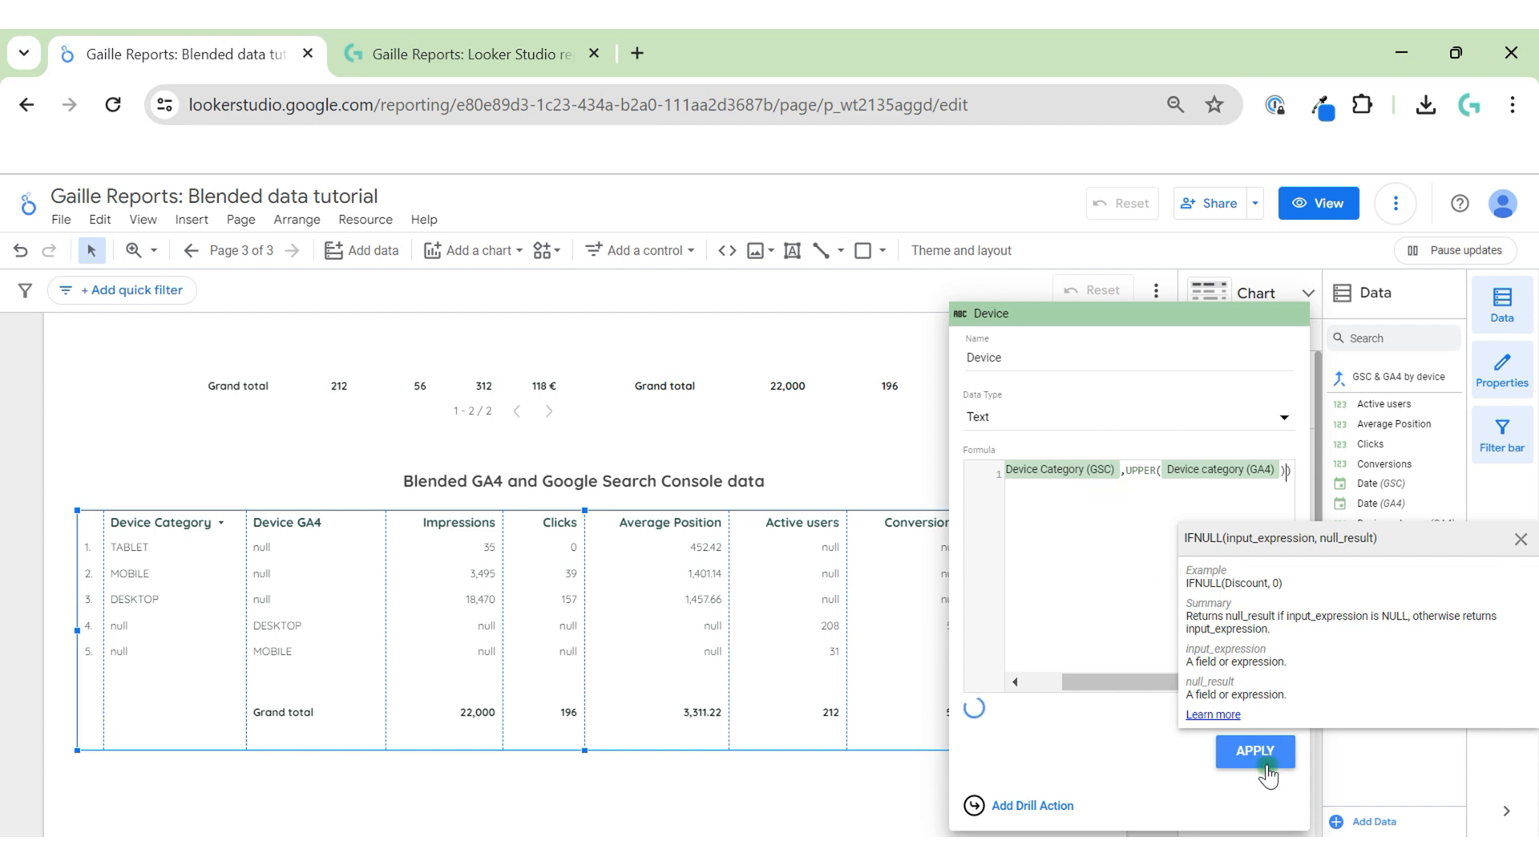
pyautogui.click(1255, 751)
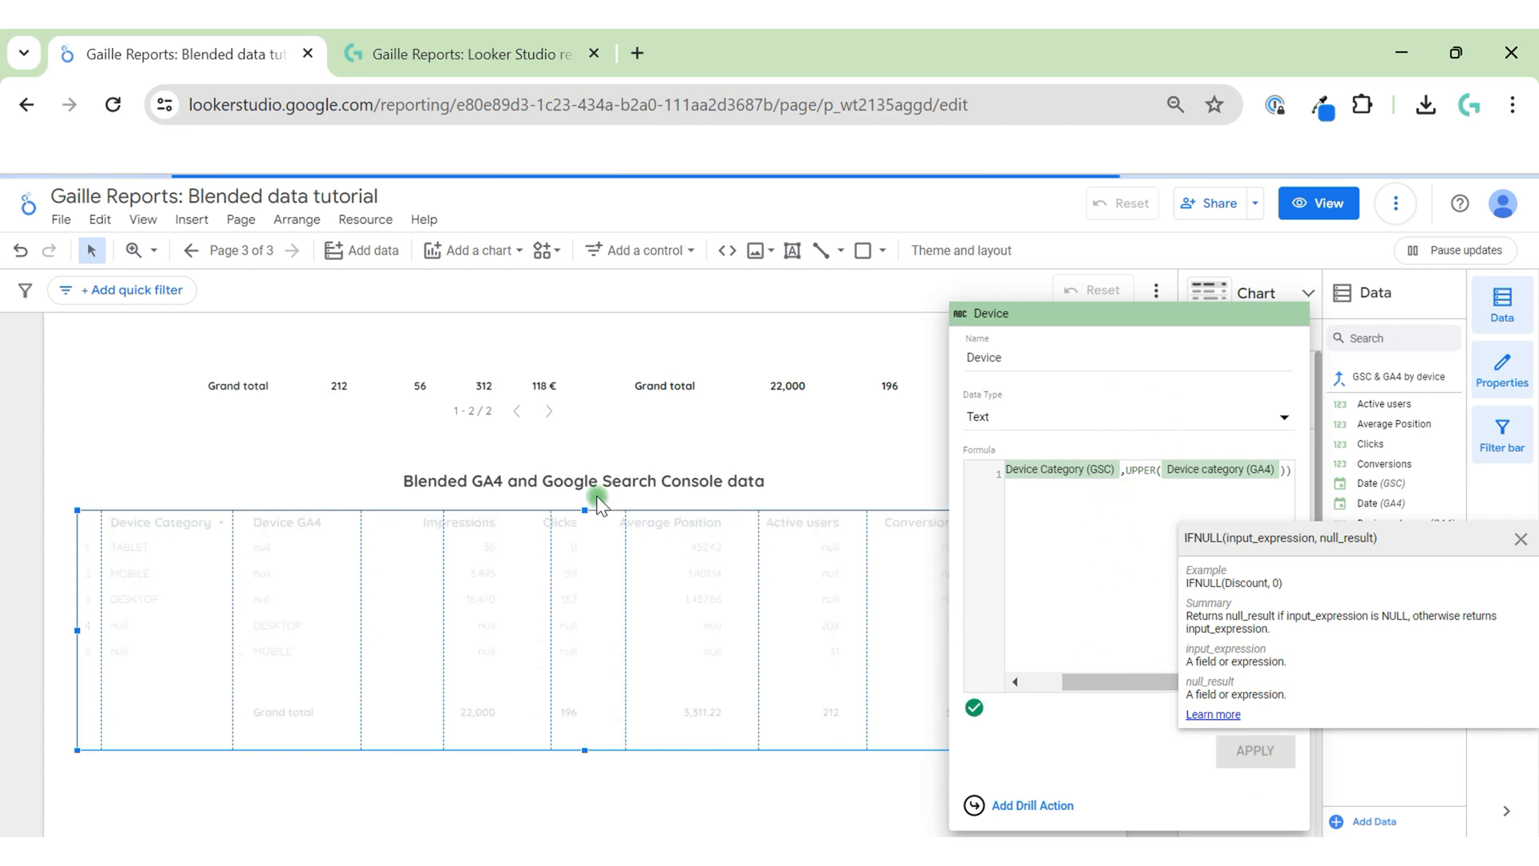
pyautogui.click(1254, 751)
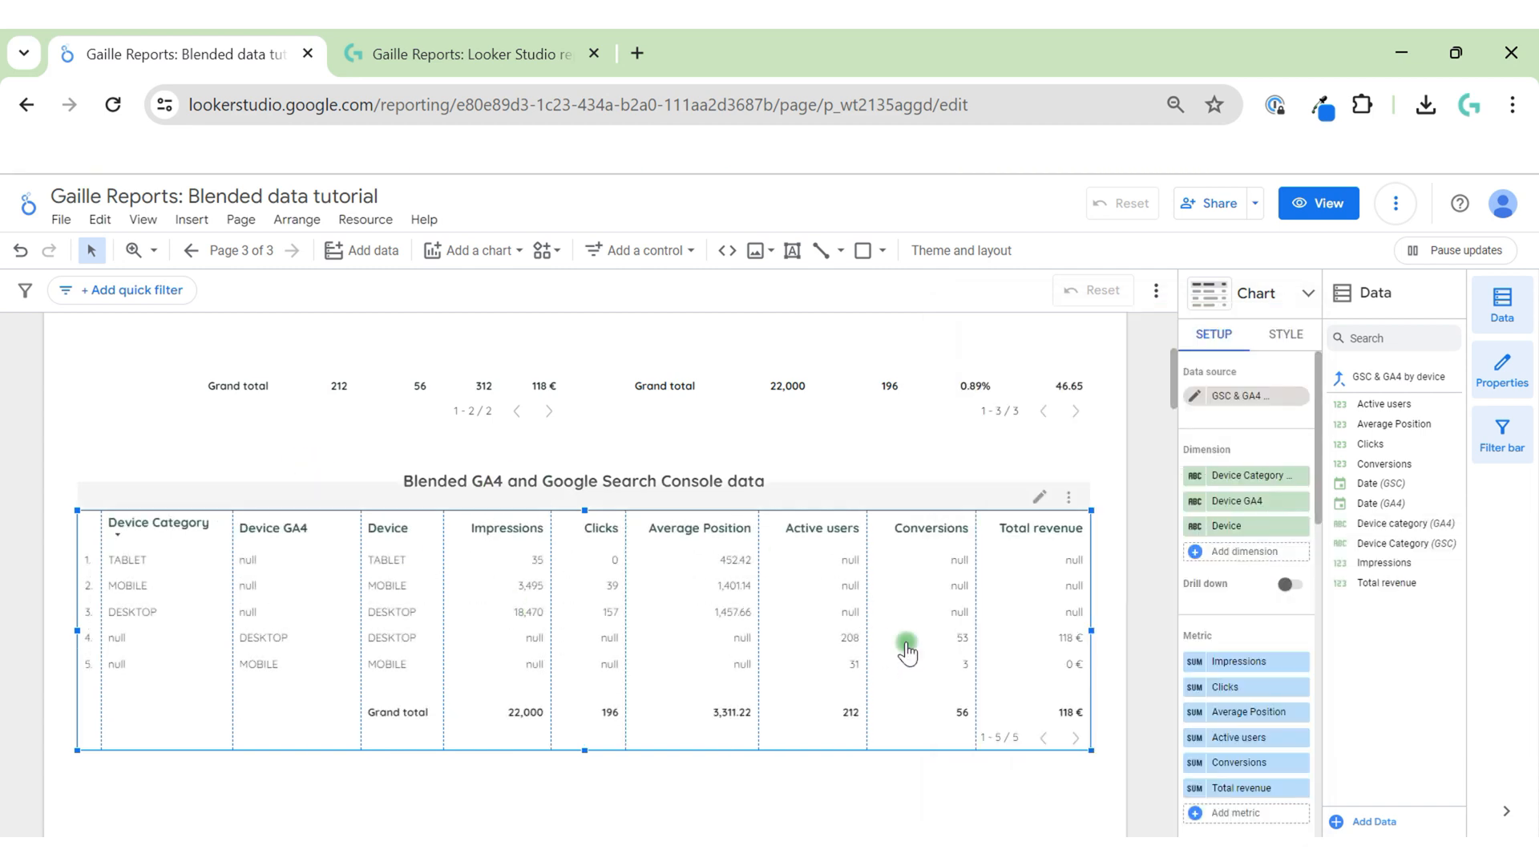
pyautogui.moveTo(260, 595)
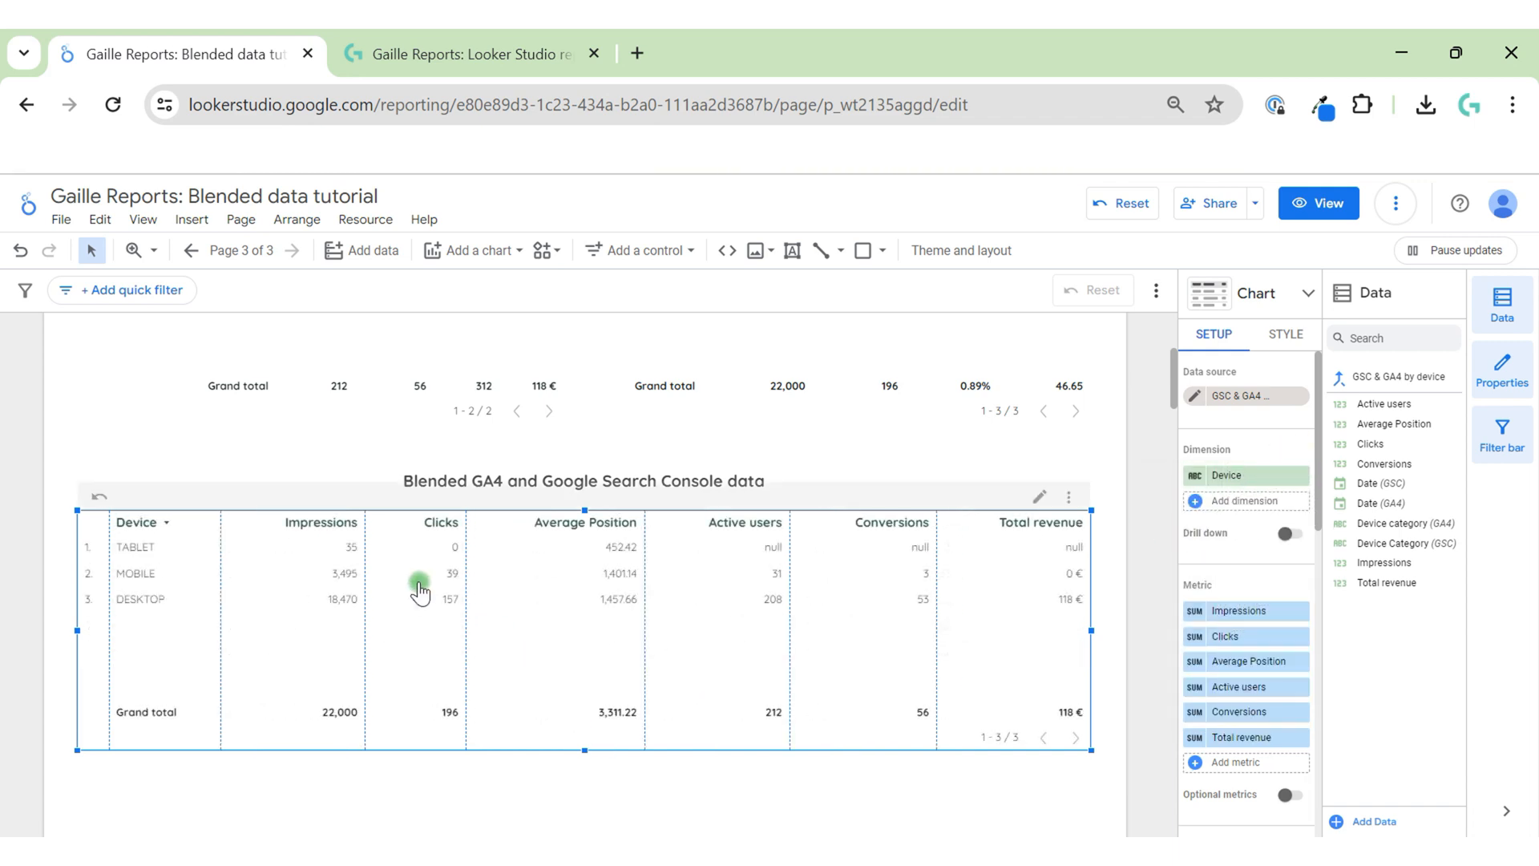
pyautogui.moveTo(747, 606)
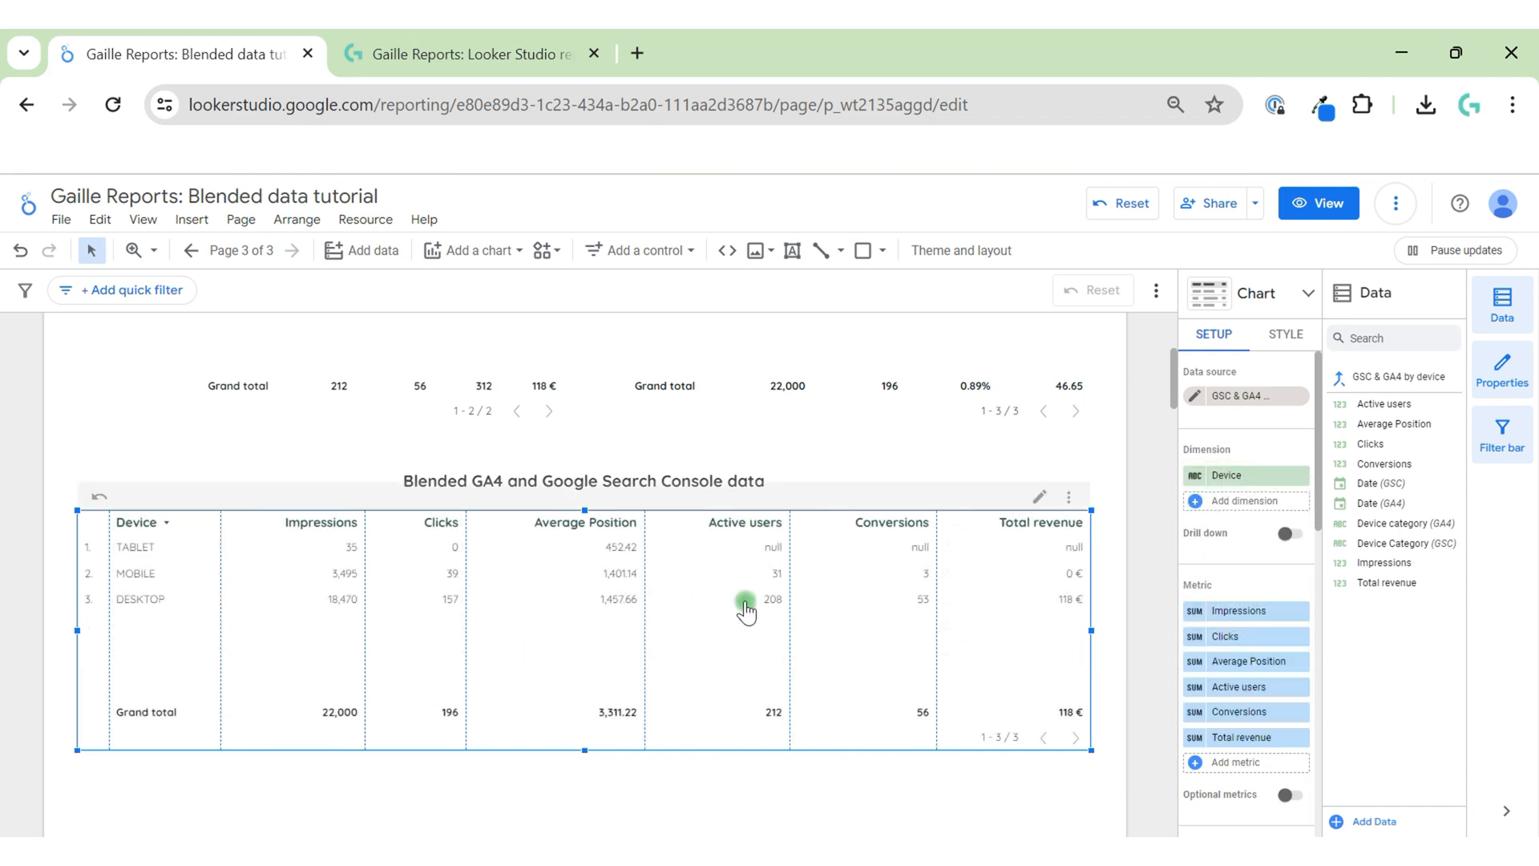
pyautogui.moveTo(754, 587)
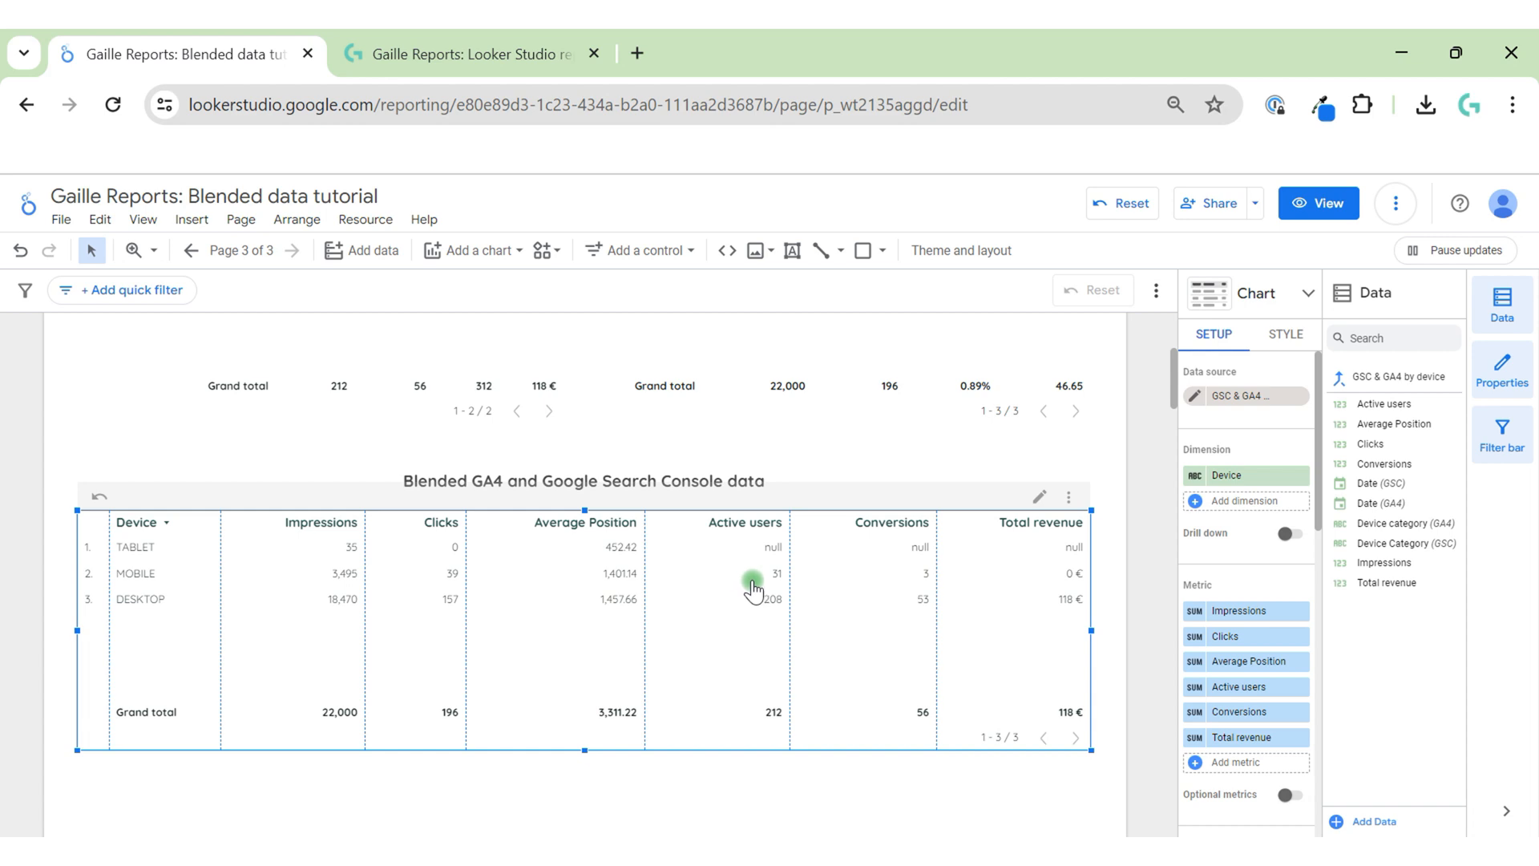
pyautogui.moveTo(681, 615)
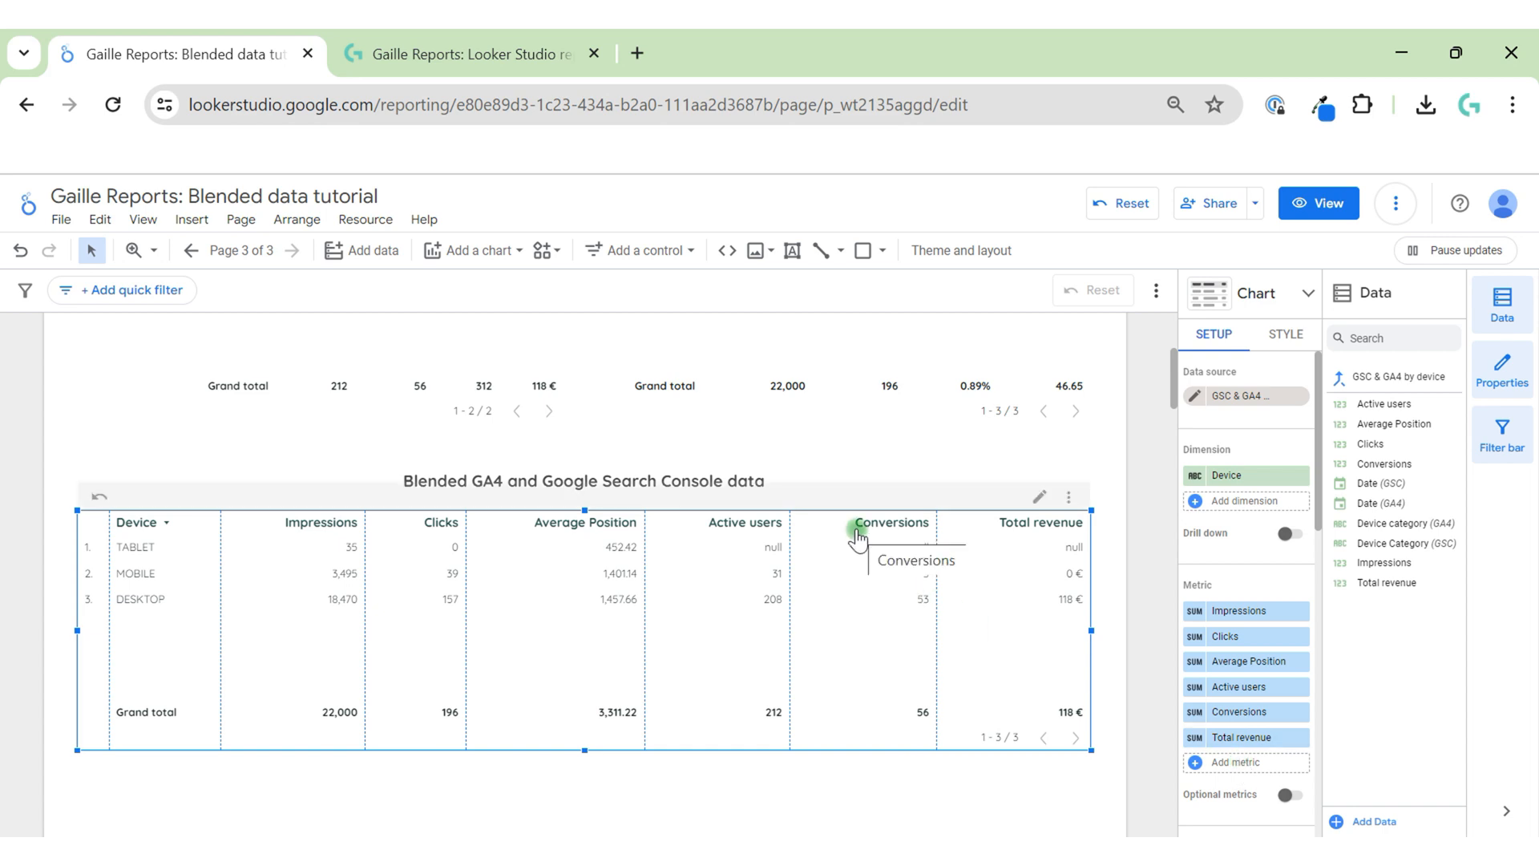
pyautogui.moveTo(436, 585)
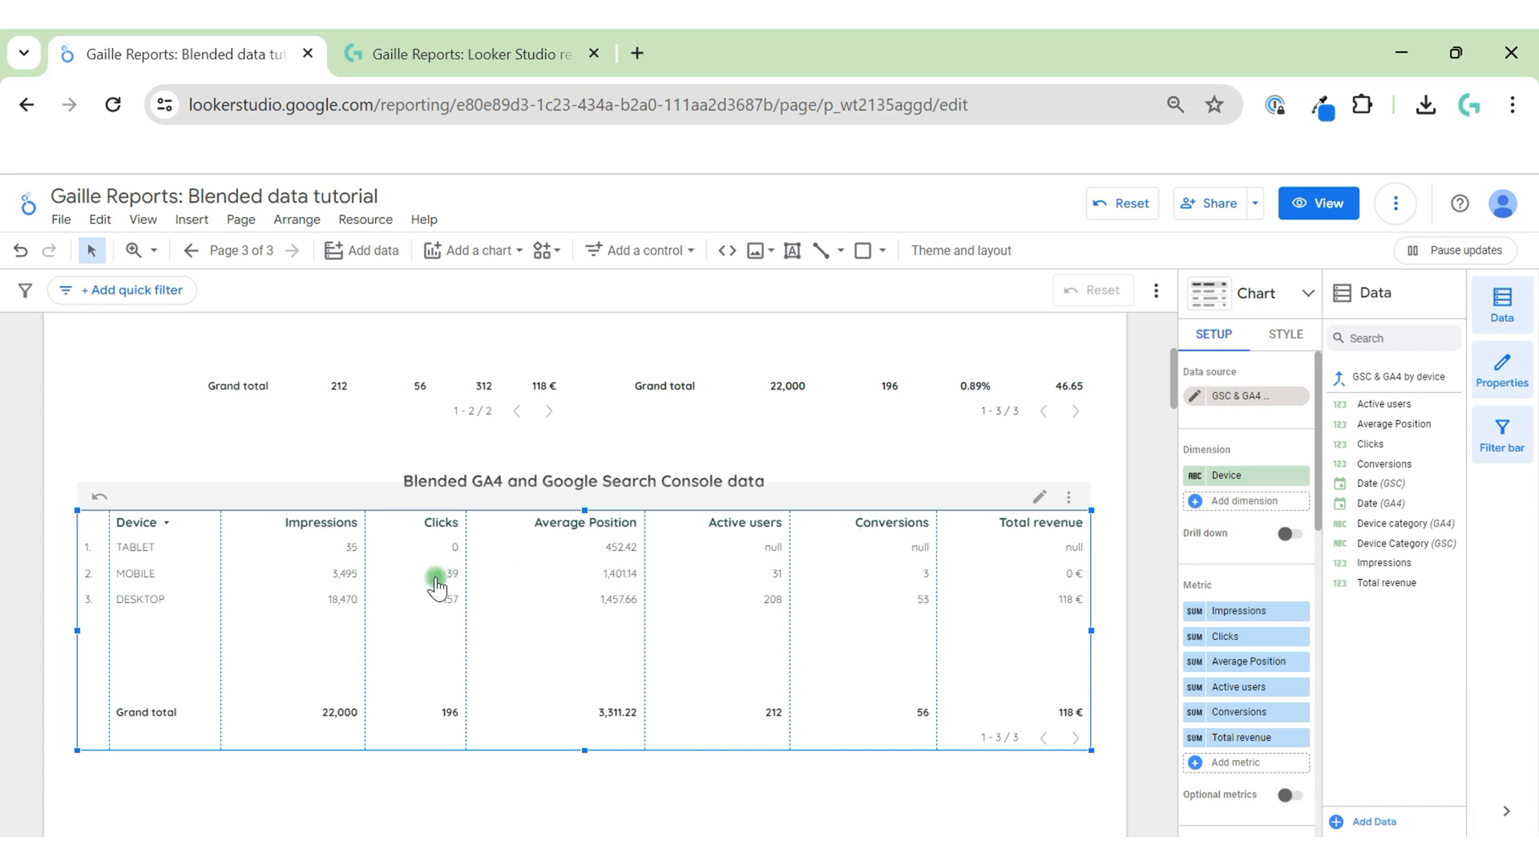
pyautogui.moveTo(417, 596)
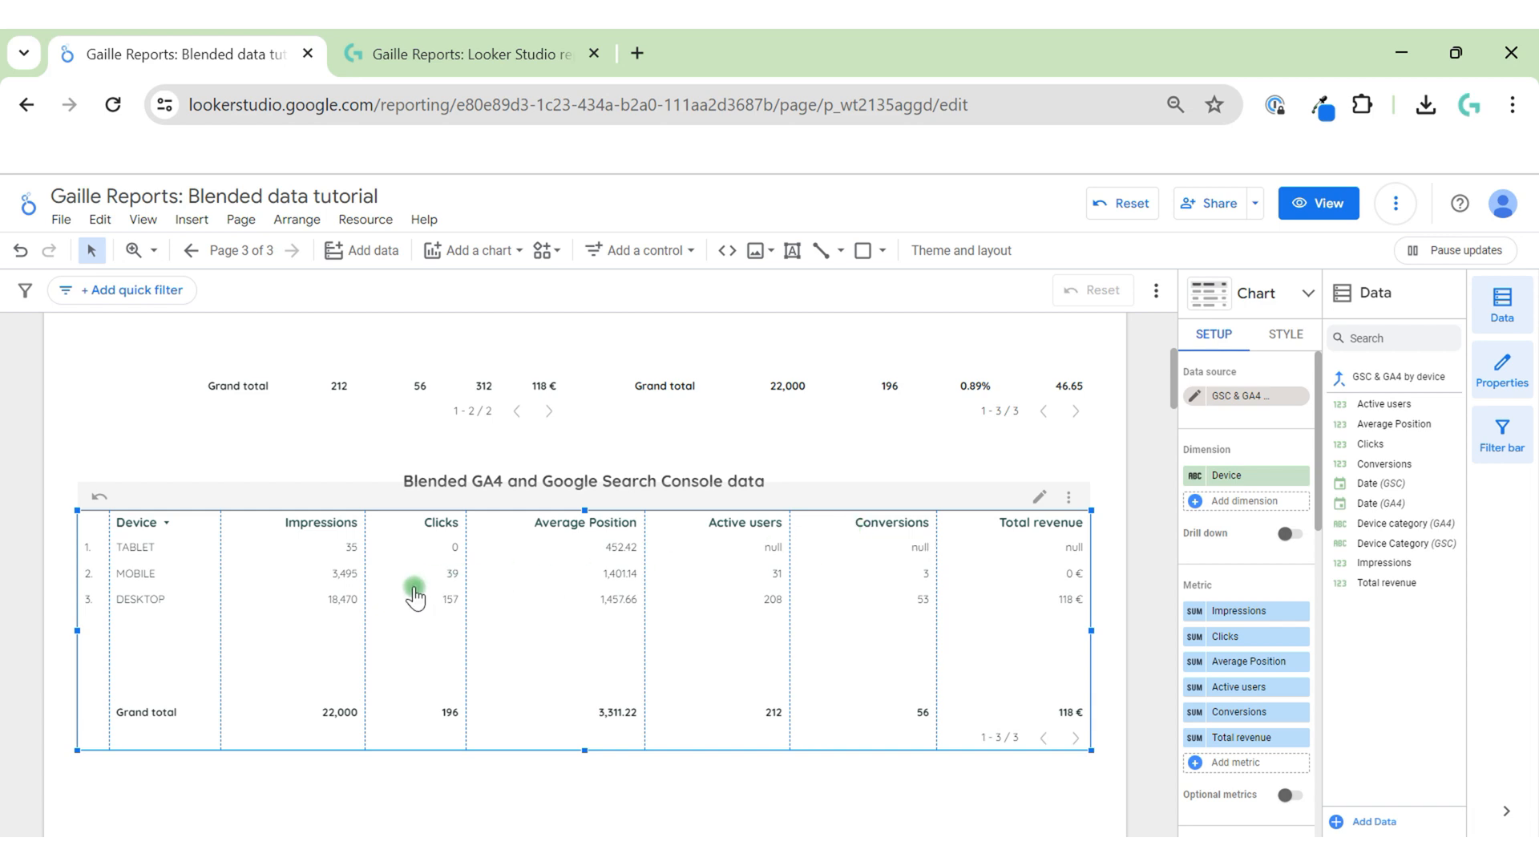
pyautogui.moveTo(555, 574)
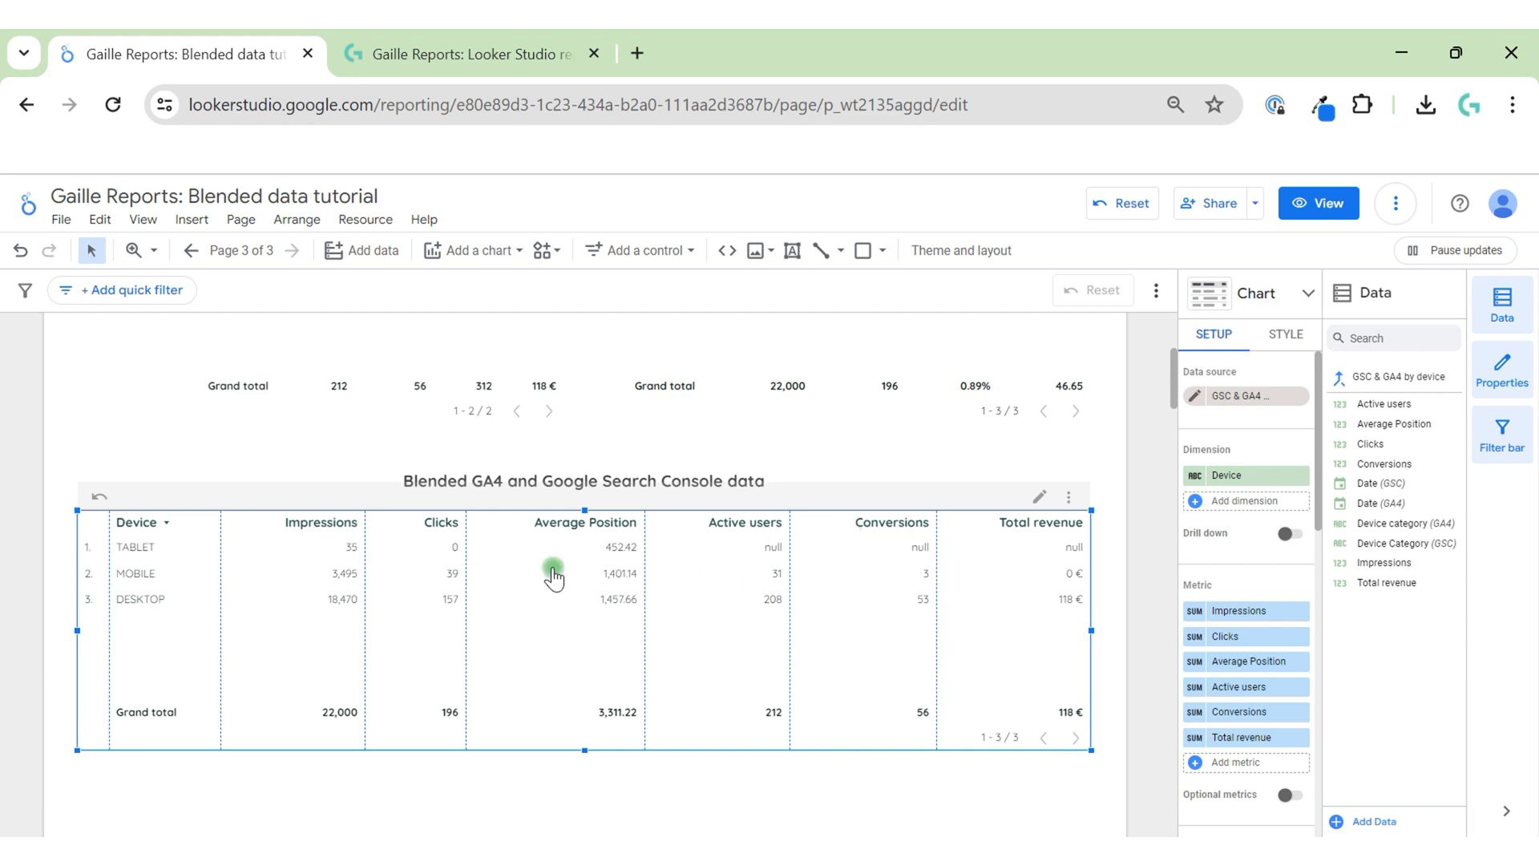
pyautogui.moveTo(1268, 624)
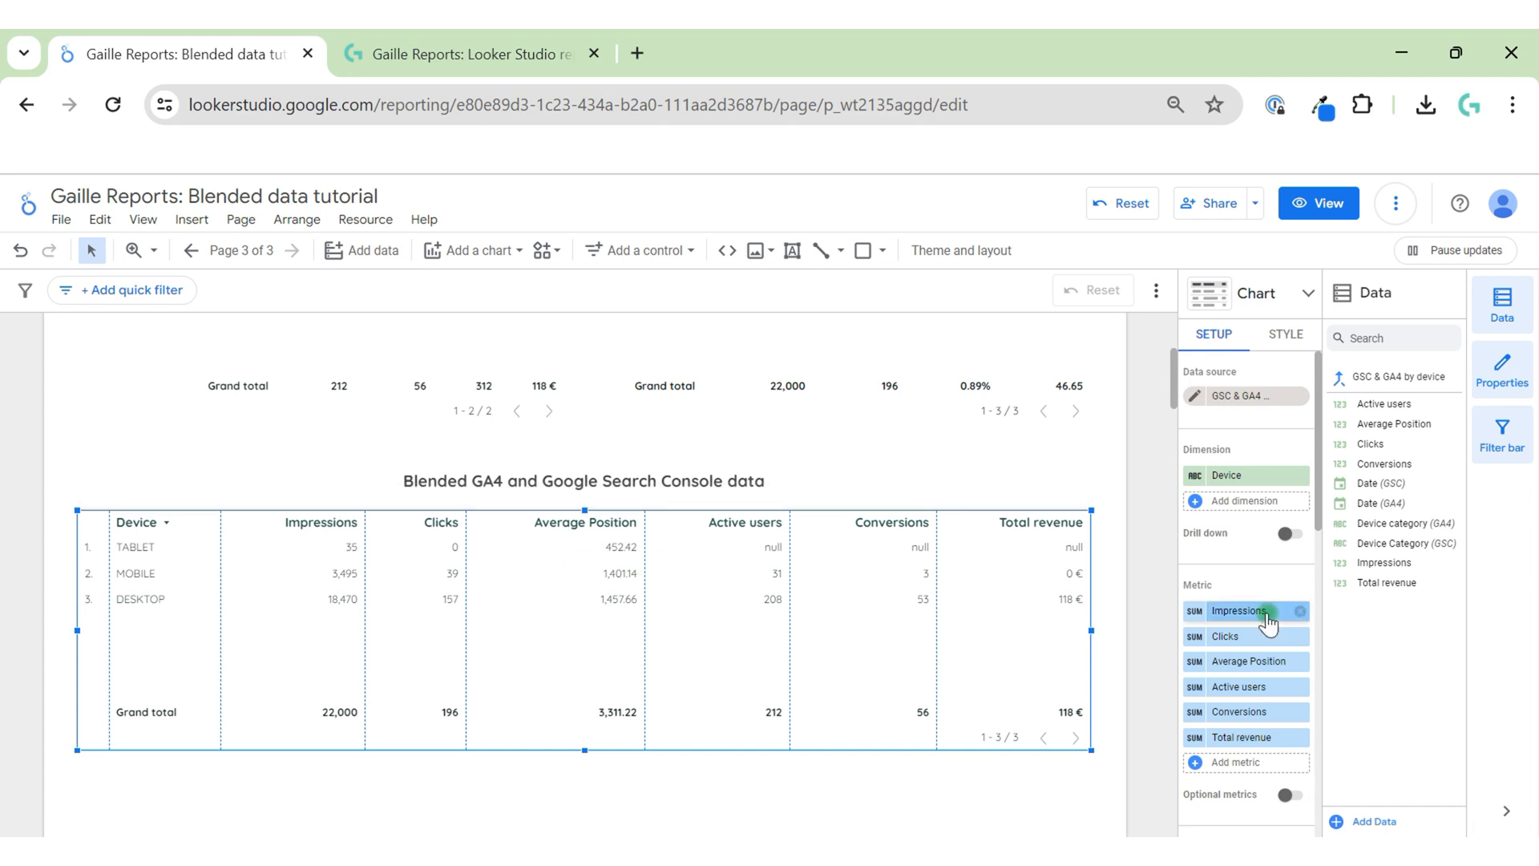
pyautogui.moveTo(1178, 422)
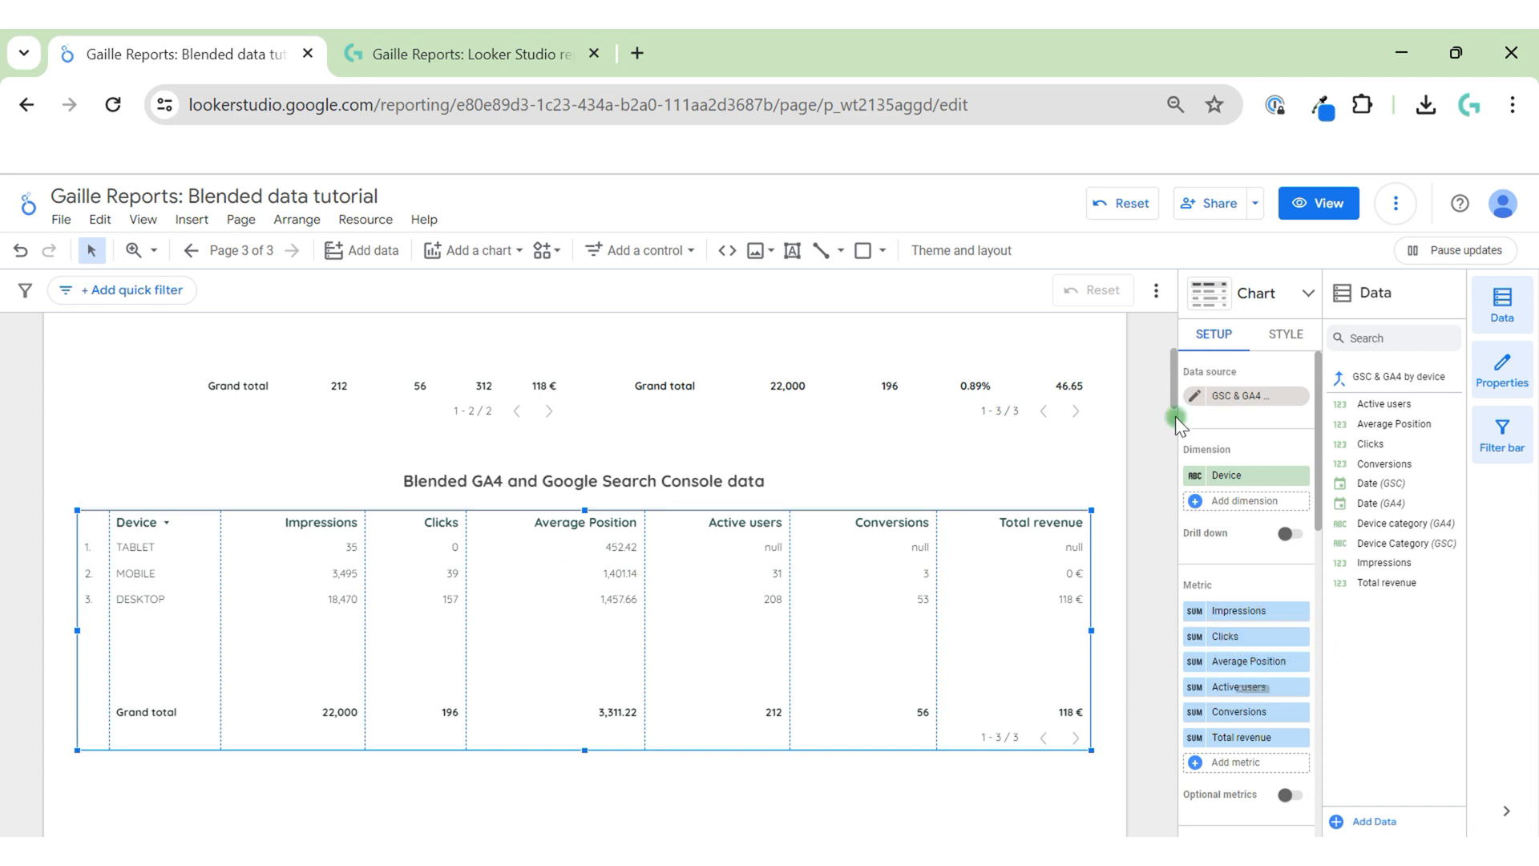
pyautogui.moveTo(1241, 394)
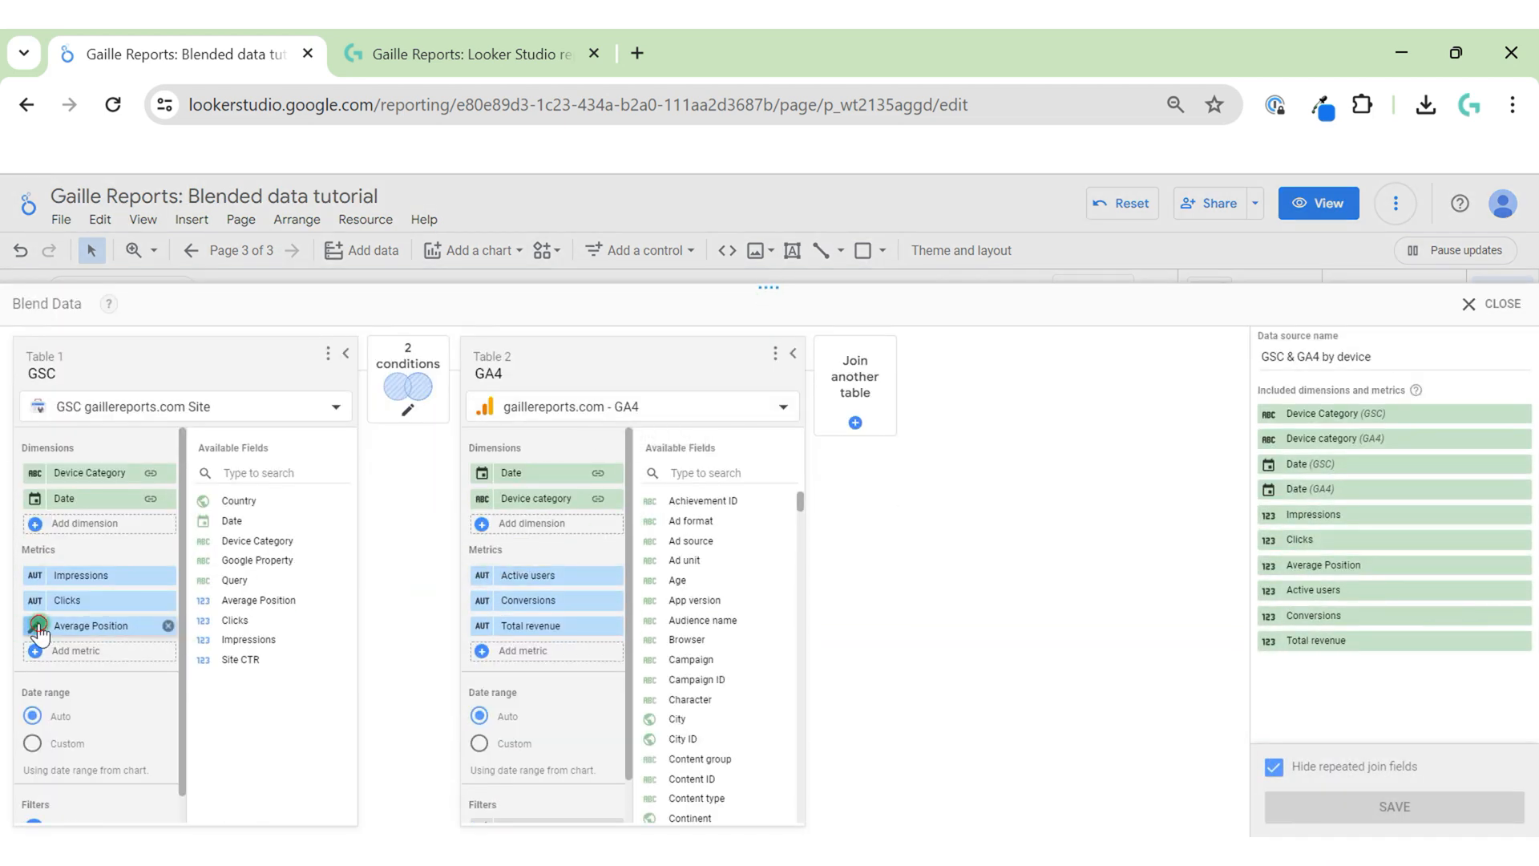
# Open the GSC & GA4 by device blend editor to inspect Average Position.
pyautogui.click(91, 625)
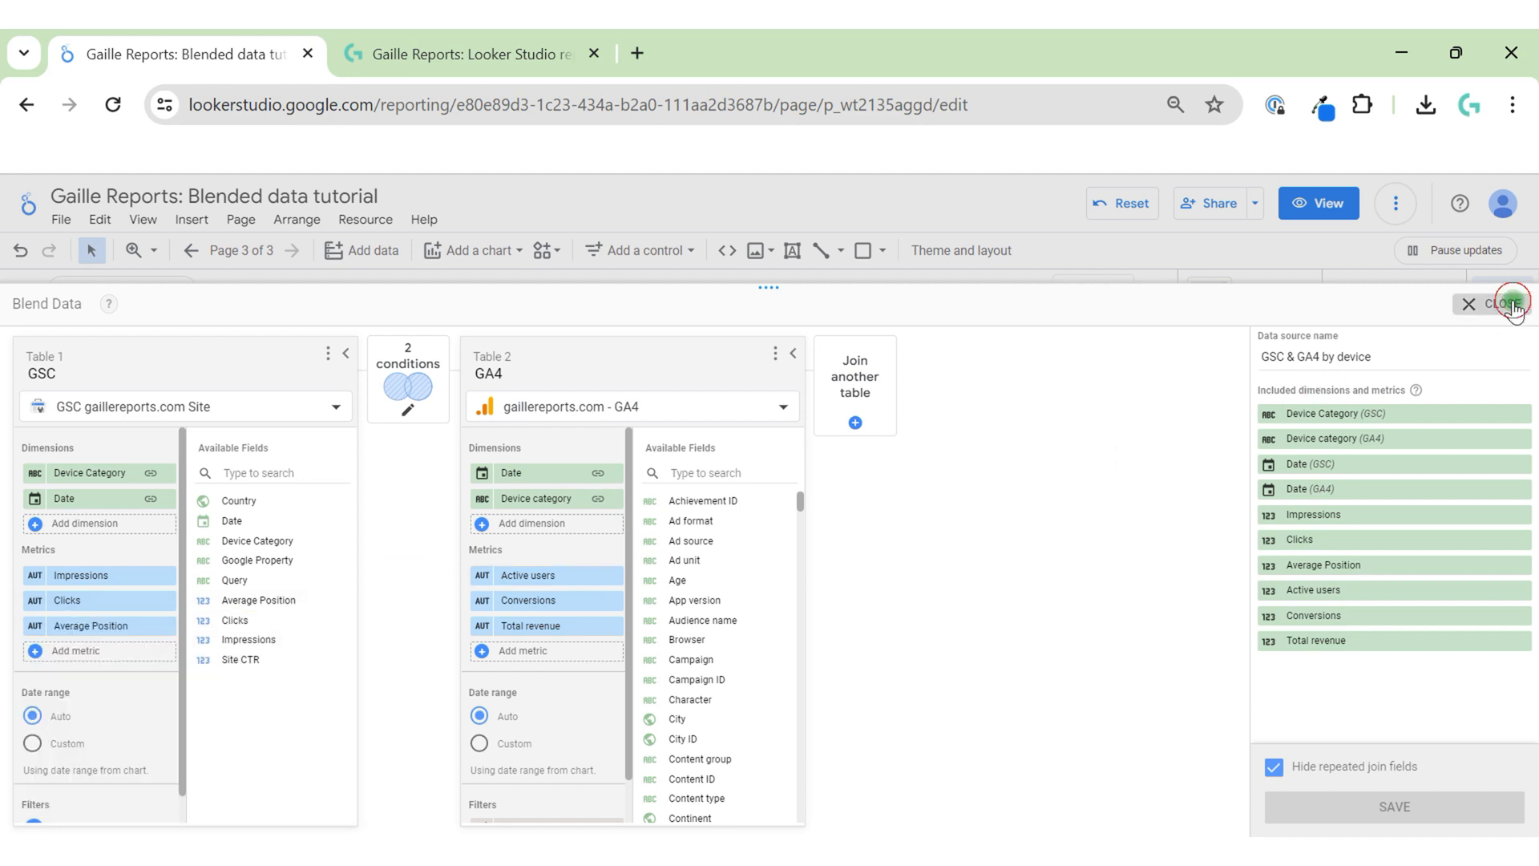
# Switch Average Position aggregation from SUM to Average in the blended table.
pyautogui.click(1508, 303)
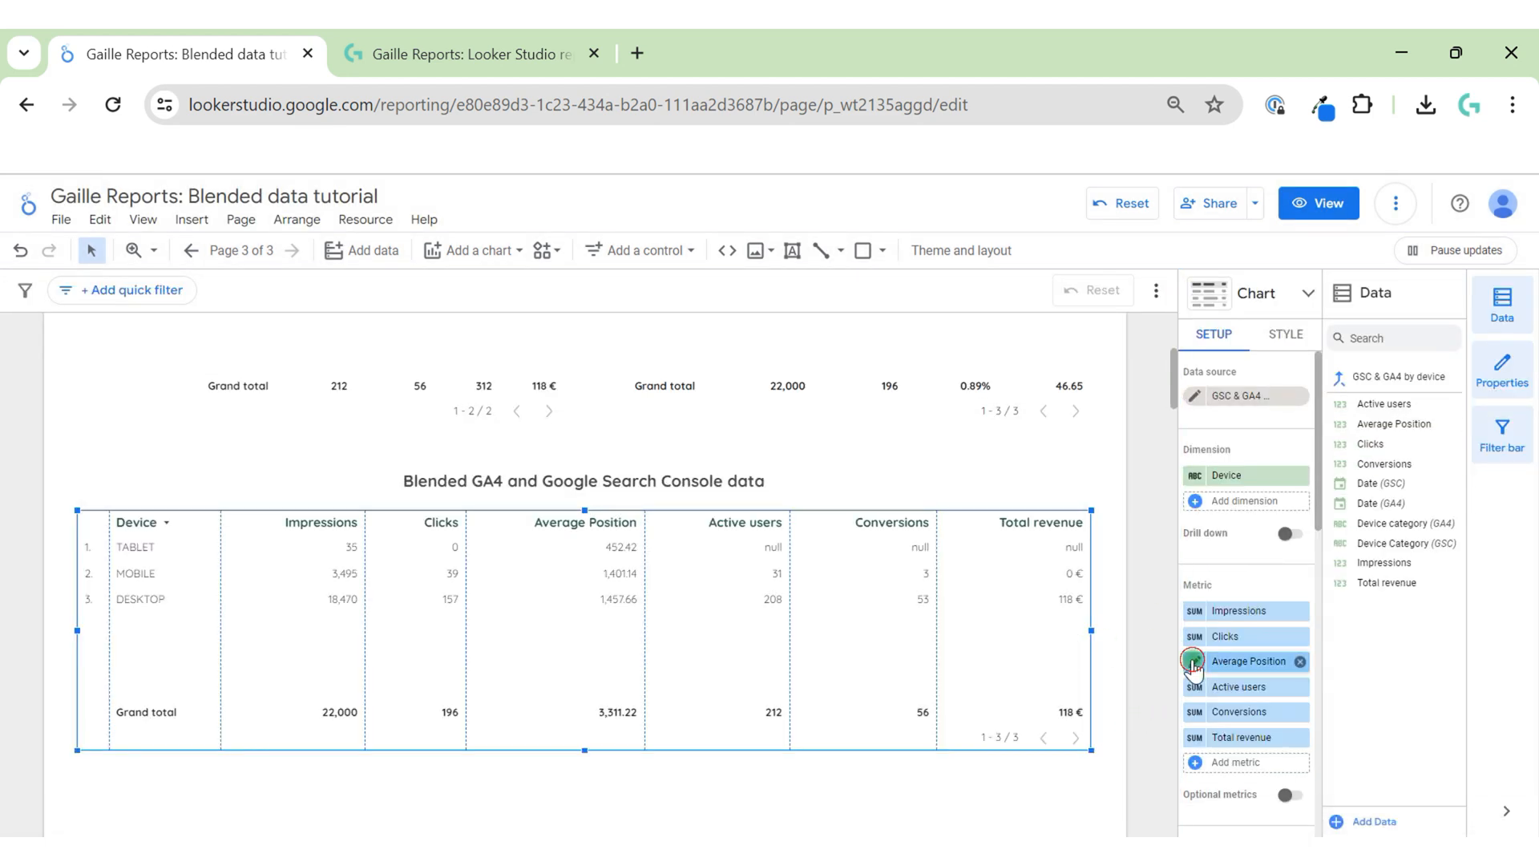
pyautogui.click(1194, 661)
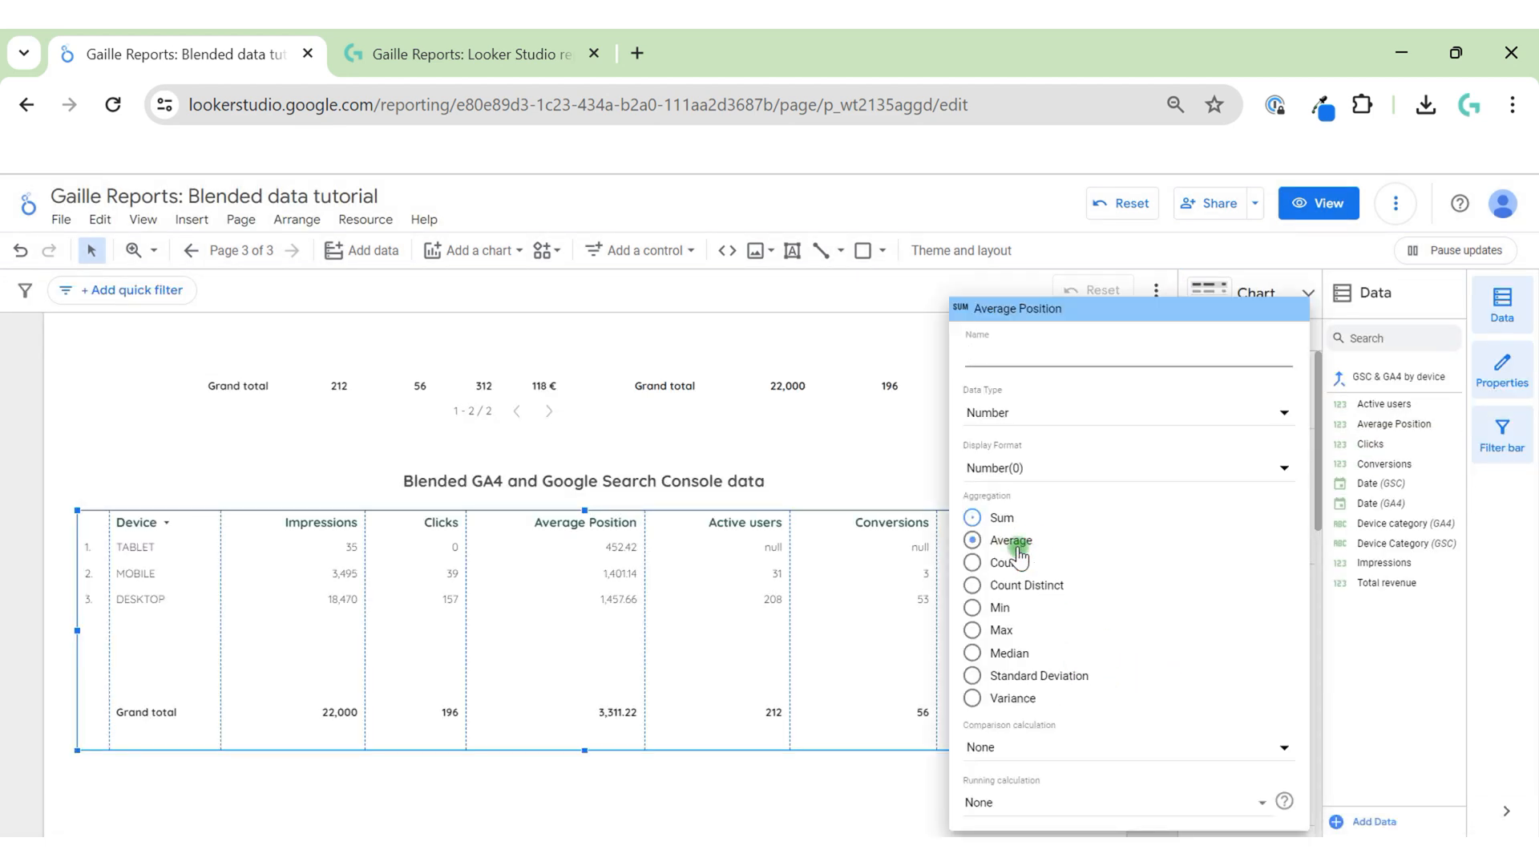
pyautogui.click(971, 540)
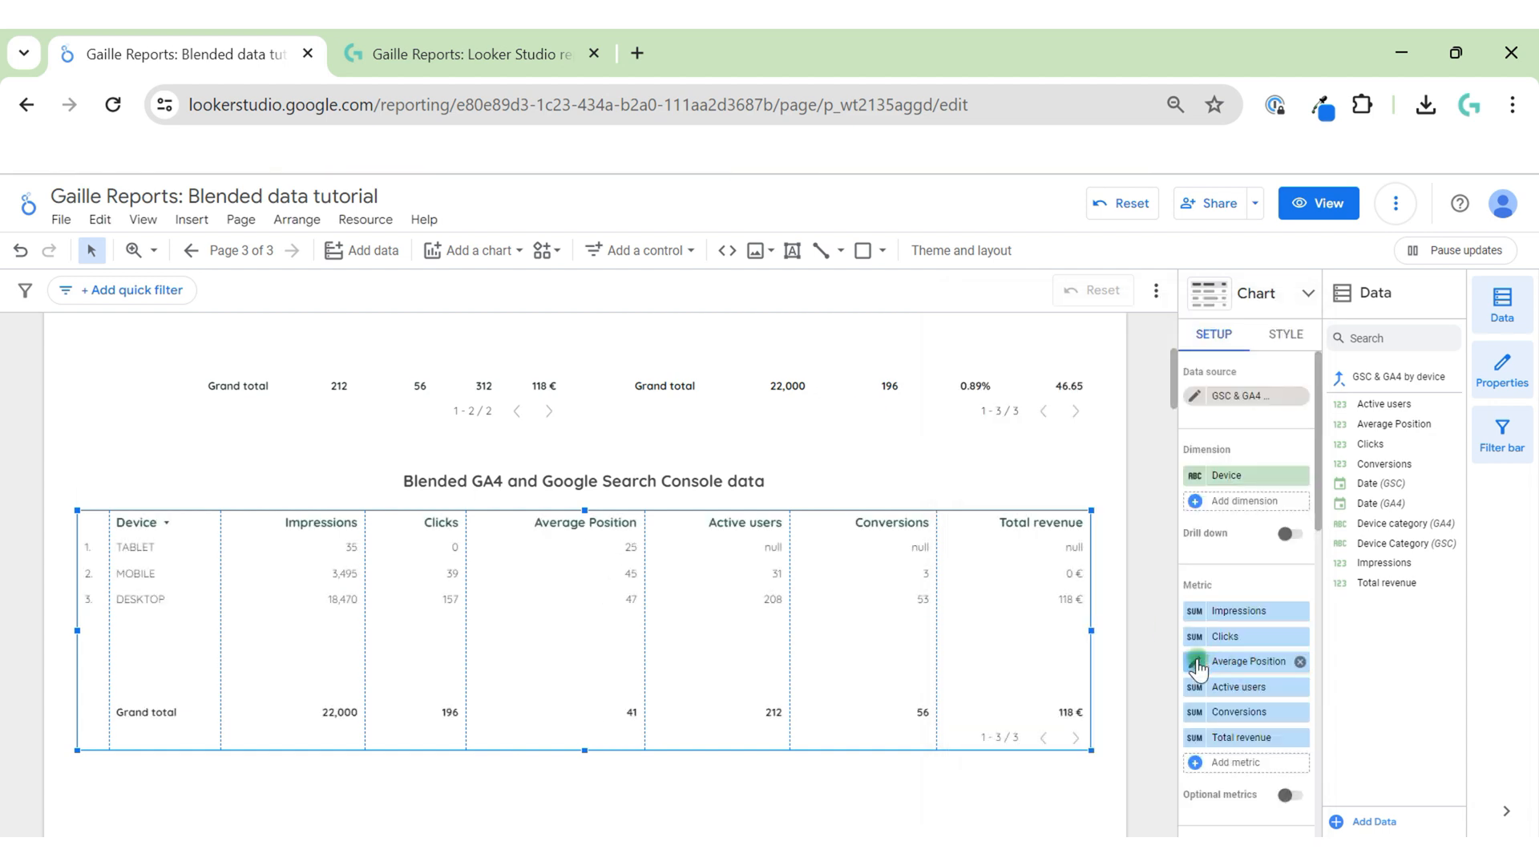
pyautogui.click(1194, 660)
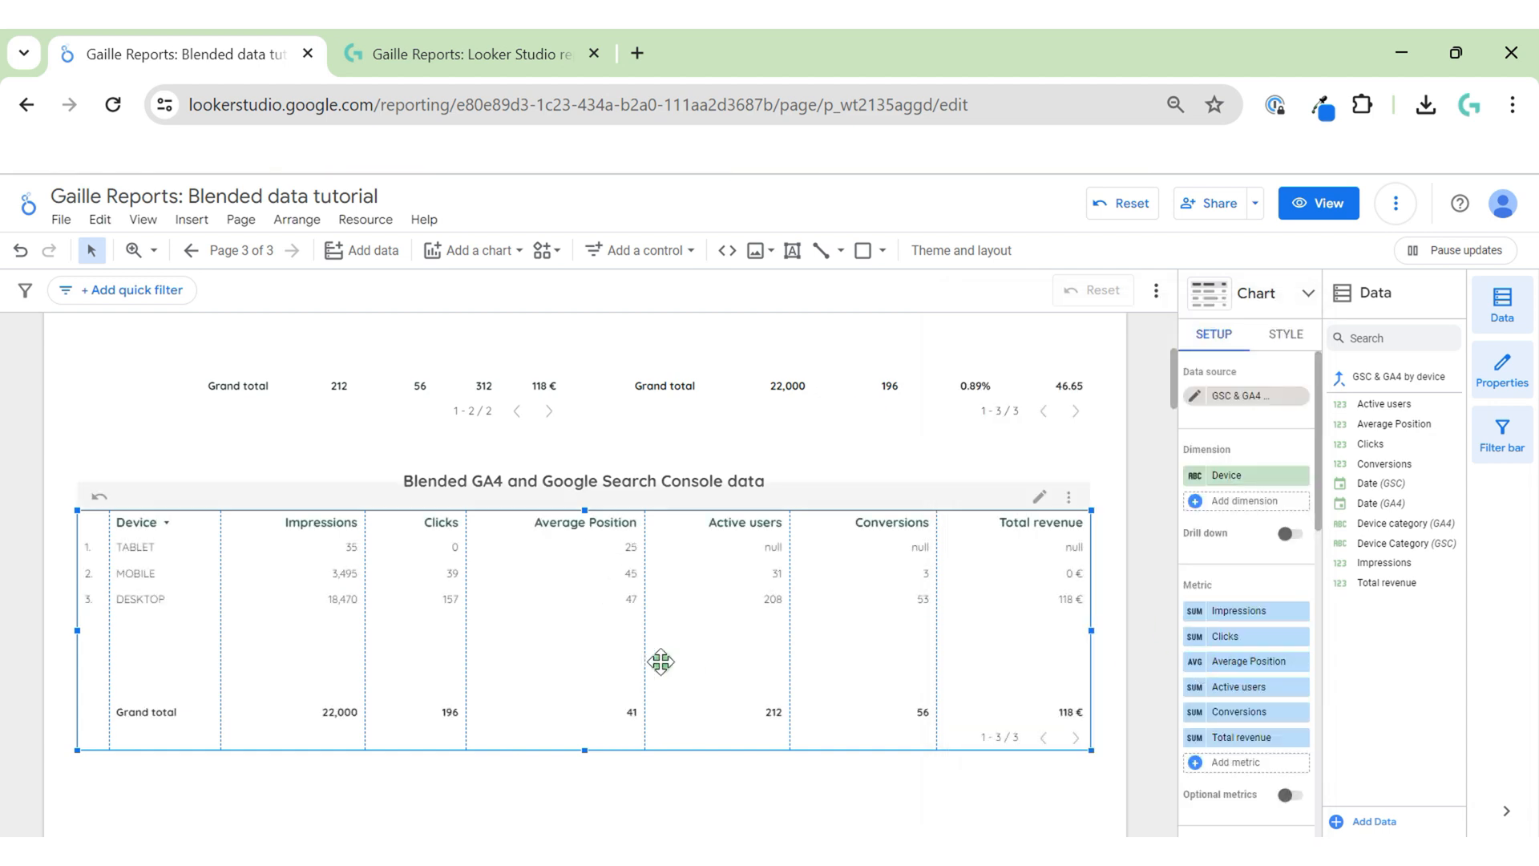
pyautogui.moveTo(613, 614)
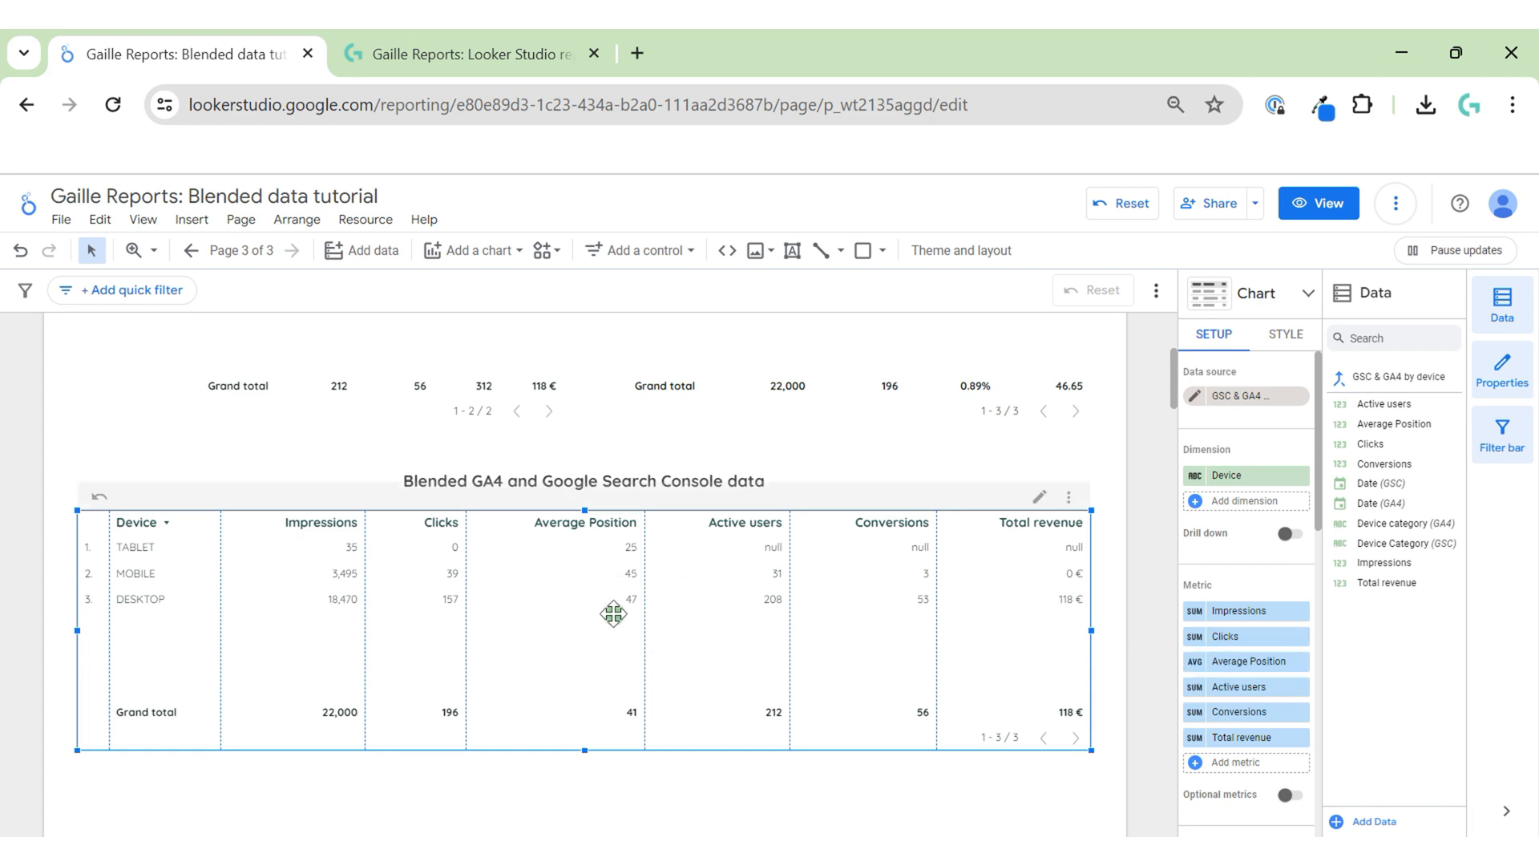
pyautogui.moveTo(692, 725)
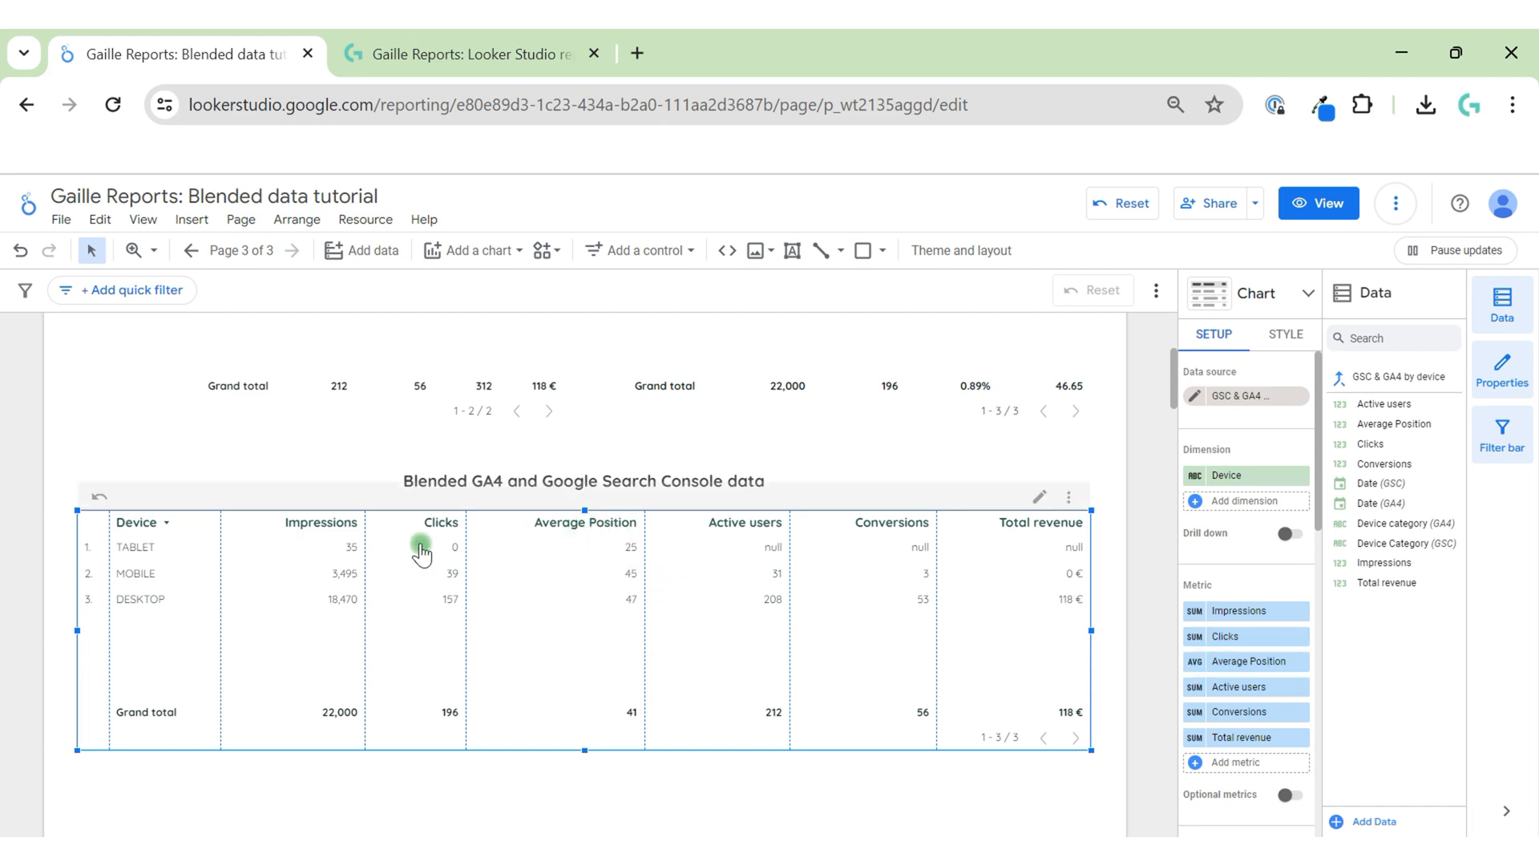
pyautogui.moveTo(421, 587)
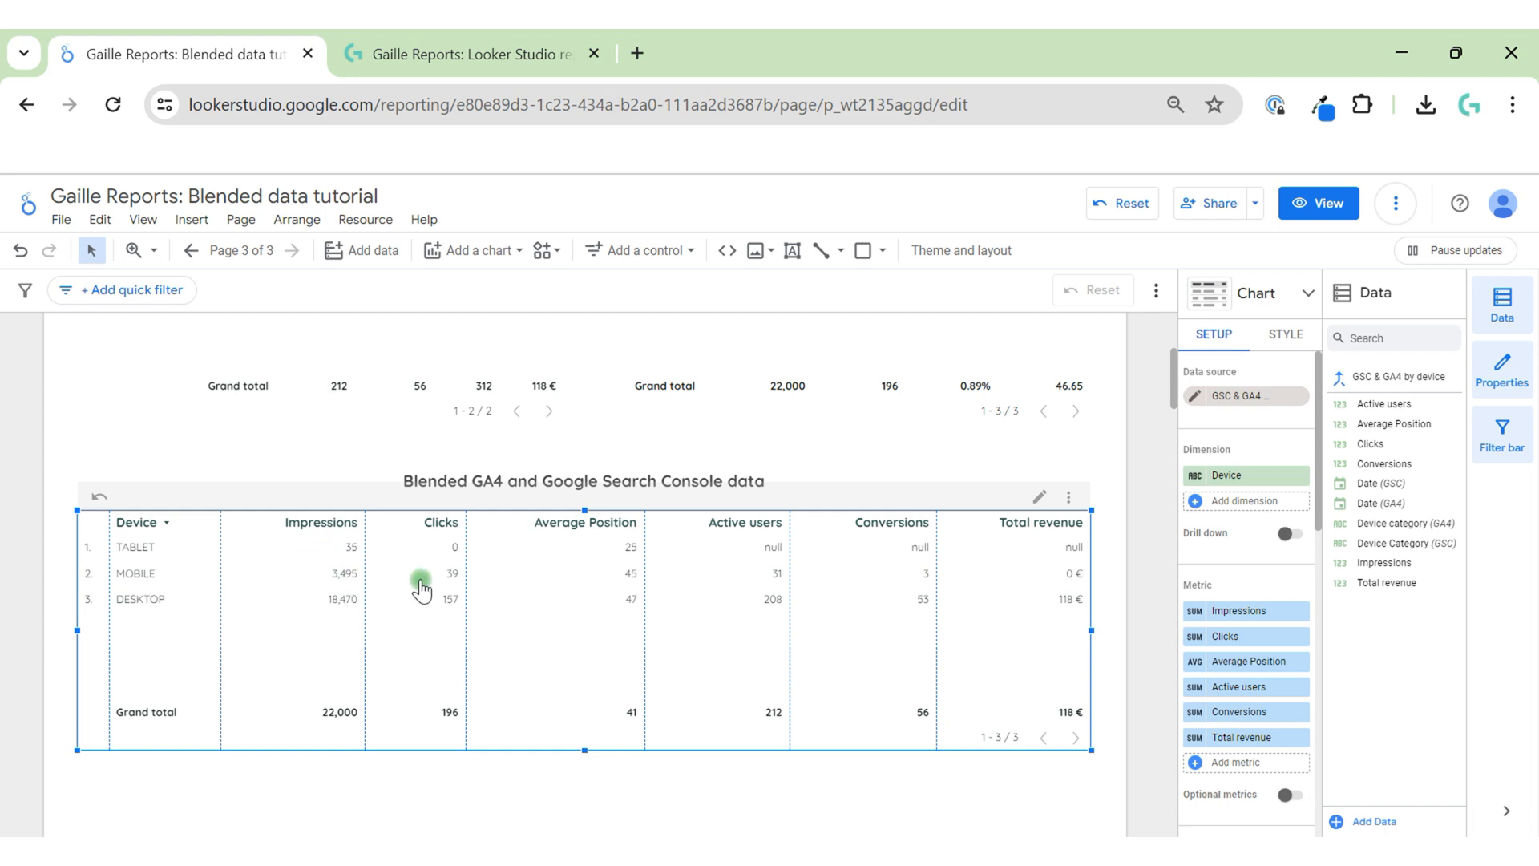
pyautogui.moveTo(421, 567)
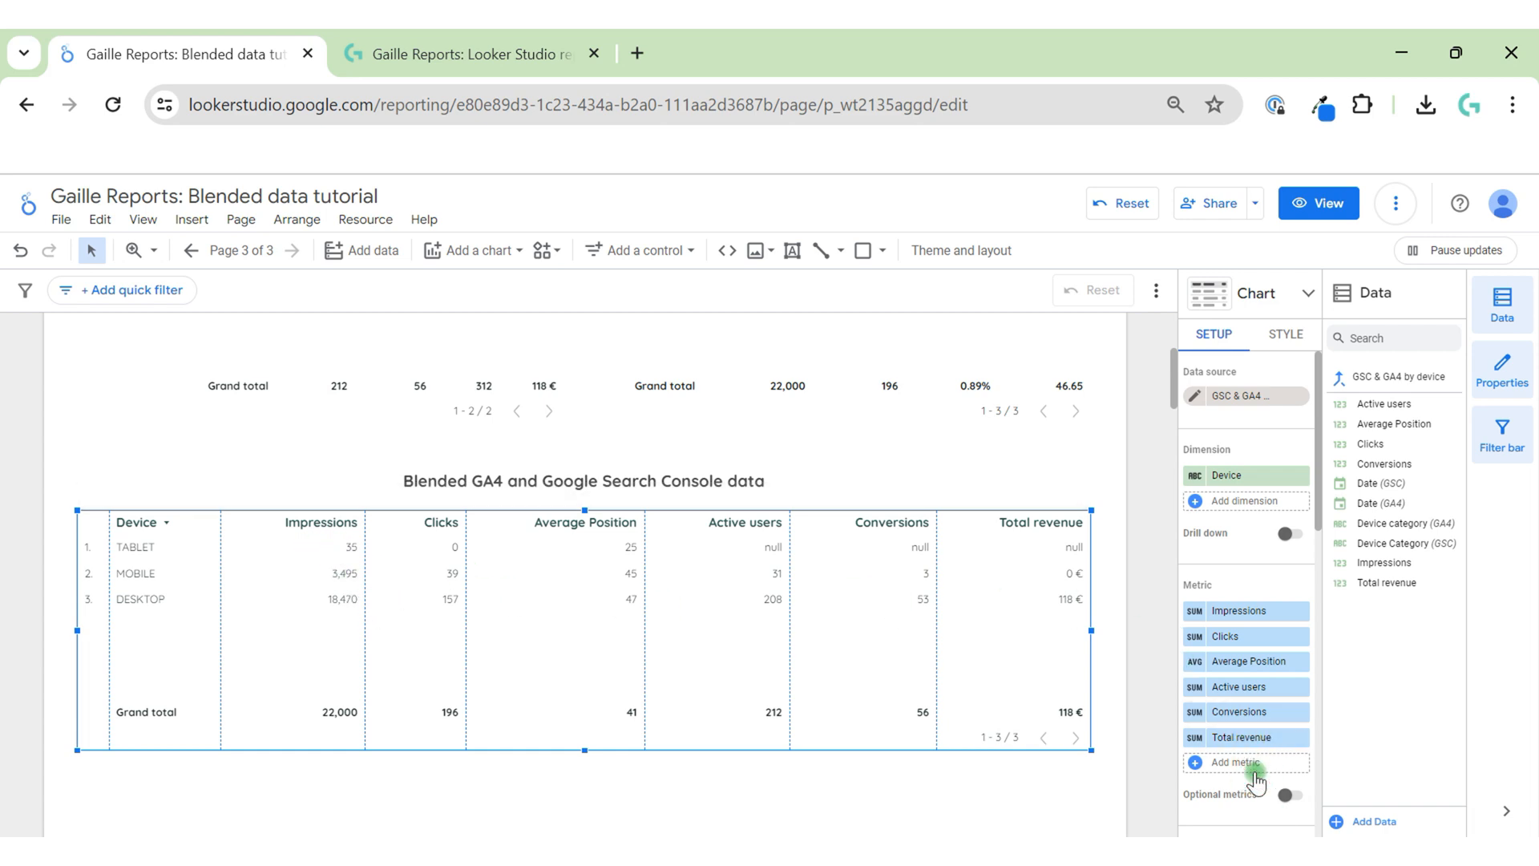
# Add a 'CTR' metric field defined as SUM(Clicks)/SUM(Impressions) in percent.
pyautogui.click(1241, 763)
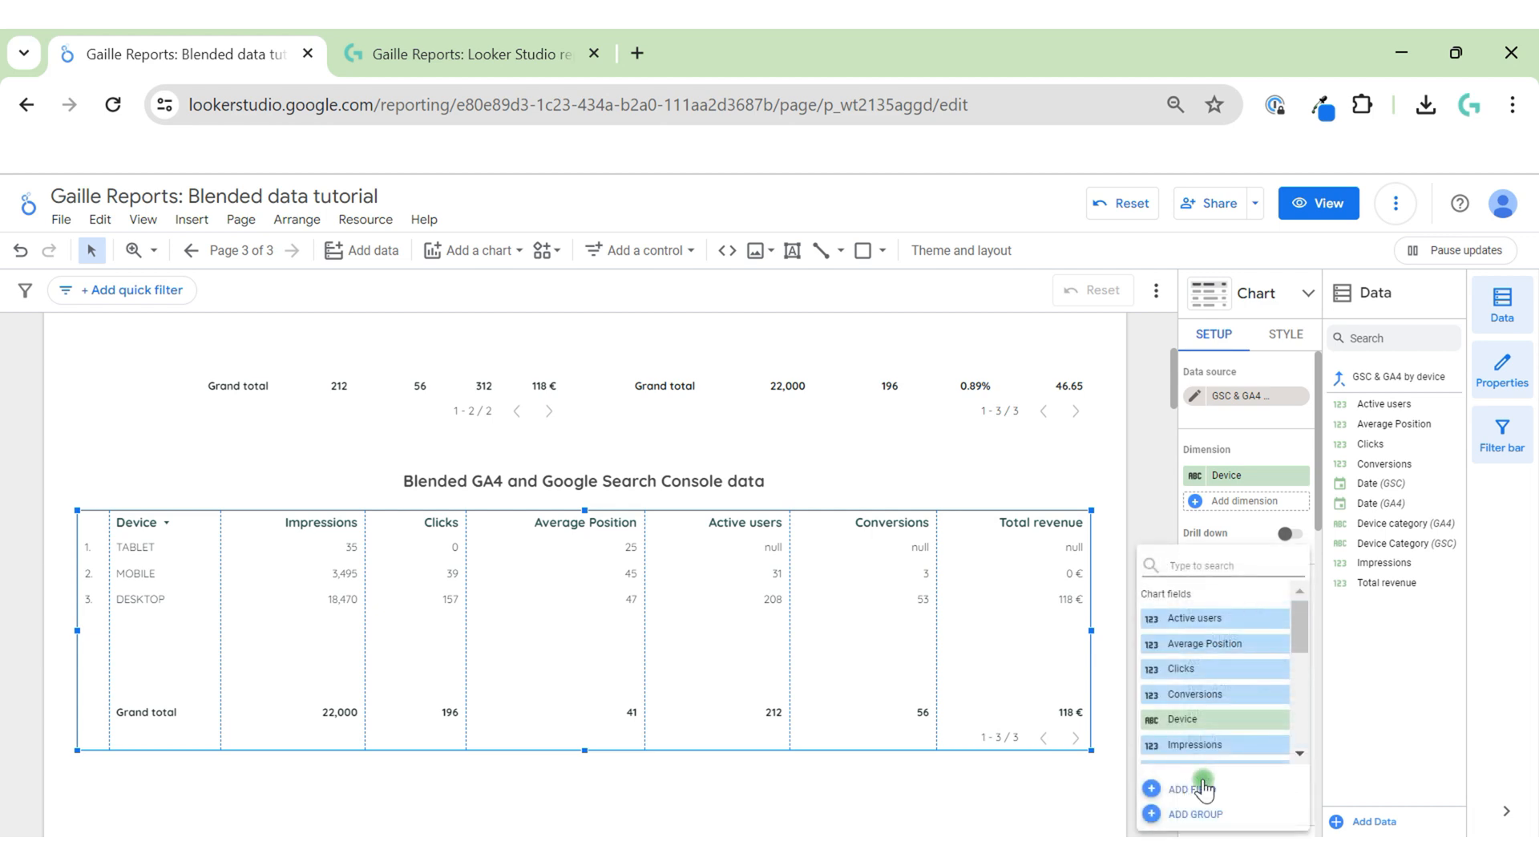
pyautogui.click(1185, 788)
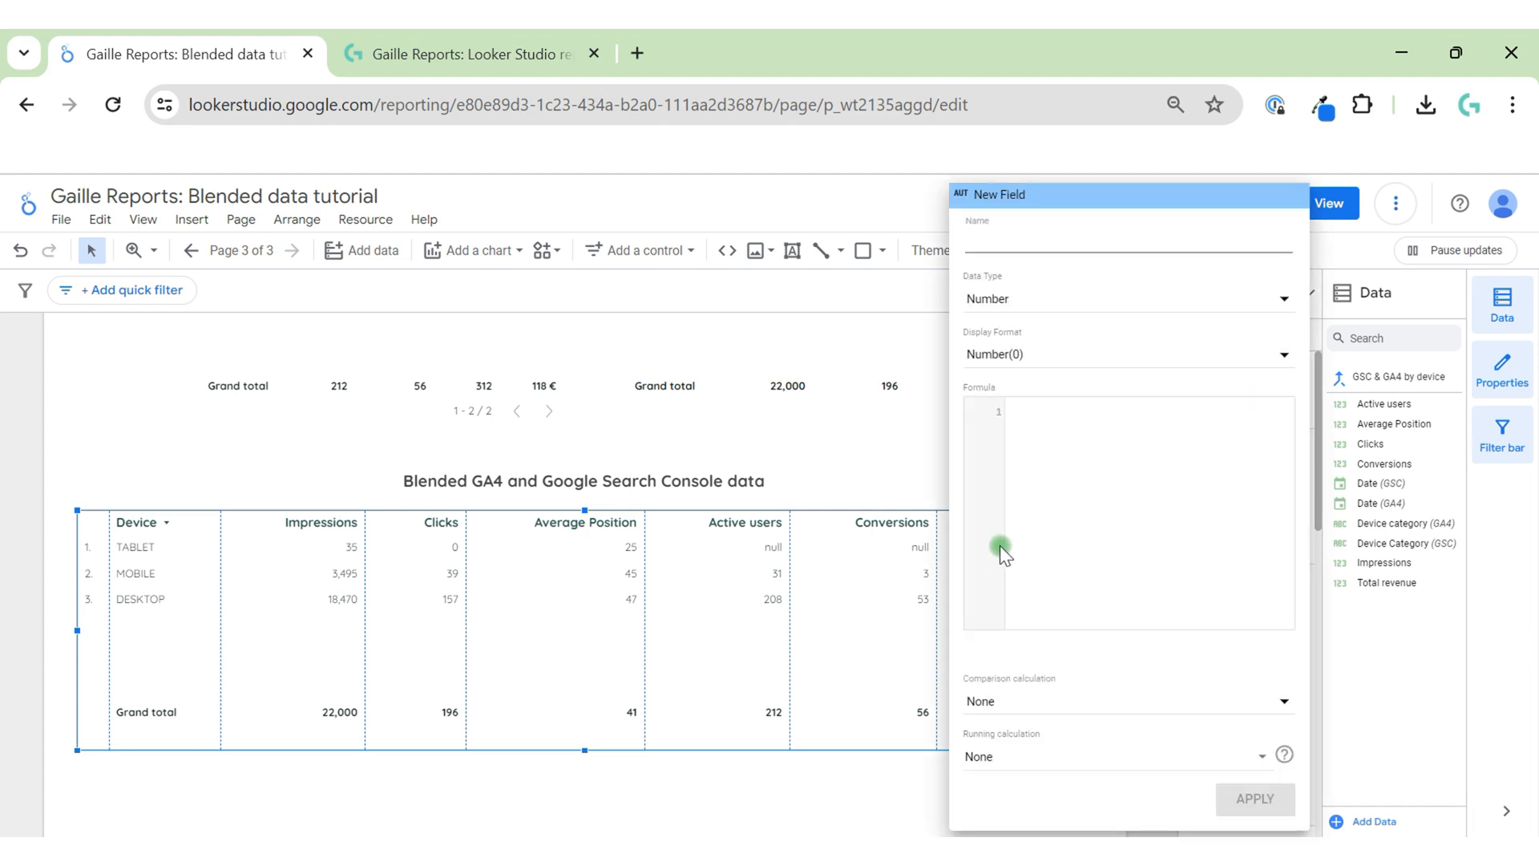
pyautogui.write('CTR')
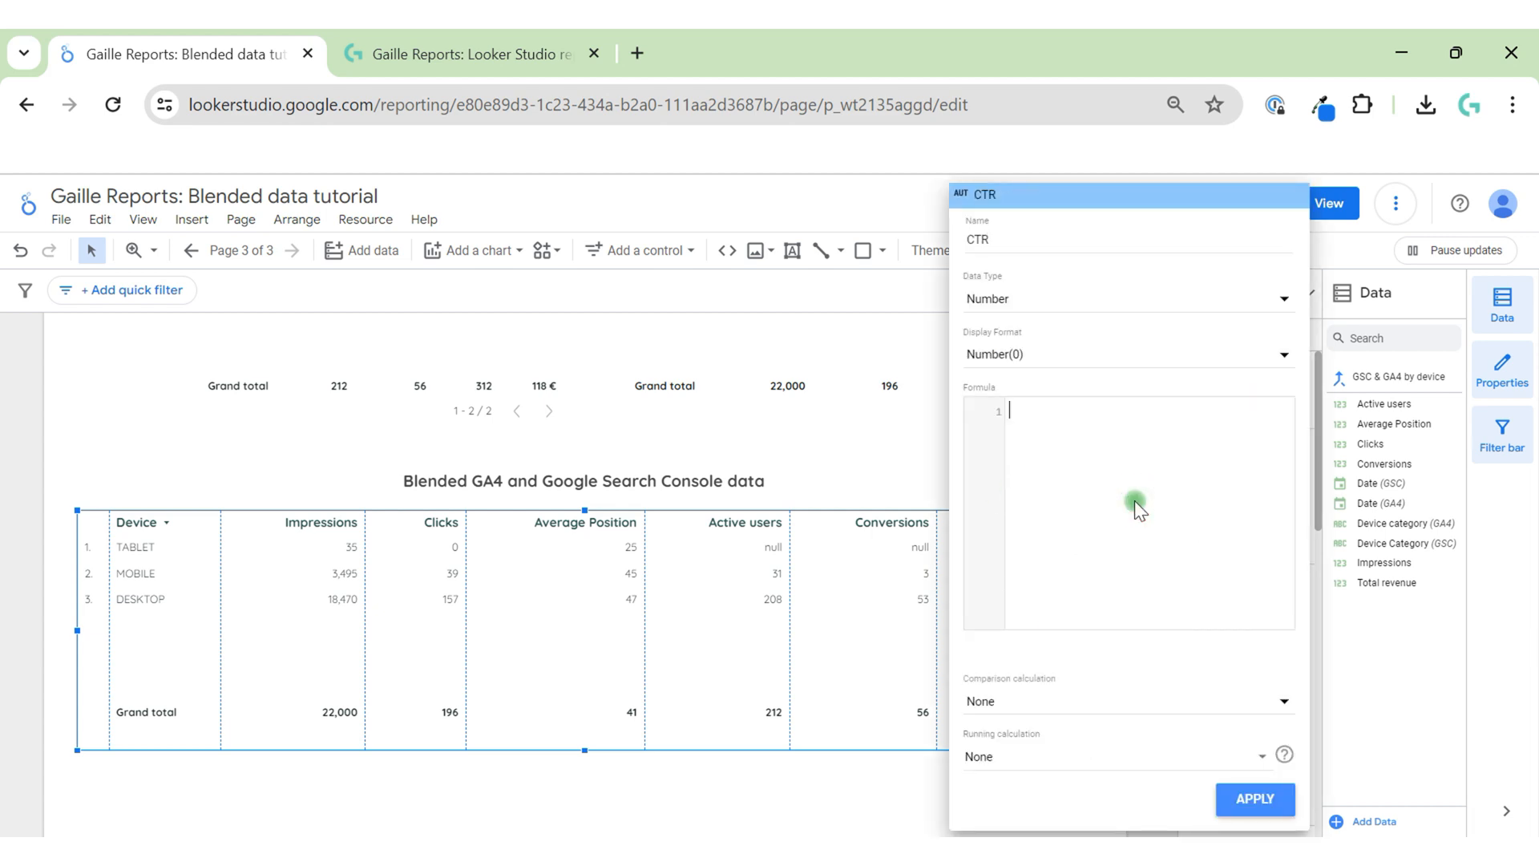
pyautogui.write('SUM(clicks')
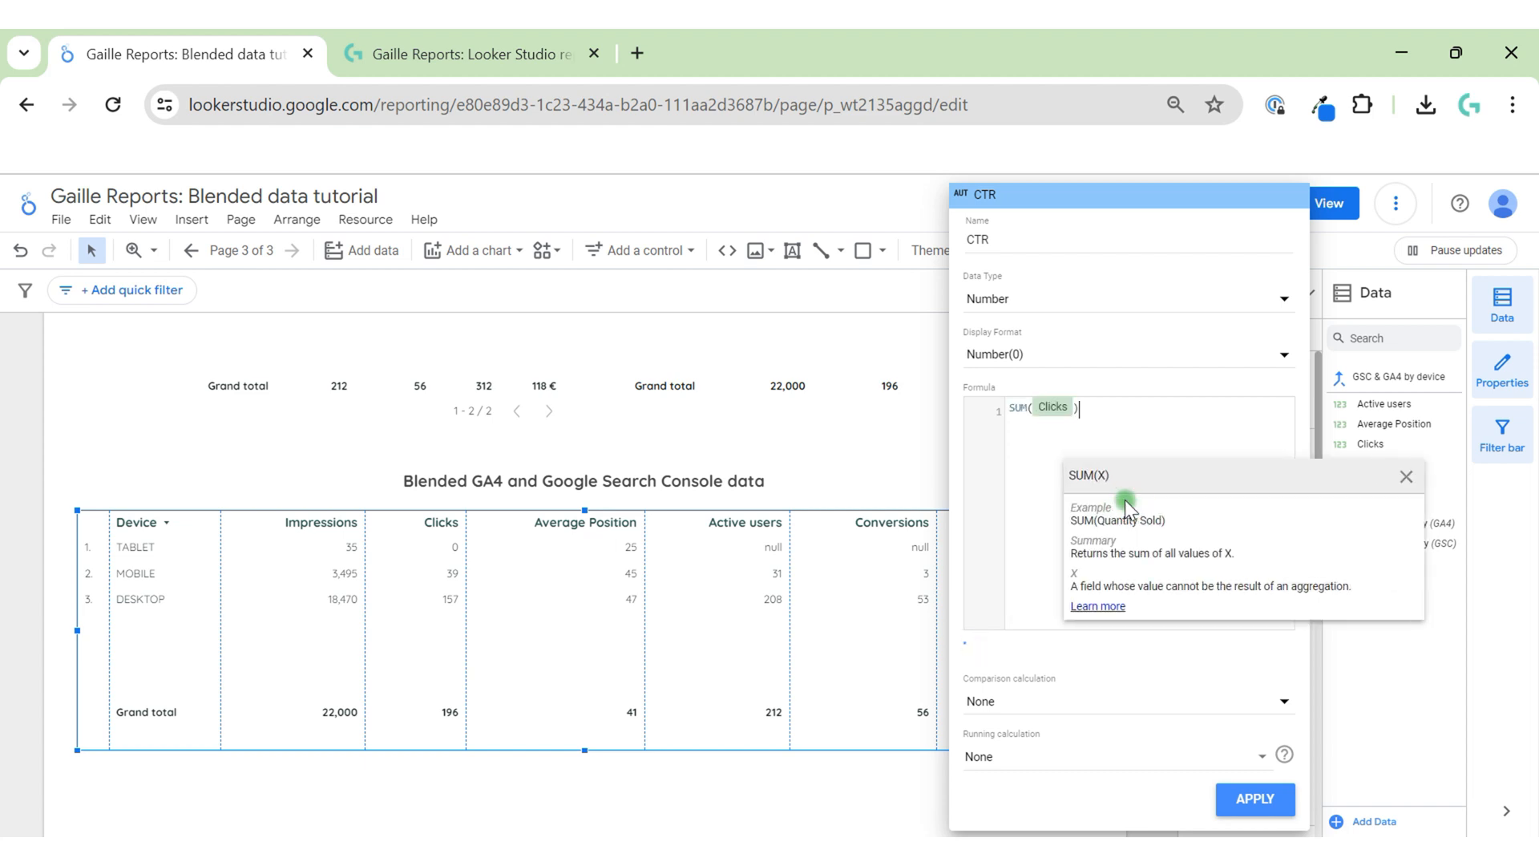
pyautogui.write('/SUM(')
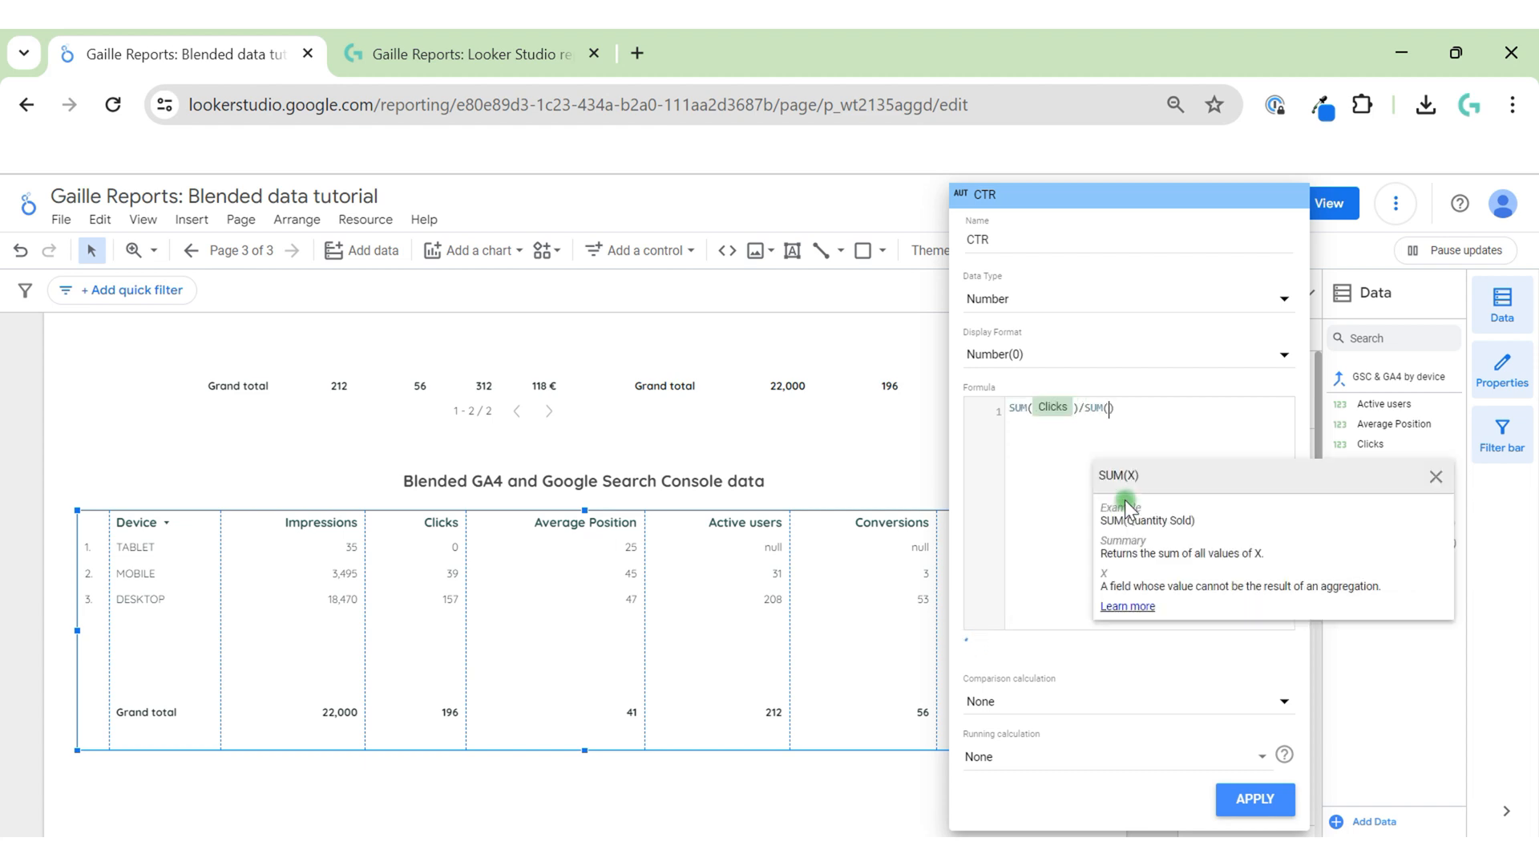
pyautogui.write('imp')
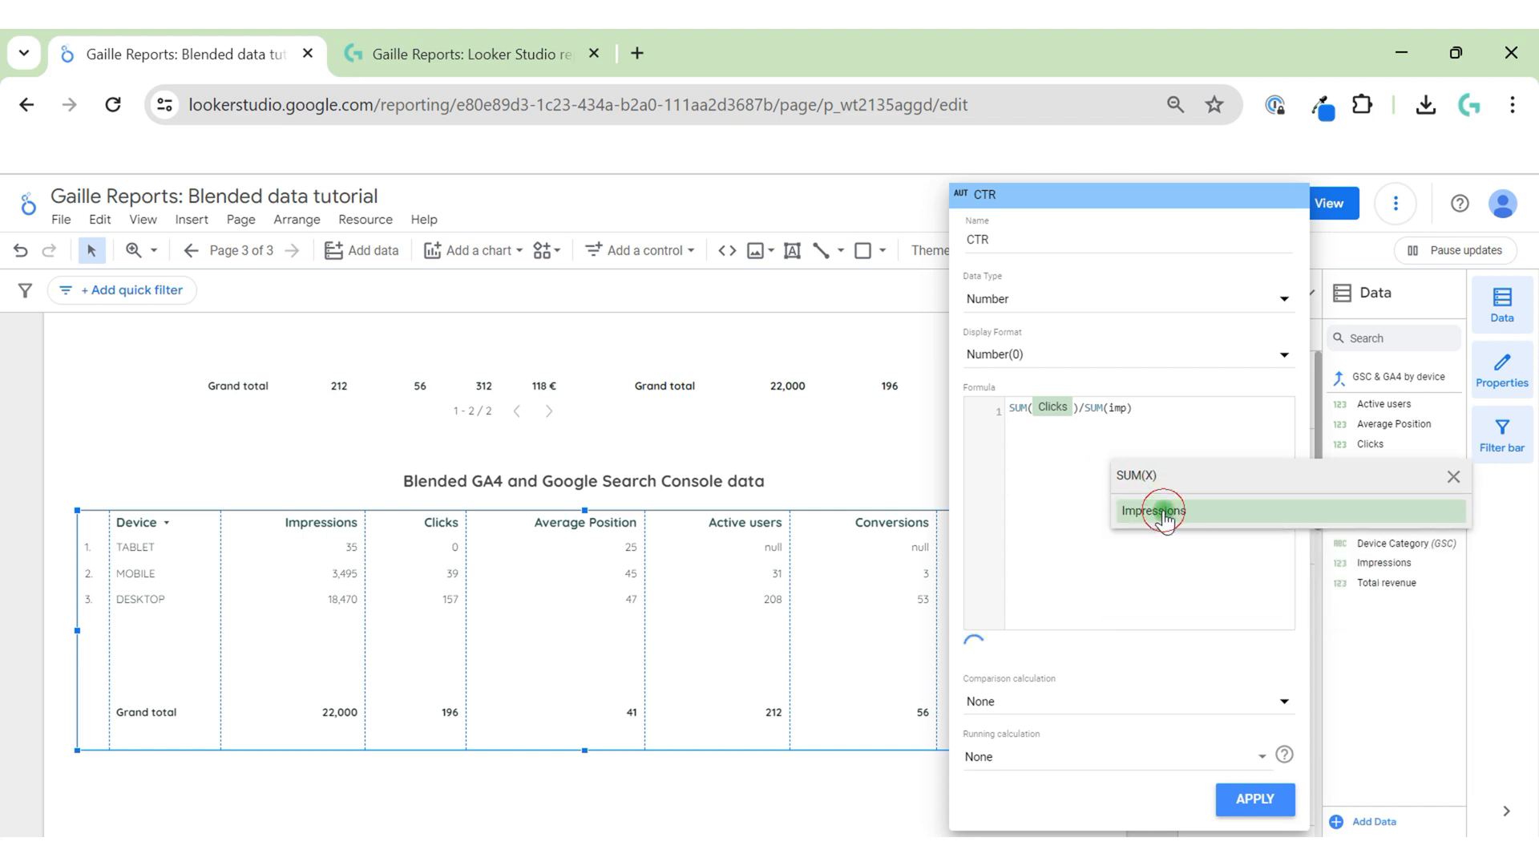
pyautogui.click(1151, 511)
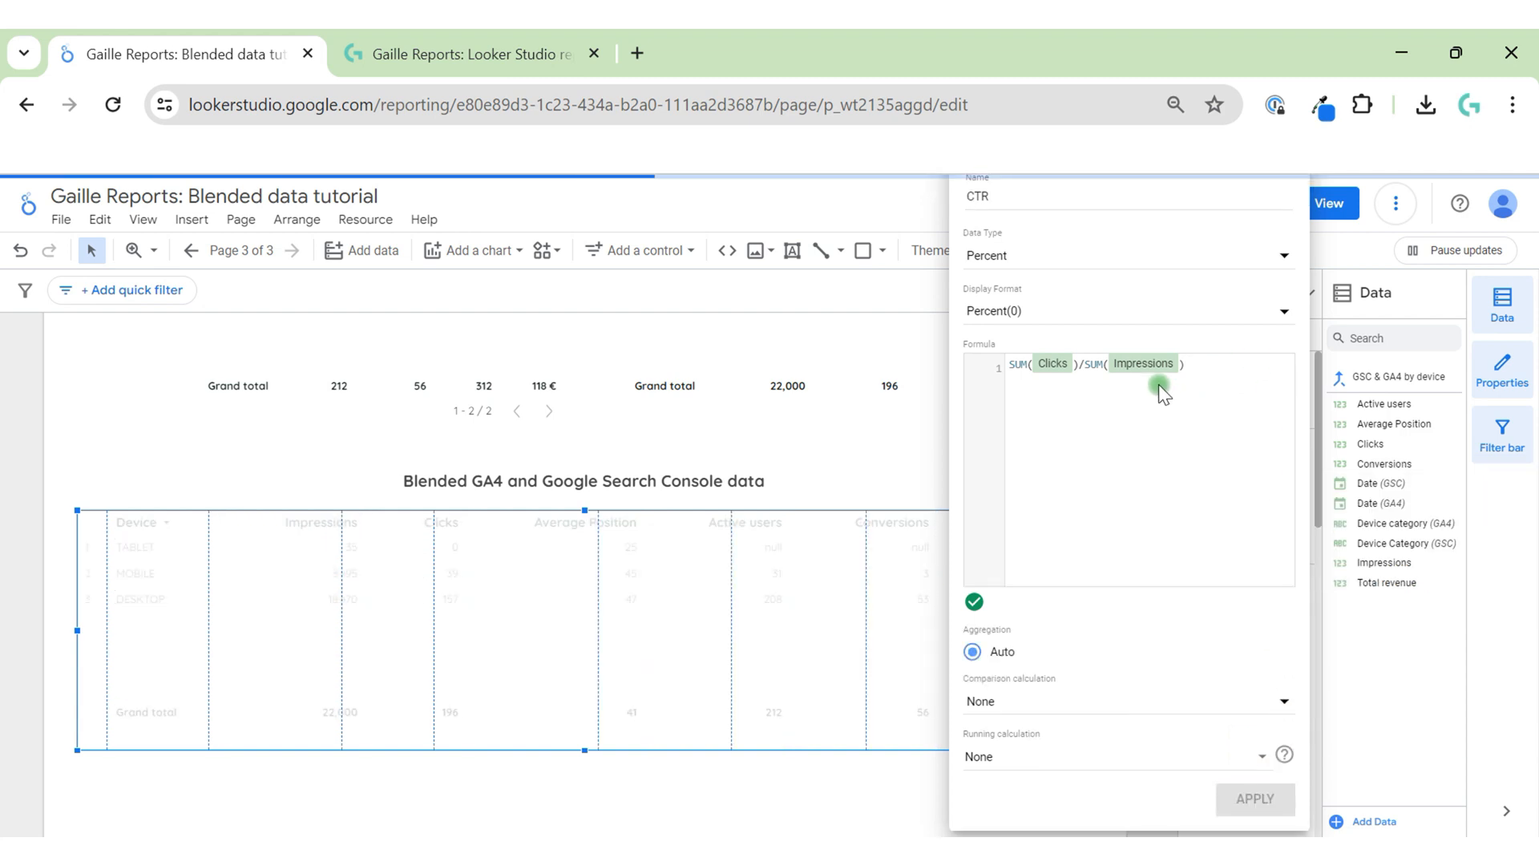
pyautogui.click(1254, 799)
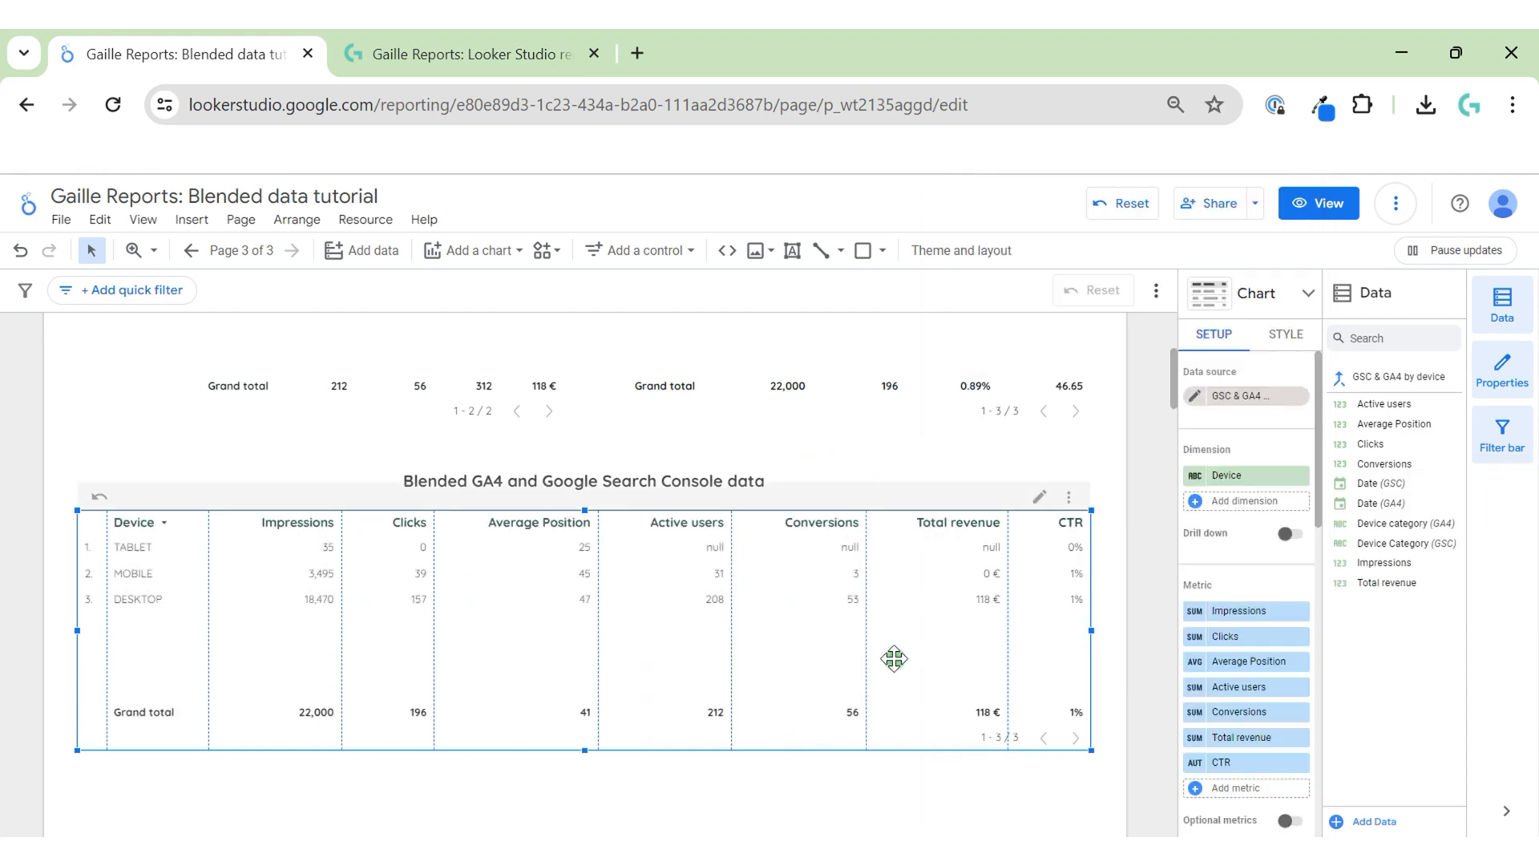
pyautogui.moveTo(914, 624)
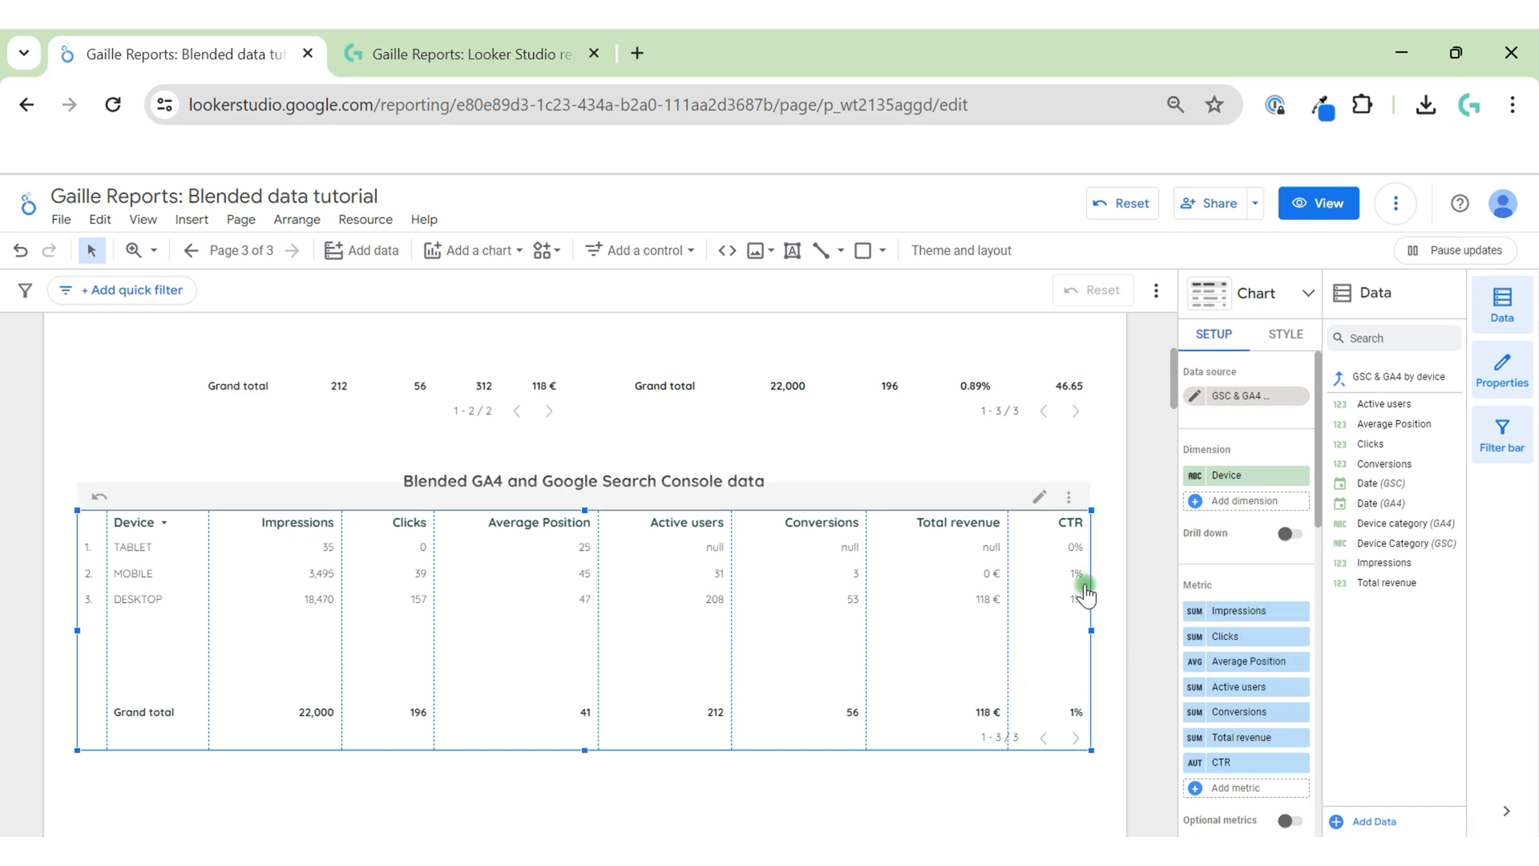
pyautogui.moveTo(1110, 624)
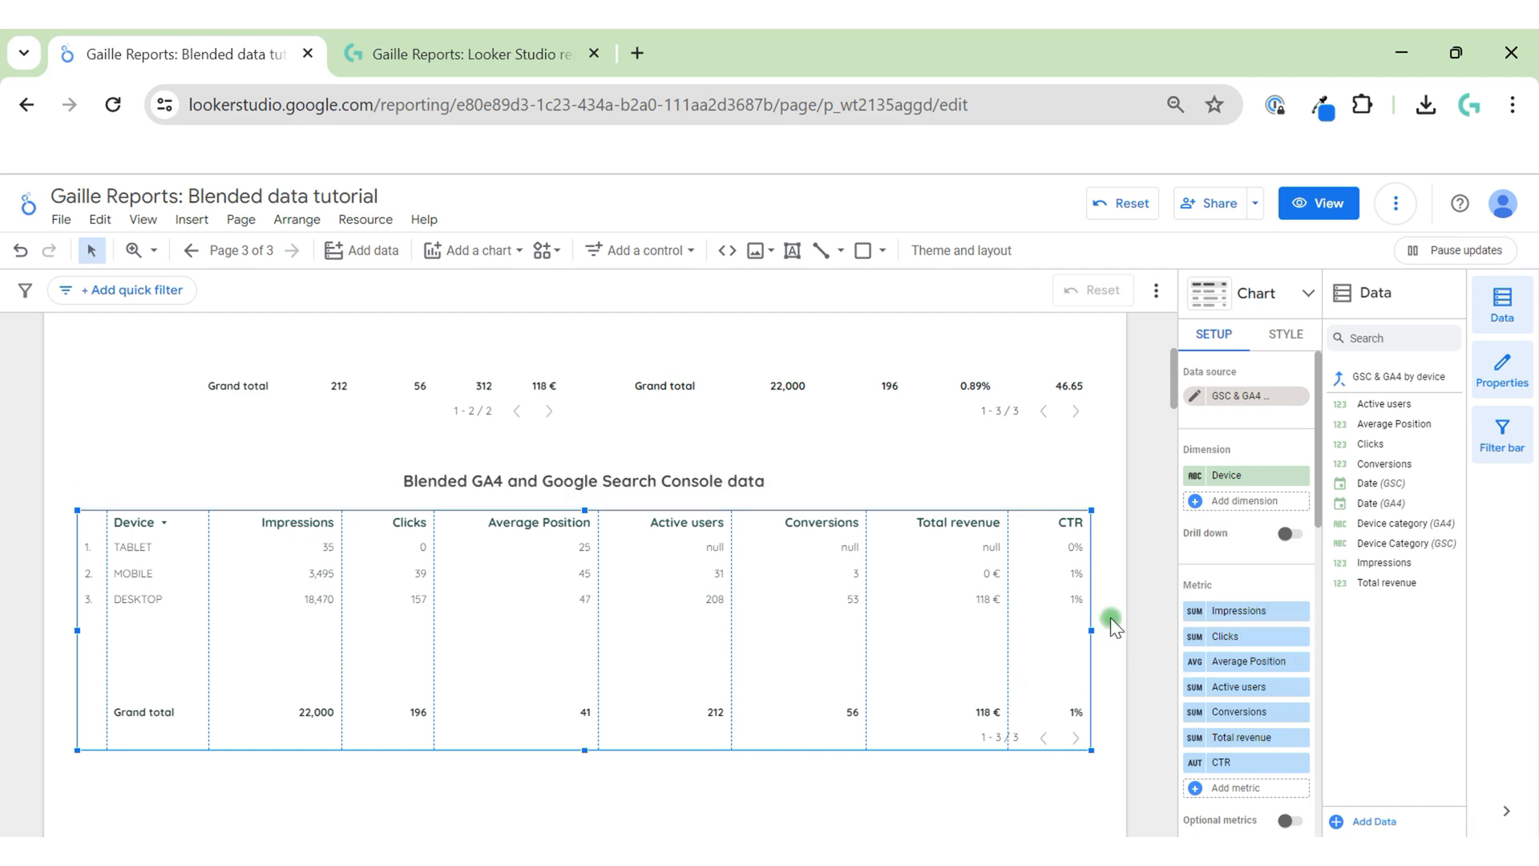
pyautogui.moveTo(1206, 488)
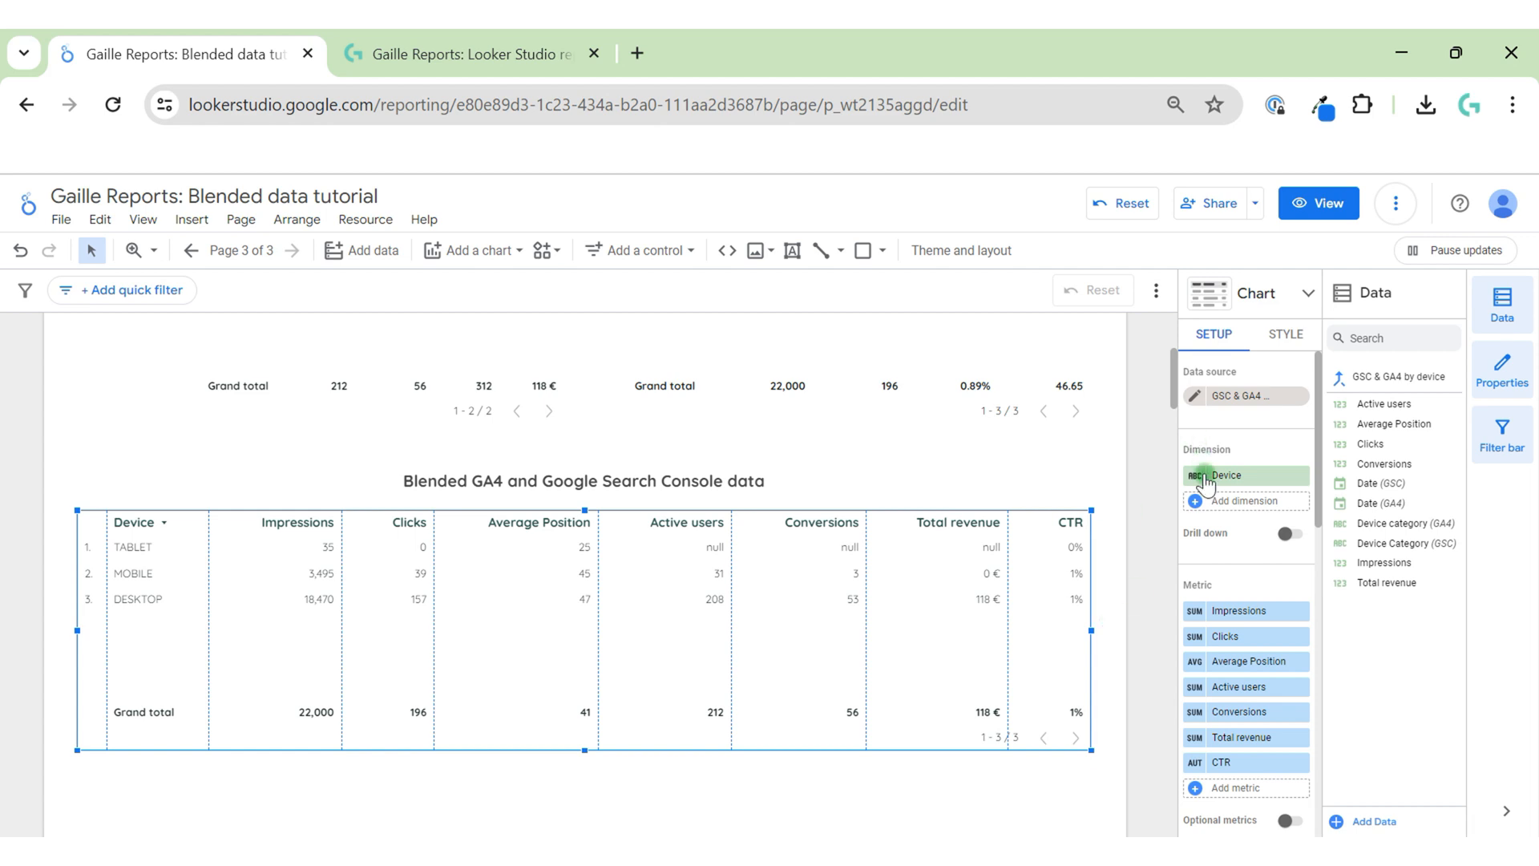
pyautogui.click(1194, 395)
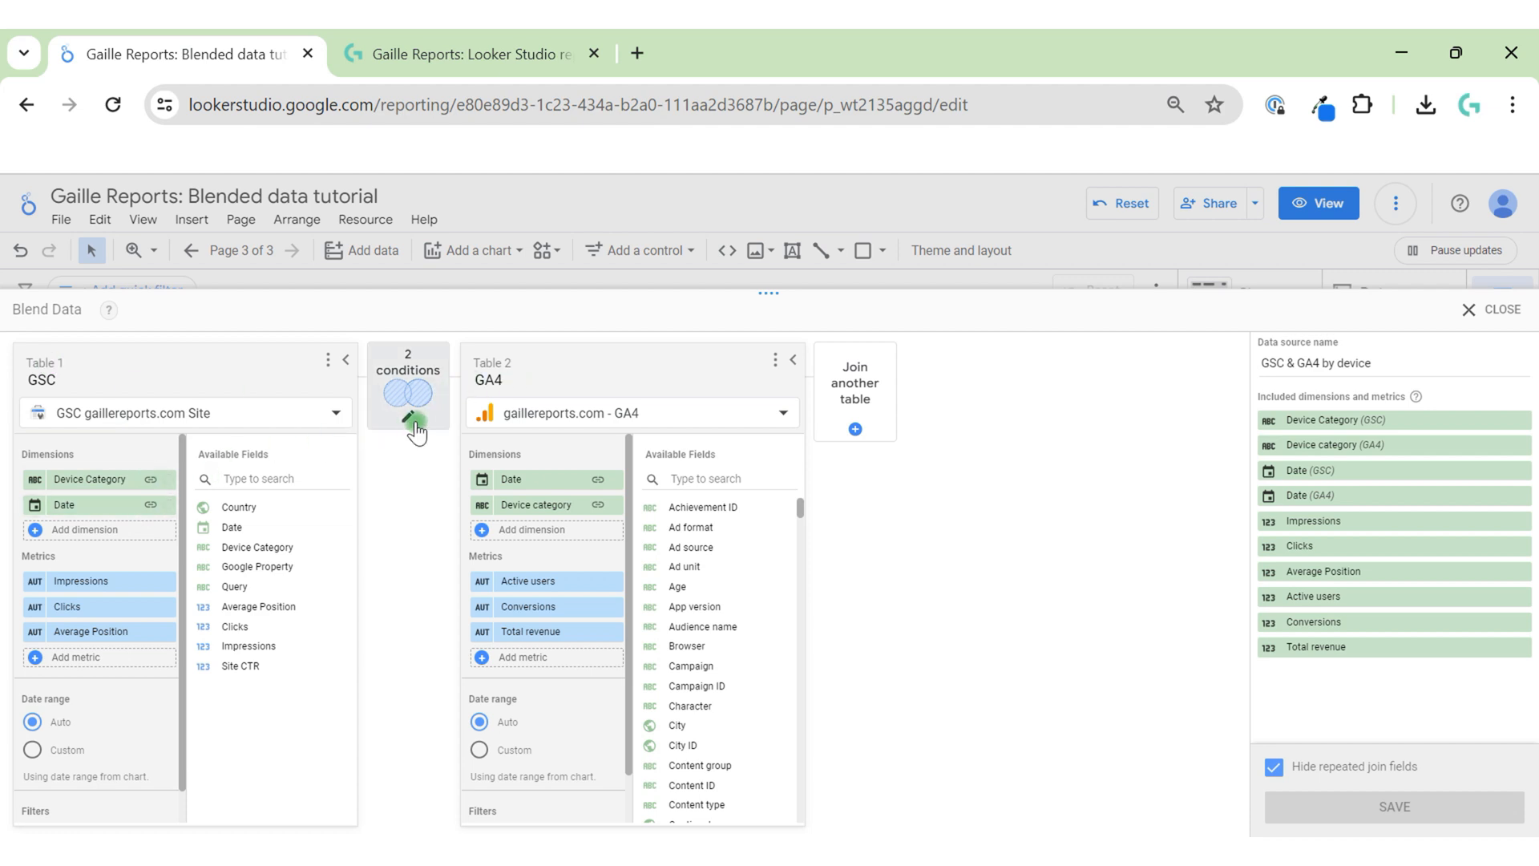
pyautogui.moveTo(475, 505)
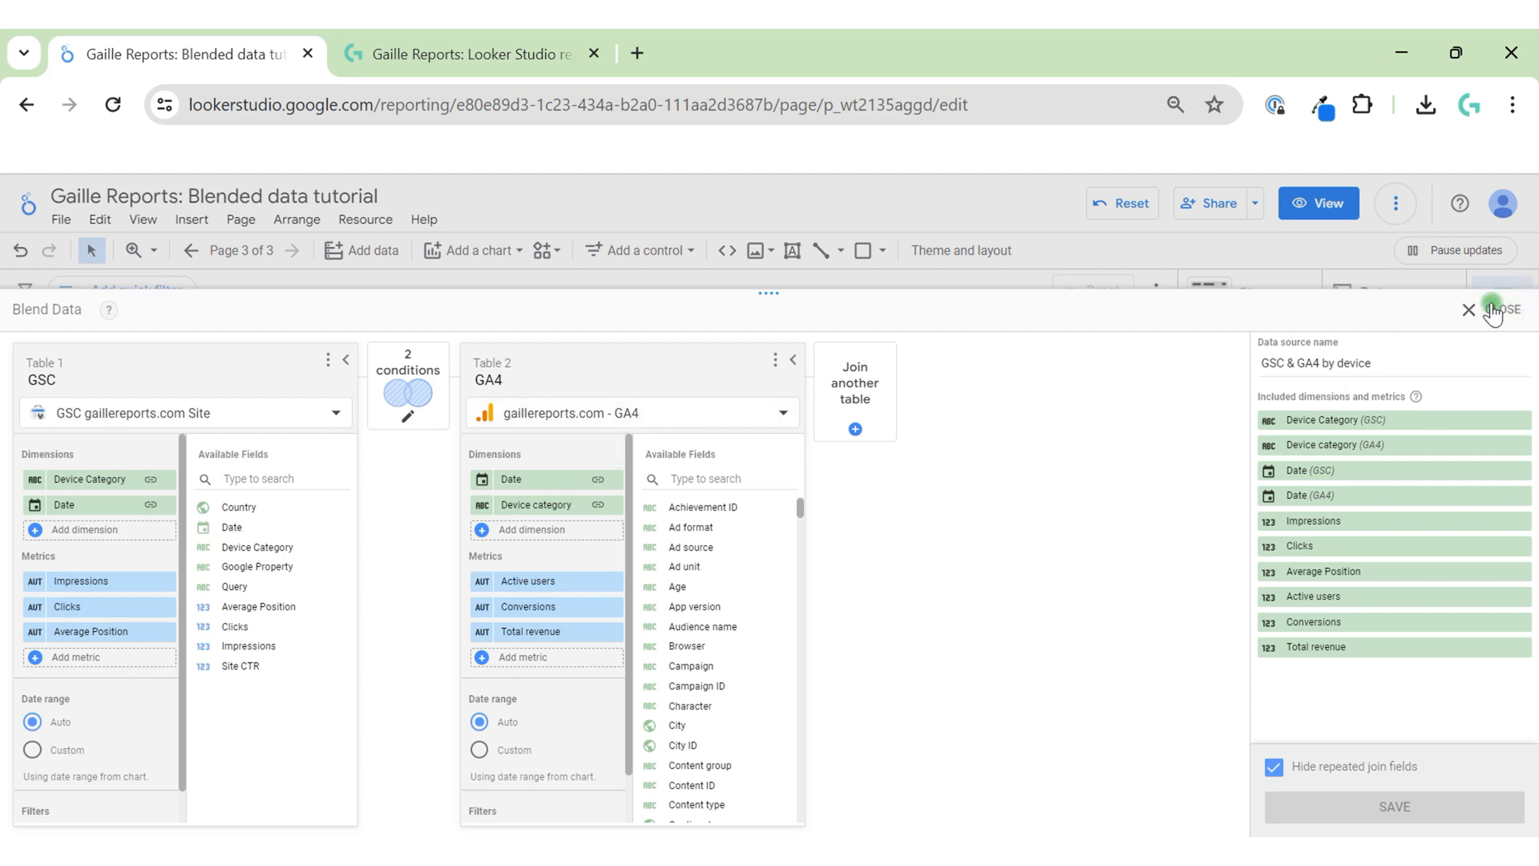
pyautogui.click(1469, 309)
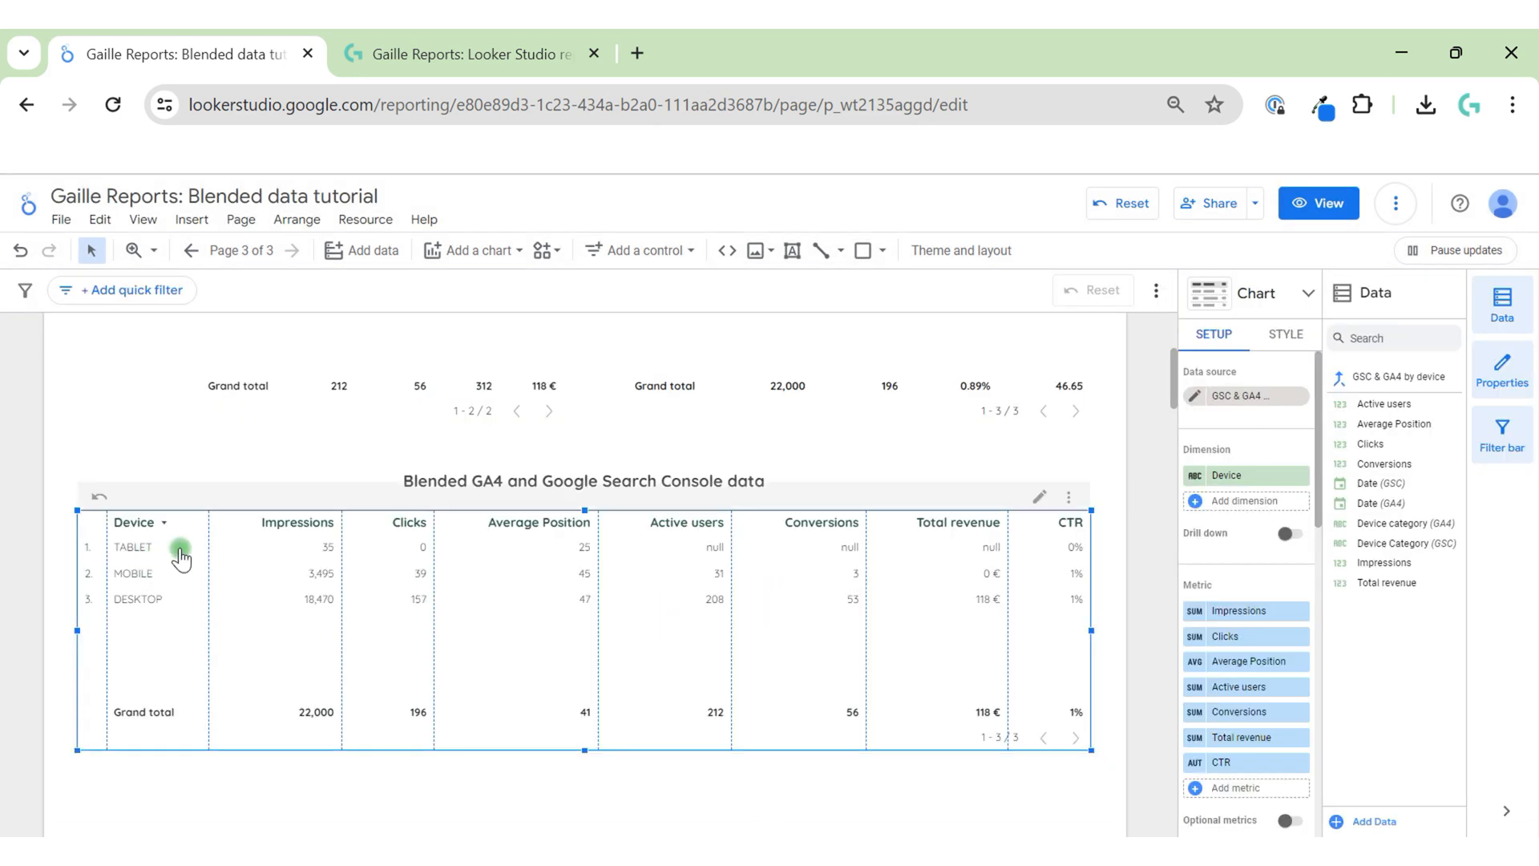
pyautogui.moveTo(174, 598)
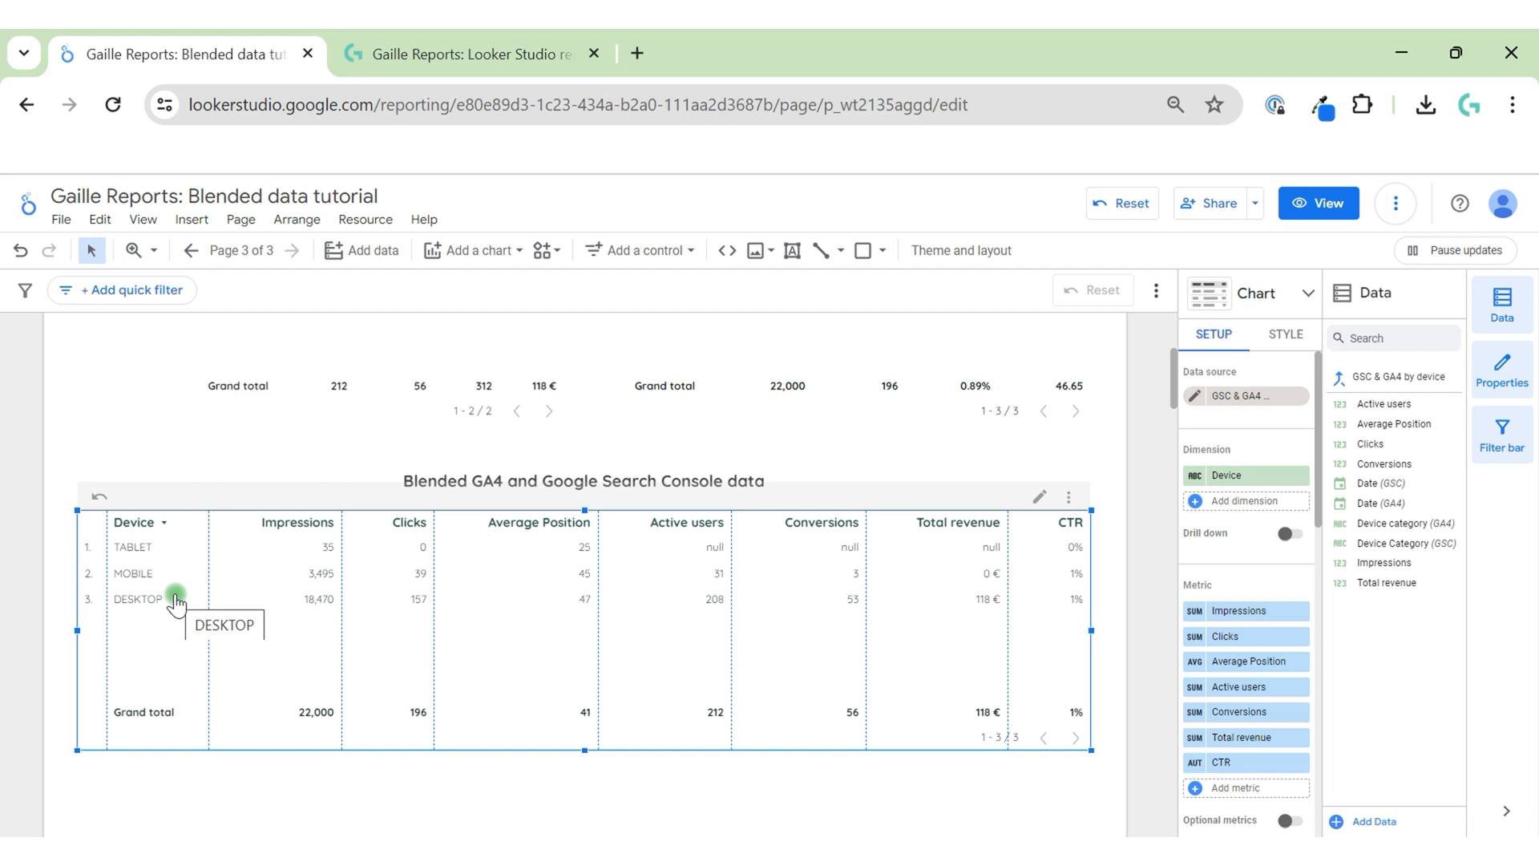
pyautogui.moveTo(233, 567)
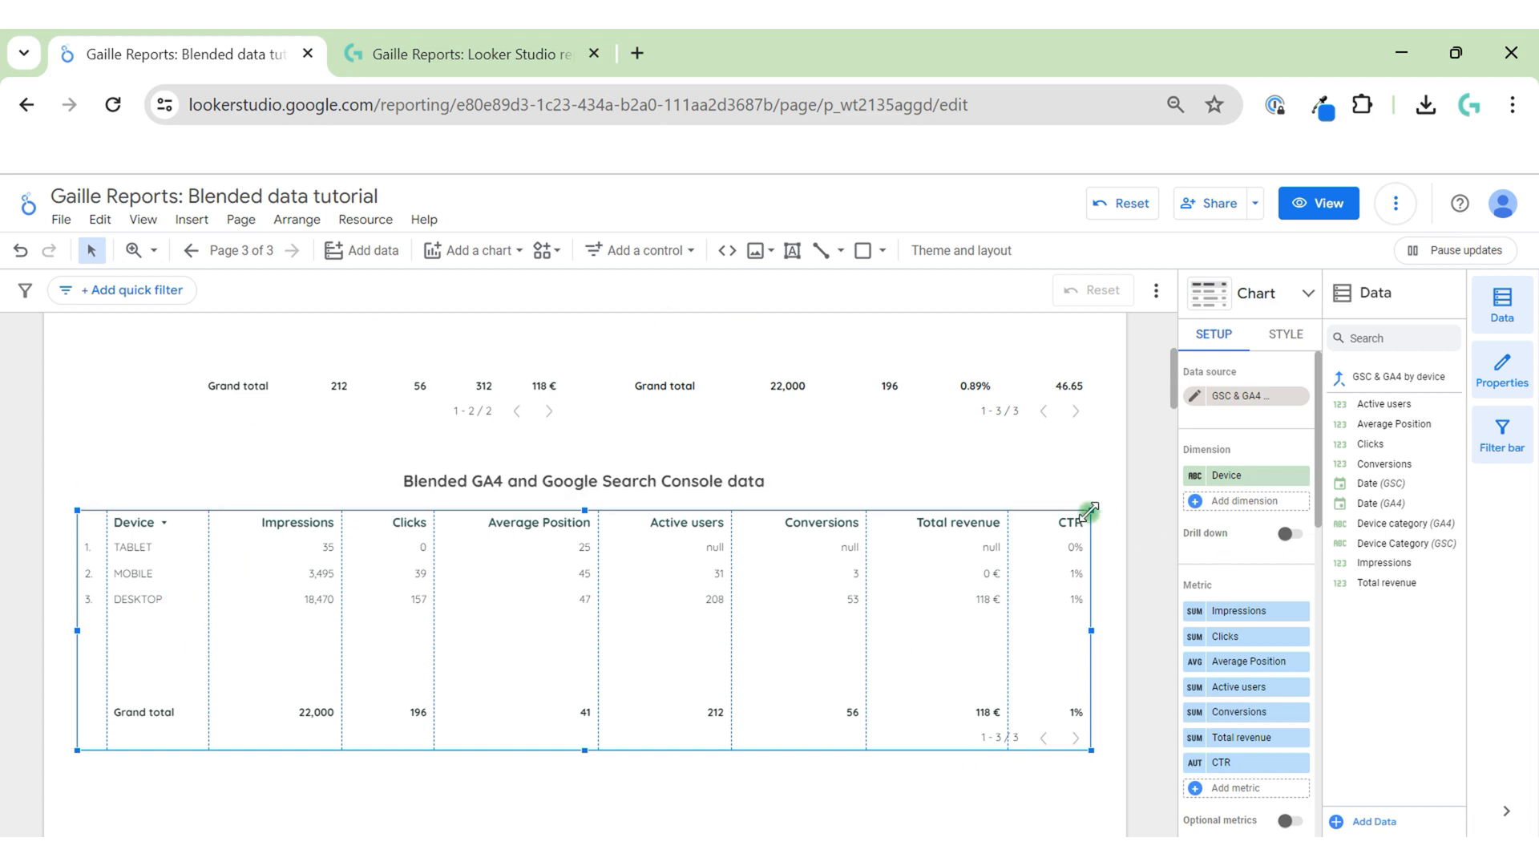
pyautogui.moveTo(1018, 644)
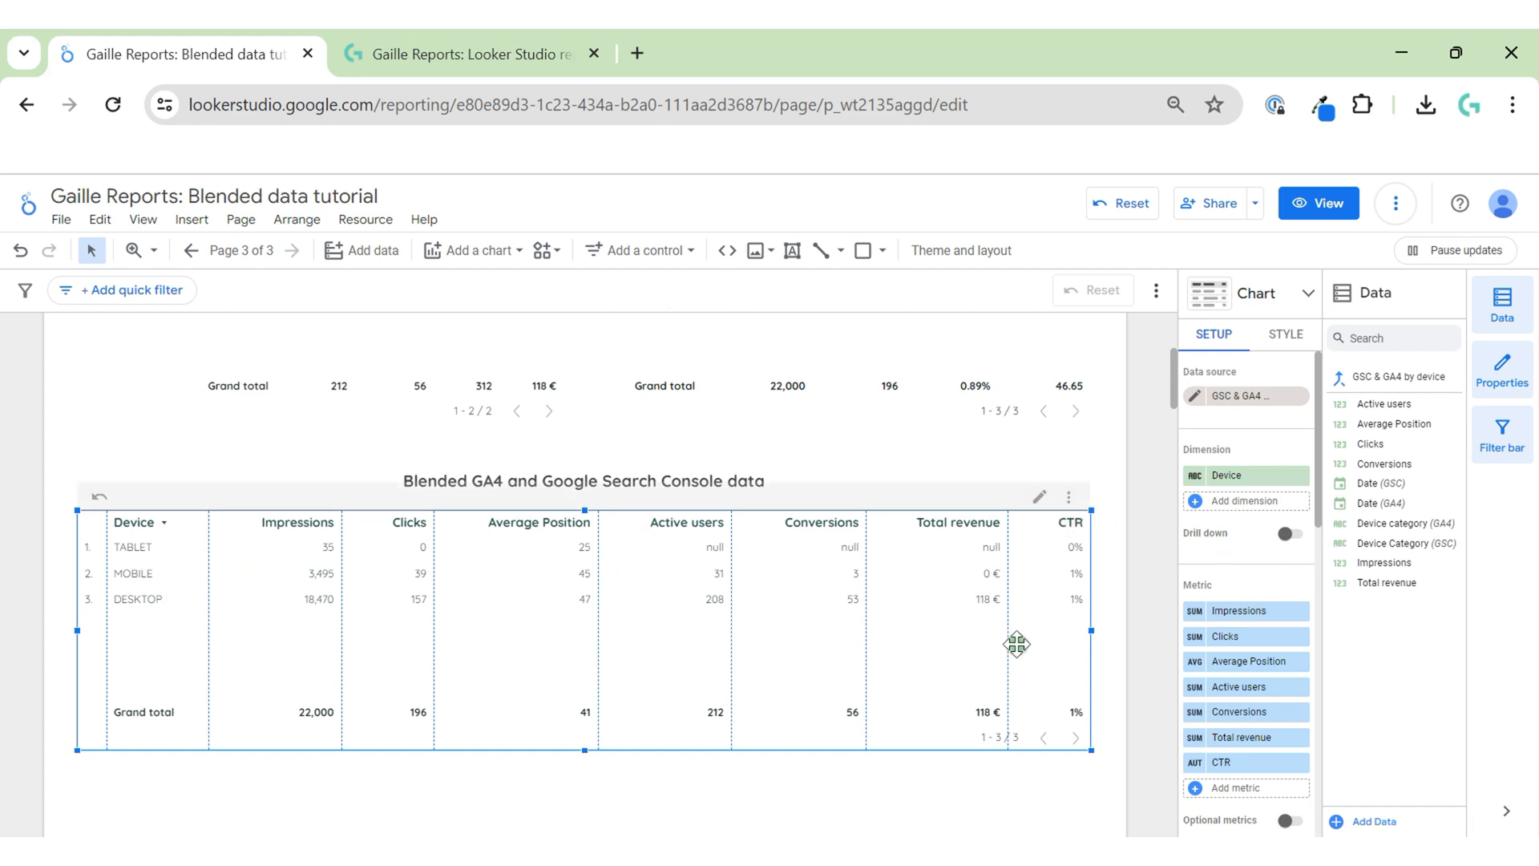
pyautogui.moveTo(1129, 568)
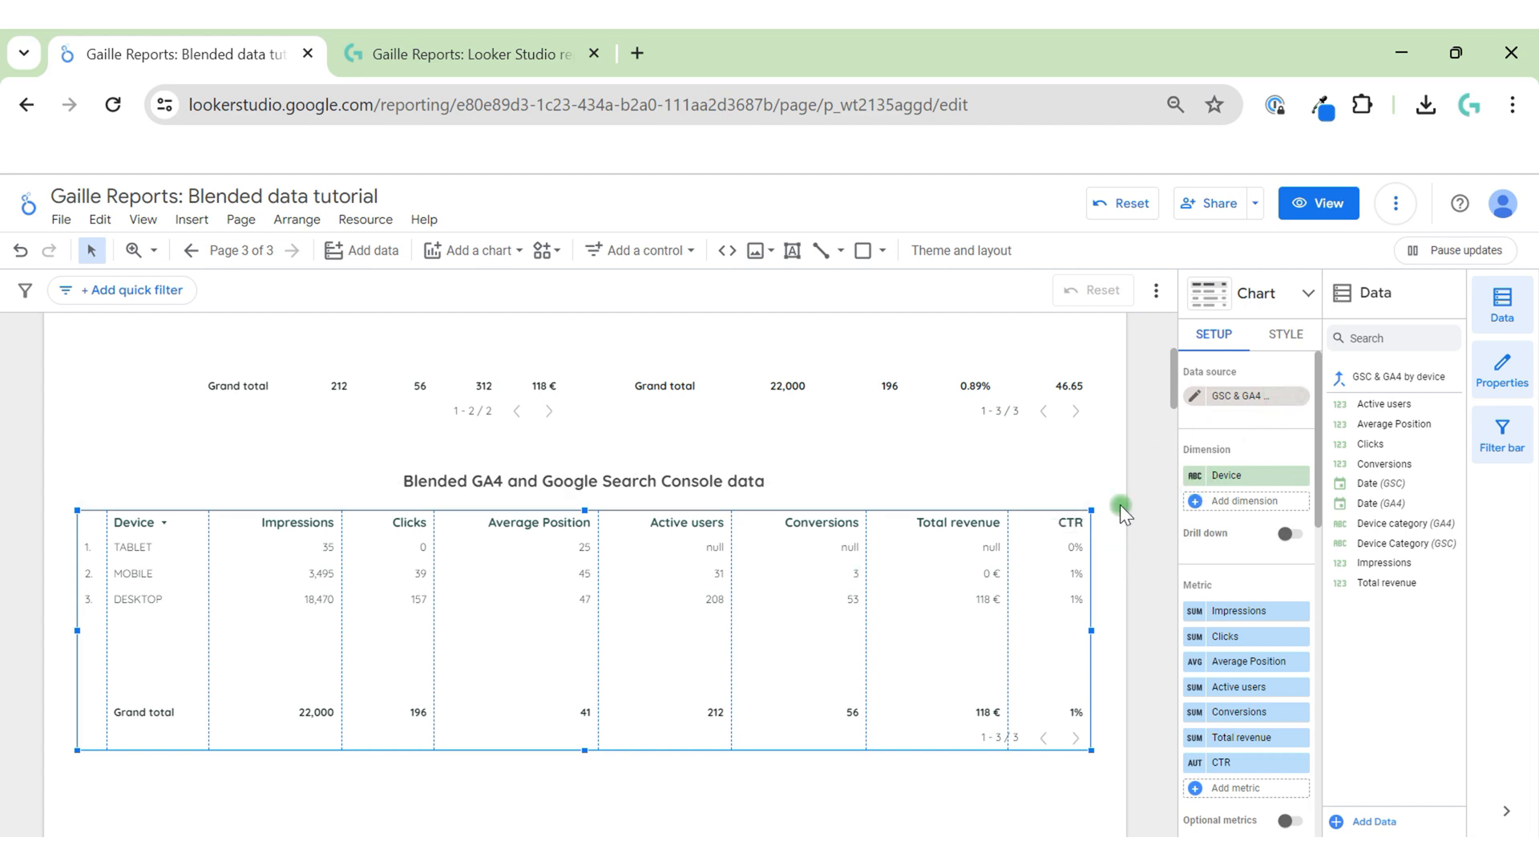
pyautogui.moveTo(1161, 547)
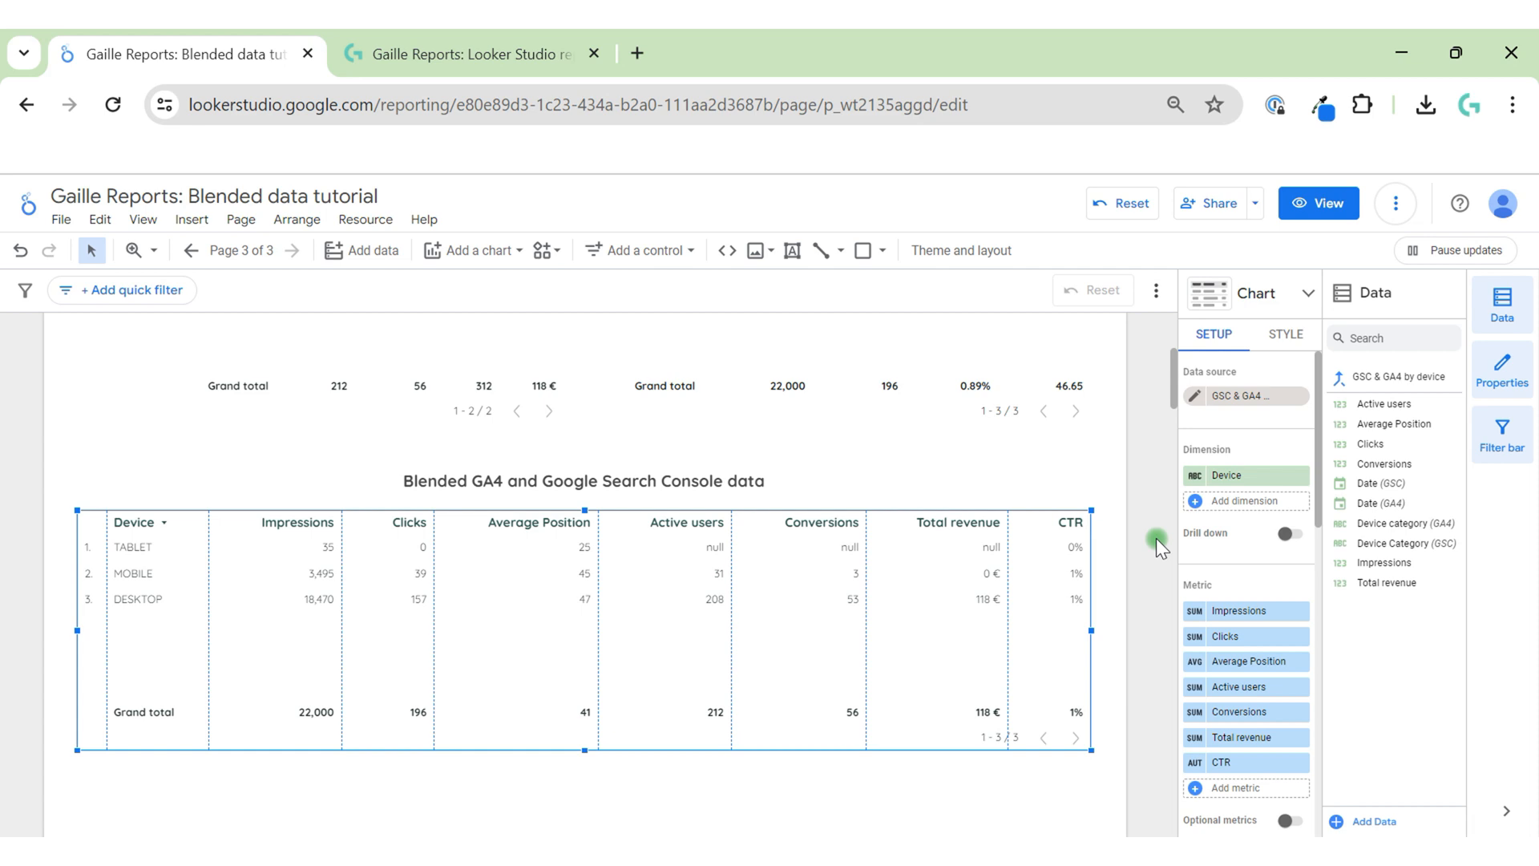
pyautogui.moveTo(468, 96)
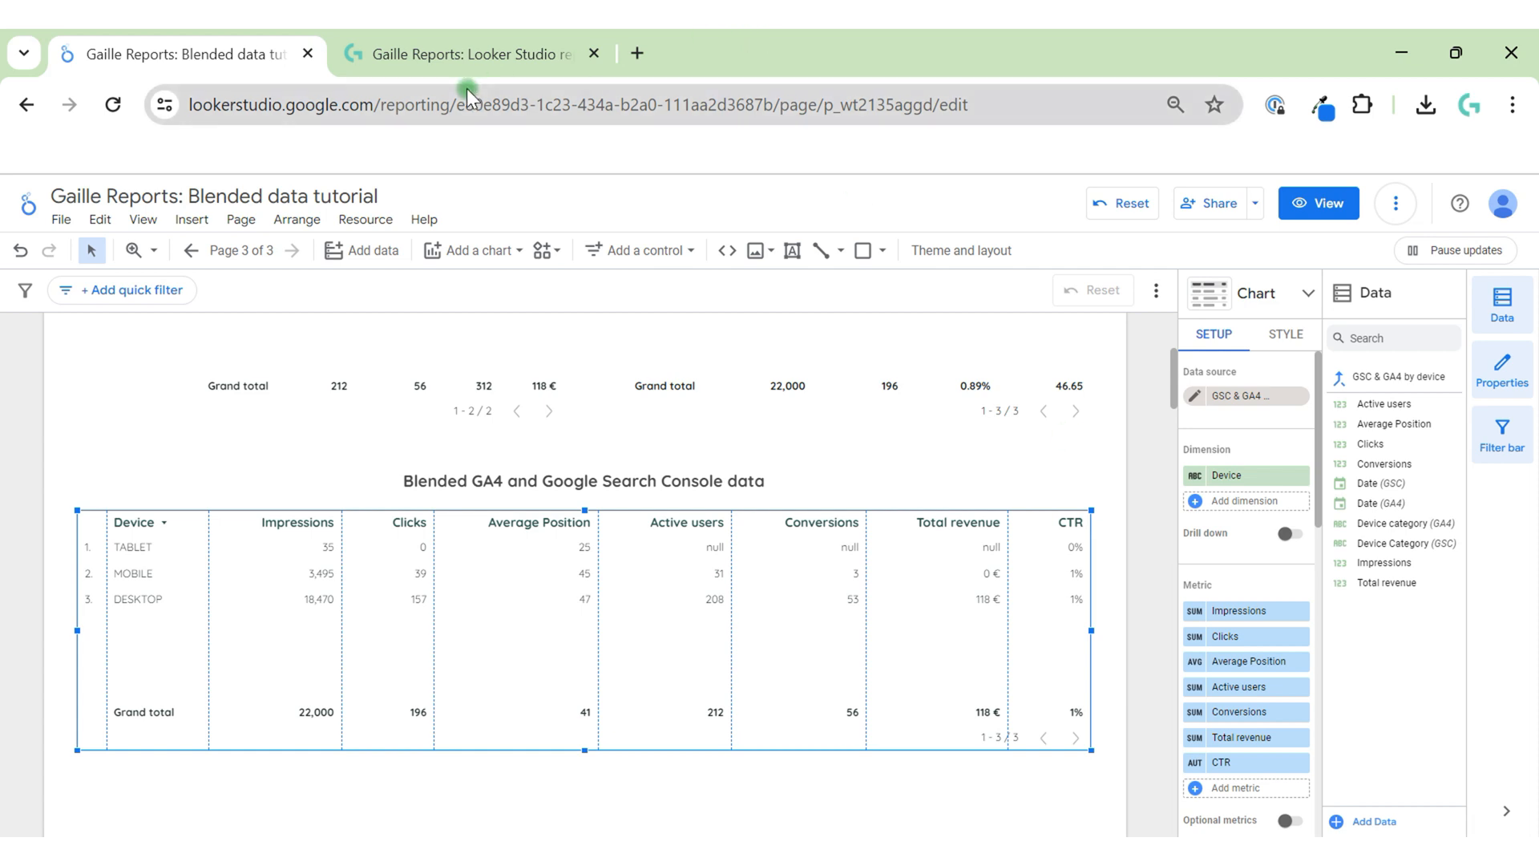
pyautogui.moveTo(471, 54)
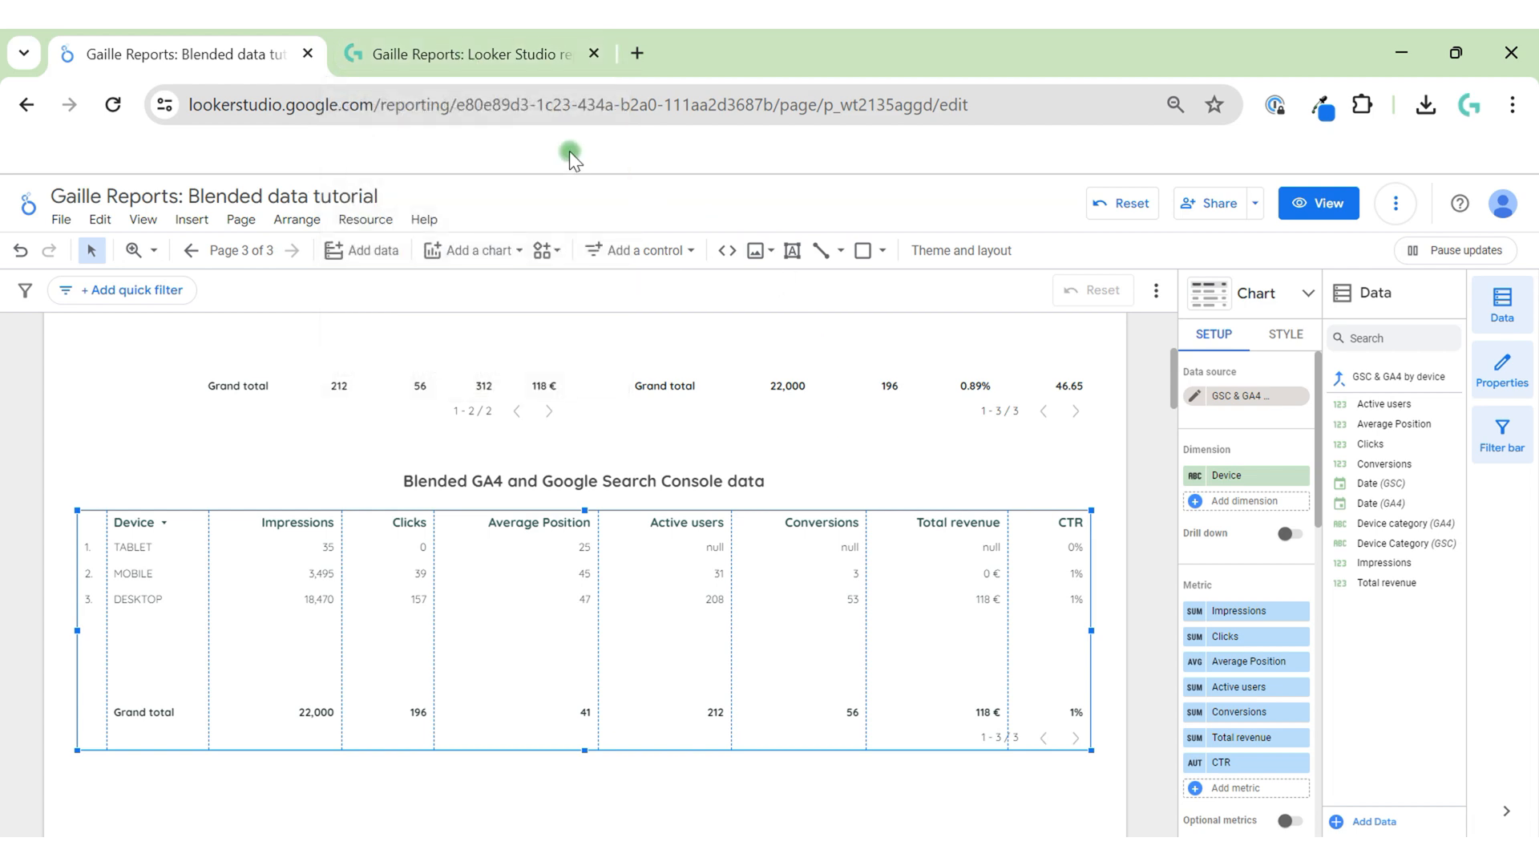
pyautogui.moveTo(504, 54)
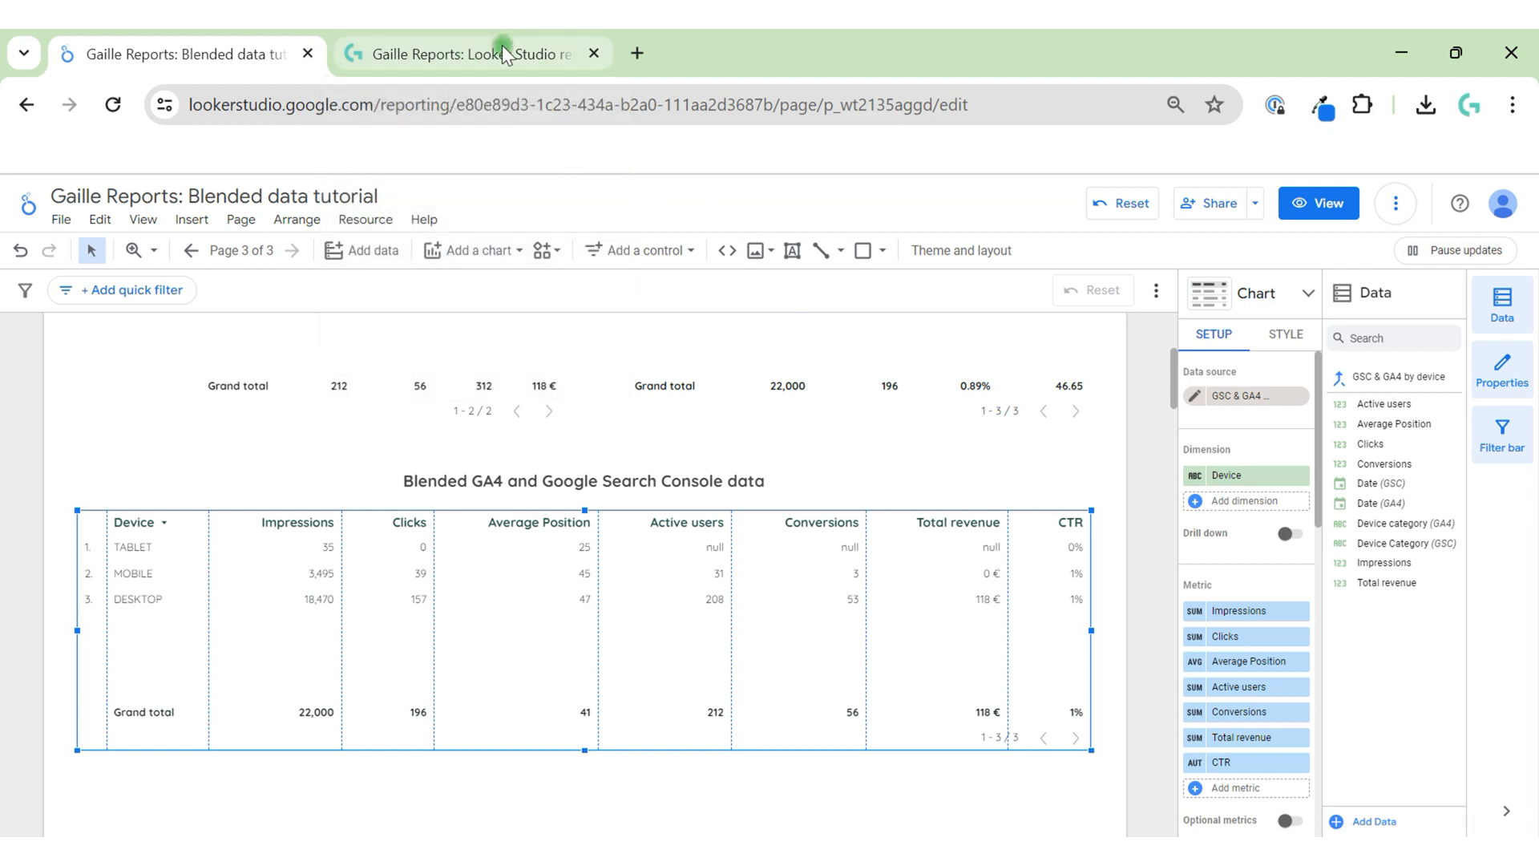
# Switch to the Gaille Reports homepage and scroll to its templates, dashboards and courses.
pyautogui.click(472, 54)
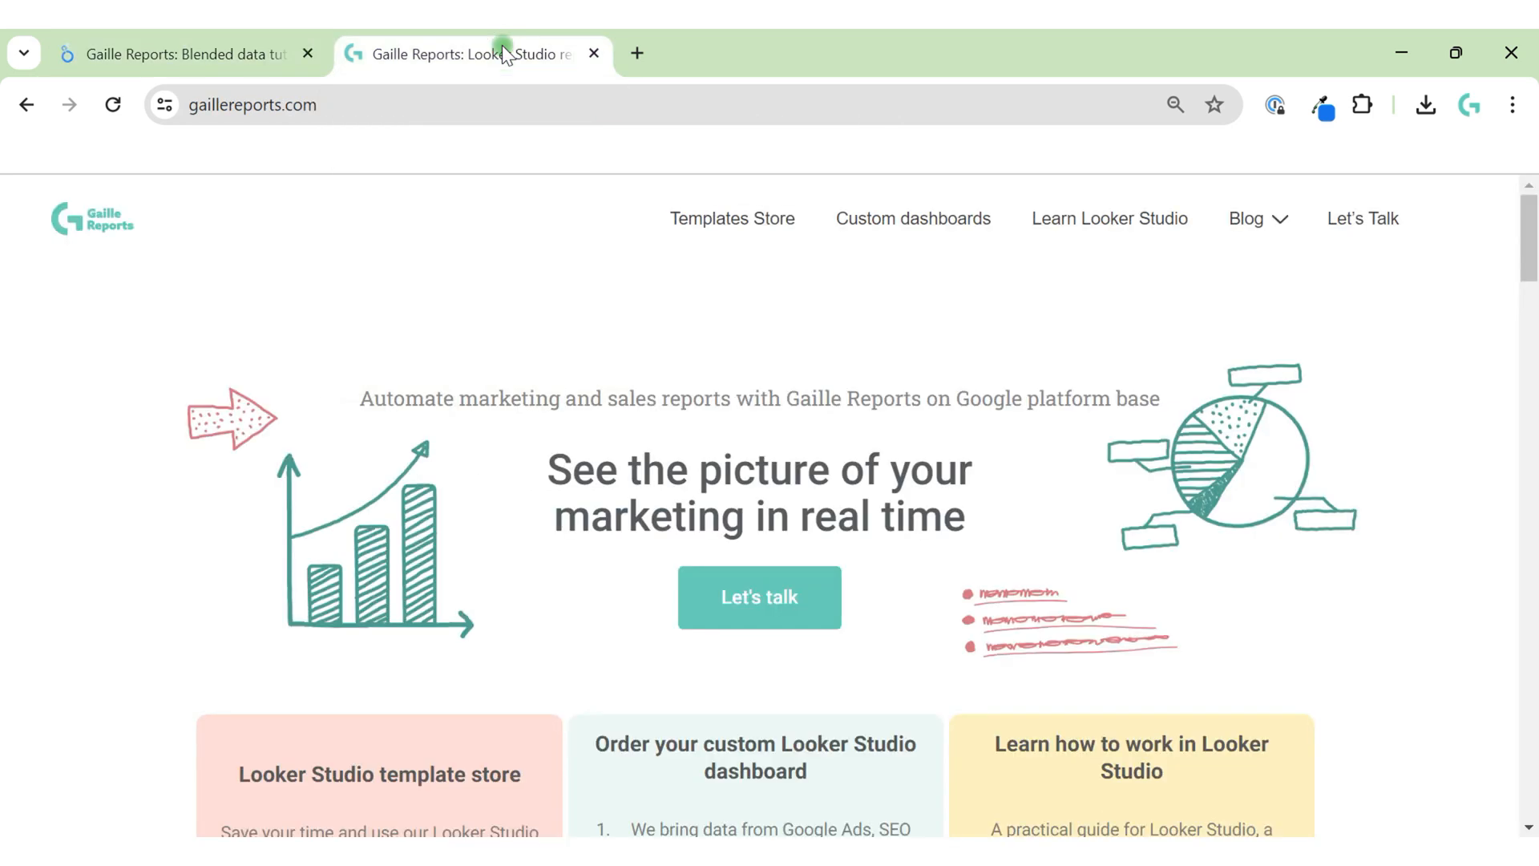
pyautogui.moveTo(1176, 251)
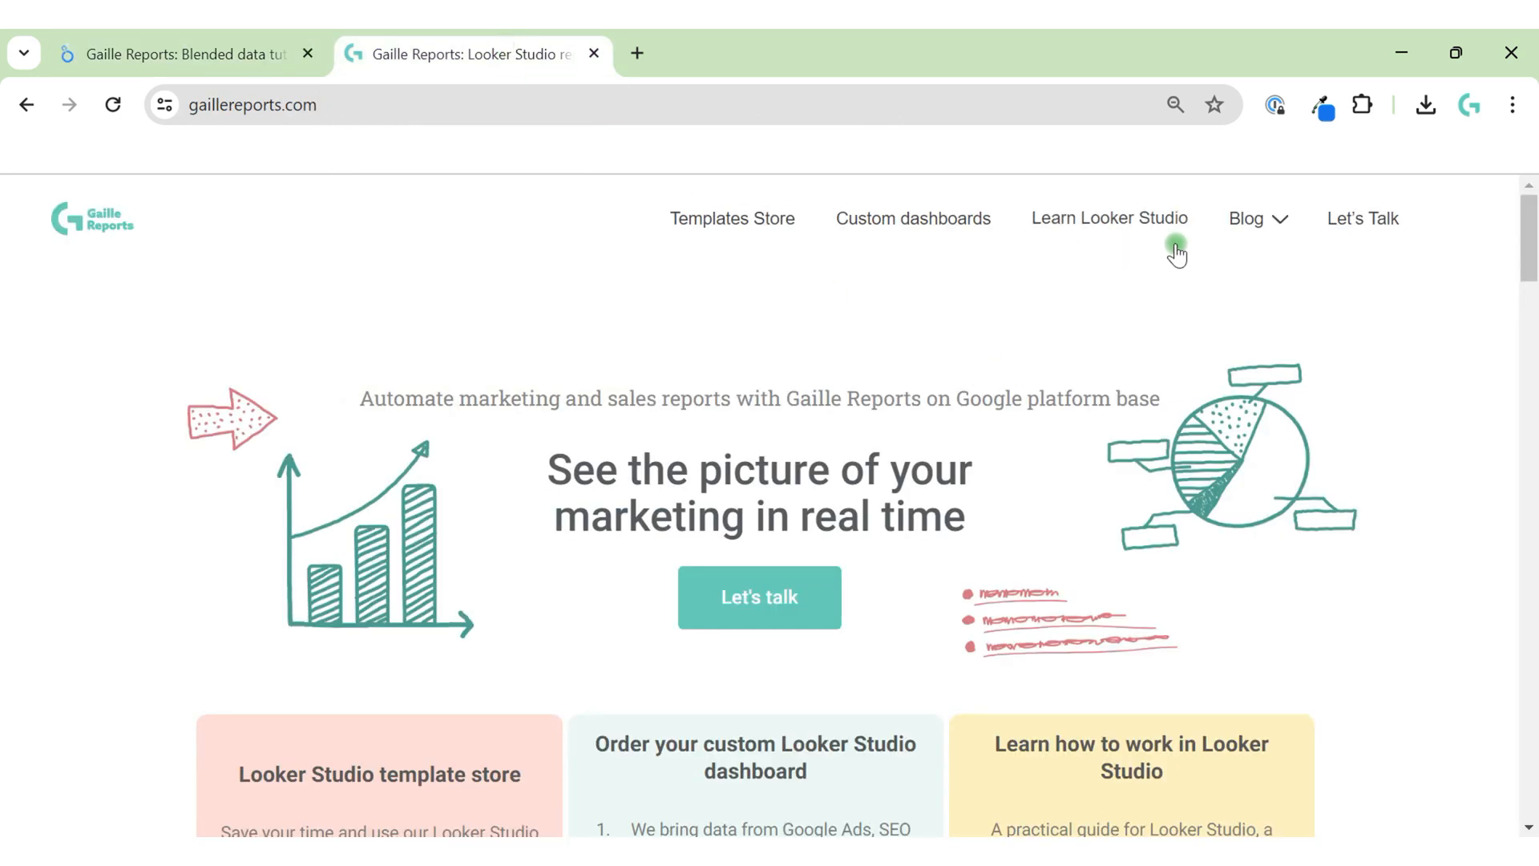
pyautogui.moveTo(963, 380)
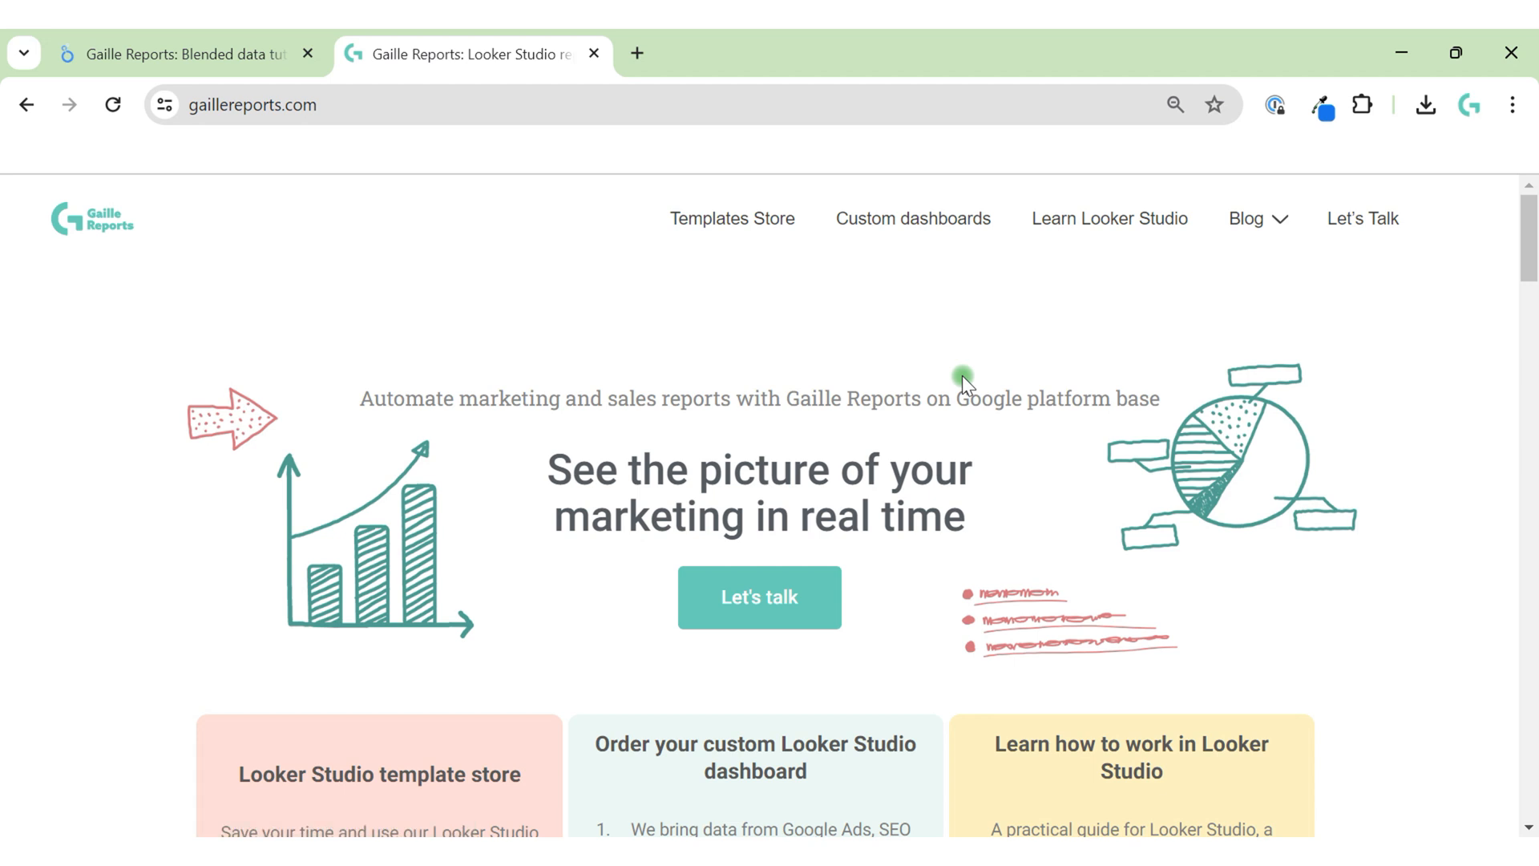
pyautogui.scroll(-3)
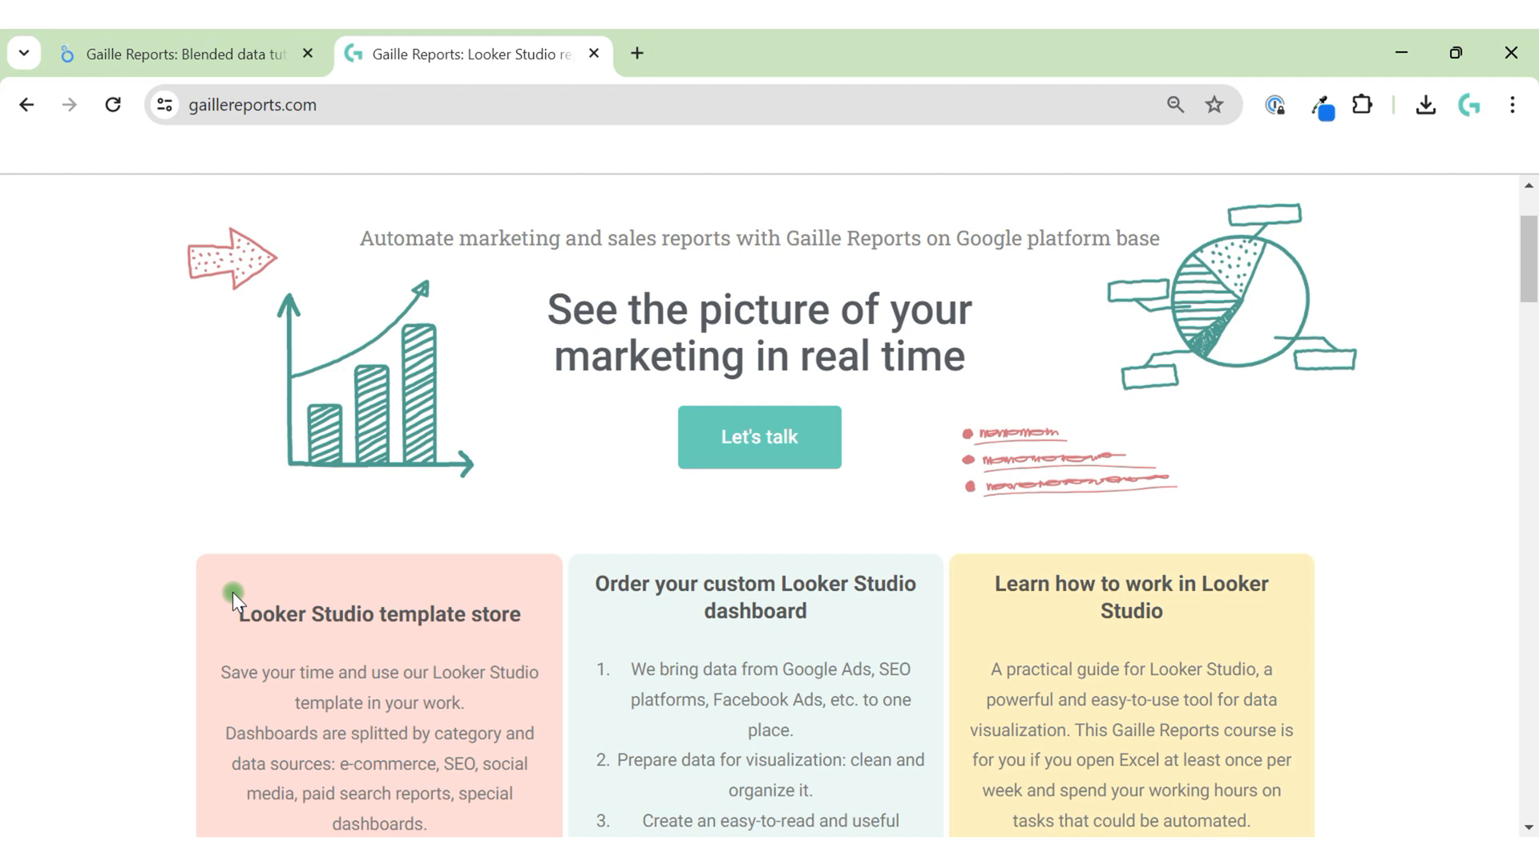
pyautogui.moveTo(657, 587)
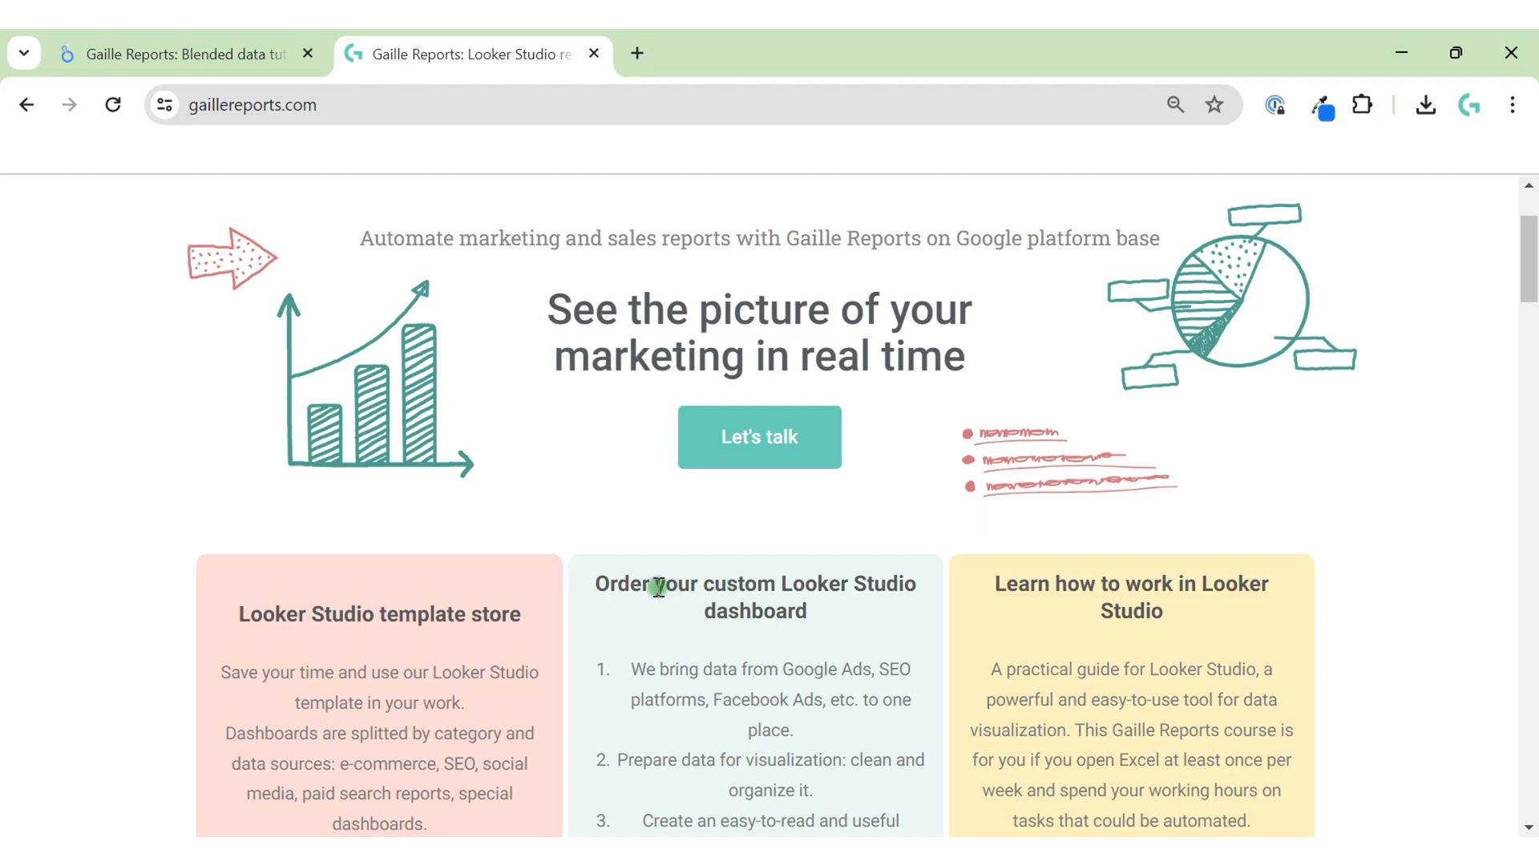
pyautogui.moveTo(250, 38)
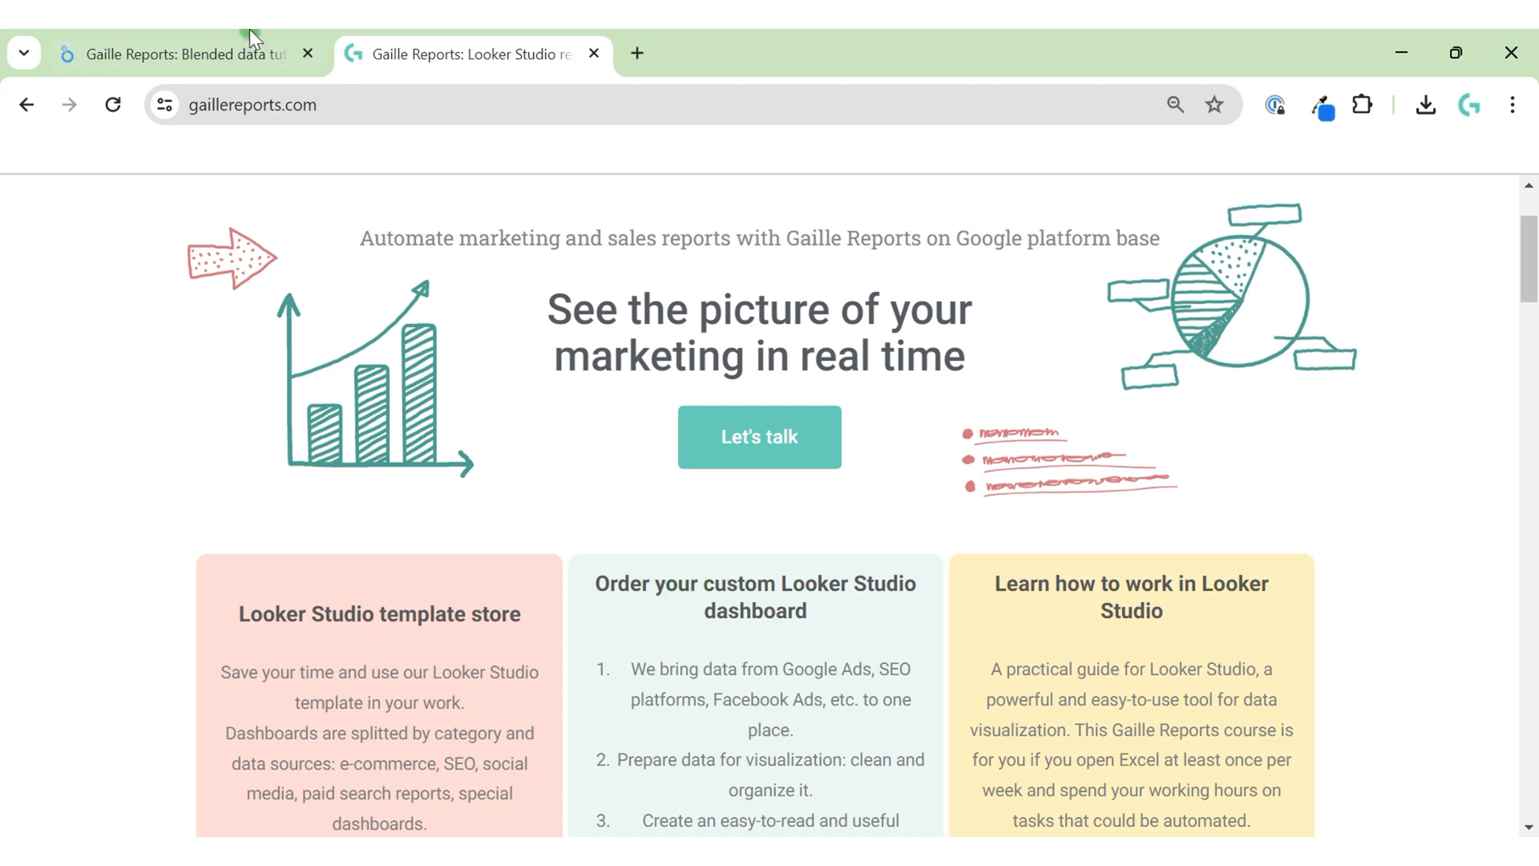